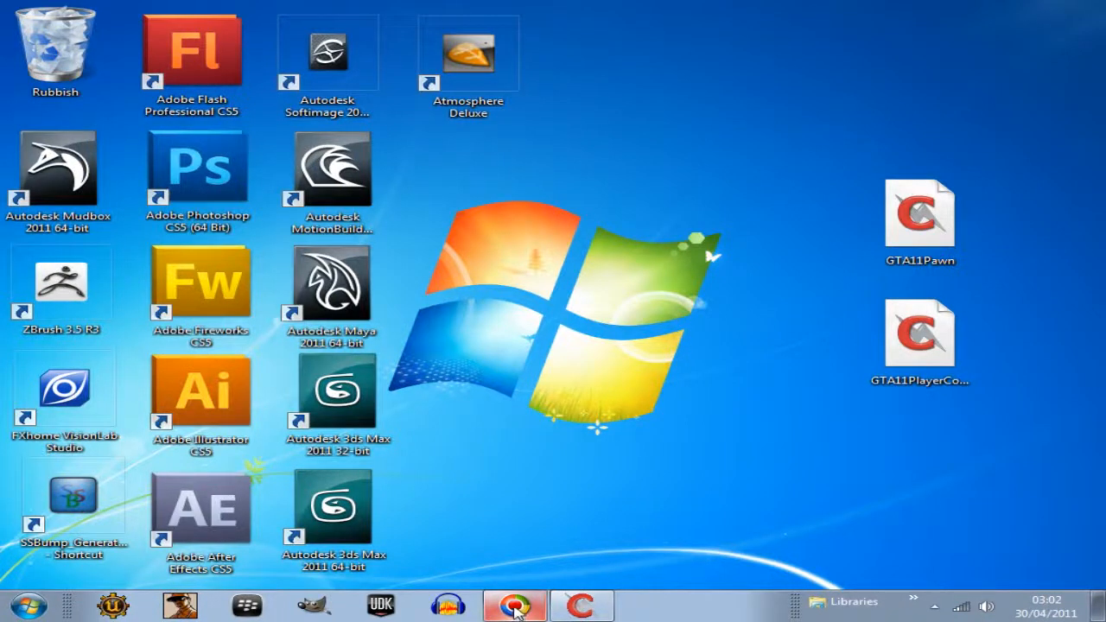
mouse_move(864, 363)
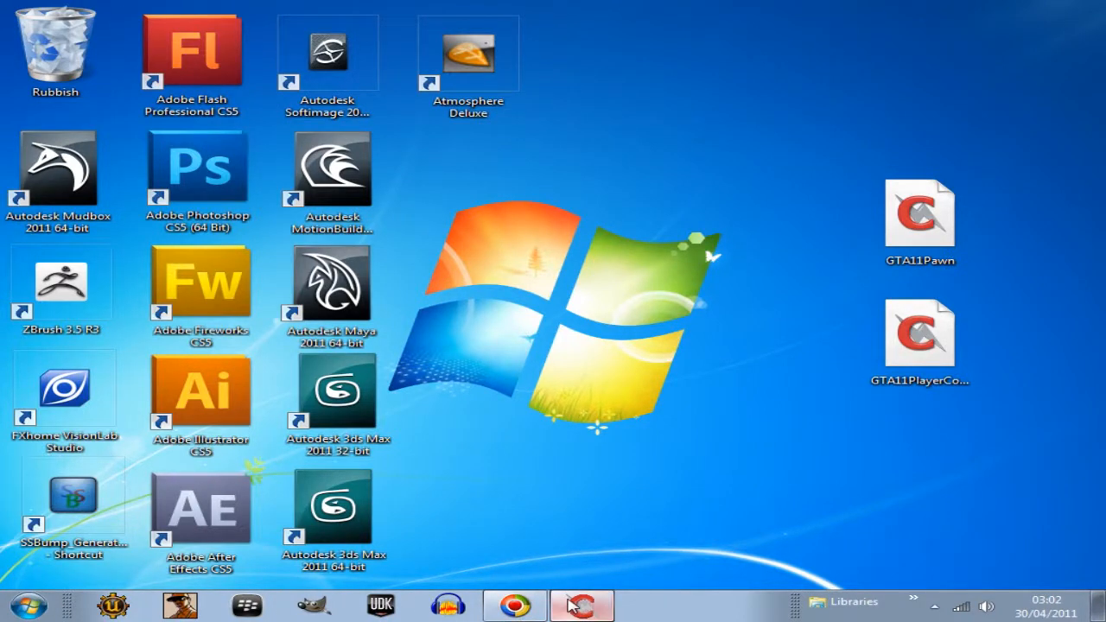
Step: Review GTA11Game.uc's GTA11 prefixes in the player-controller variable type and cast
left_click(581, 604)
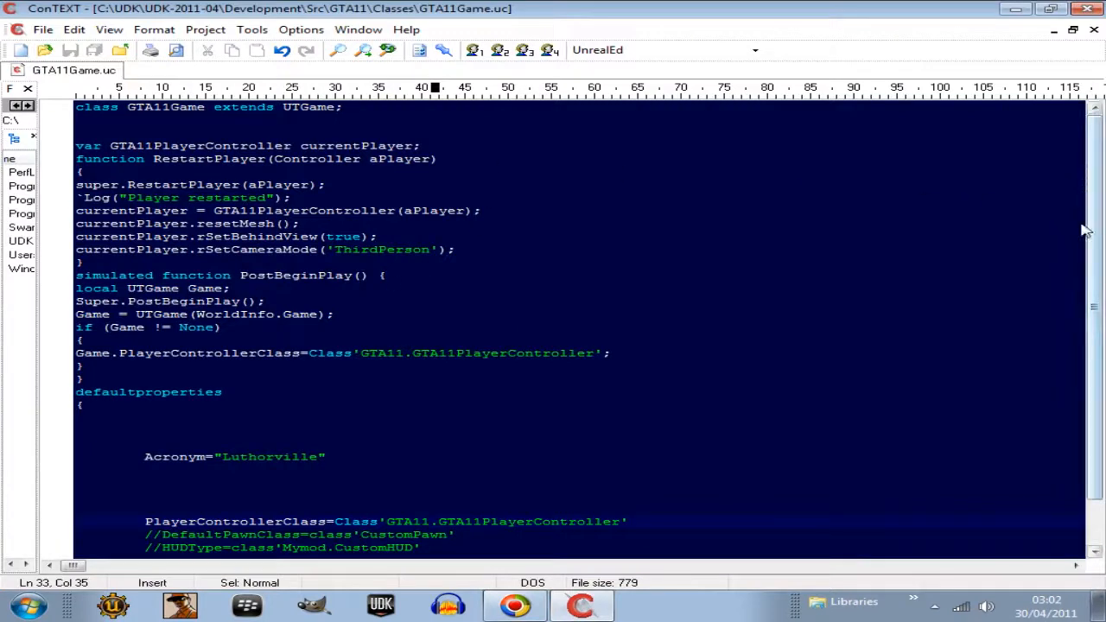
scroll("down", 3)
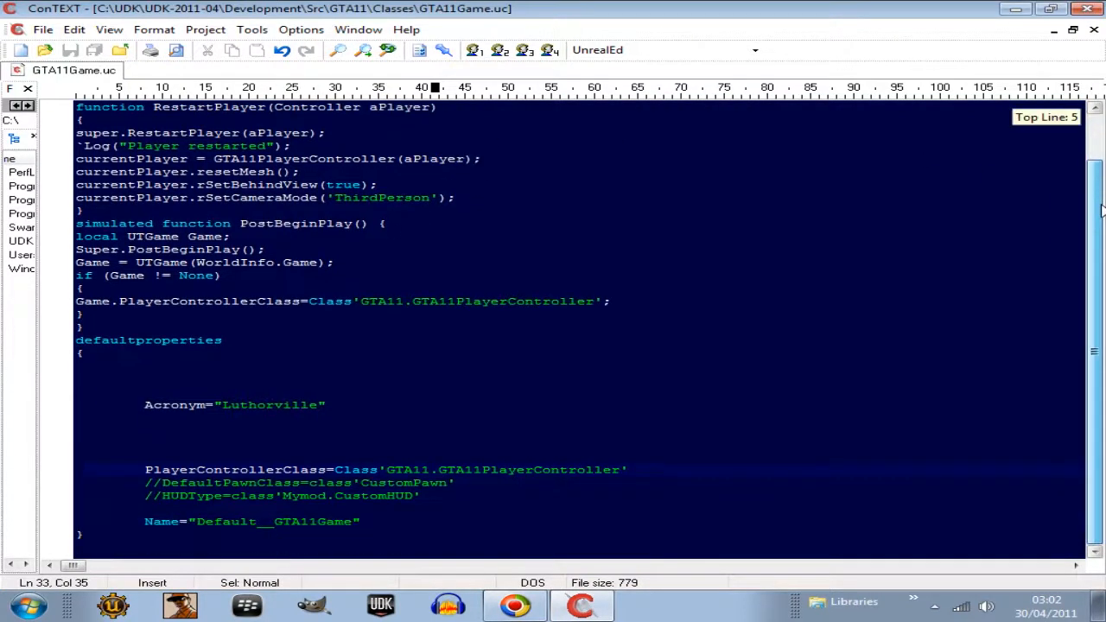
scroll("up", 3)
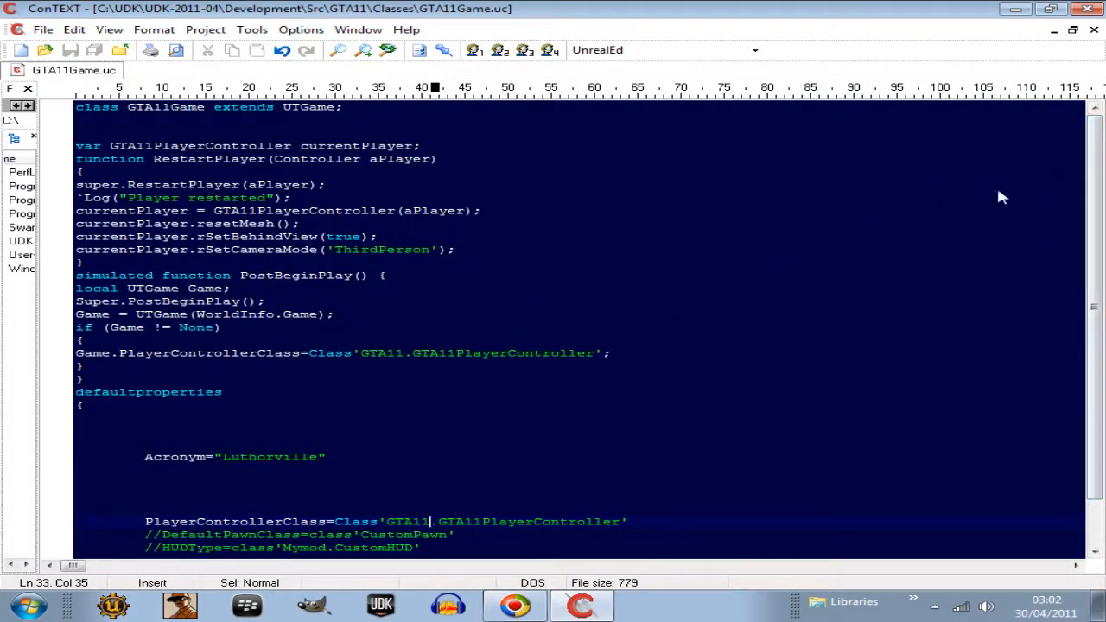
mouse_move(175, 250)
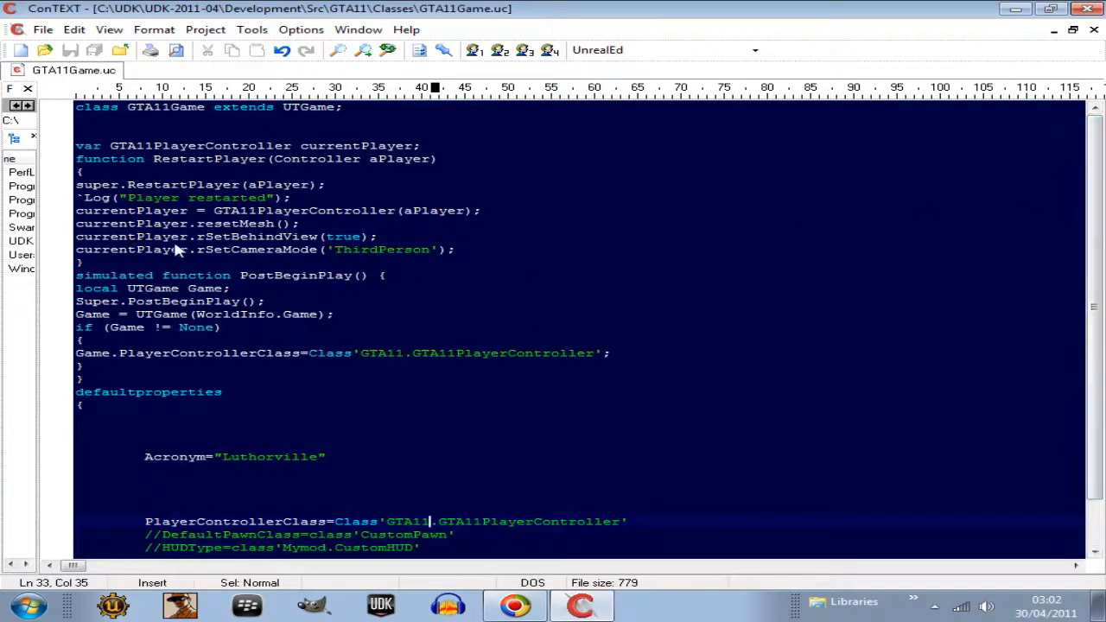
mouse_move(147, 93)
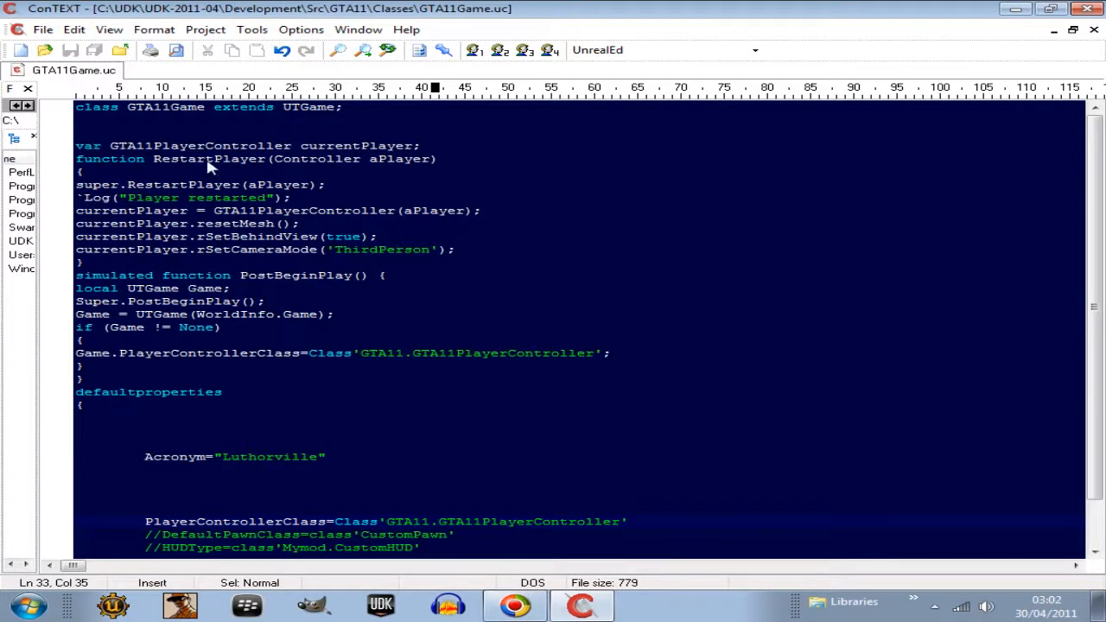
mouse_move(86, 76)
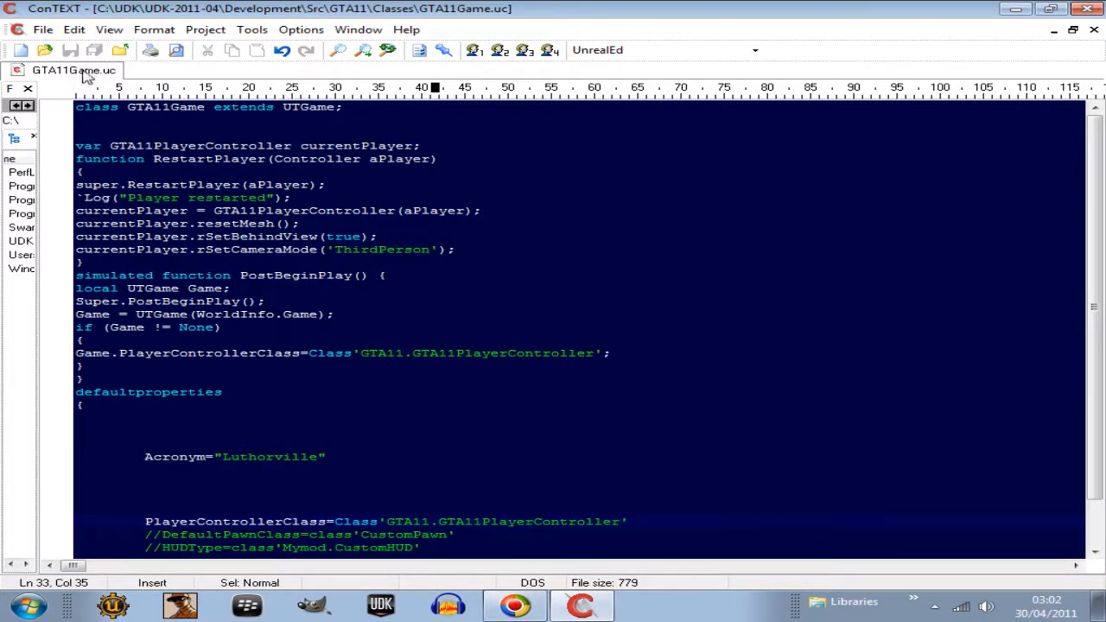
mouse_move(73, 78)
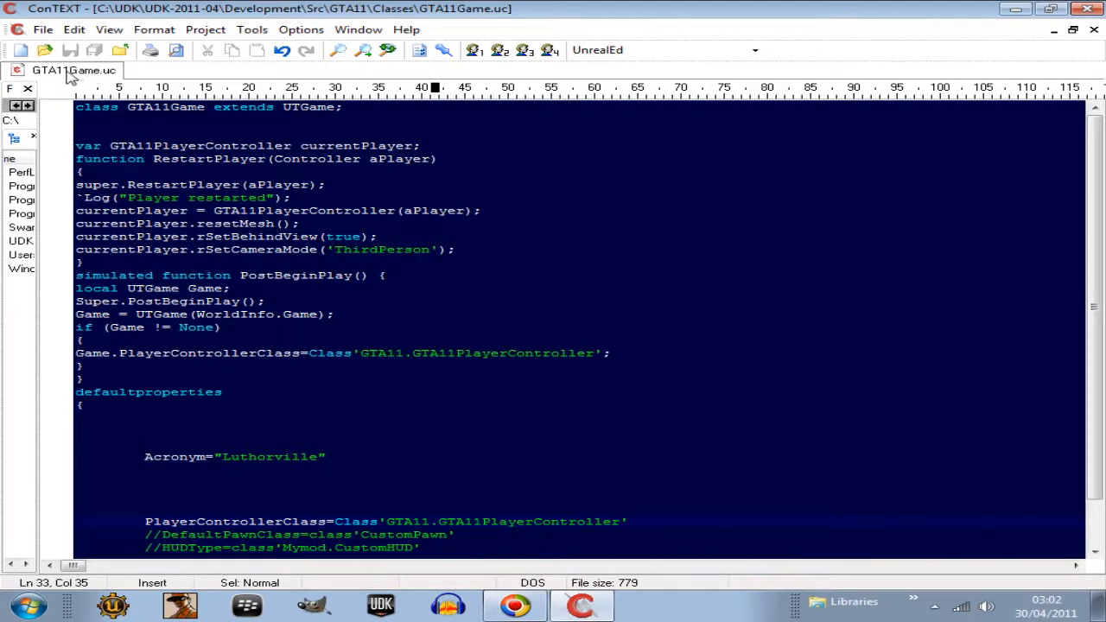
mouse_move(153, 151)
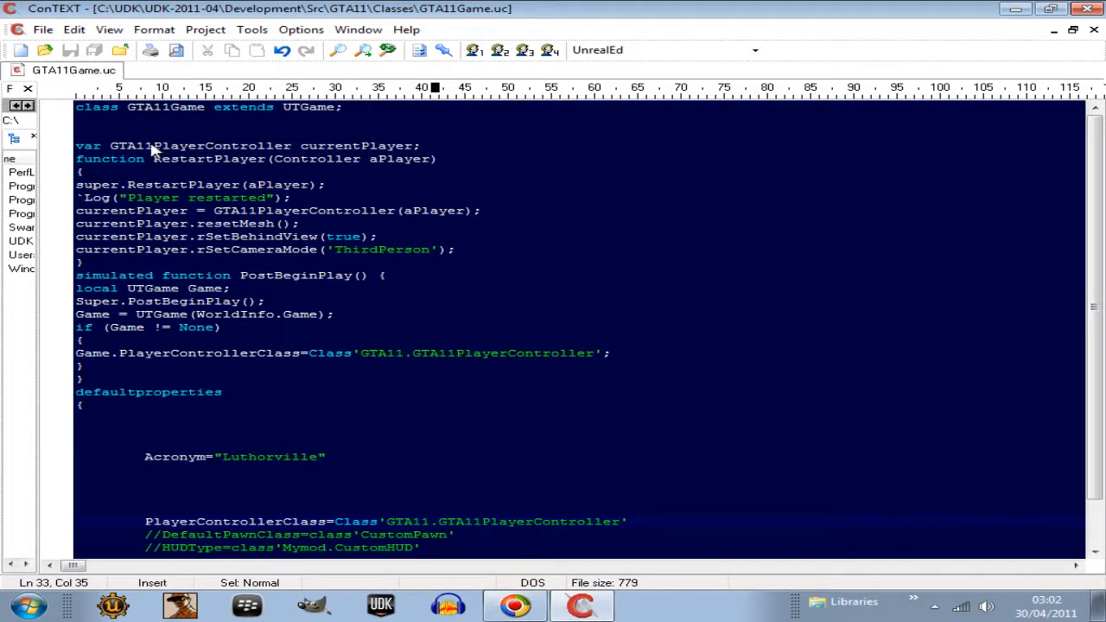
mouse_move(250, 151)
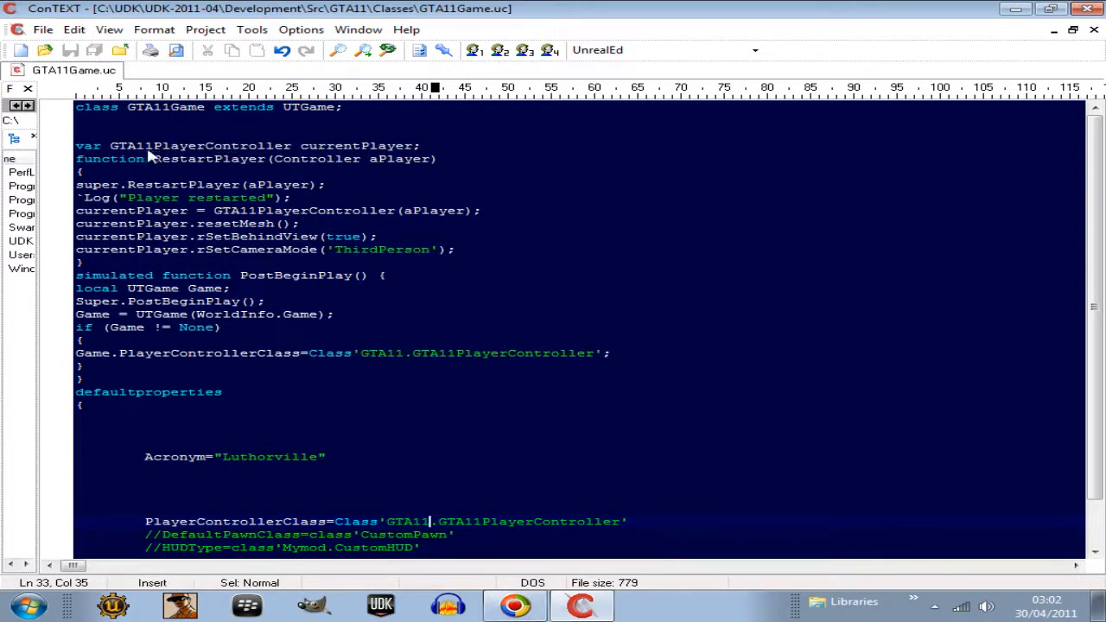
double_click(129, 145)
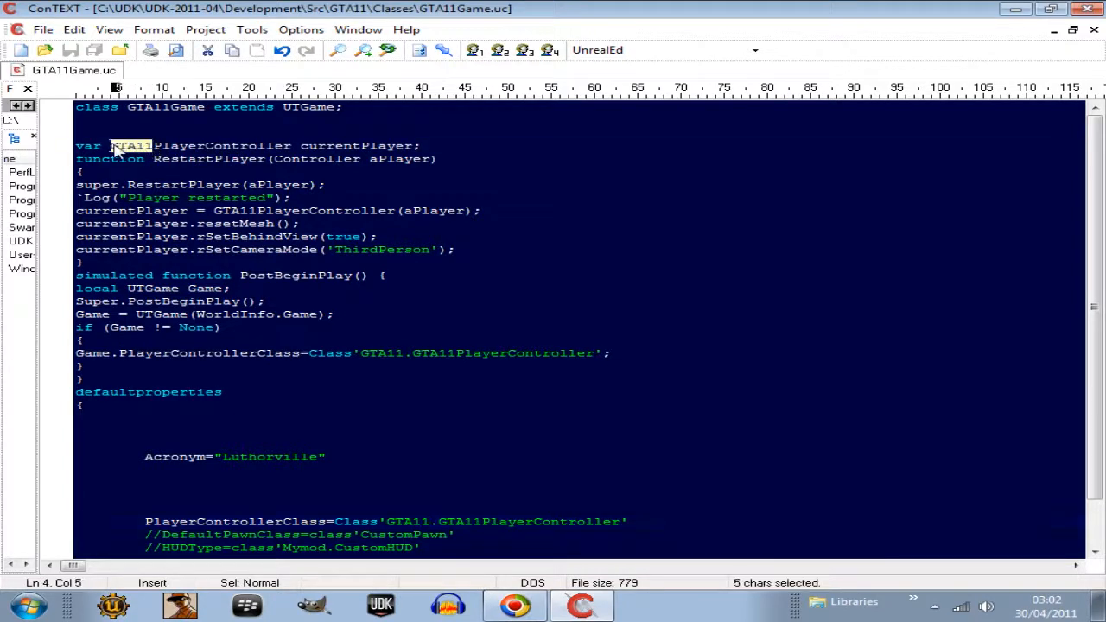
mouse_move(99, 160)
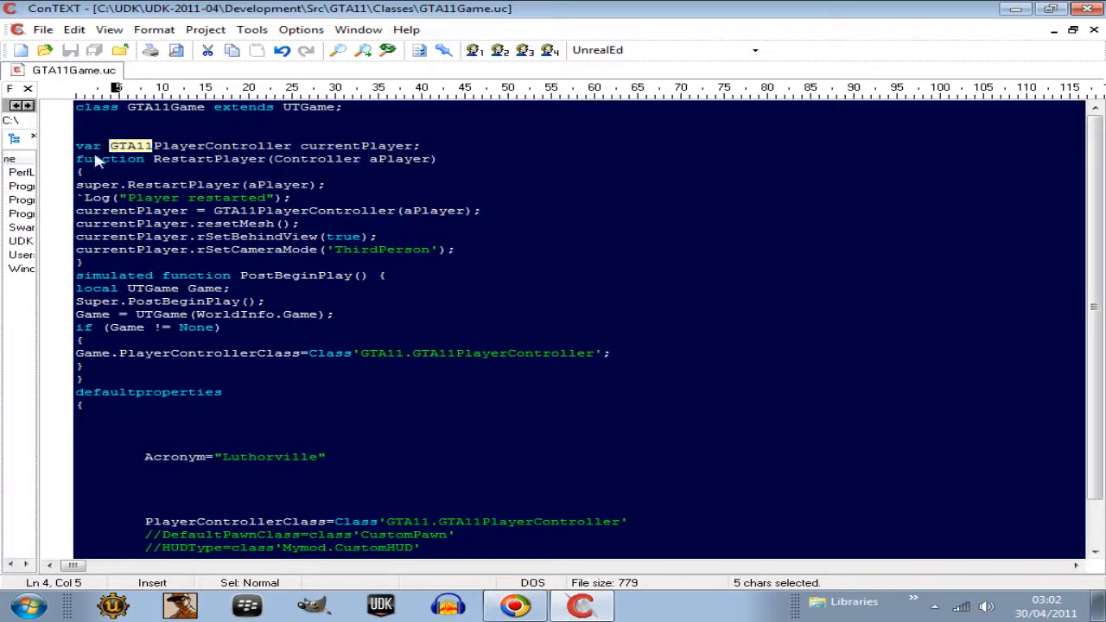
mouse_move(144, 154)
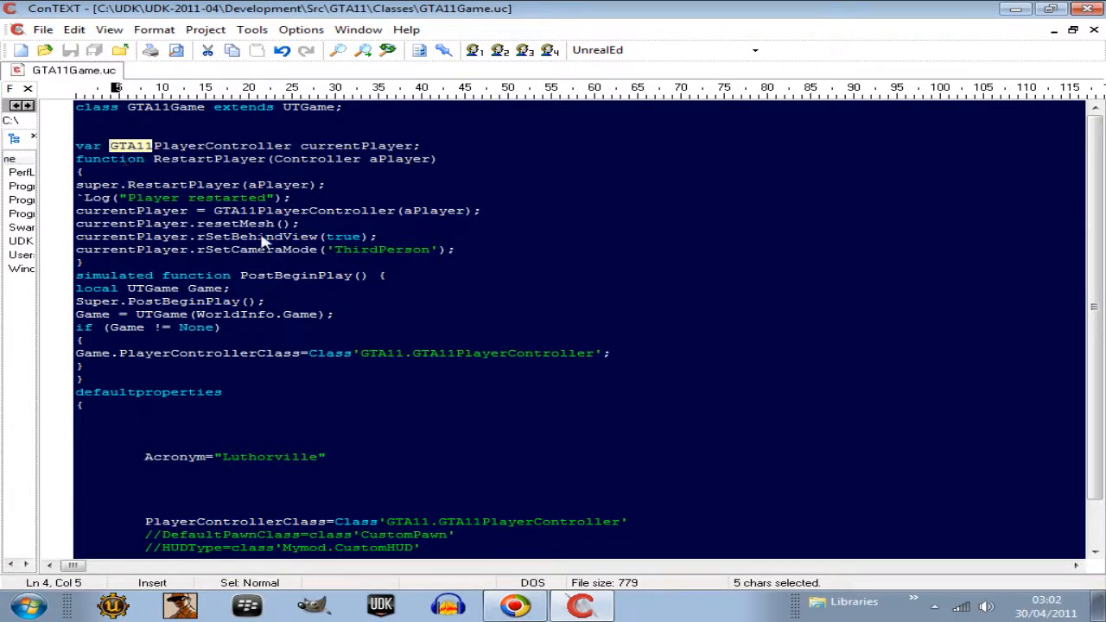
mouse_move(276, 267)
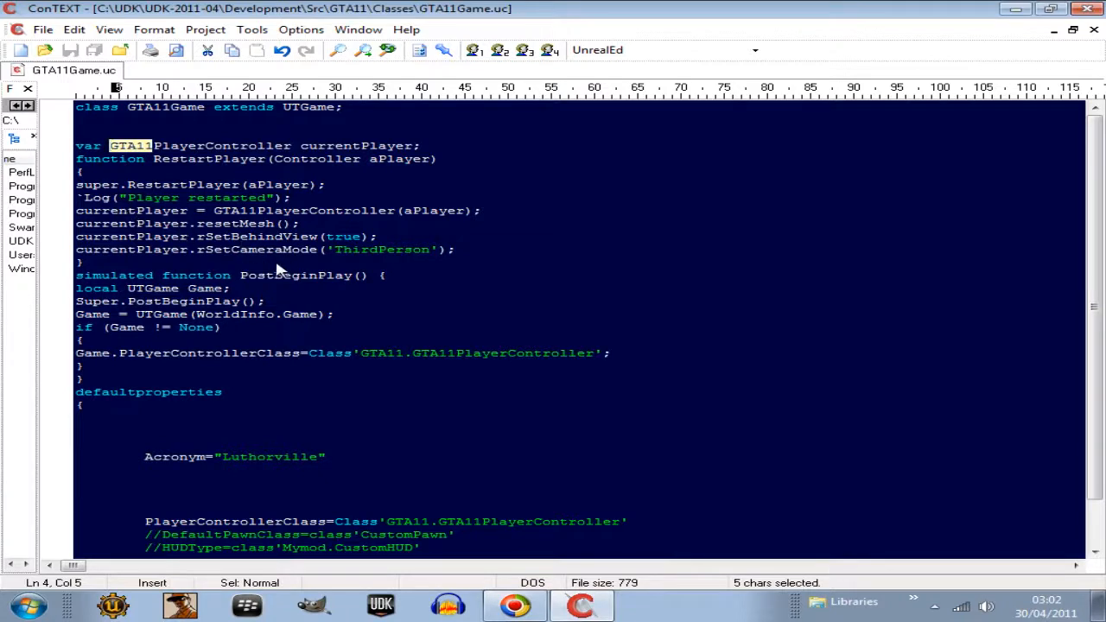
mouse_move(121, 199)
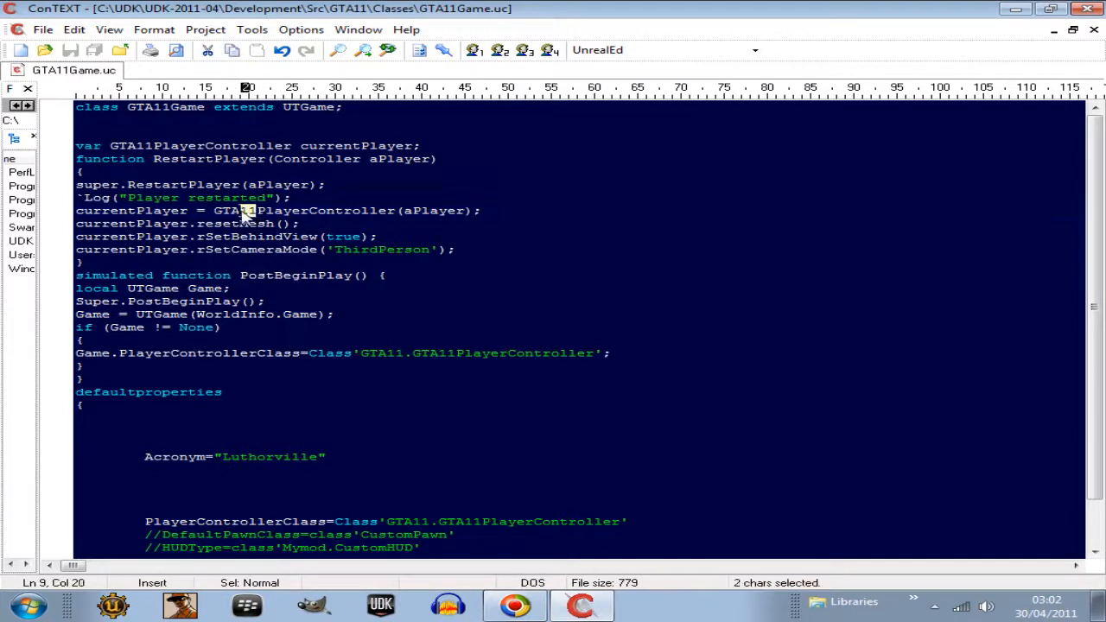
double_click(234, 210)
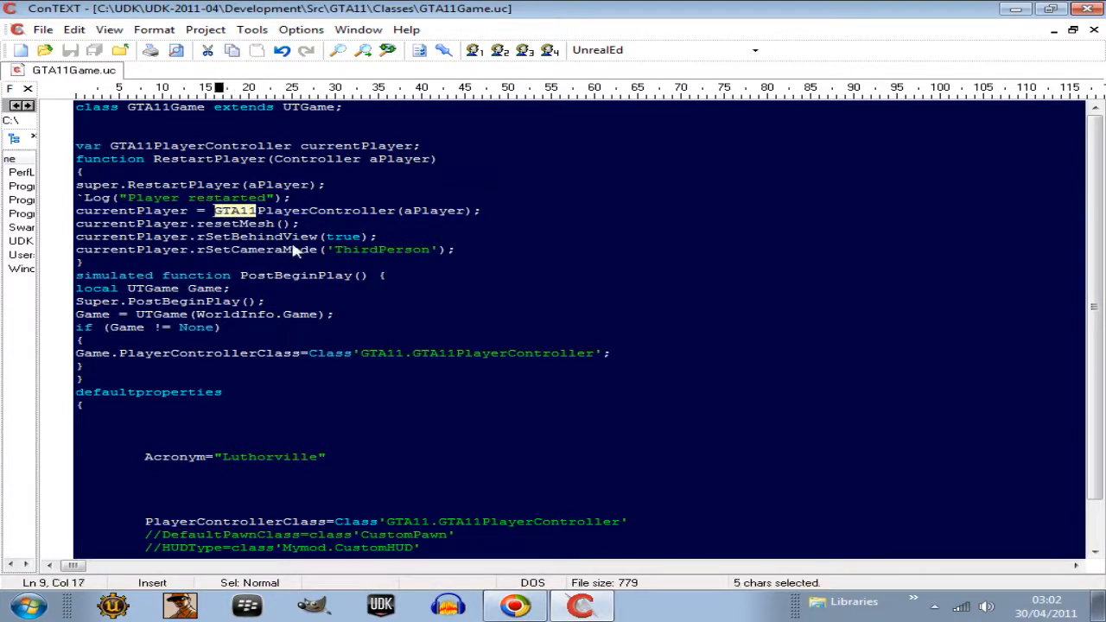
mouse_move(368, 312)
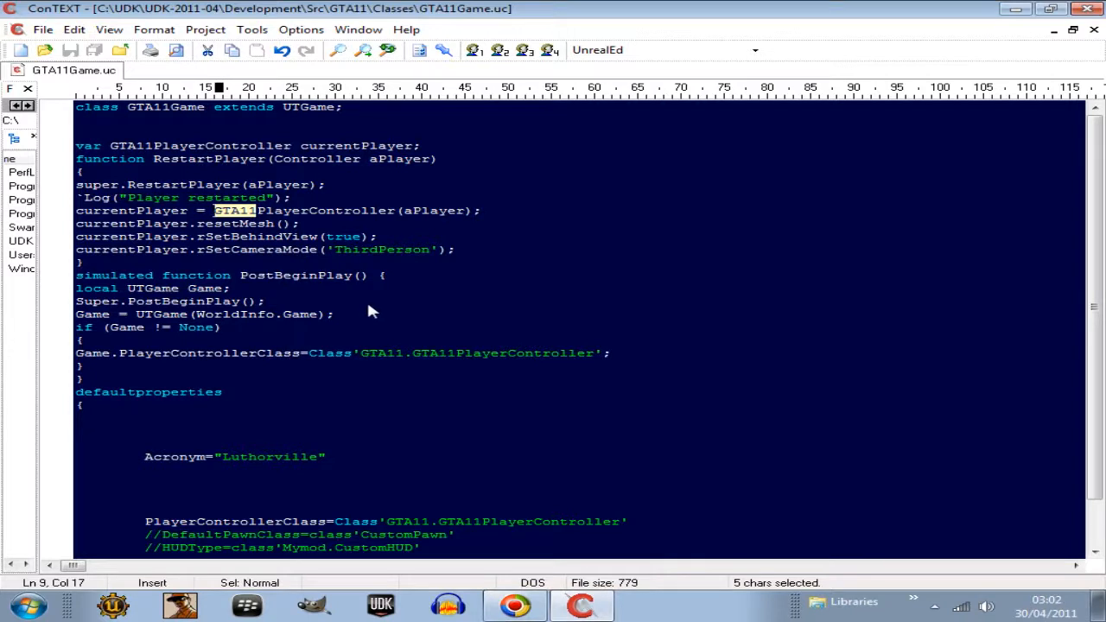
mouse_move(458, 364)
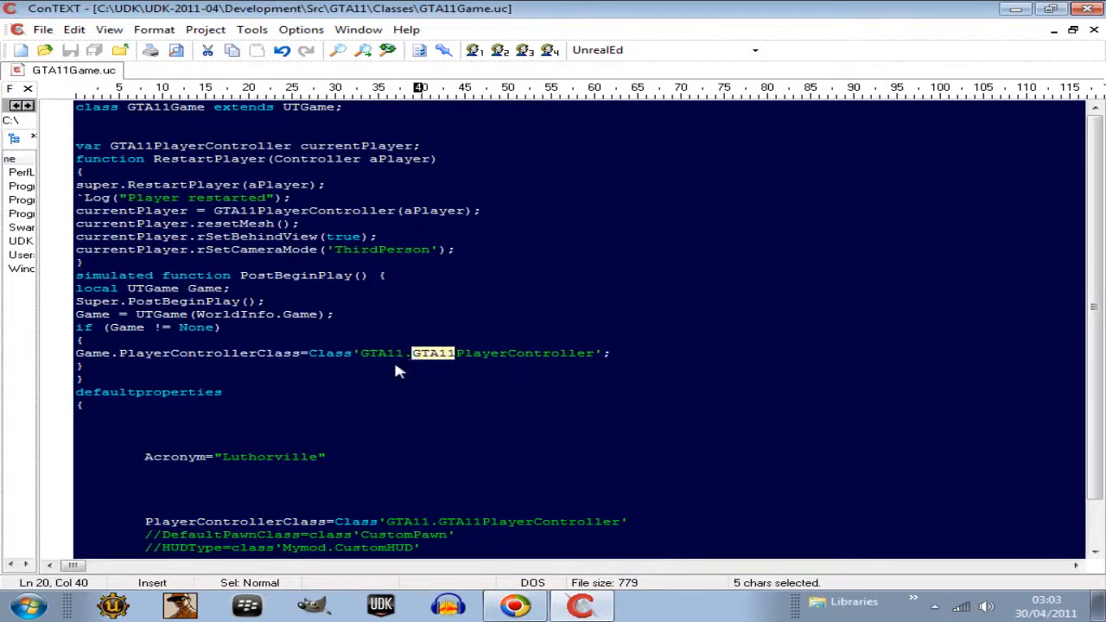
mouse_move(338, 363)
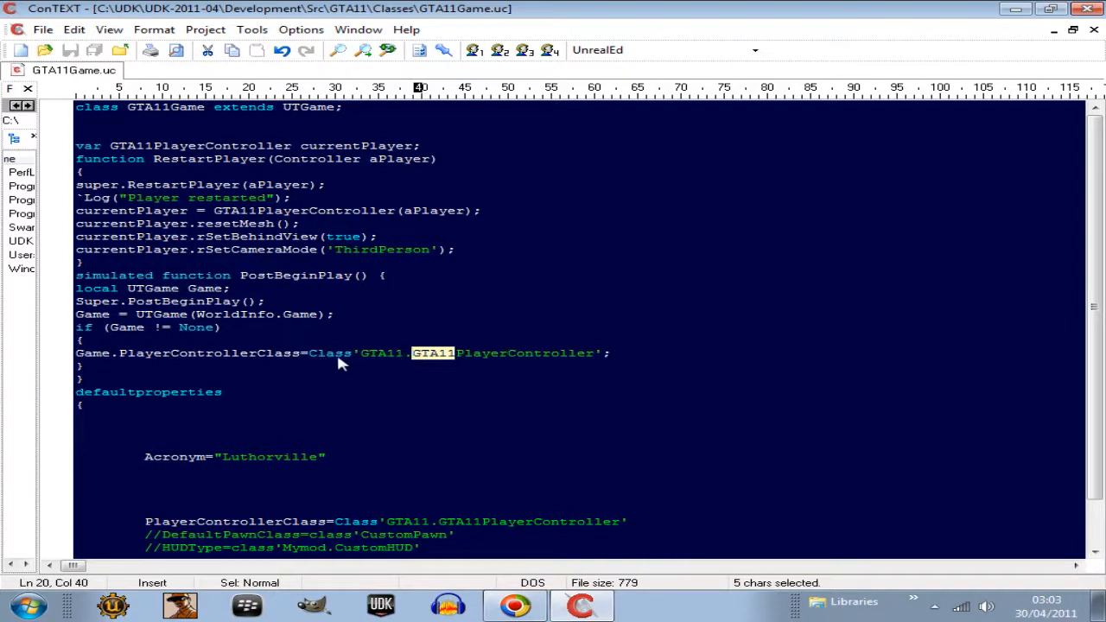
mouse_move(396, 361)
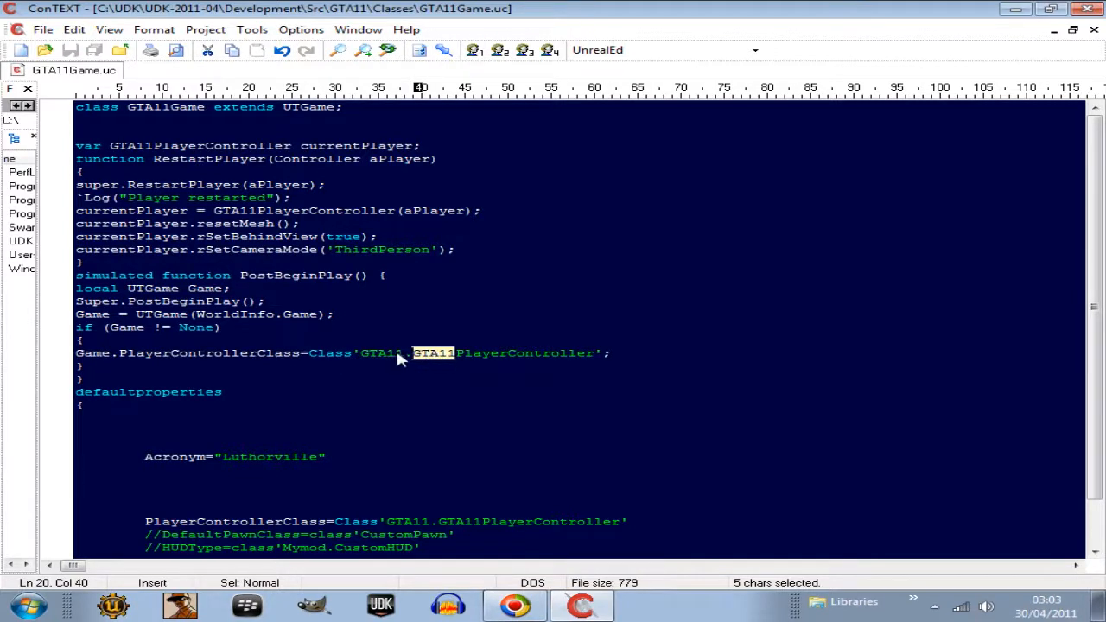
mouse_move(406, 360)
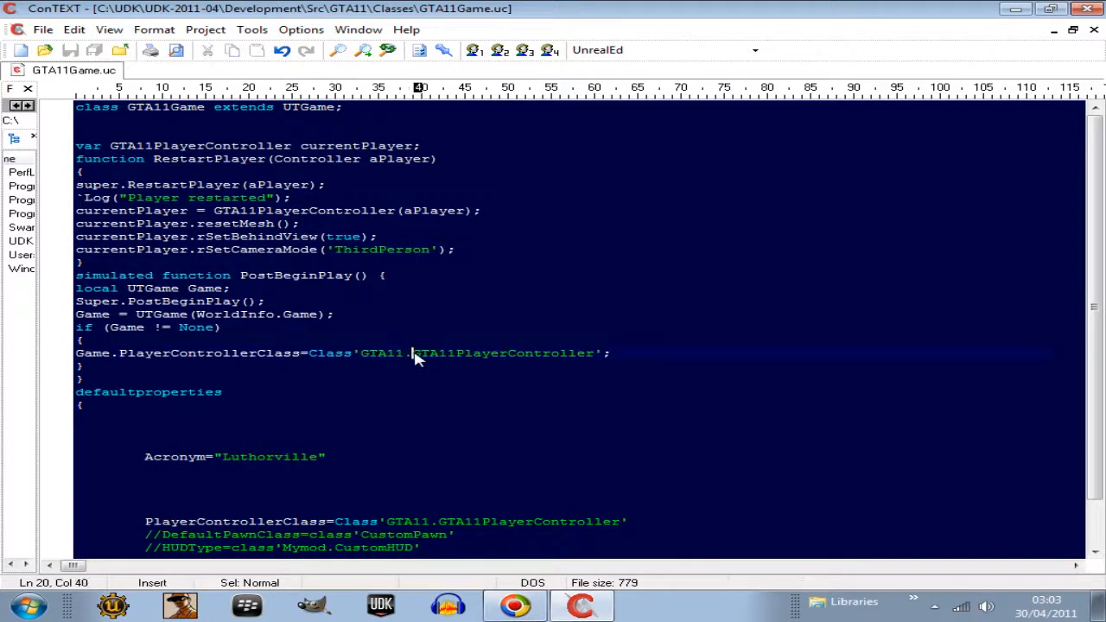
left_click_drag(413, 353, 592, 353)
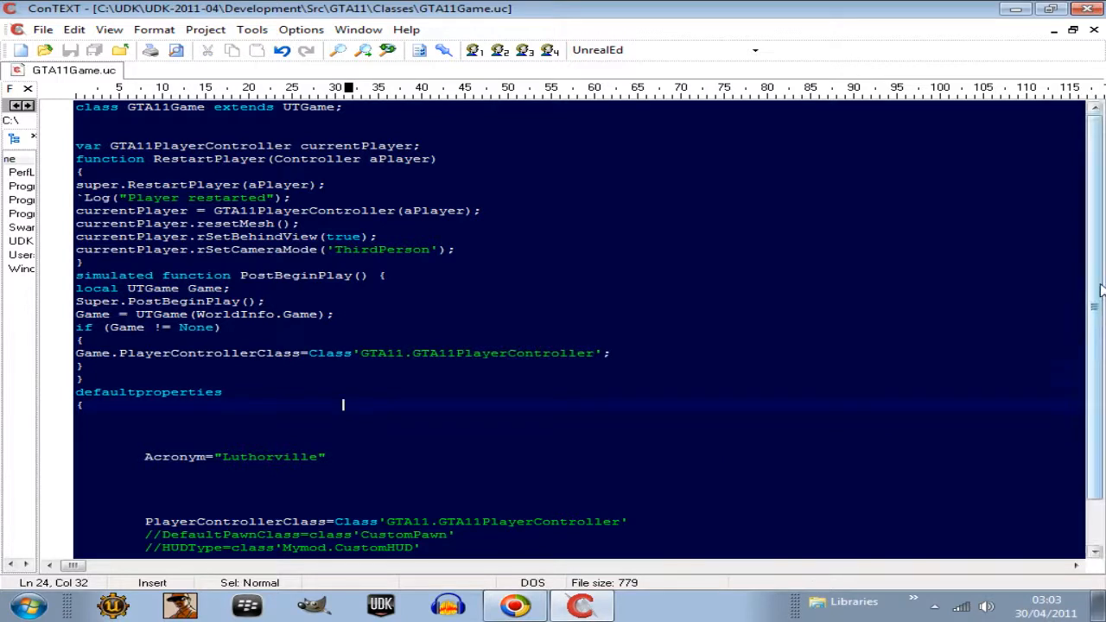
Step: Replace Luthorville with GTA11 as the Acronym value in defaultproperties
scroll("down", 3)
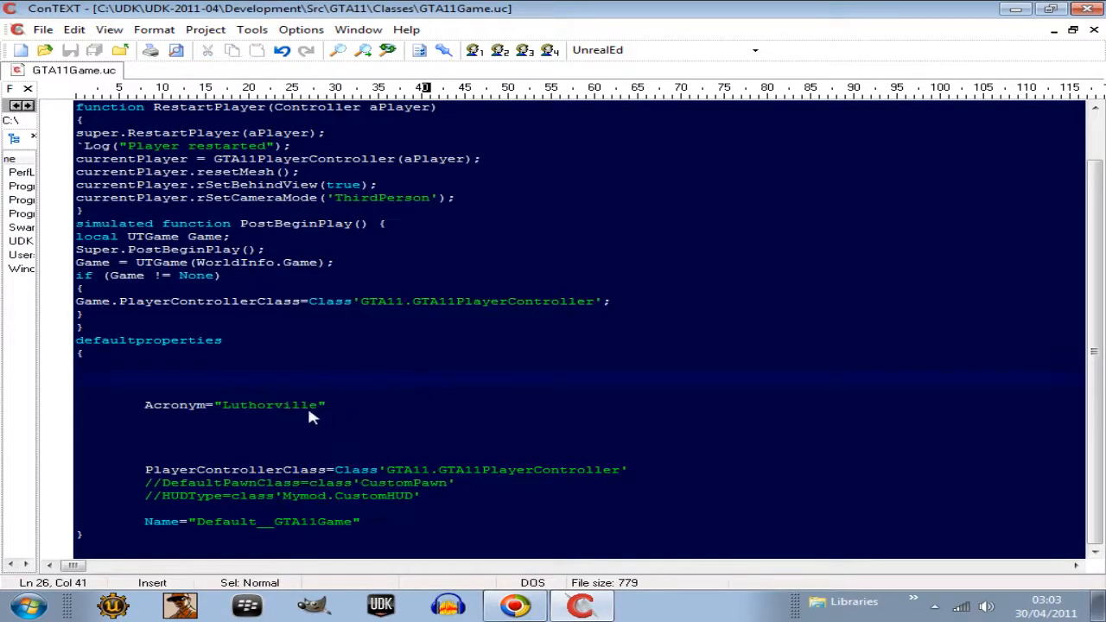
double_click(269, 405)
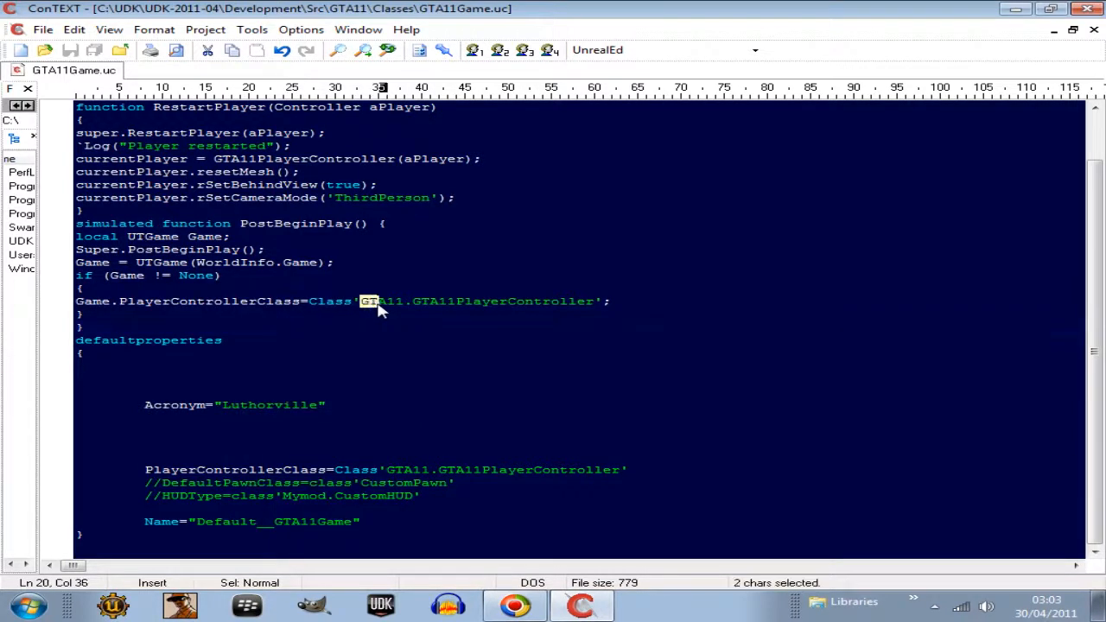
right_click(380, 300)
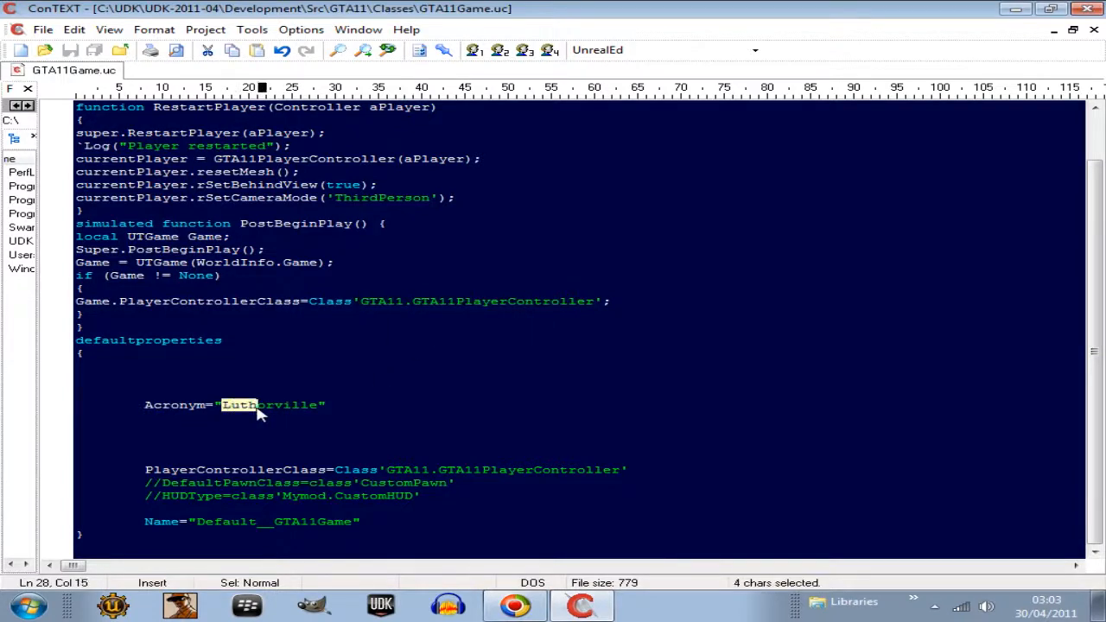
left_click_drag(237, 404, 318, 405)
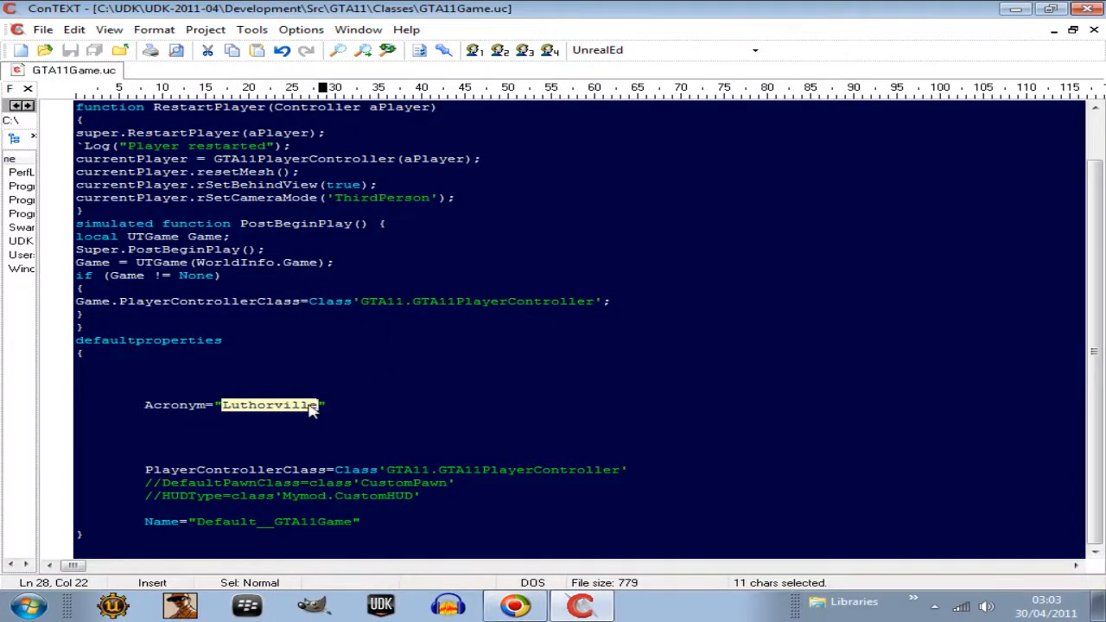
type("GTA11\"")
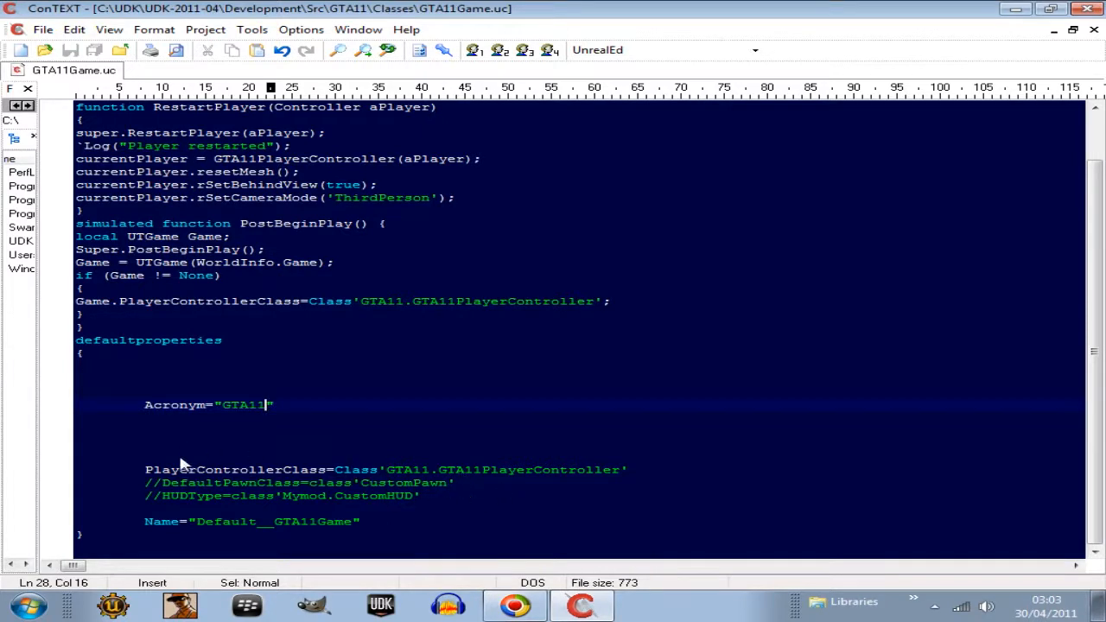
mouse_move(408, 482)
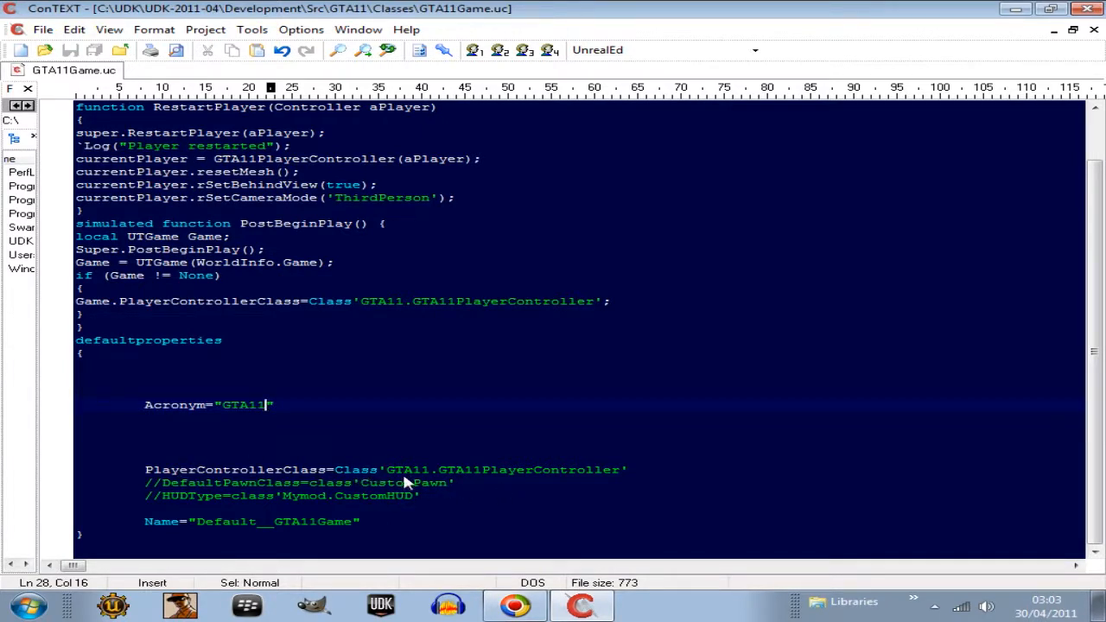
mouse_move(335, 321)
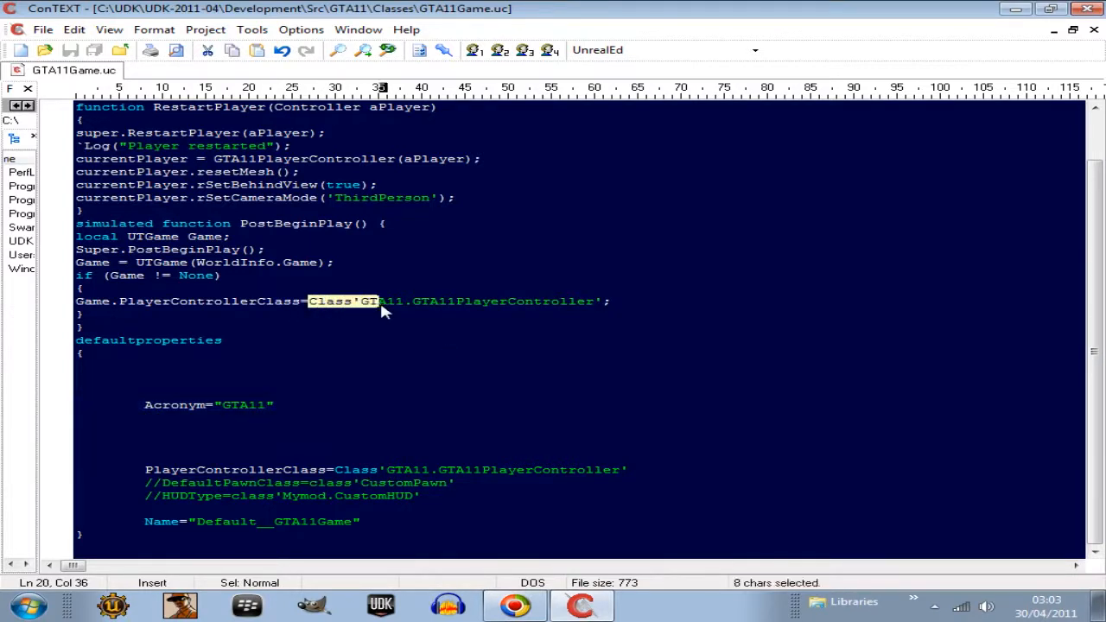
Step: Paste PostBeginPlay's PlayerControllerClass assignment over the defaultproperties line, then minimize ConTEXT
left_click_drag(387, 301, 608, 301)
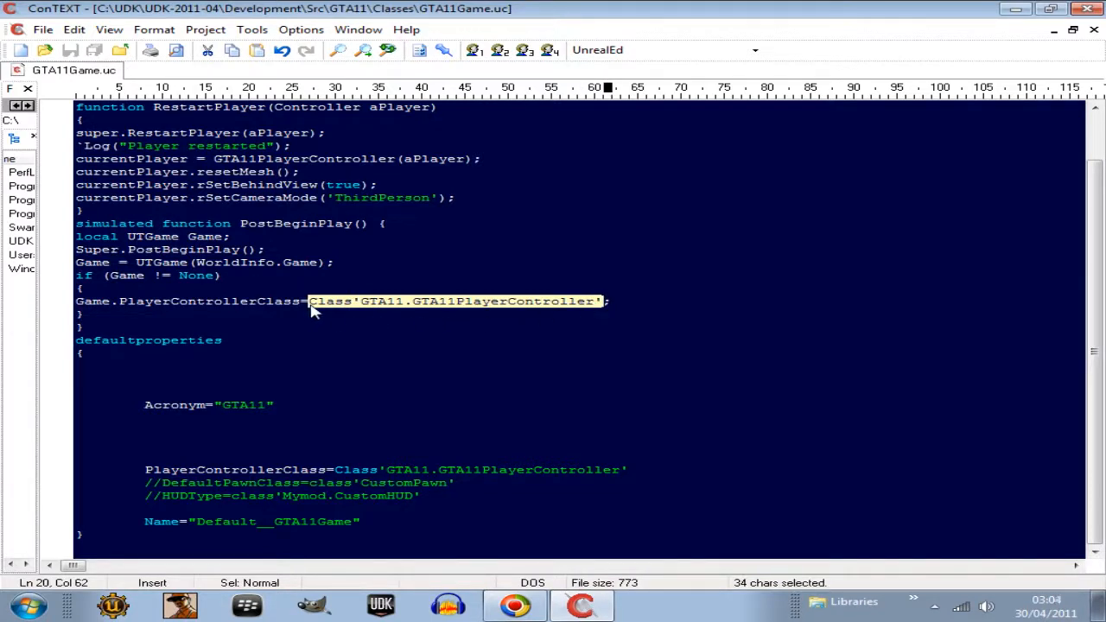
mouse_move(231, 449)
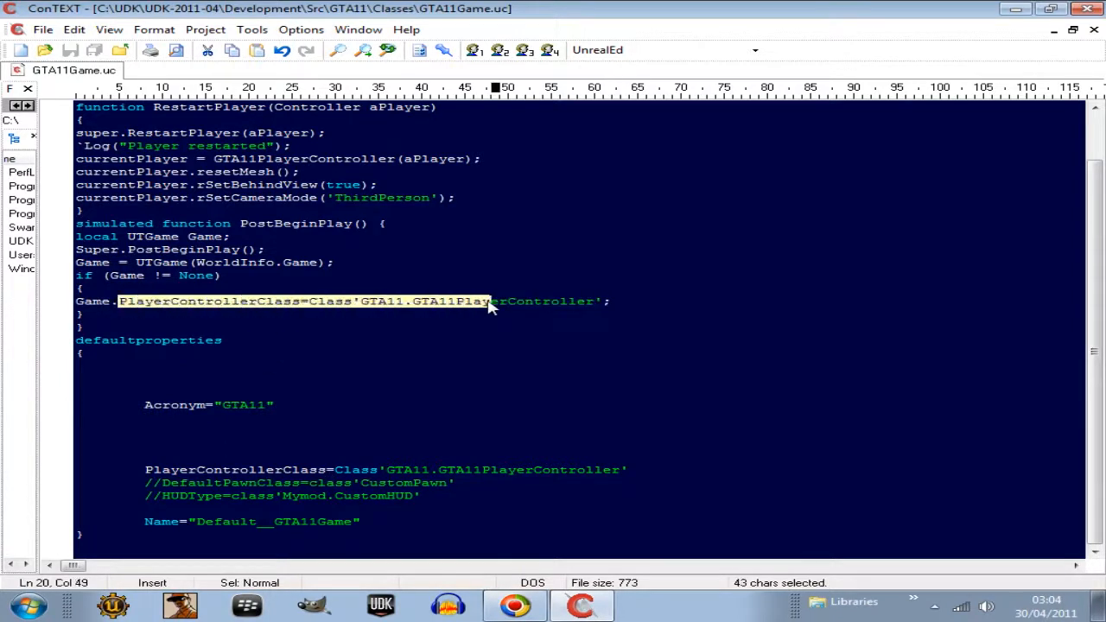
left_click_drag(489, 301, 602, 301)
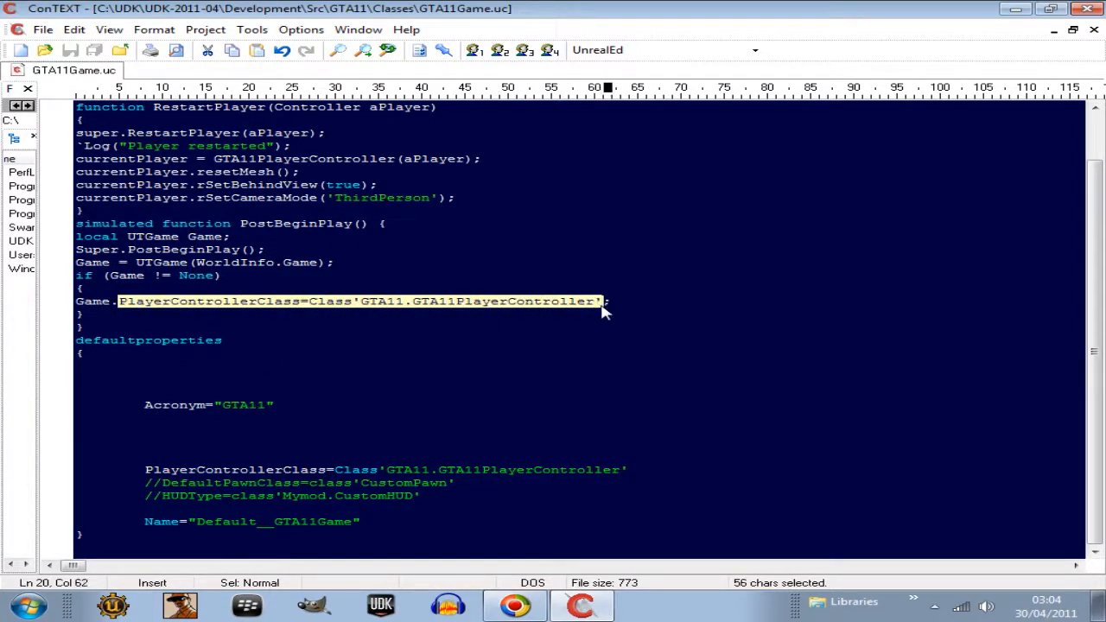
right_click(605, 311)
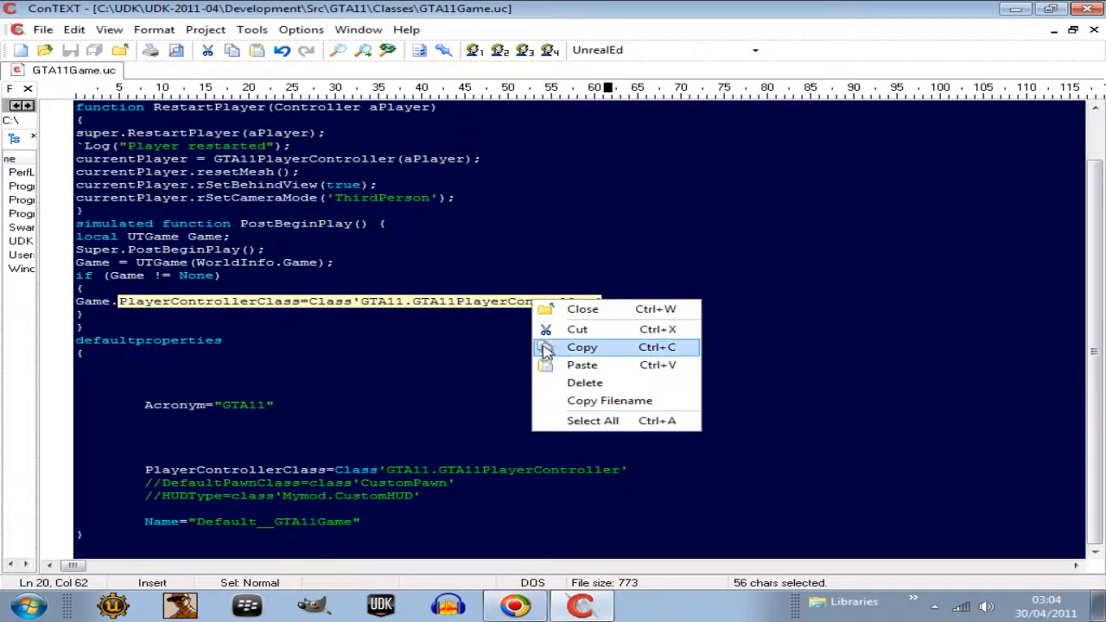
left_click(581, 347)
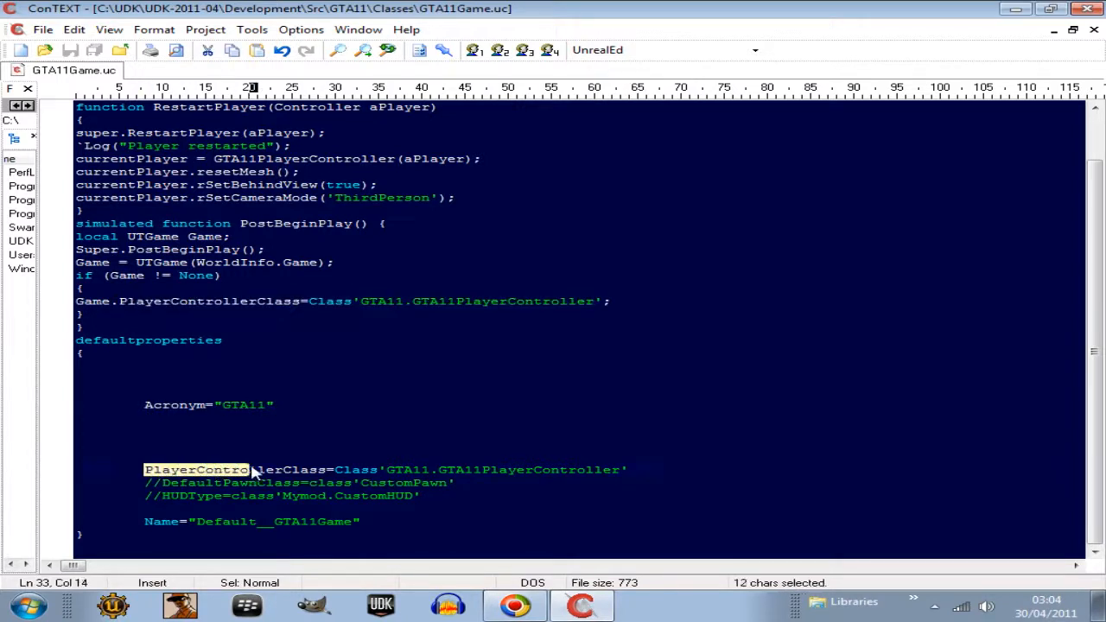
left_click_drag(249, 469, 629, 469)
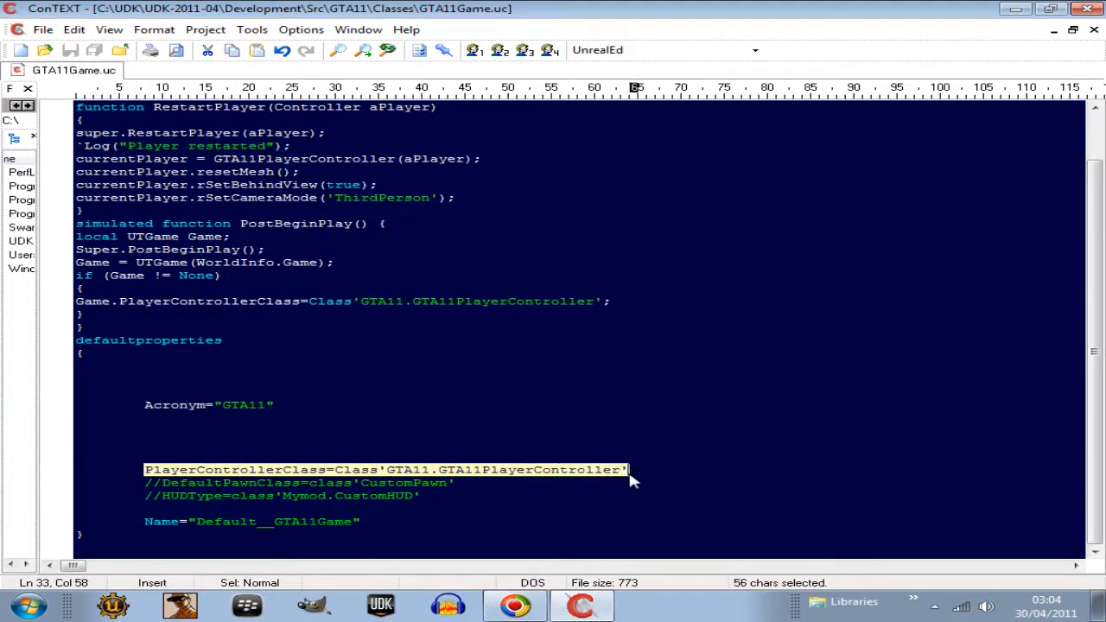
mouse_move(450, 475)
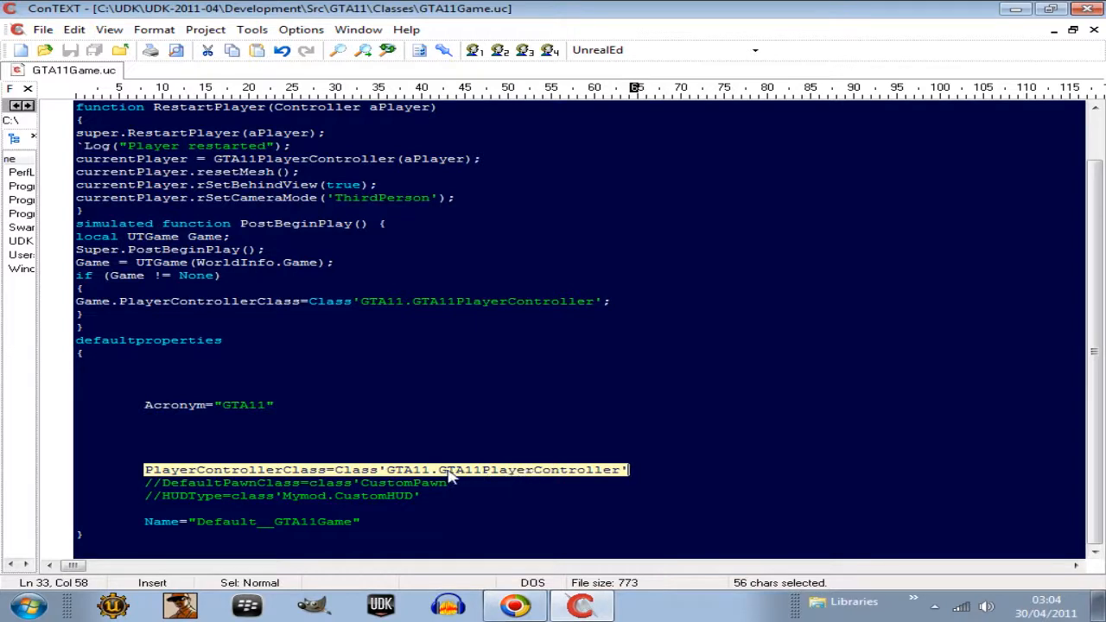
mouse_move(381, 475)
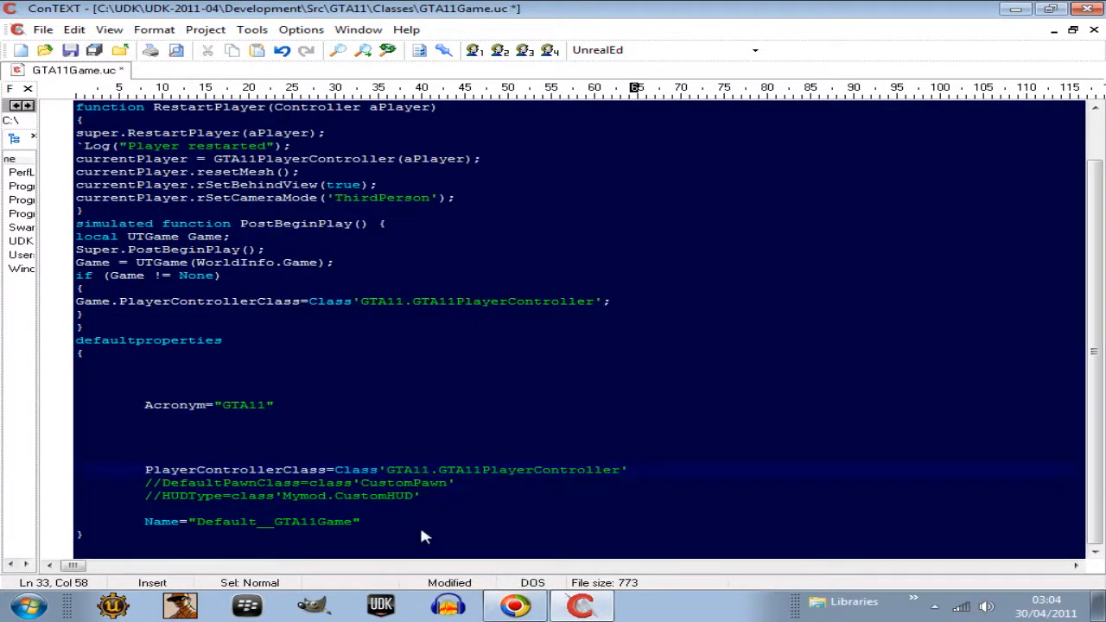
mouse_move(466, 469)
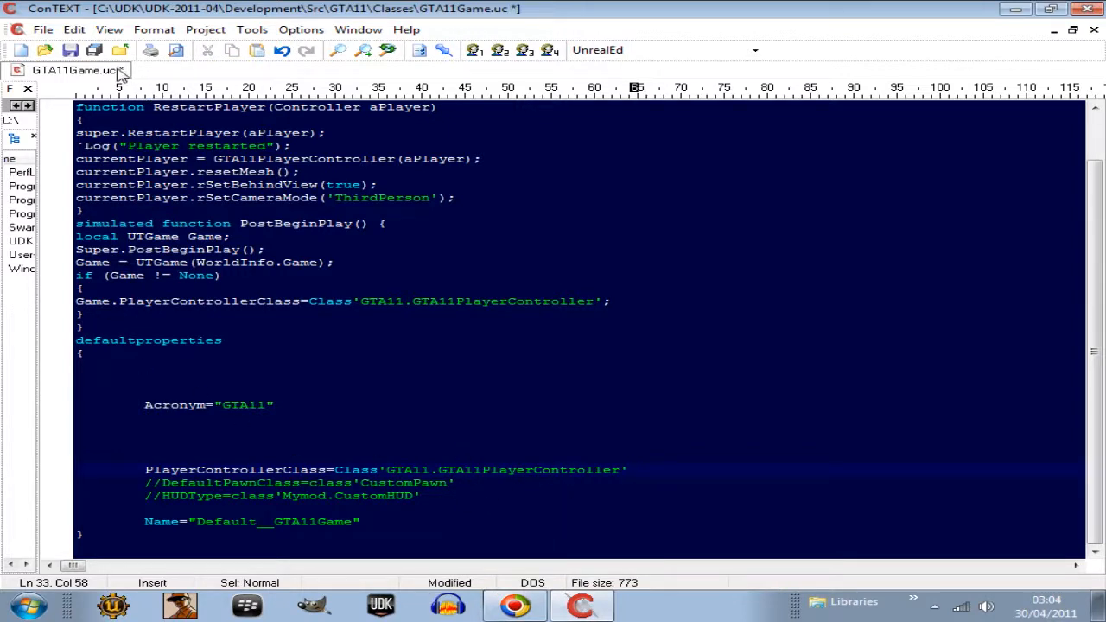
left_click(70, 49)
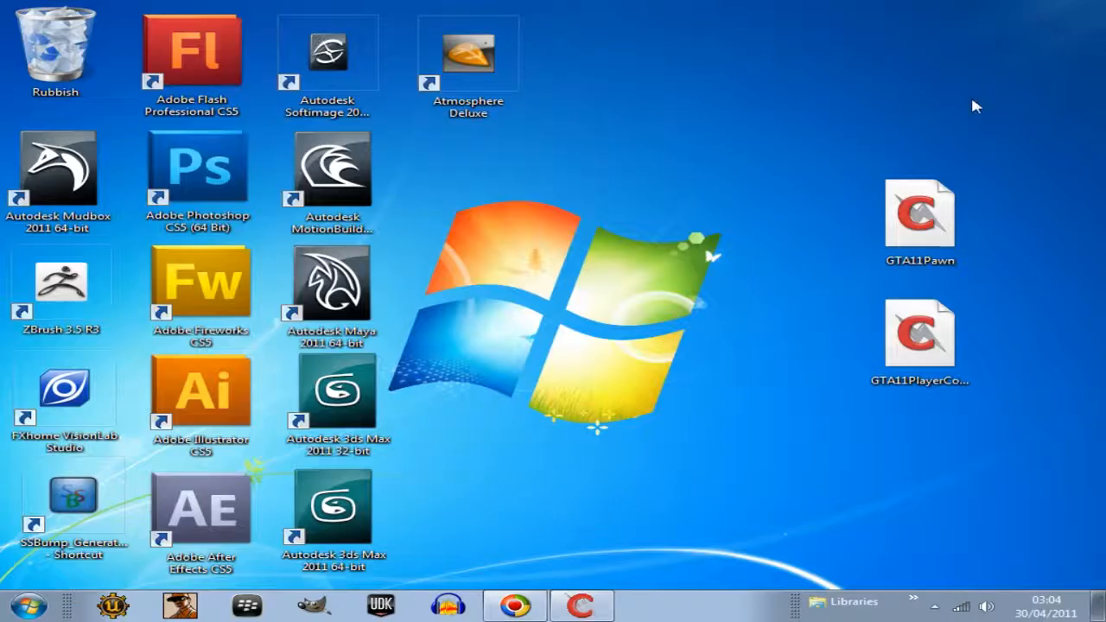
mouse_move(748, 289)
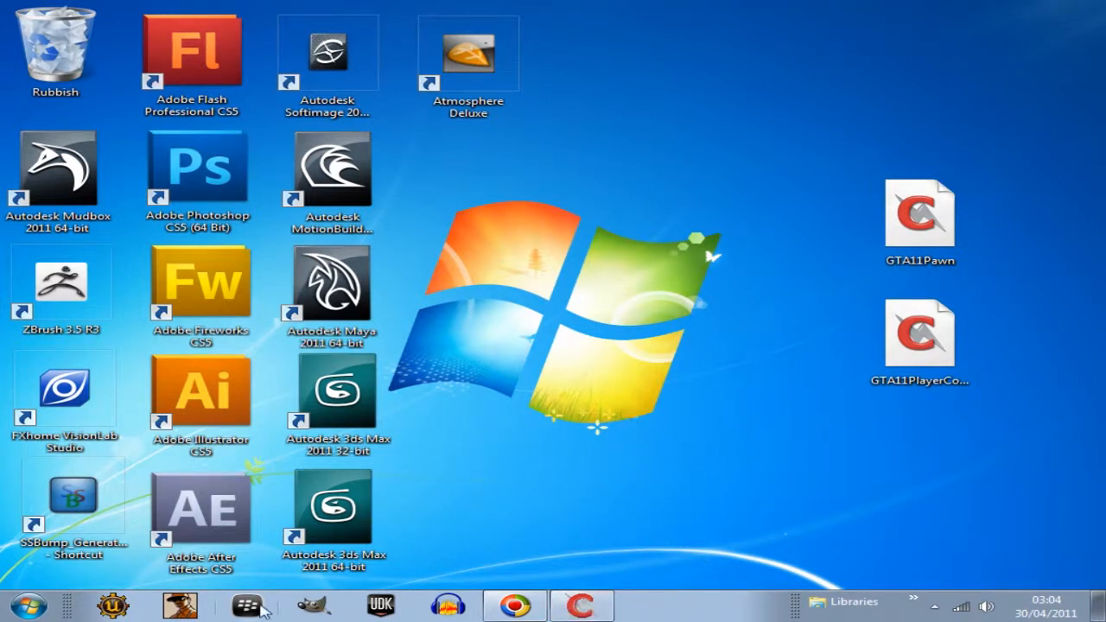
left_click(919, 333)
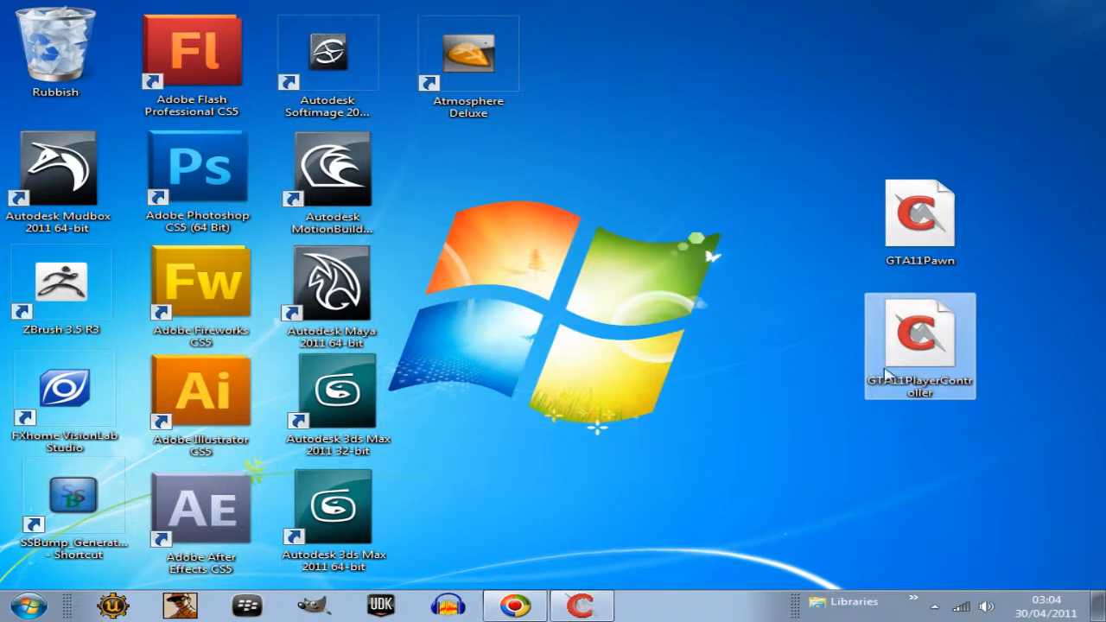
mouse_move(895, 393)
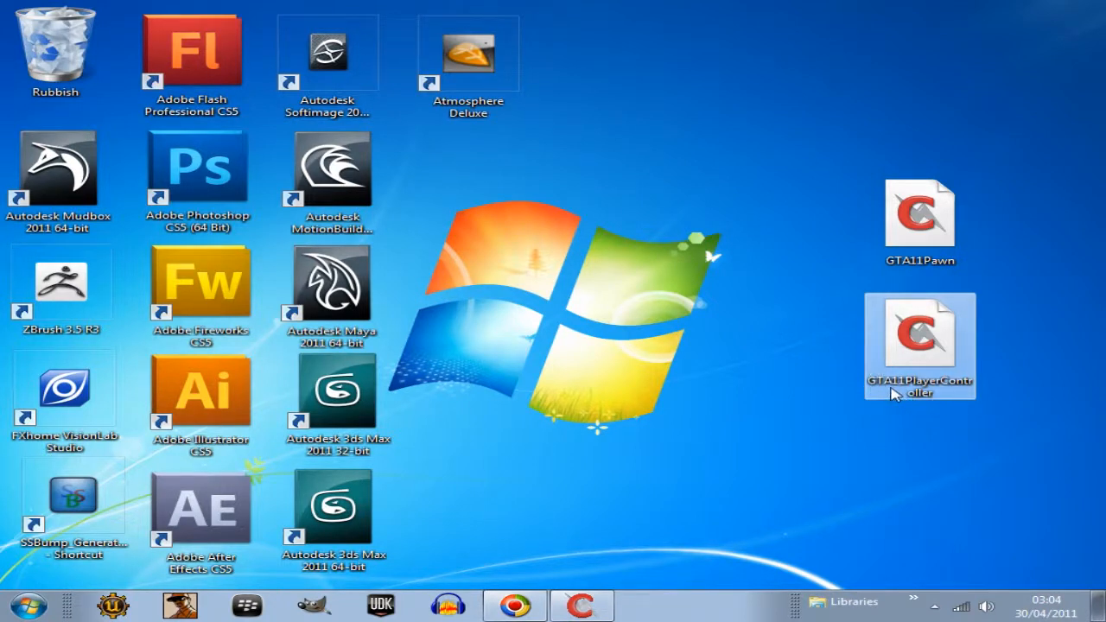
mouse_move(875, 398)
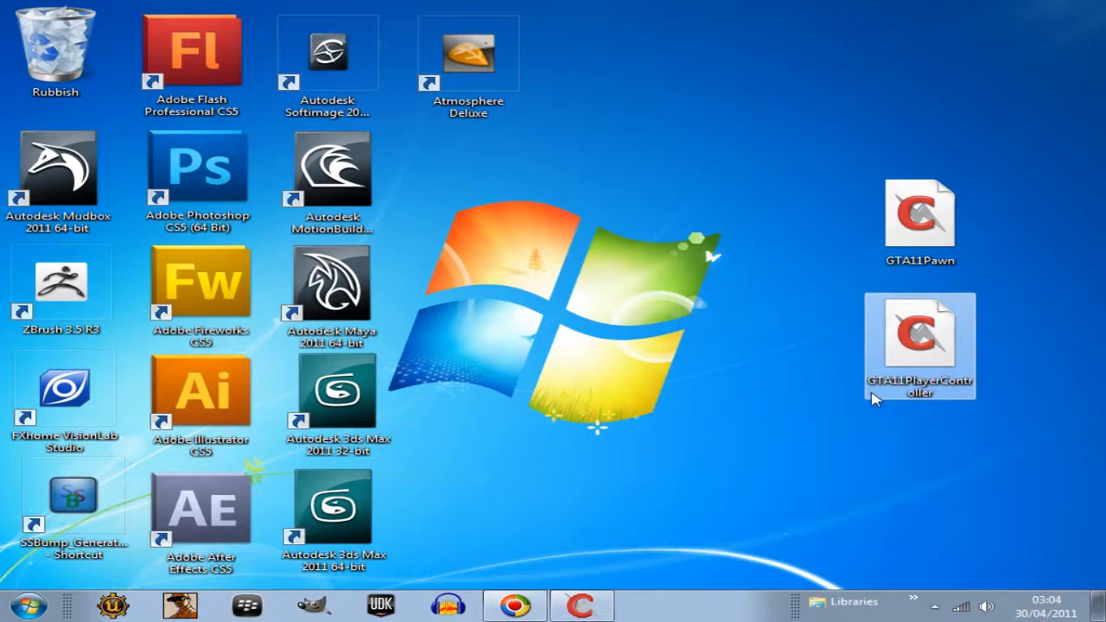
mouse_move(926, 337)
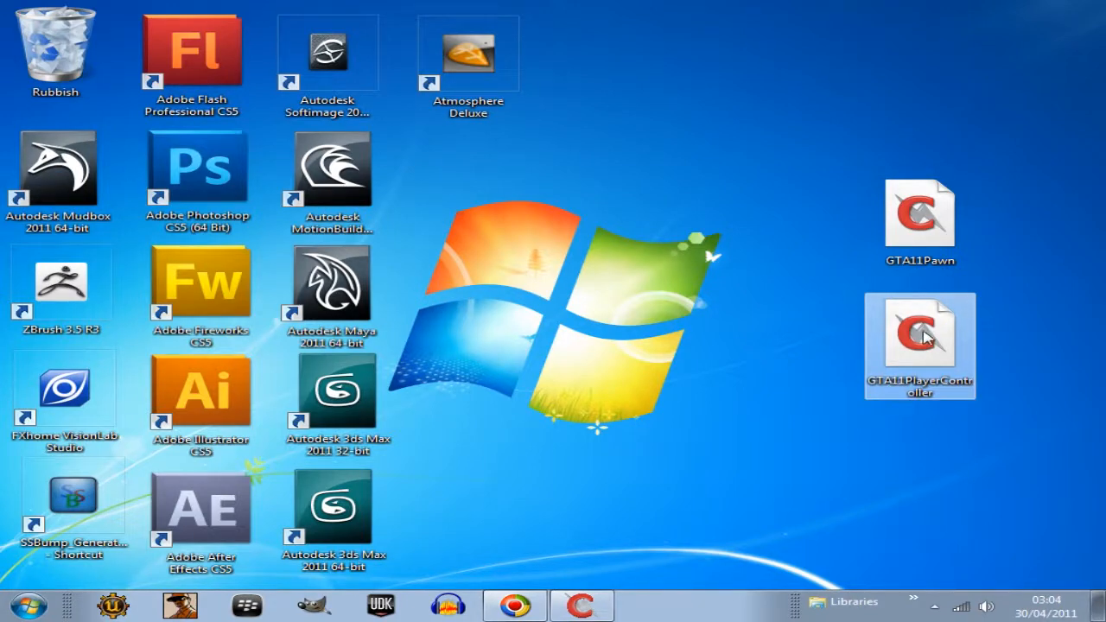
Step: Open GTA11PlayerController.uc from the desktop and highlight its class name
double_click(919, 333)
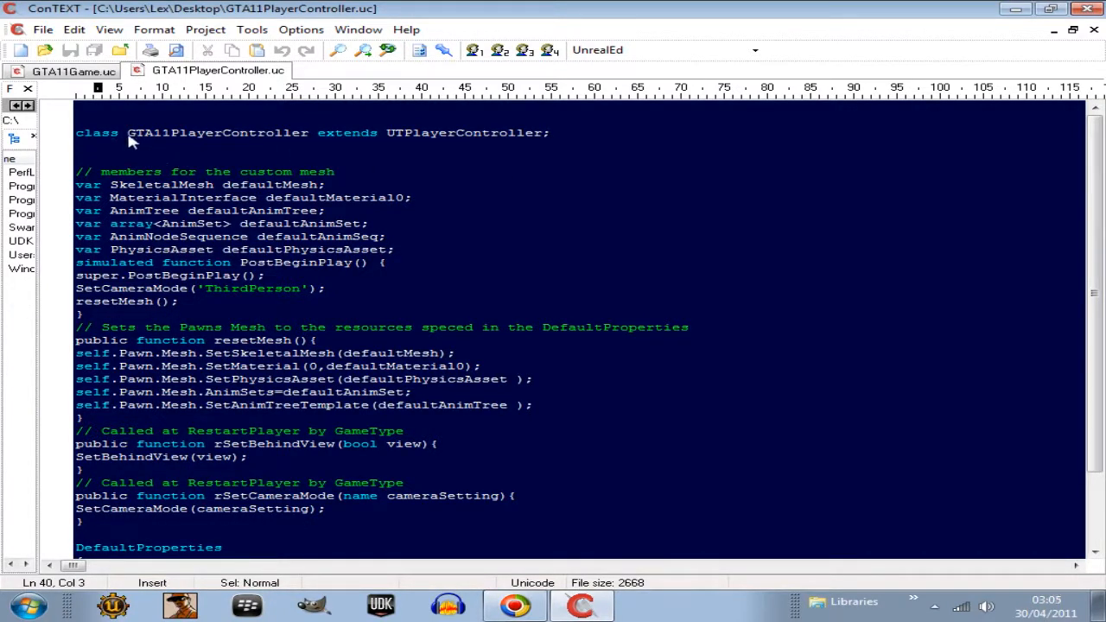
left_click(130, 133)
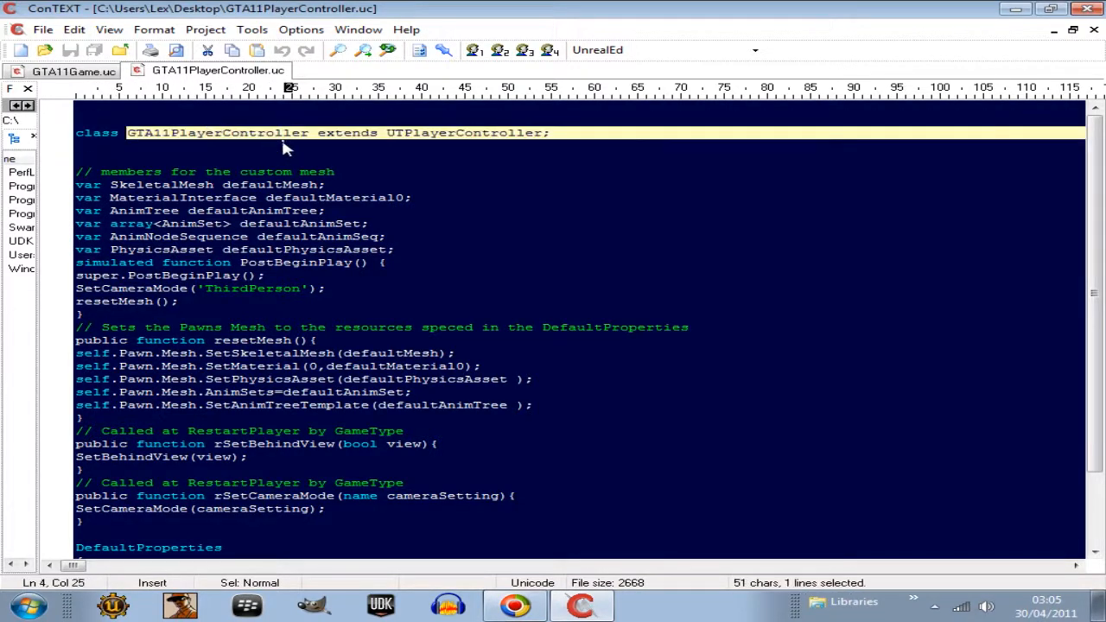
double_click(216, 133)
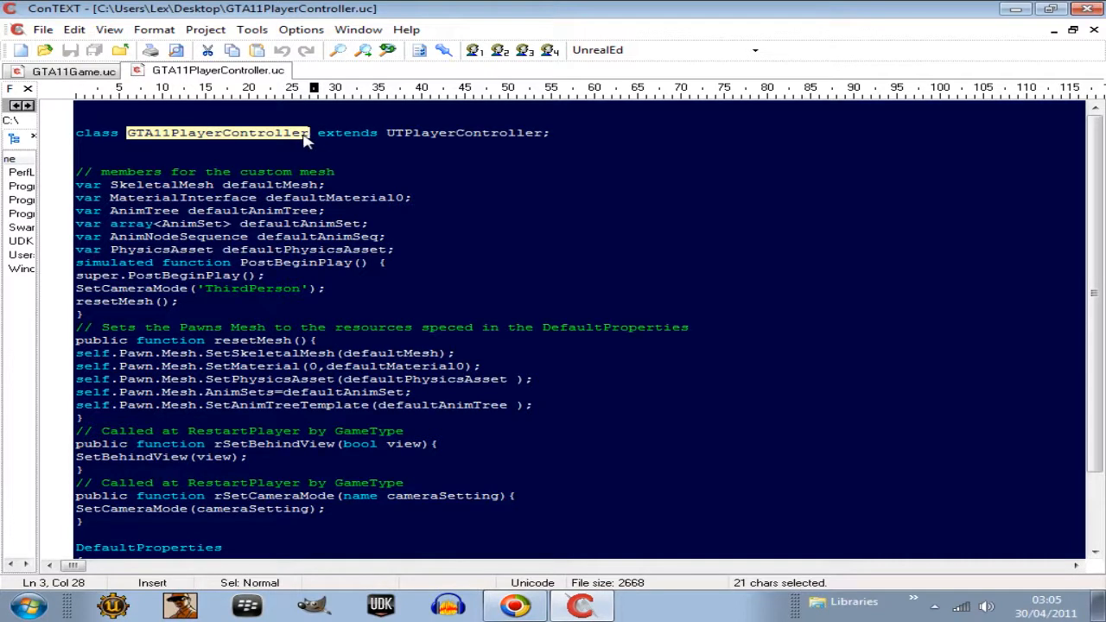
mouse_move(388, 143)
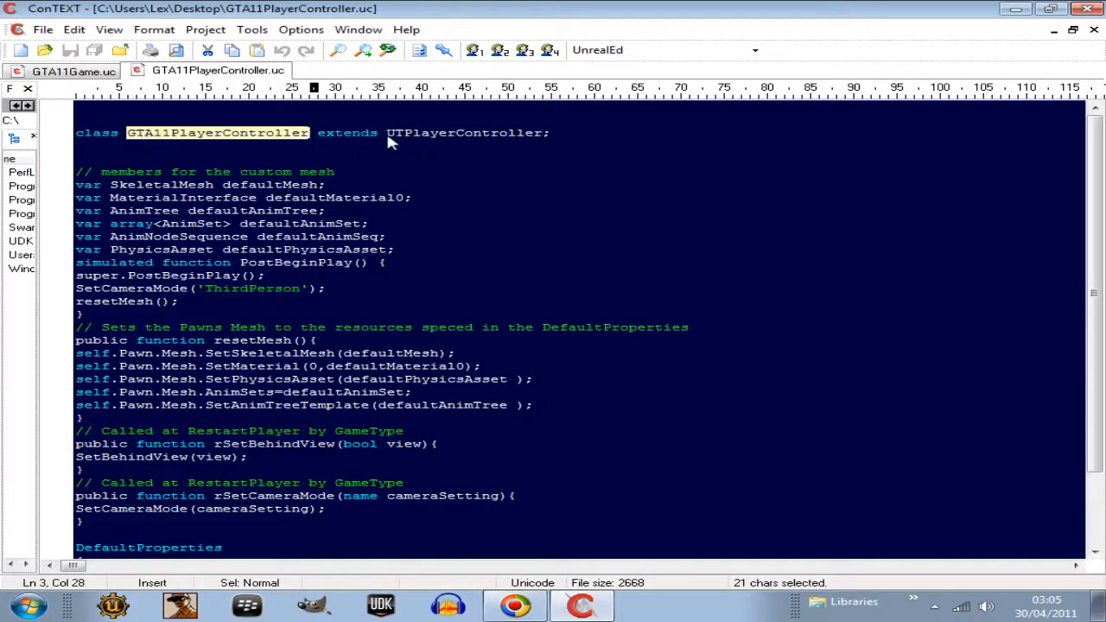
mouse_move(458, 145)
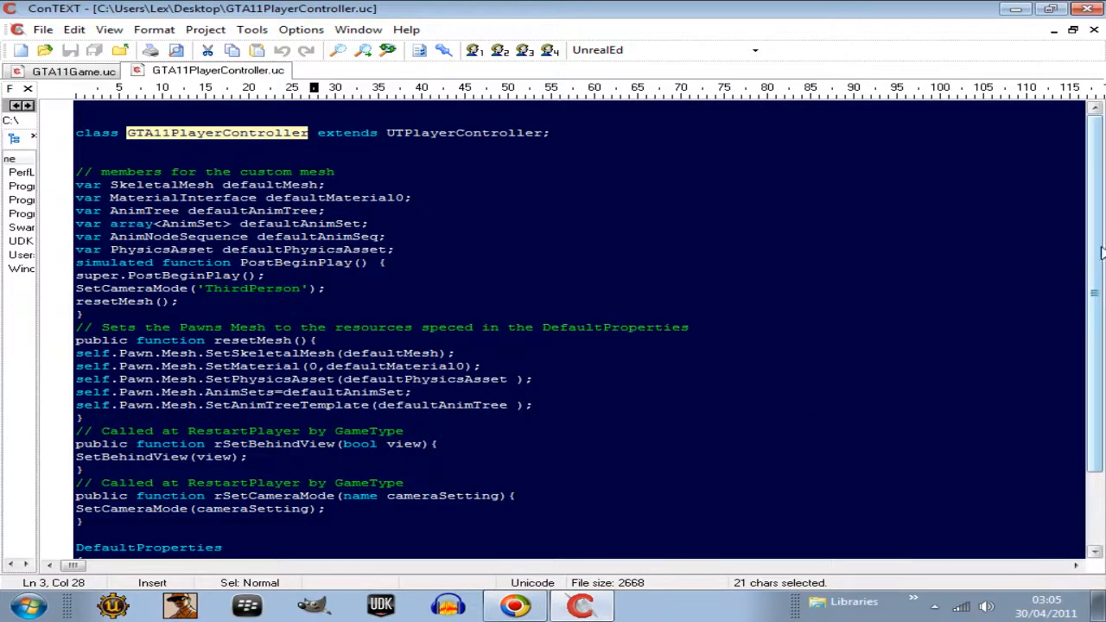
Step: Remove the // markers from defaultMesh, defaultAnimTree, defaultAnimSet and defaultPhysicsAsset lines
scroll("down", 3)
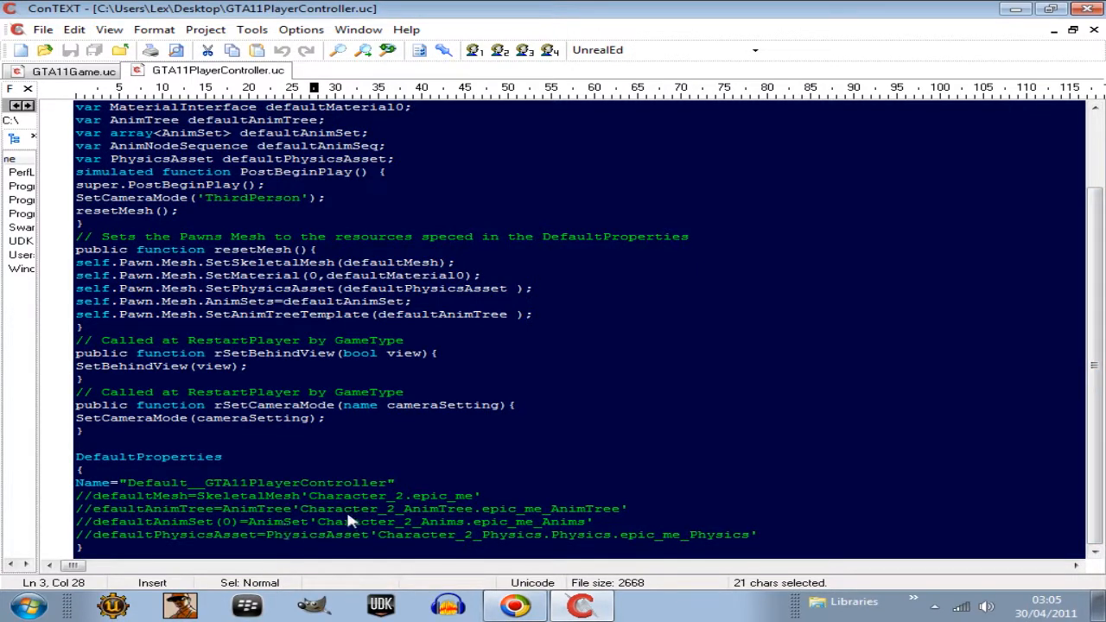
mouse_move(315, 516)
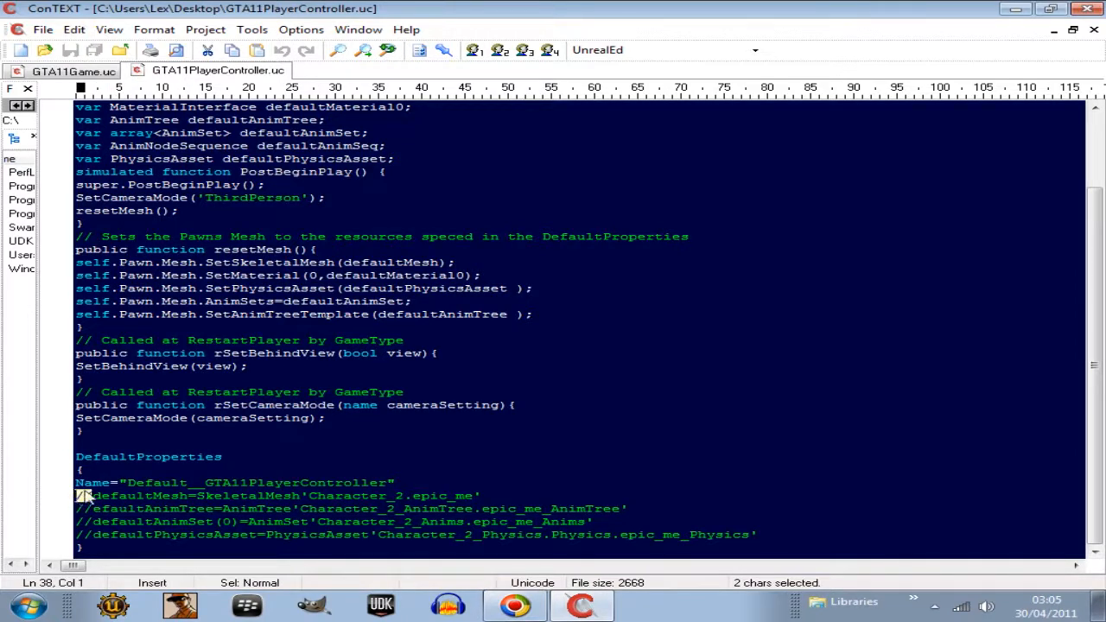
key("Delete")
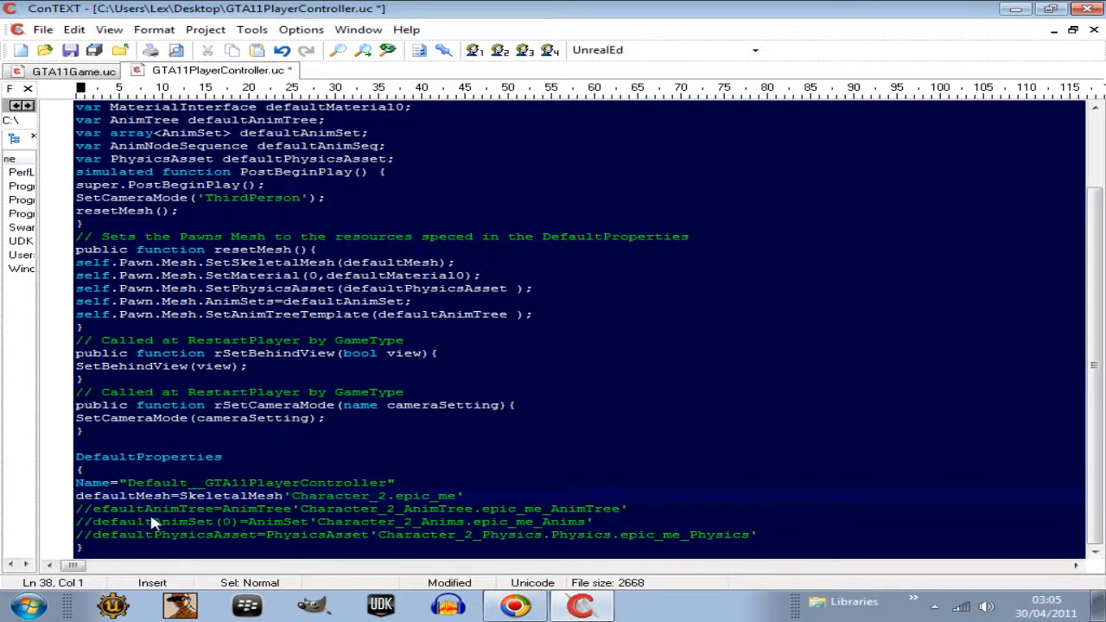
left_click_drag(76, 509, 86, 509)
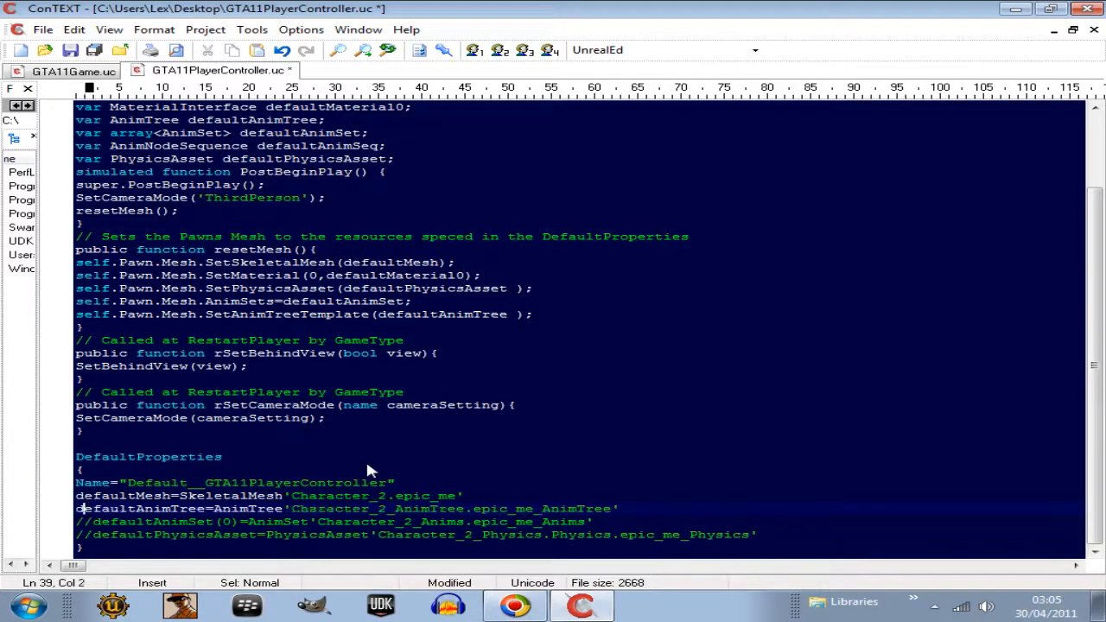
mouse_move(98, 538)
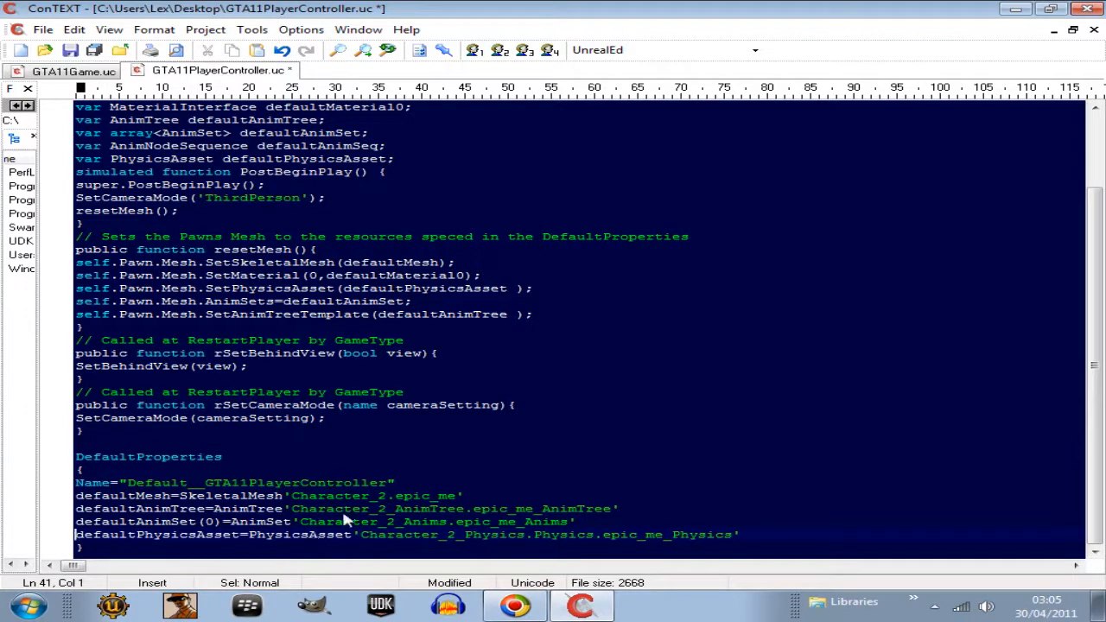
mouse_move(268, 501)
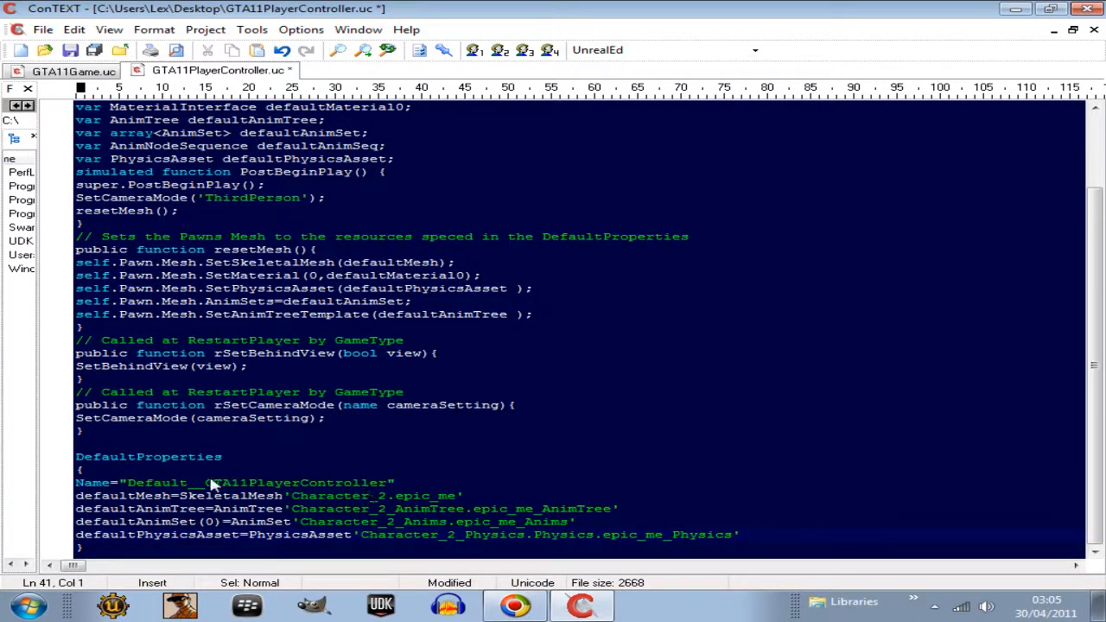
left_click(453, 495)
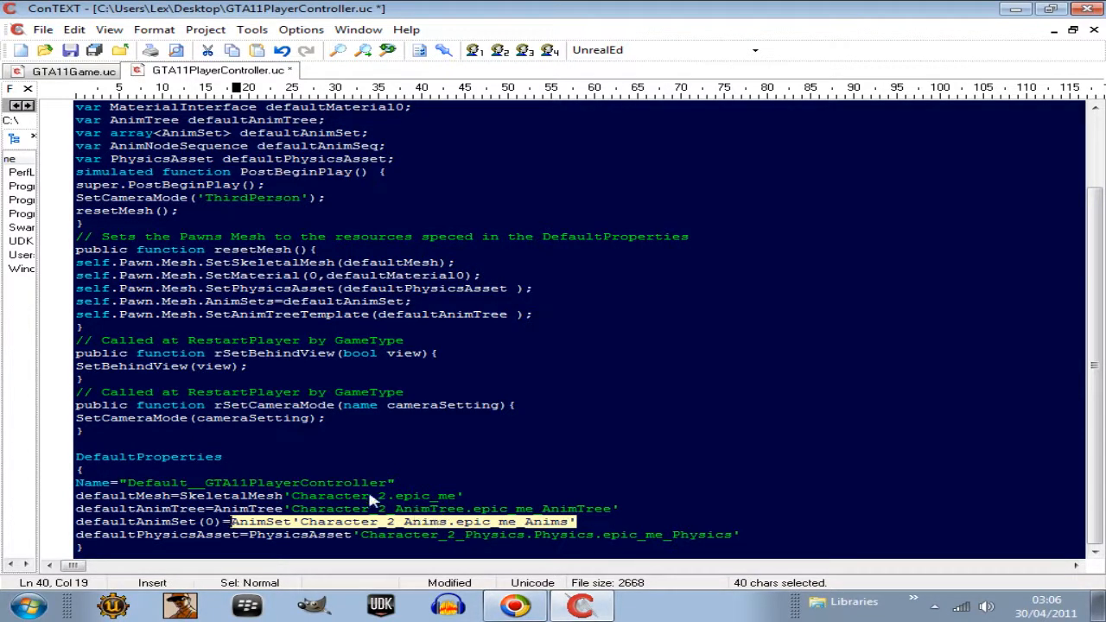
mouse_move(980, 410)
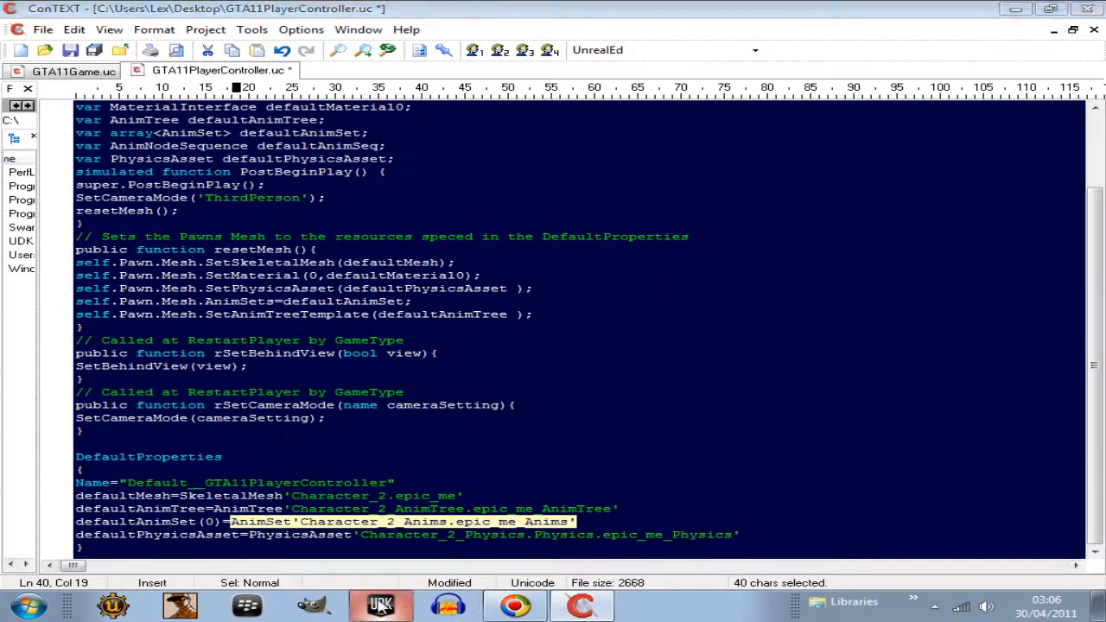
Step: Select the AT_CH_Human AnimTree in the Content Browser's Characters package
left_click(381, 603)
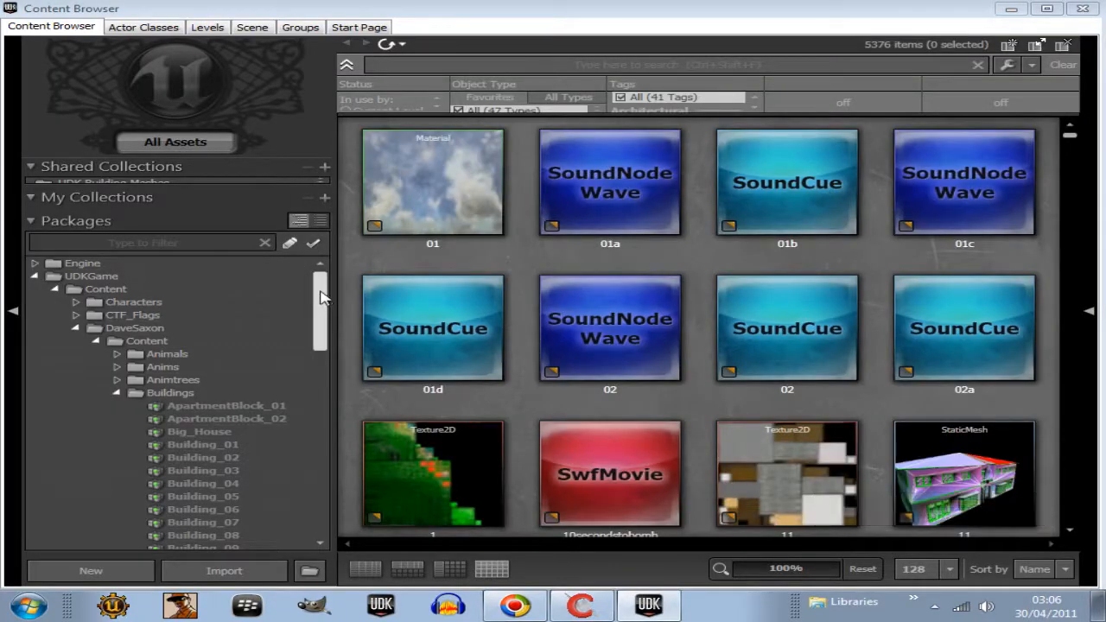
left_click(133, 301)
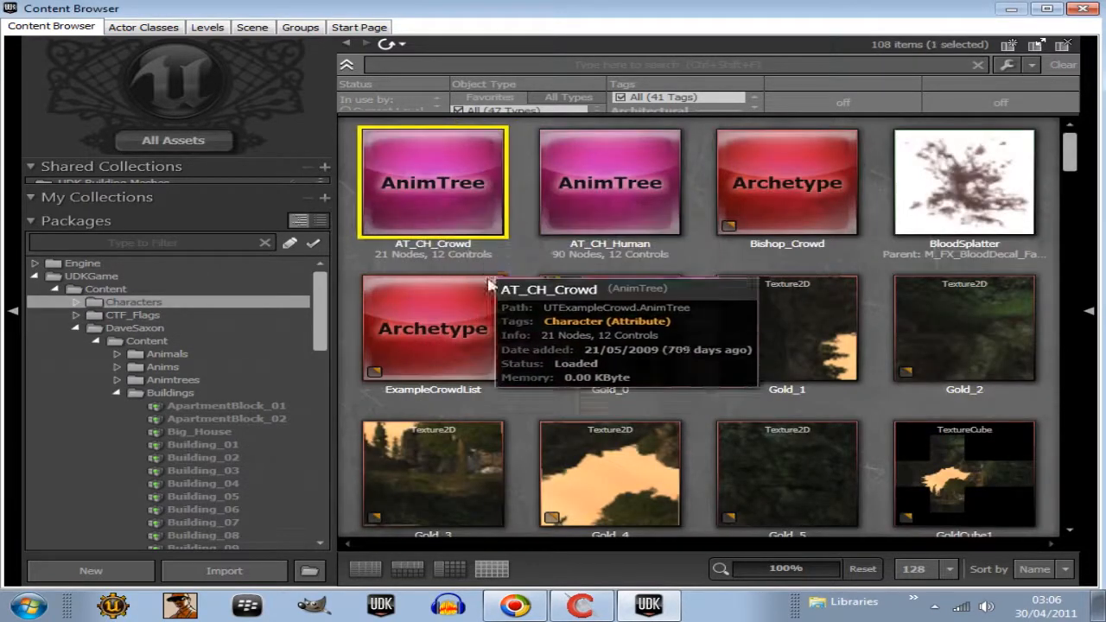
left_click(610, 182)
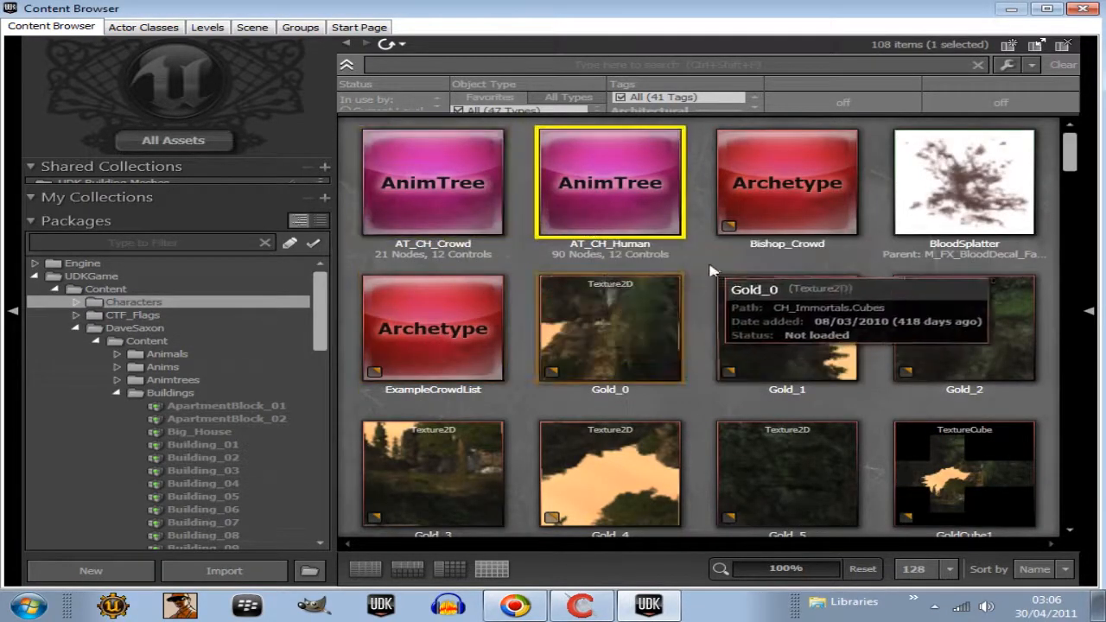
mouse_move(609, 203)
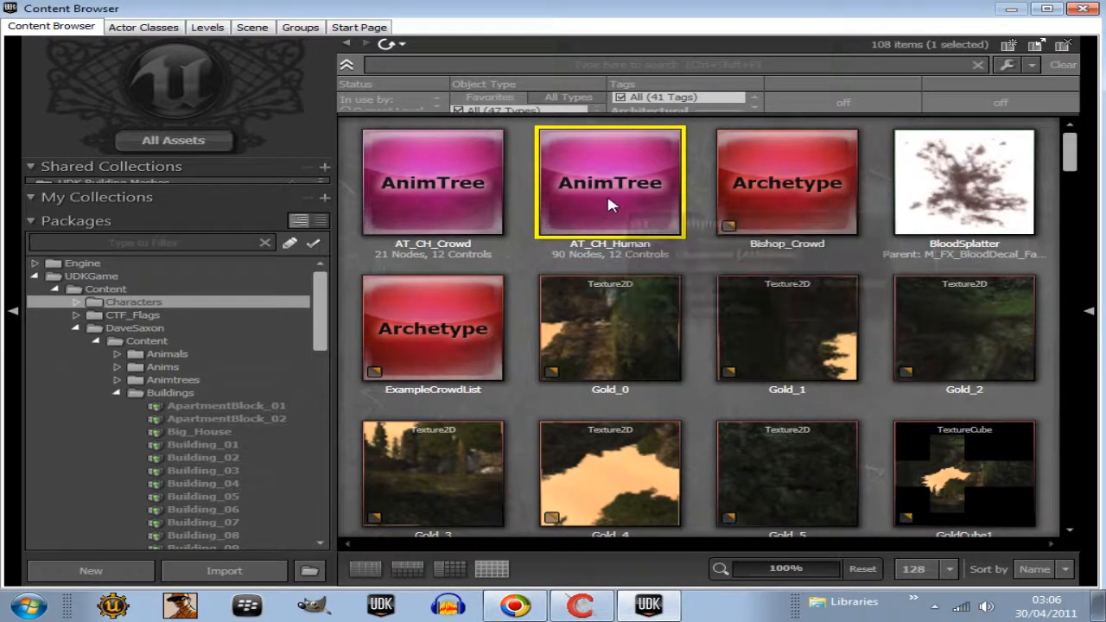
mouse_move(655, 378)
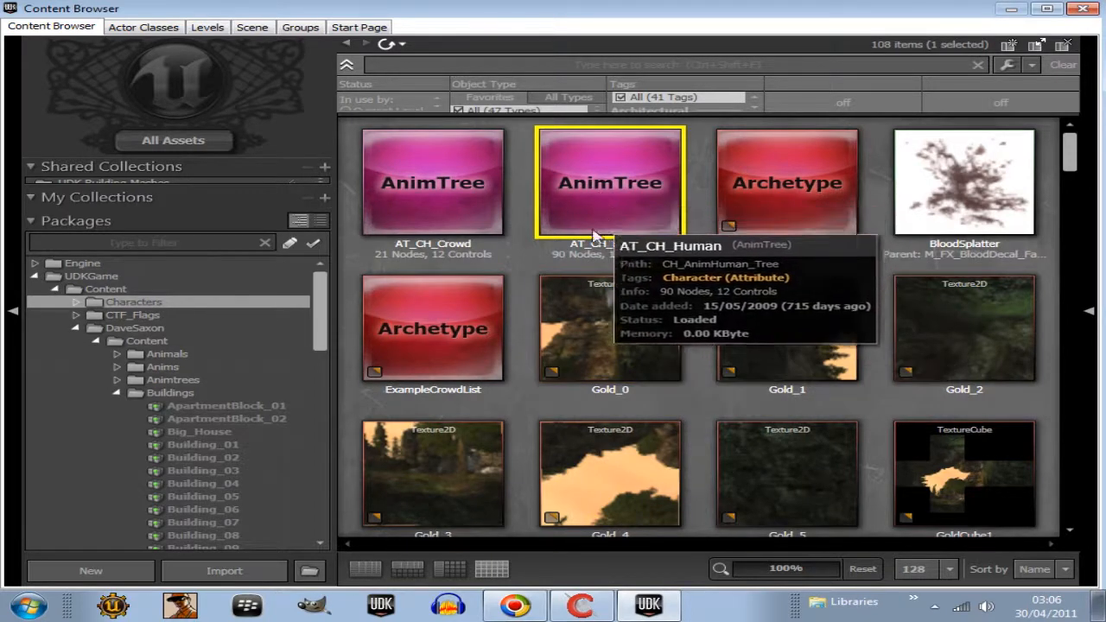
mouse_move(610, 251)
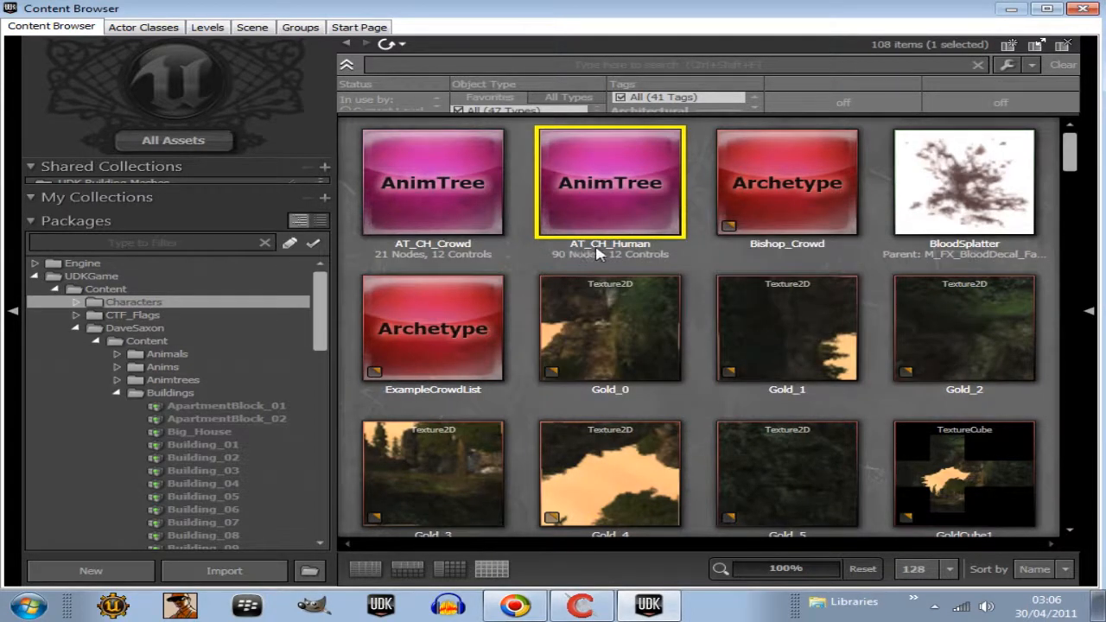
mouse_move(630, 259)
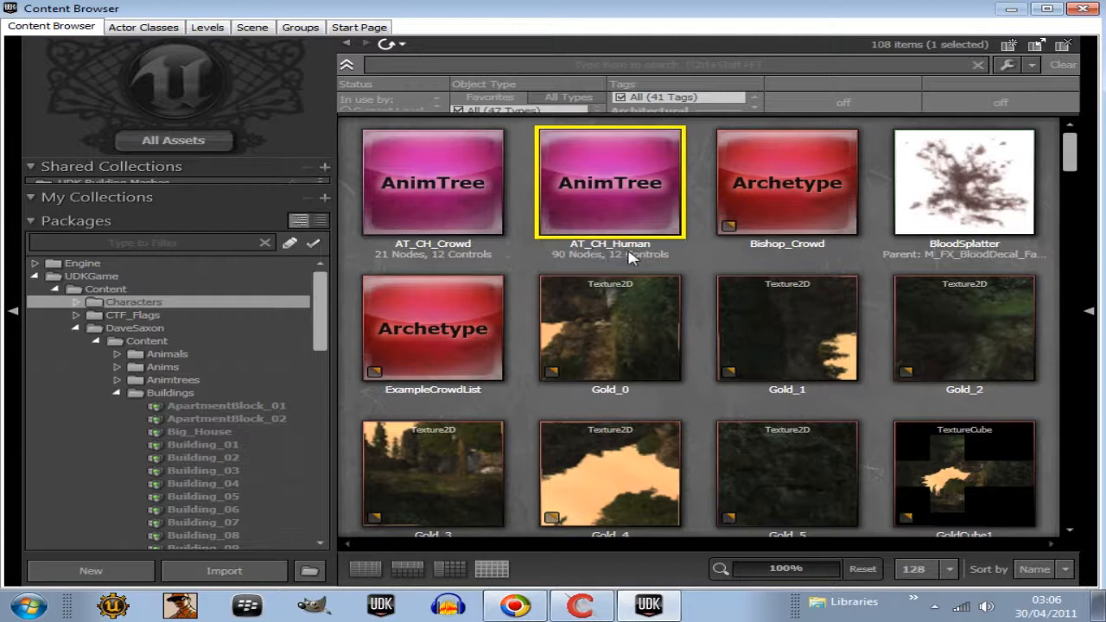
mouse_move(786, 181)
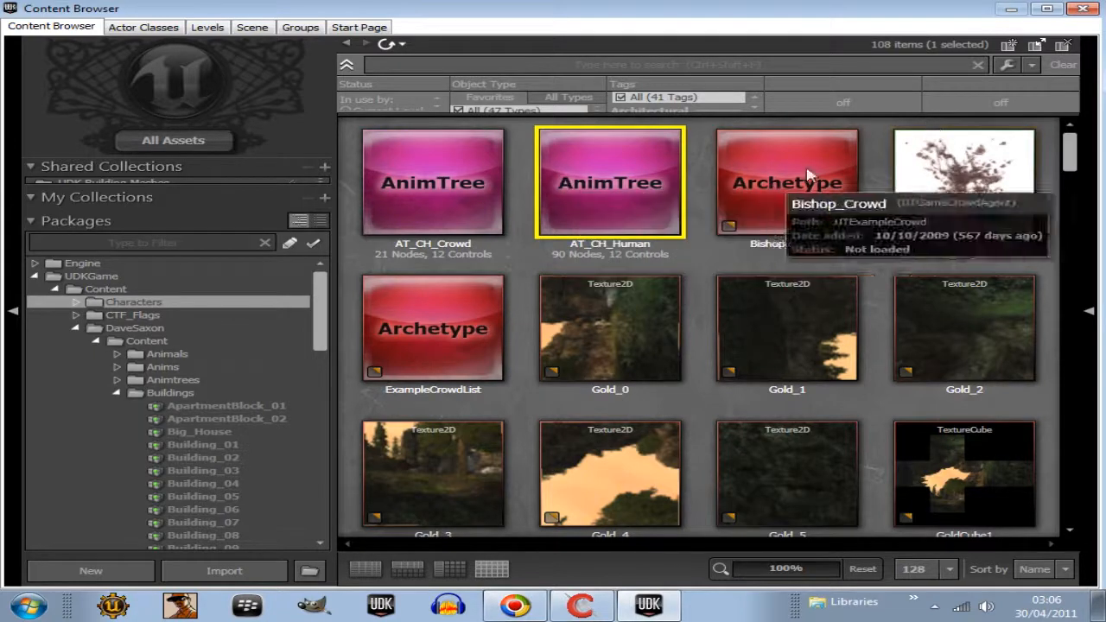
left_click(580, 604)
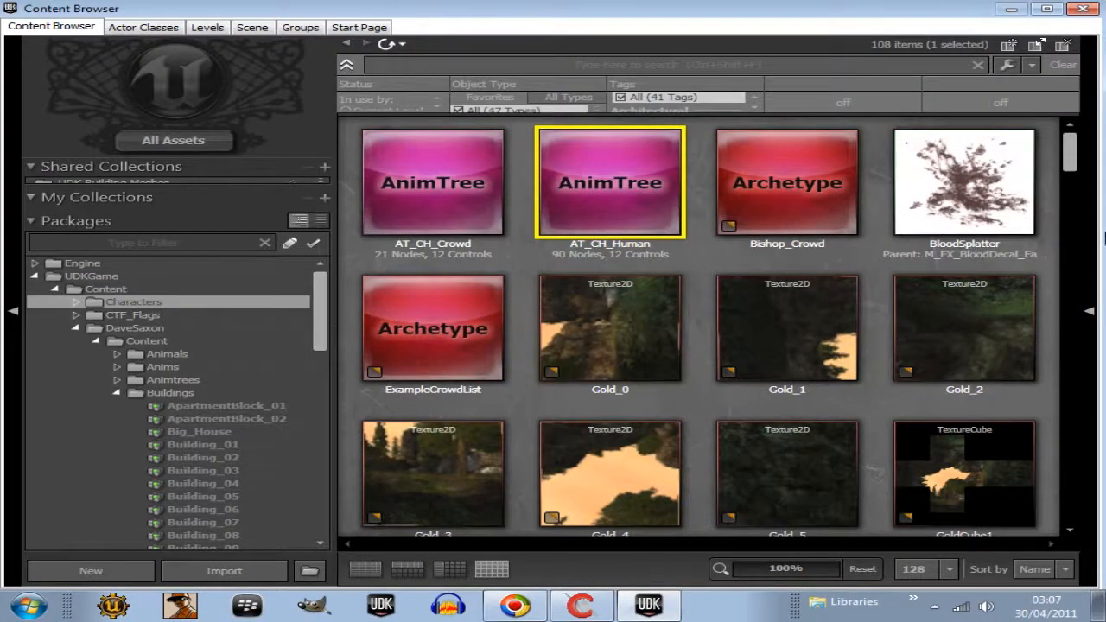
Step: Select the K_AnimHuman_BaseMale AnimSet thumbnail in the Content Browser
scroll("down", 3)
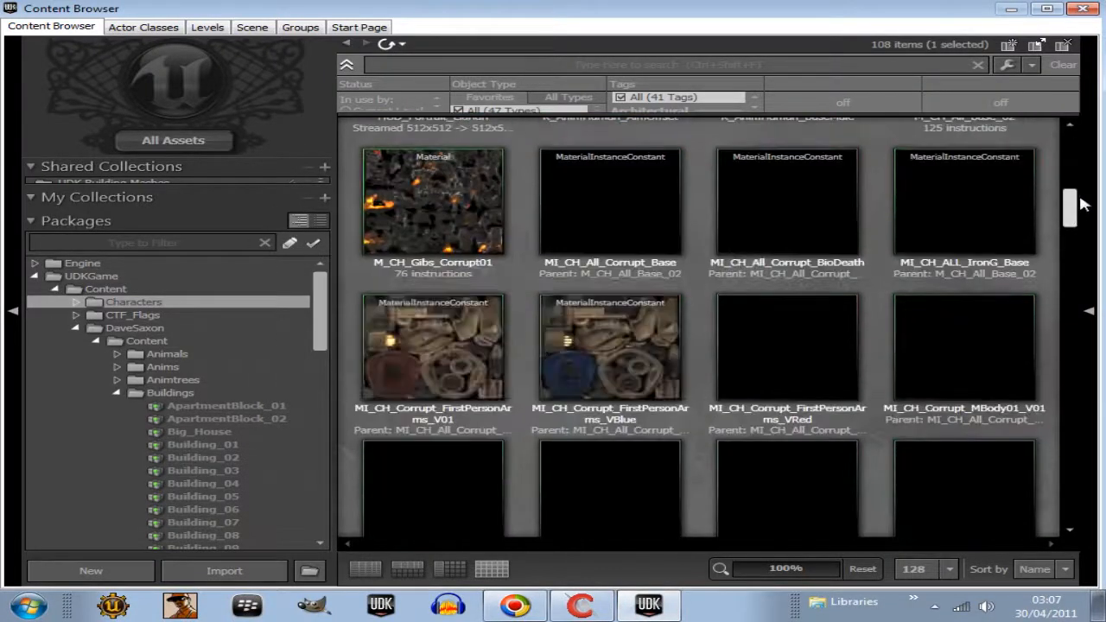
scroll("up", 3)
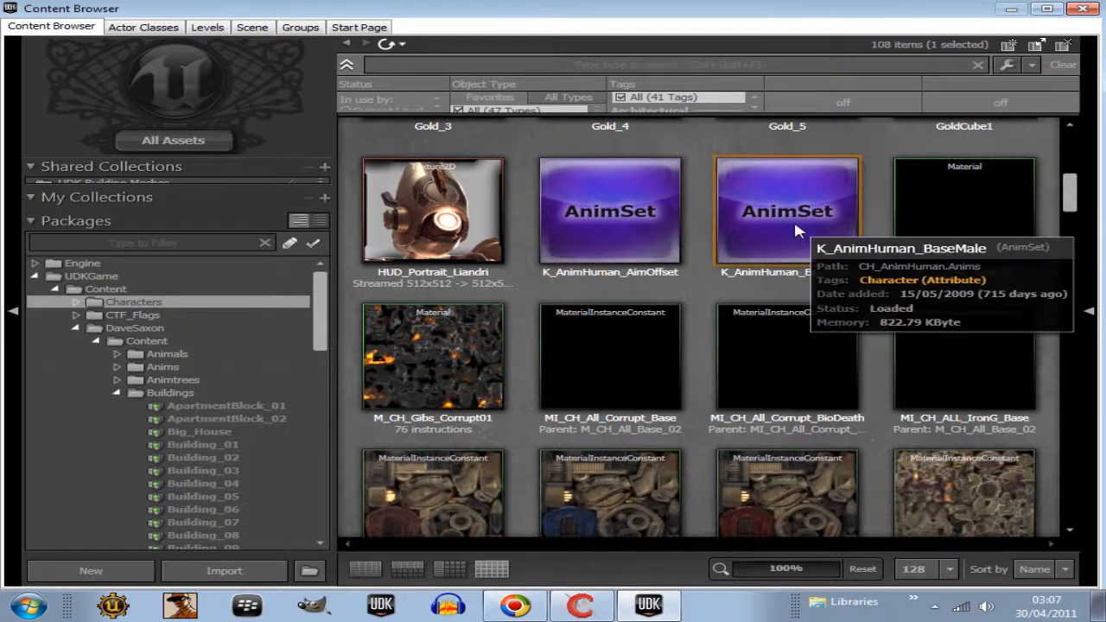
left_click(786, 210)
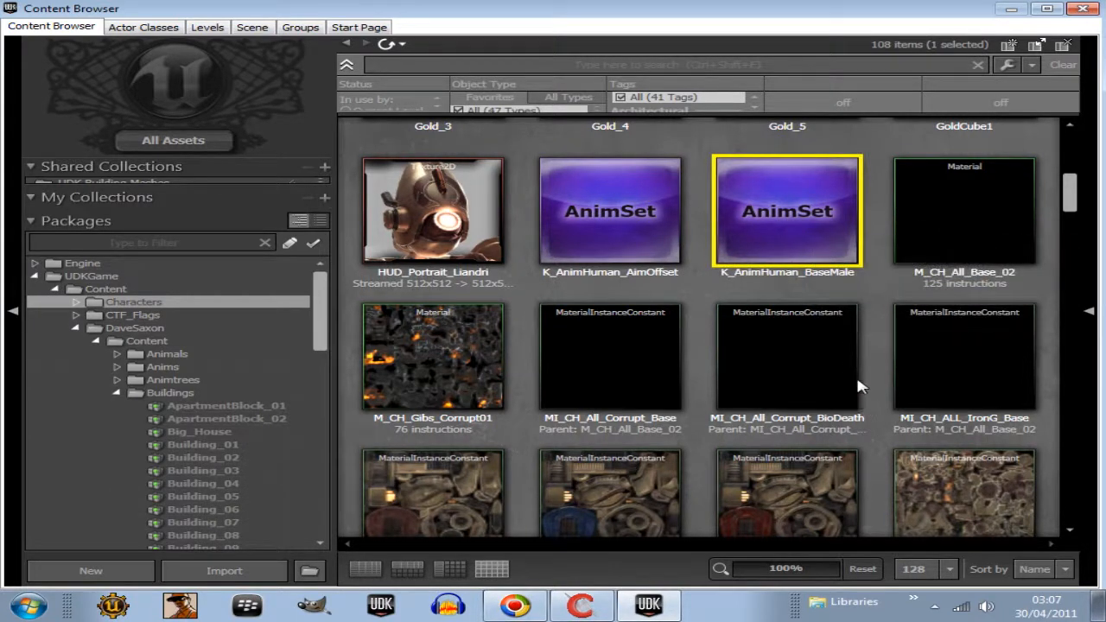
left_click(581, 603)
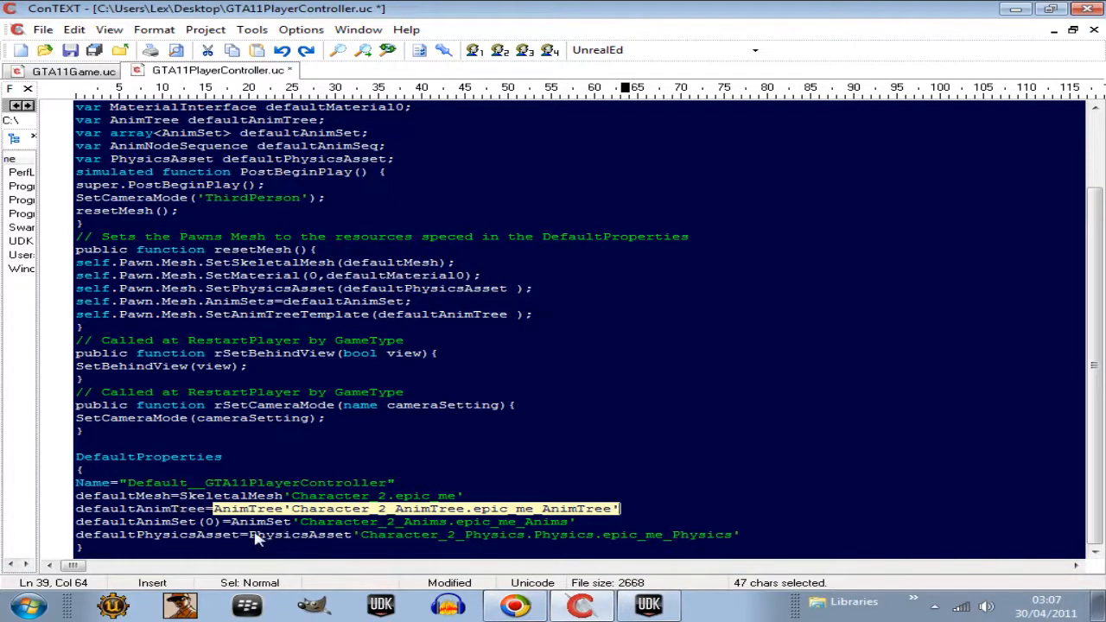
mouse_move(233, 527)
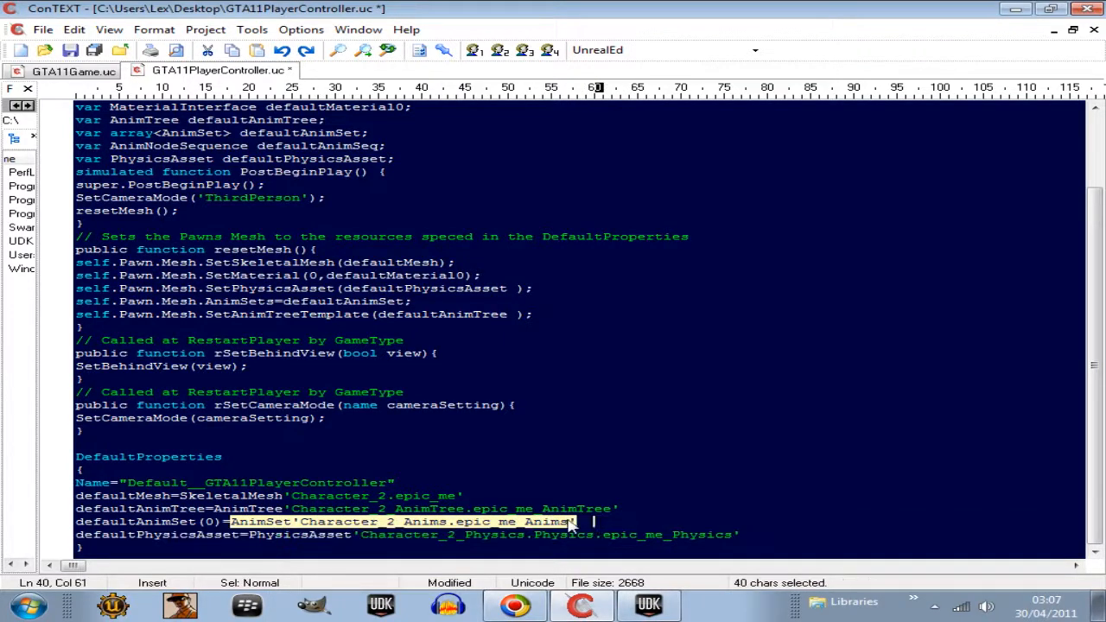
Step: Type CH_AnimHuman.Anims.K_AnimHuman_BaseMale as the defaultAnimSet(0) value
type("CH_AnimHuman.Anims.K_AnimHuman_BaseMale")
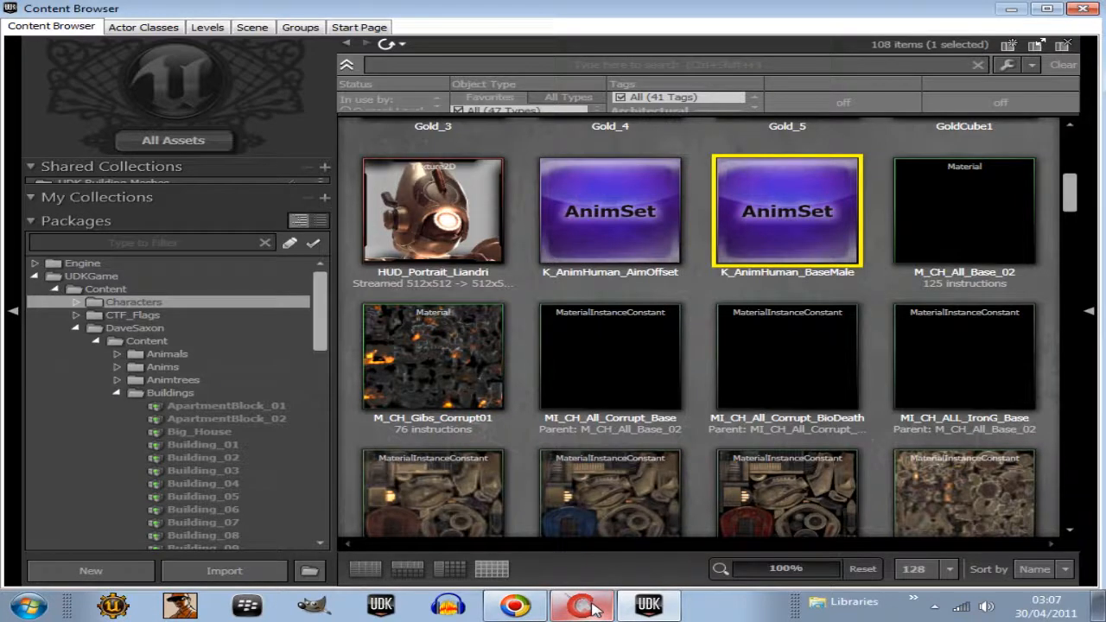
Step: Expand Characters > CH_IronGuard_Male and show its Mesh group with SK_CH_IronGuard_MaleA
scroll("down", 3)
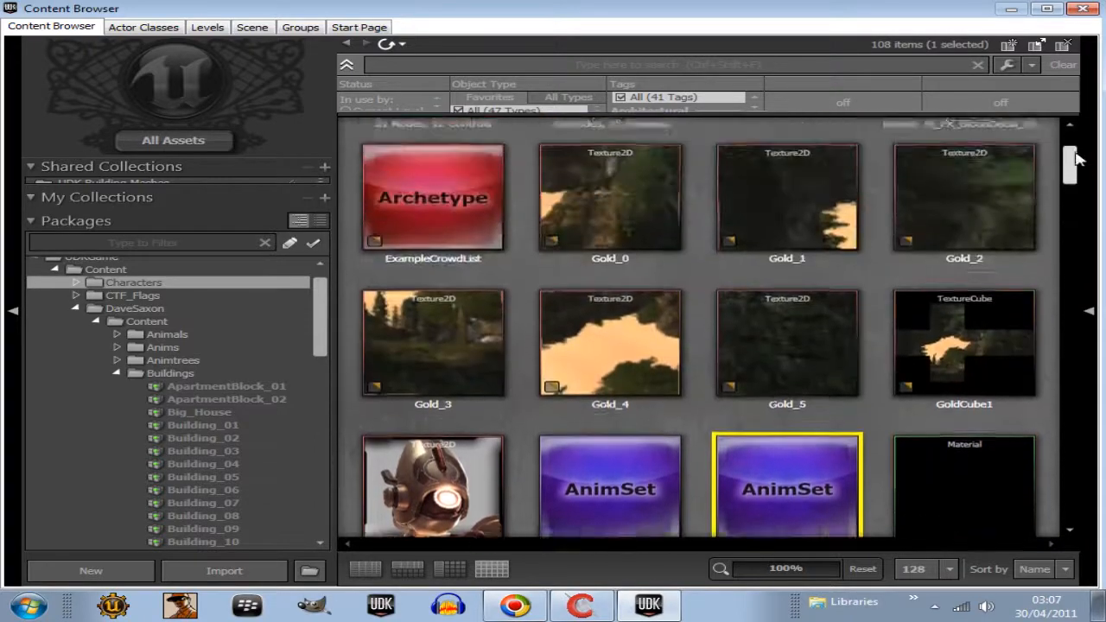
scroll("down", 3)
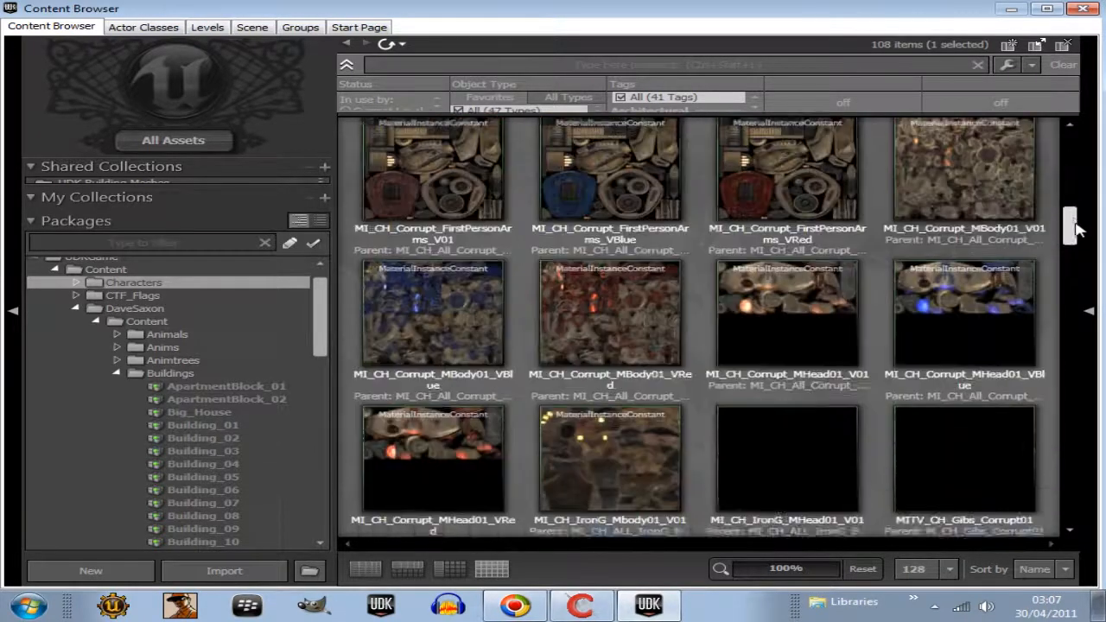
scroll("down", 3)
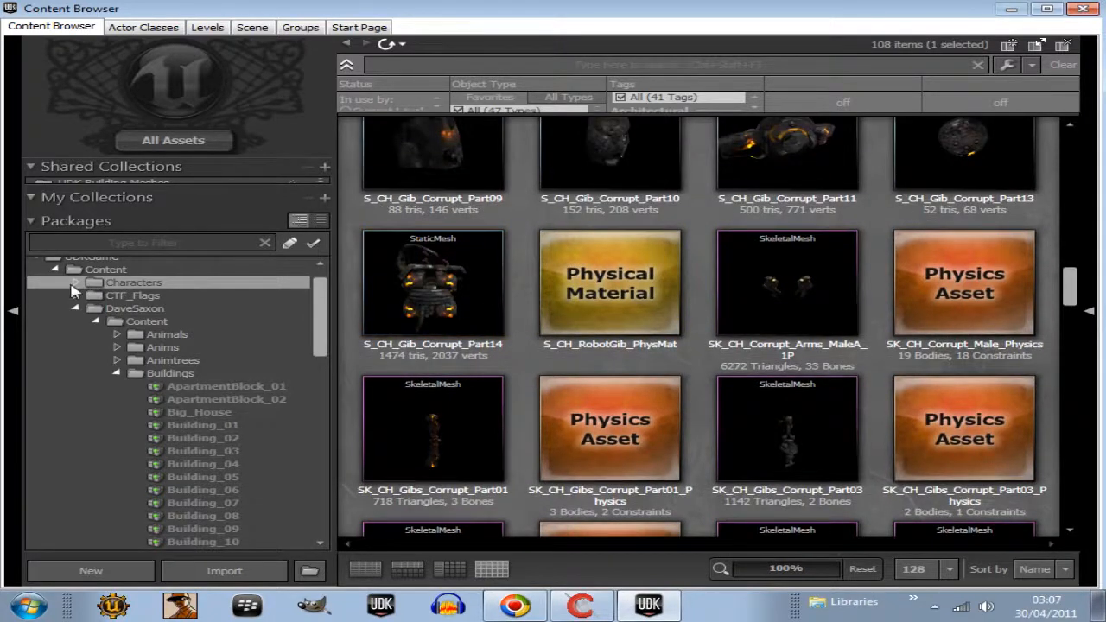
left_click(75, 283)
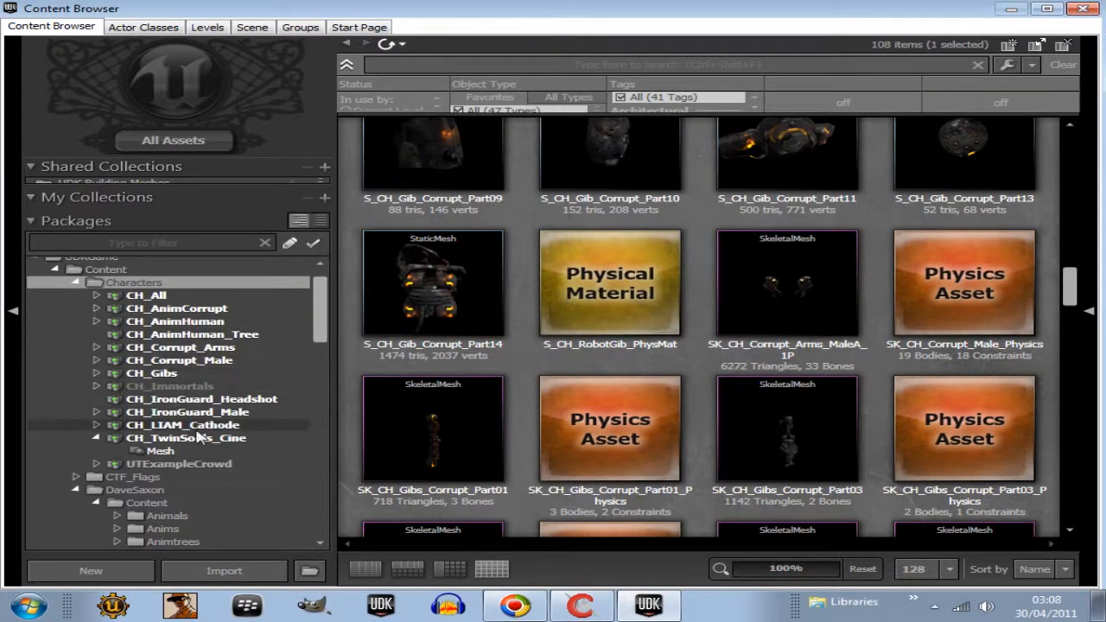
left_click(186, 411)
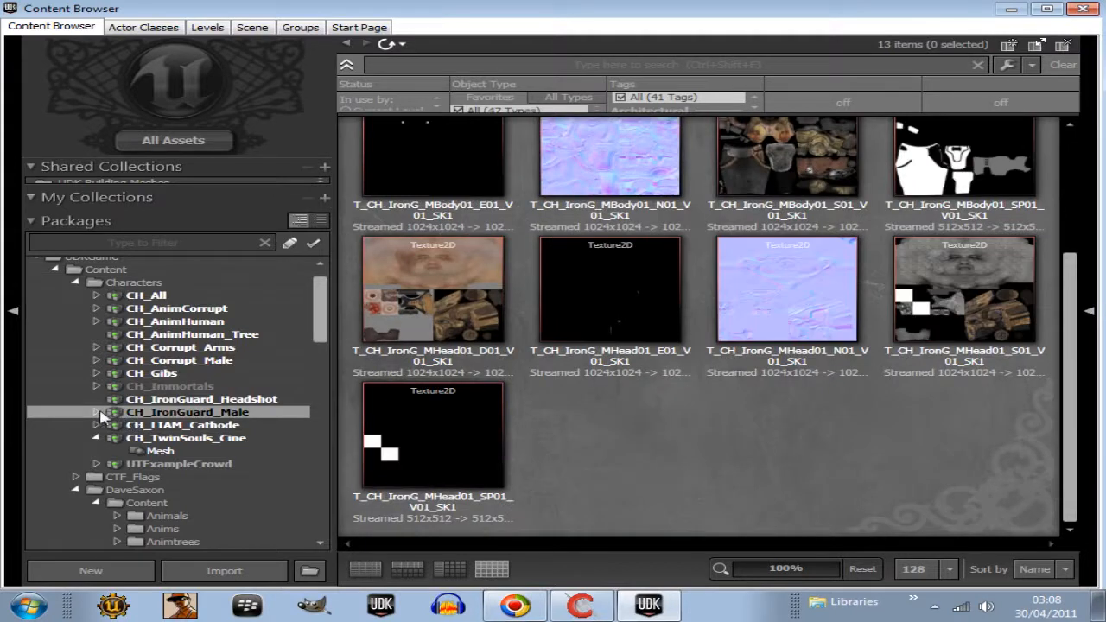
left_click(97, 411)
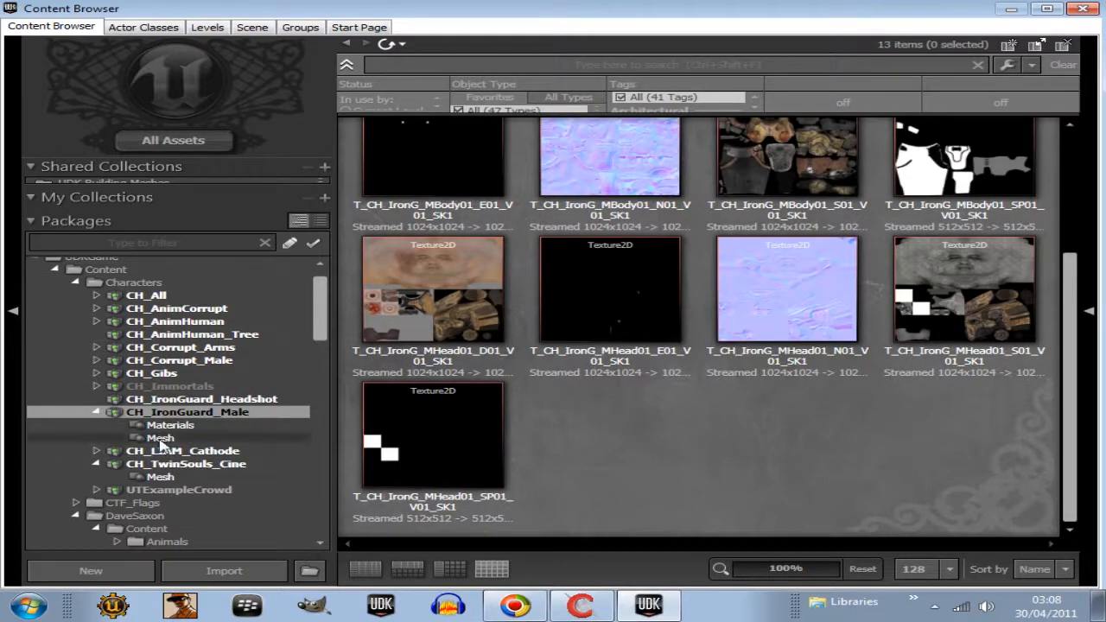
left_click(160, 437)
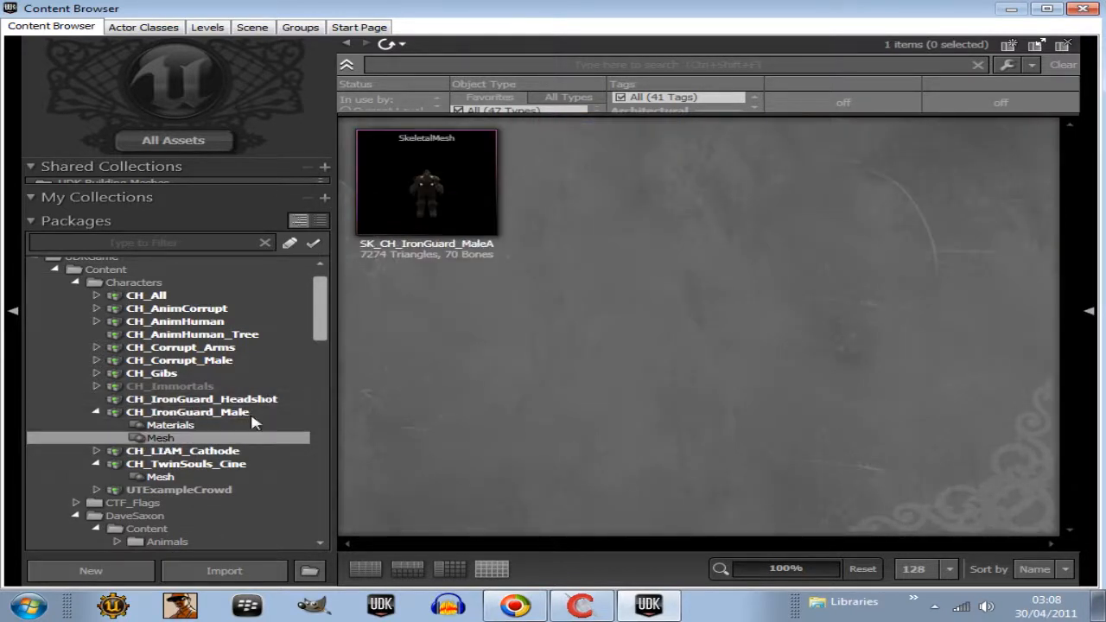
double_click(426, 181)
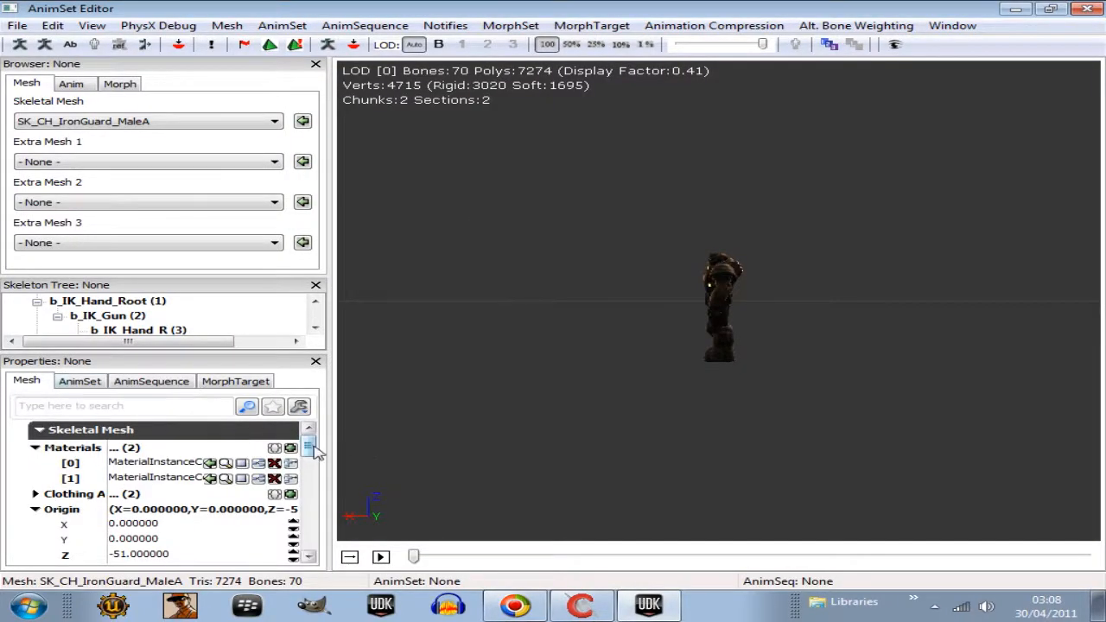
scroll("down", 3)
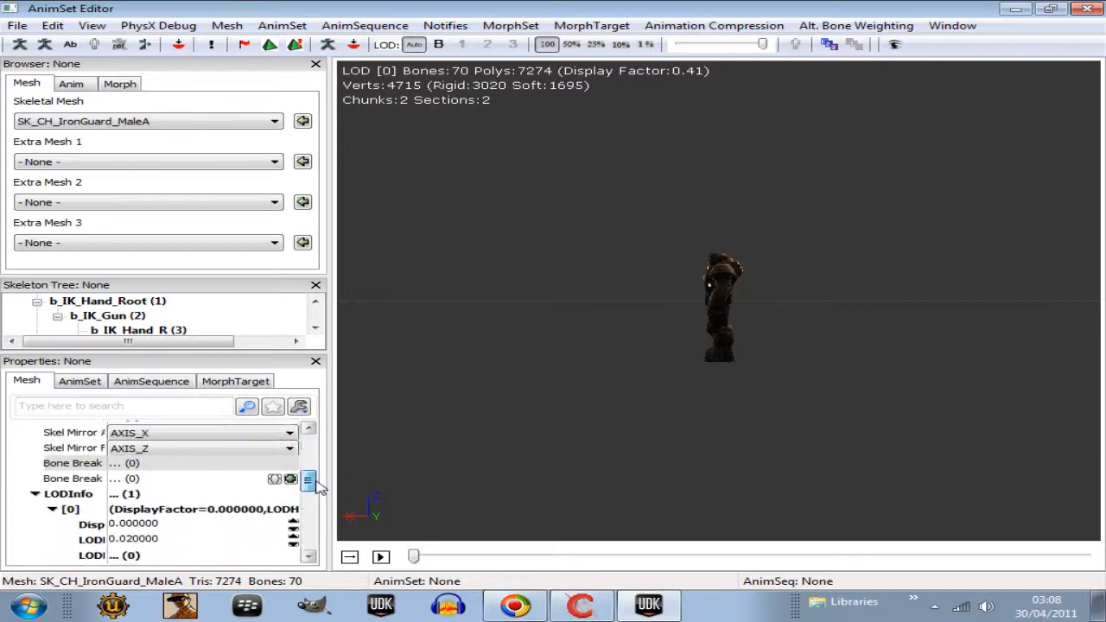
scroll("down", 3)
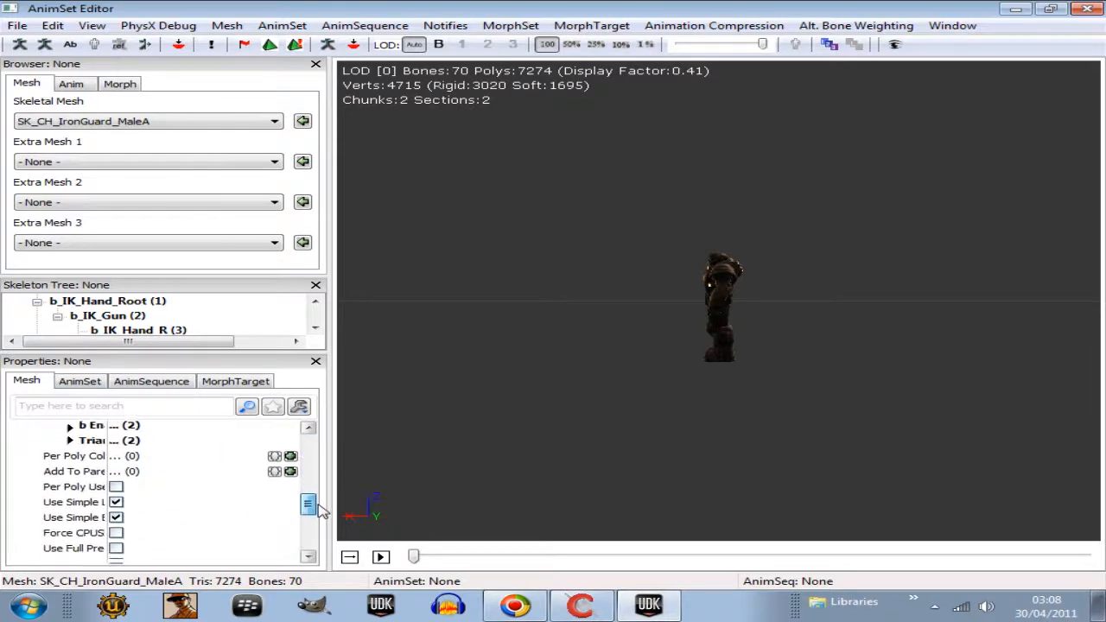
scroll("down", 3)
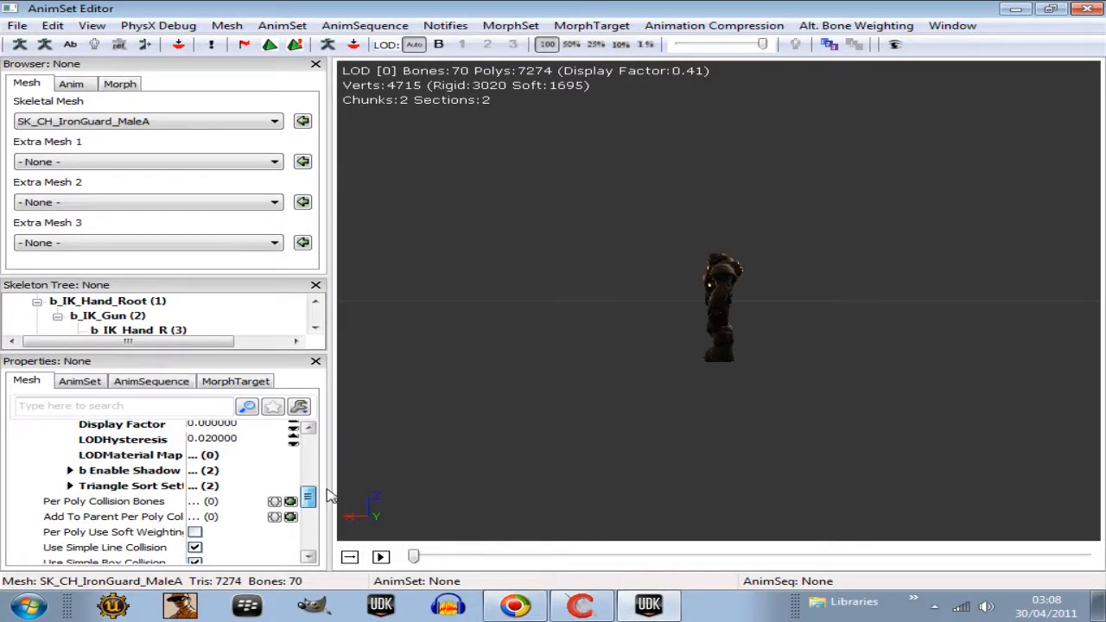
scroll("down", 3)
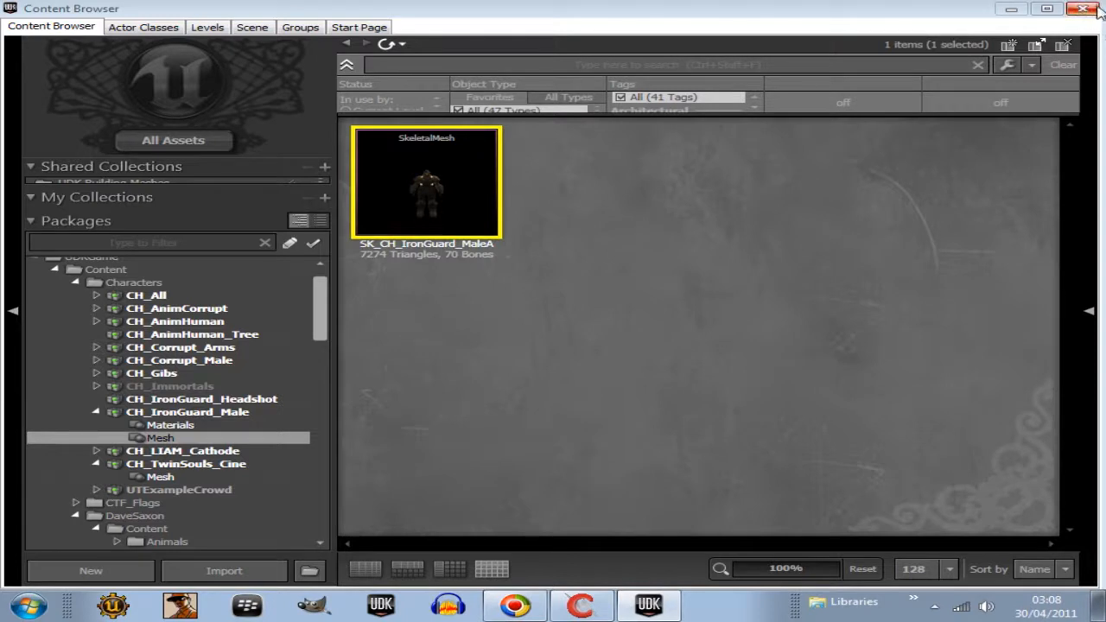
mouse_move(1082, 10)
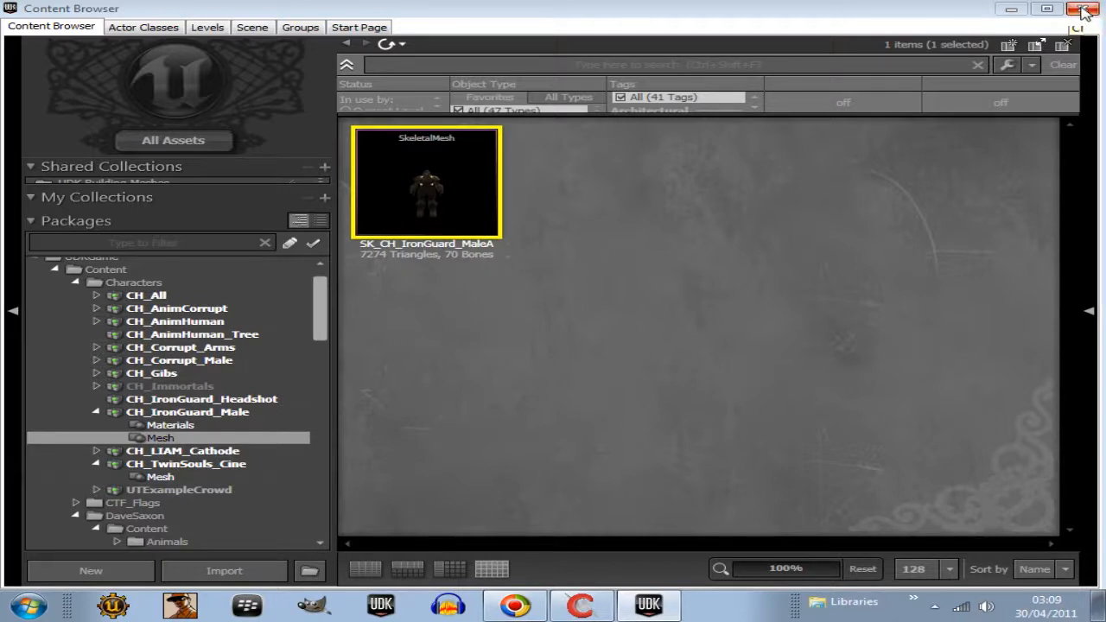
mouse_move(1085, 10)
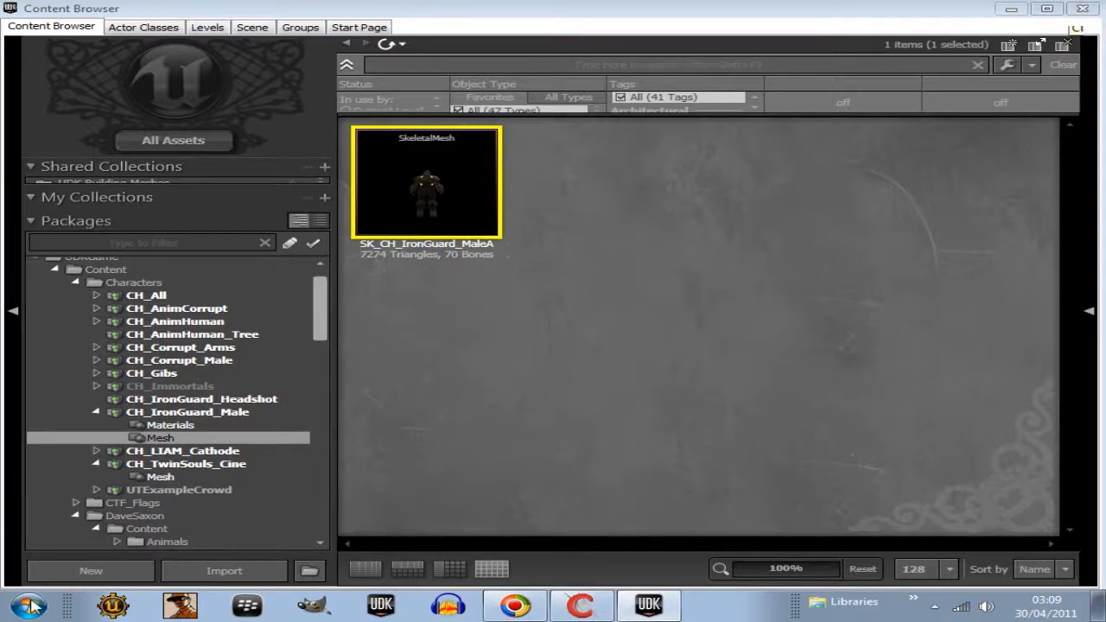
left_click(28, 604)
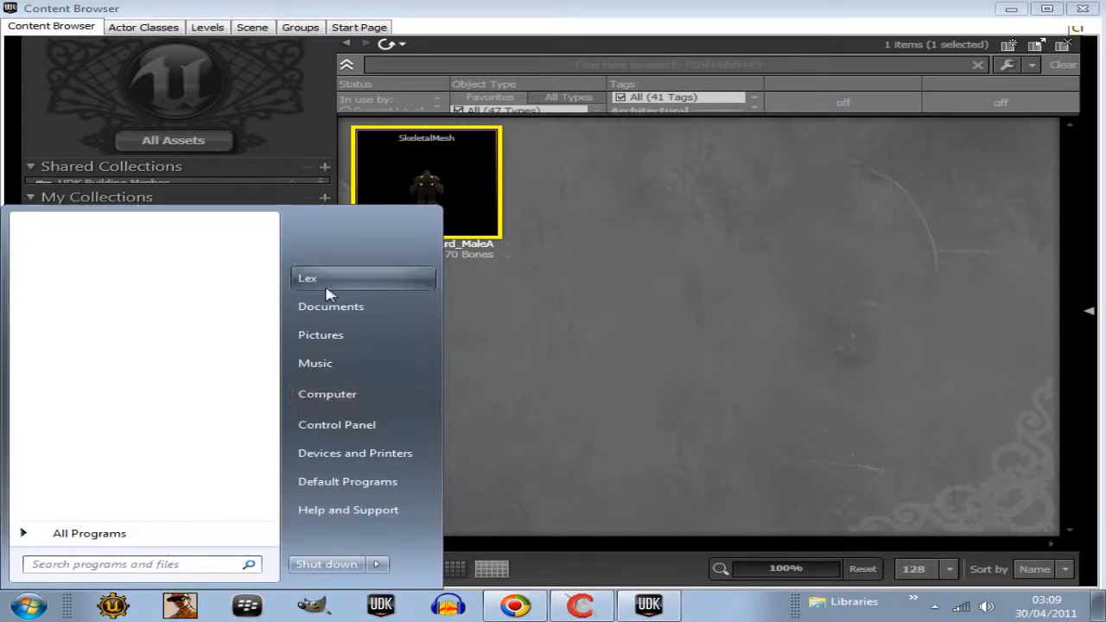
left_click(307, 277)
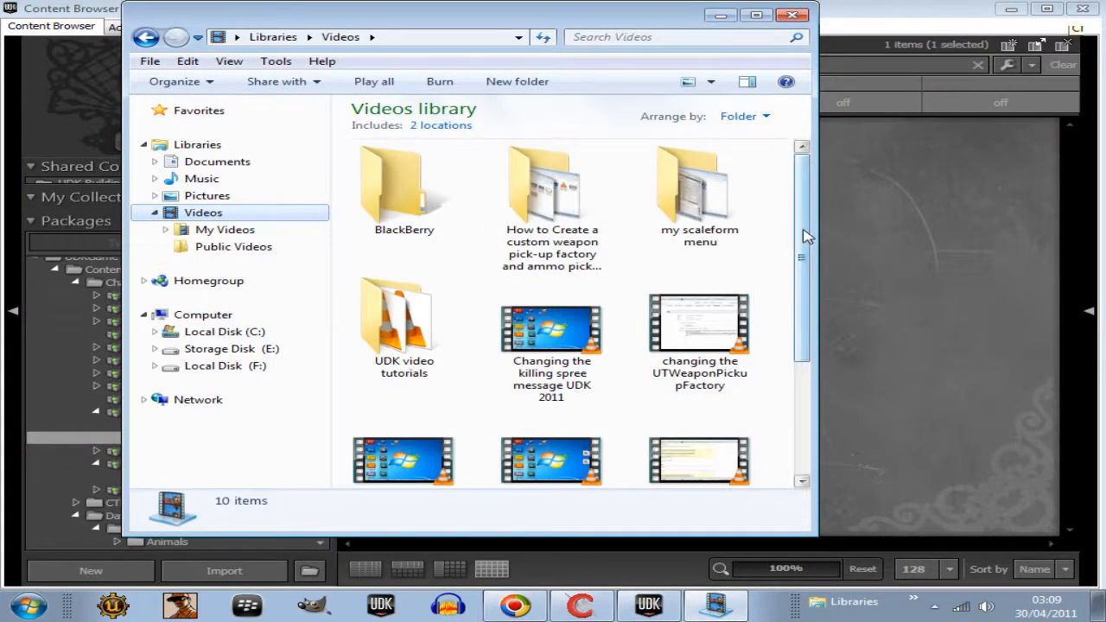
double_click(403, 324)
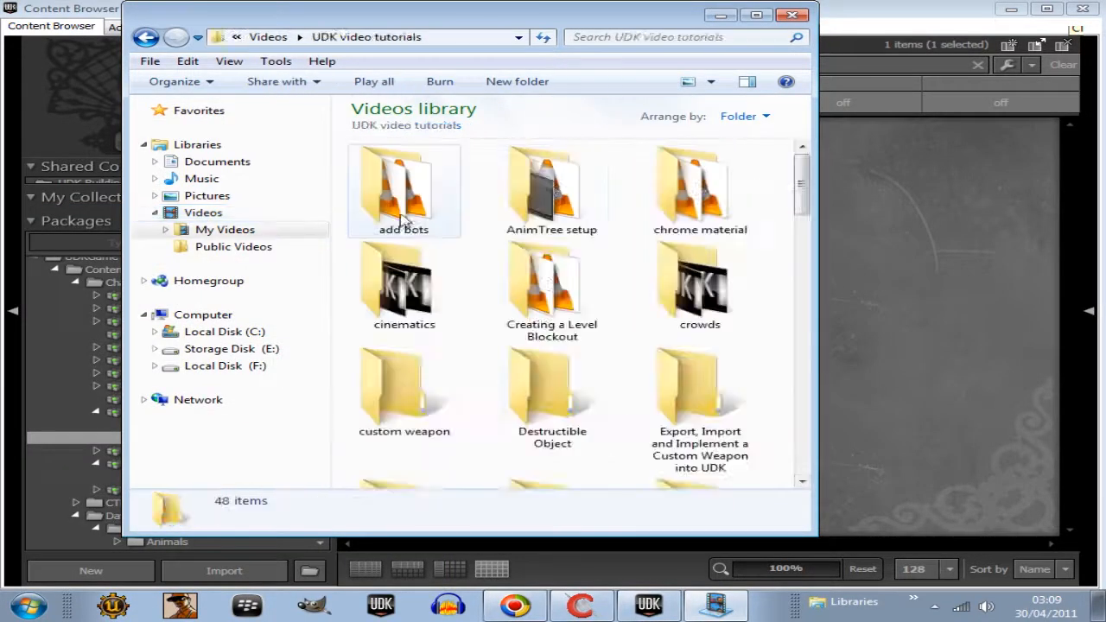
scroll("down", 3)
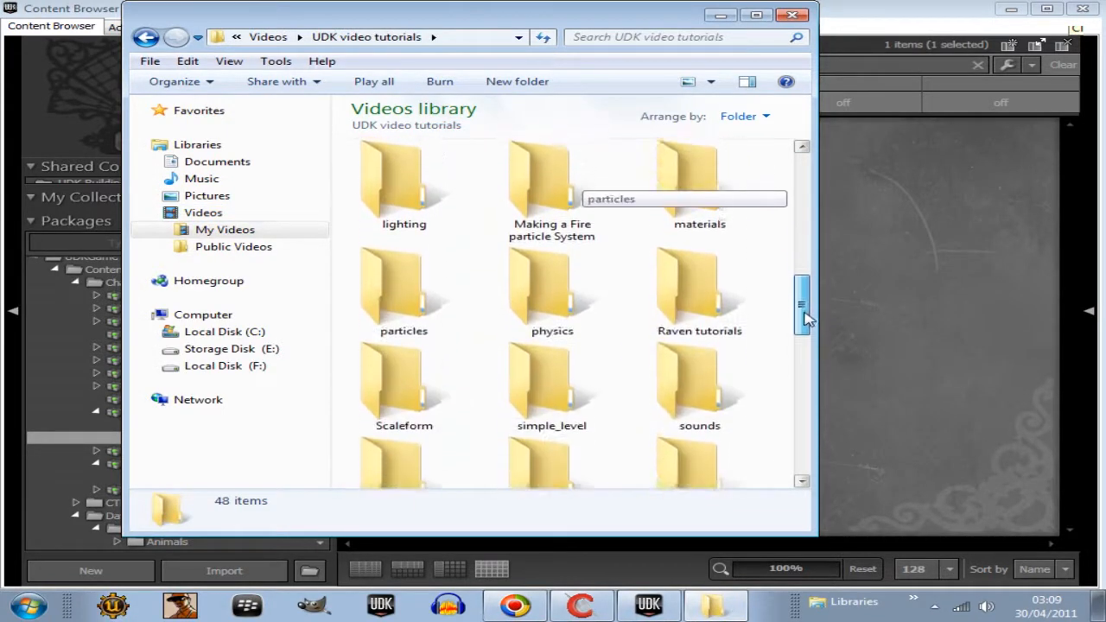
scroll("down", 3)
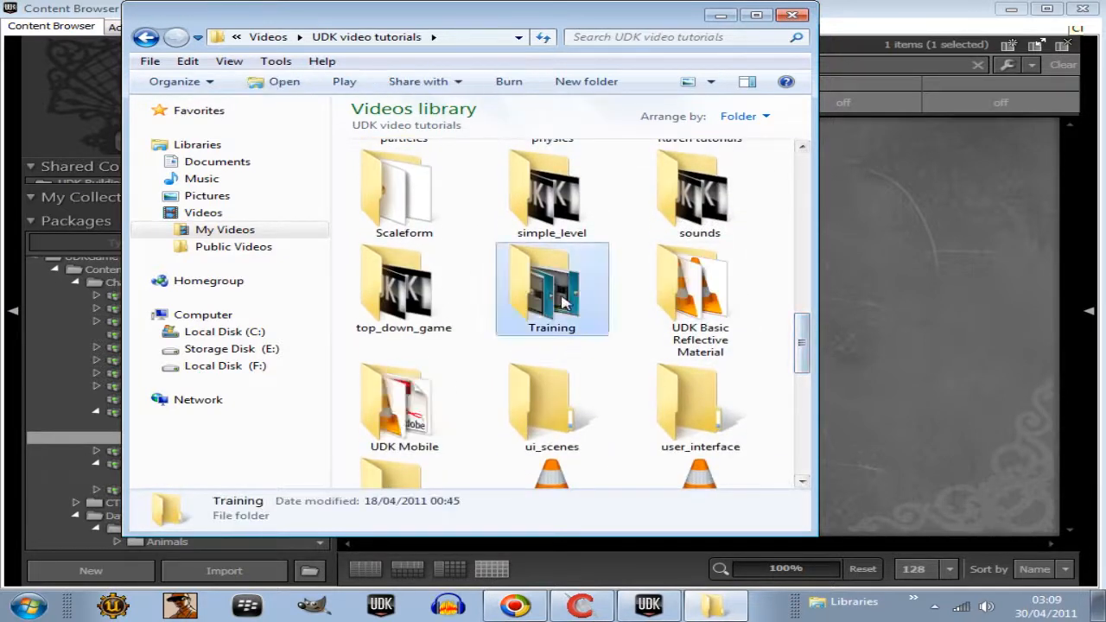
double_click(552, 289)
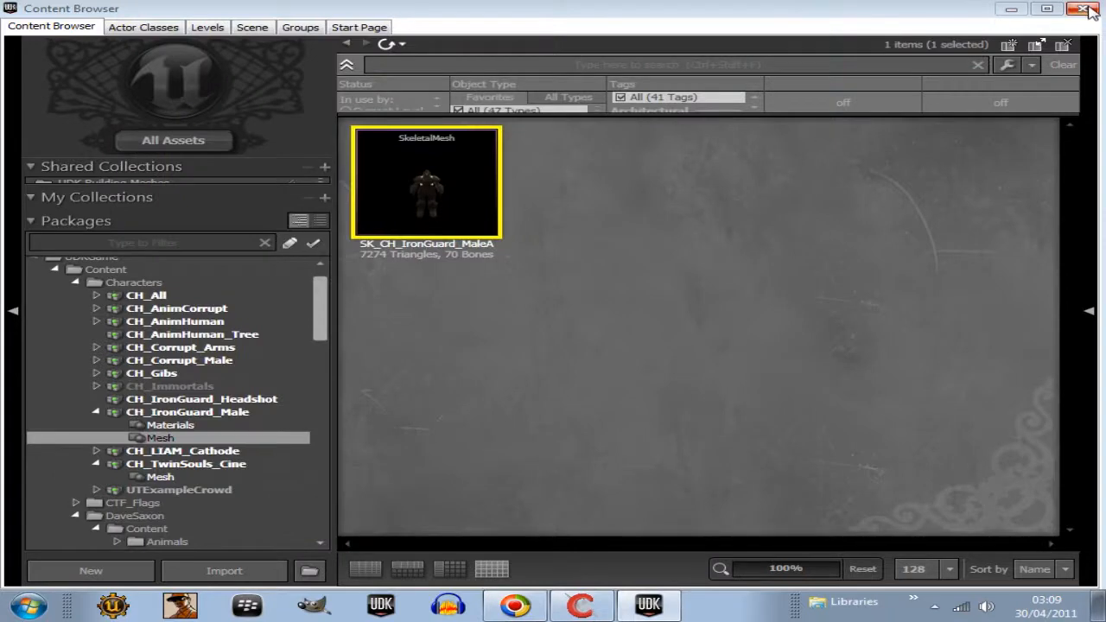
mouse_move(1088, 9)
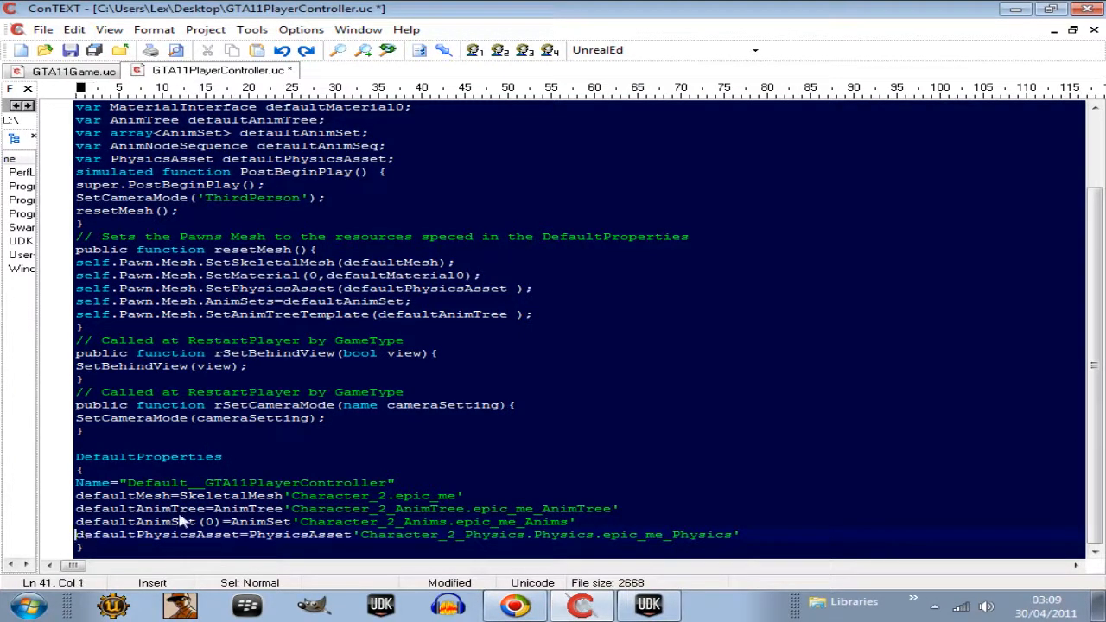
mouse_move(587, 478)
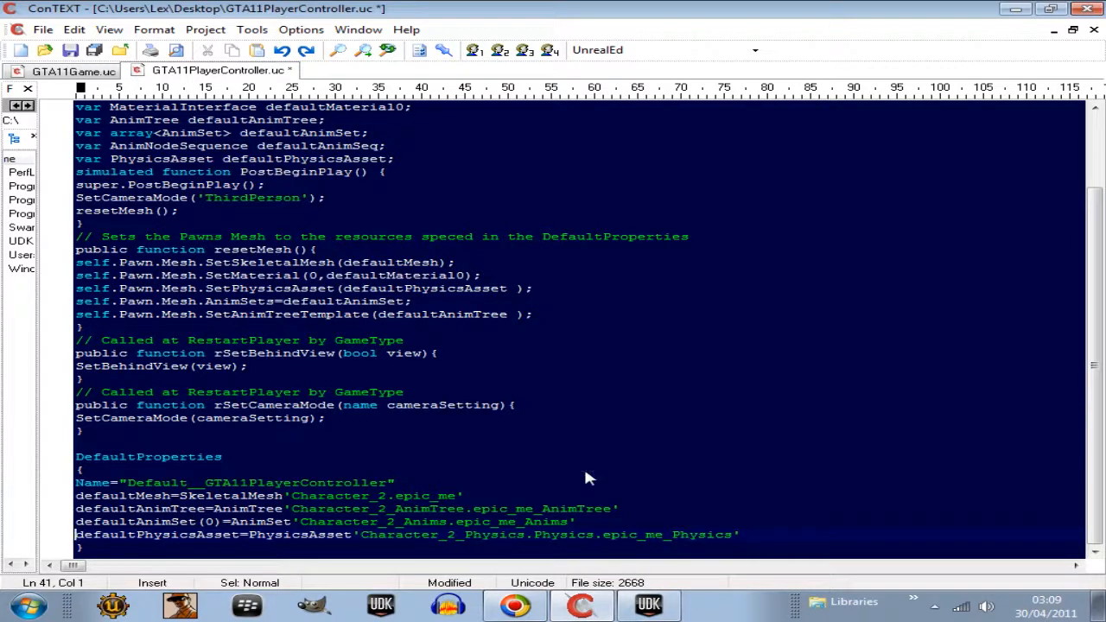
mouse_move(514, 508)
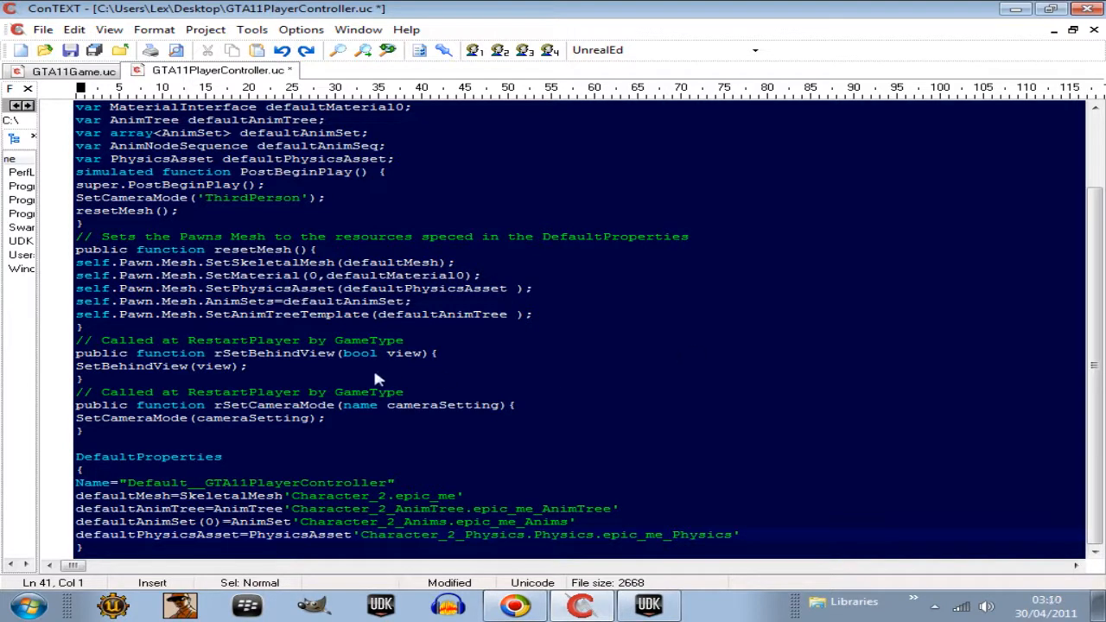
mouse_move(490, 393)
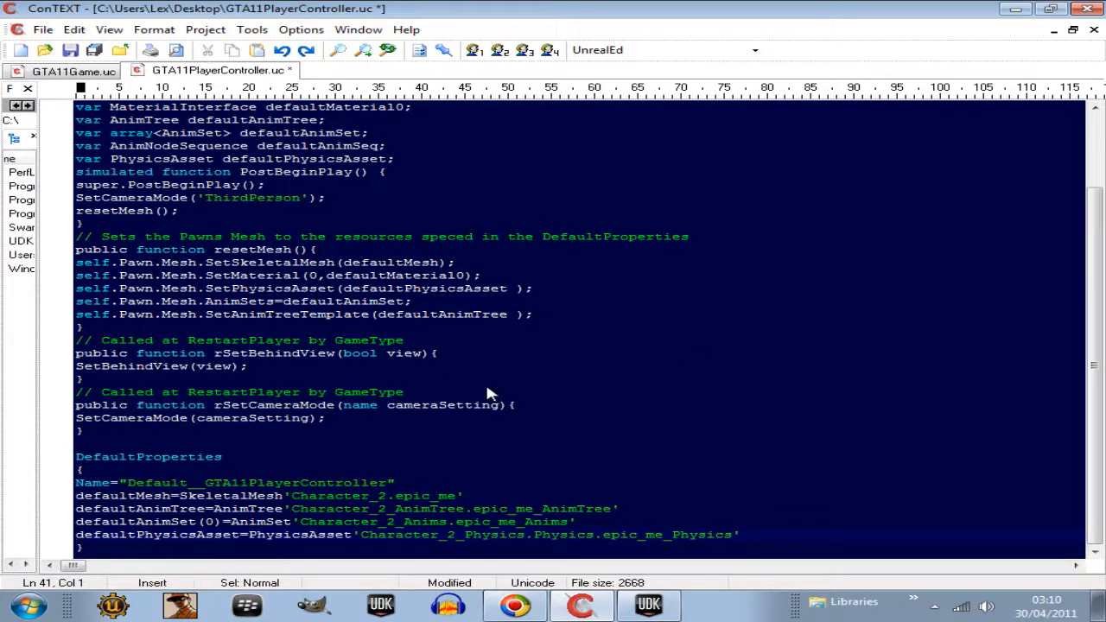
mouse_move(491, 389)
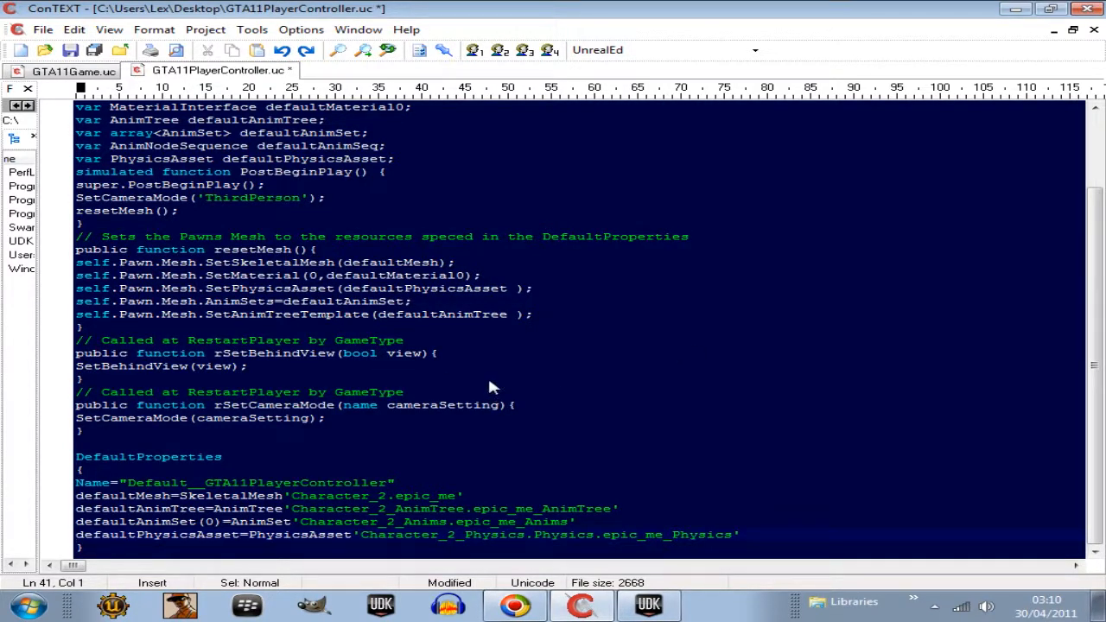
mouse_move(457, 462)
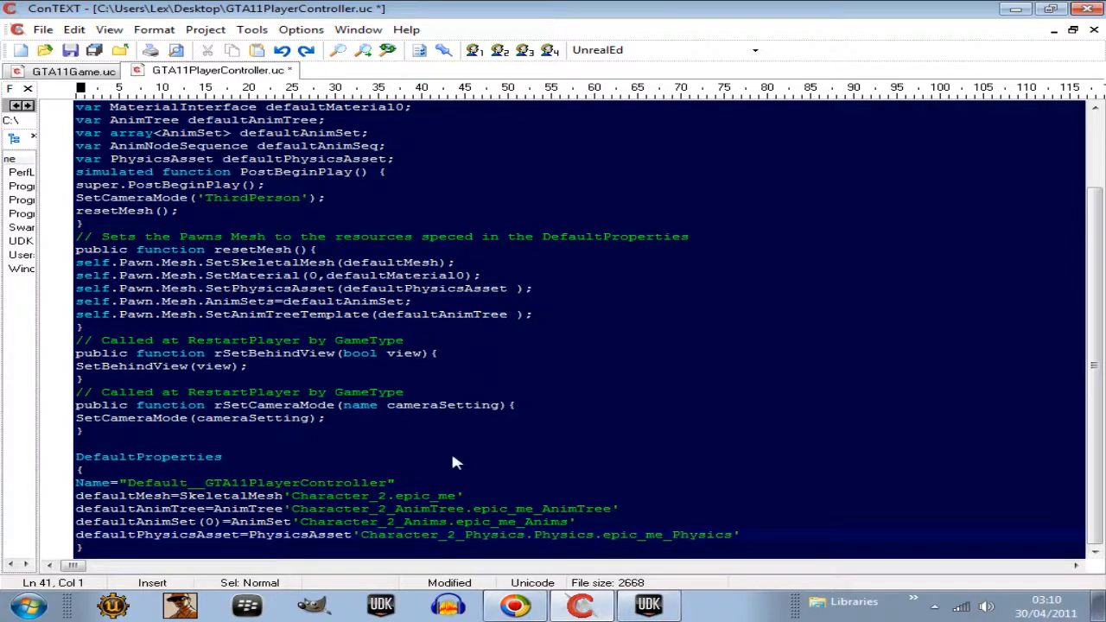
mouse_move(335, 495)
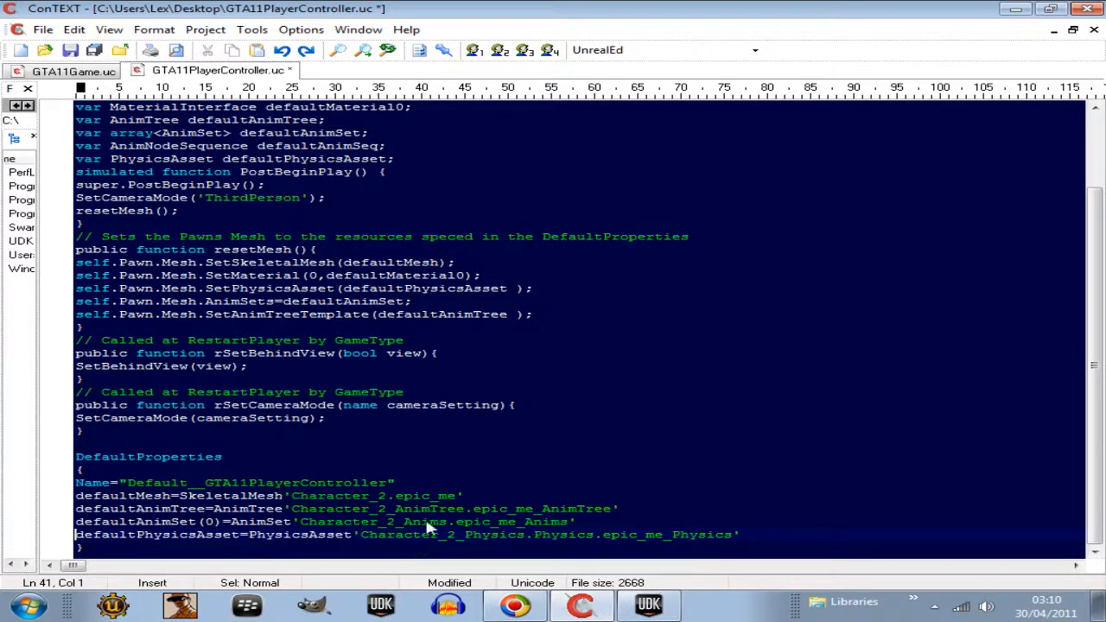
mouse_move(289, 501)
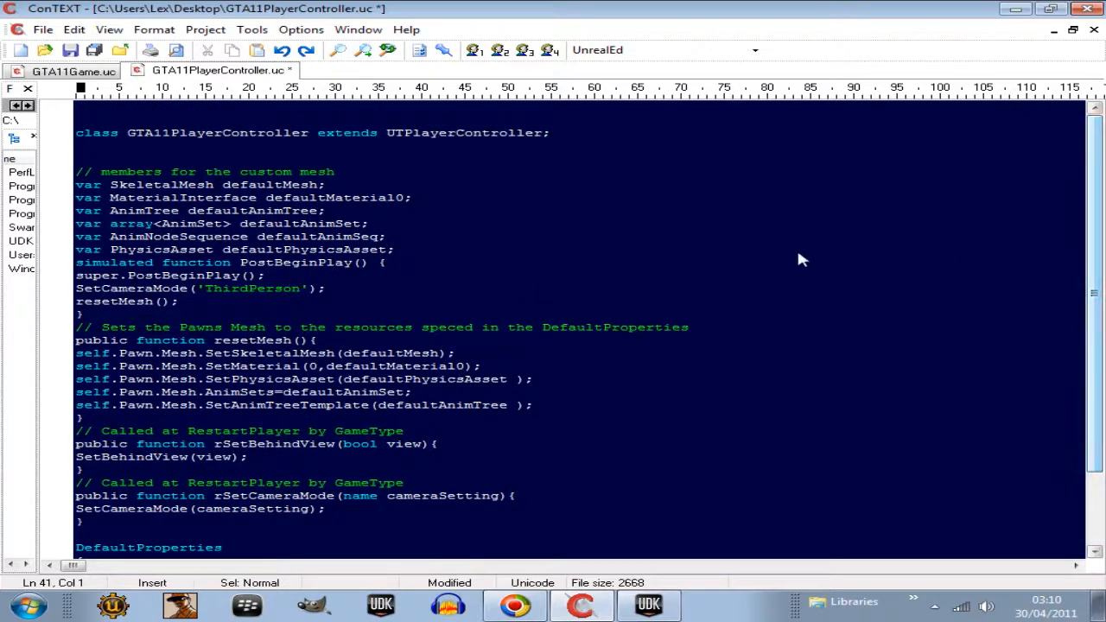
mouse_move(518, 358)
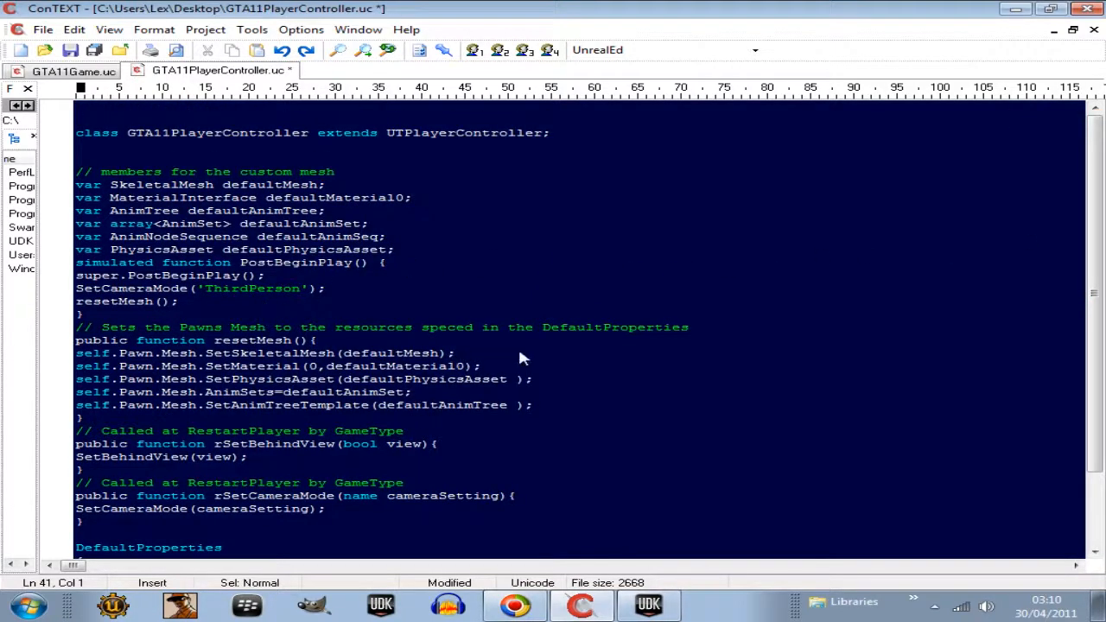
scroll("down", 3)
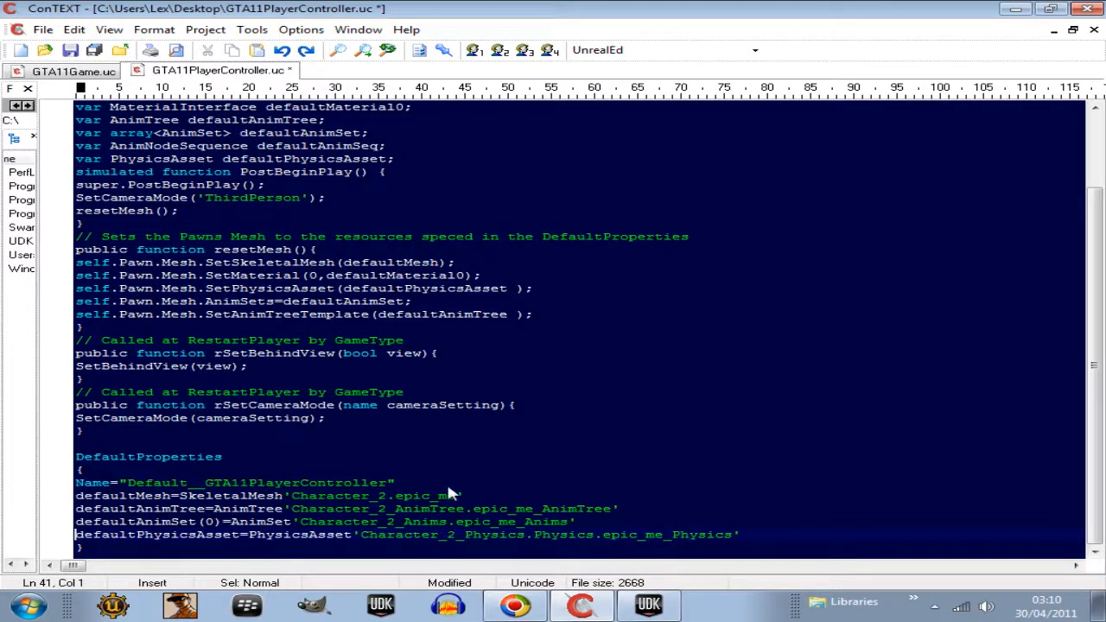
mouse_move(223, 482)
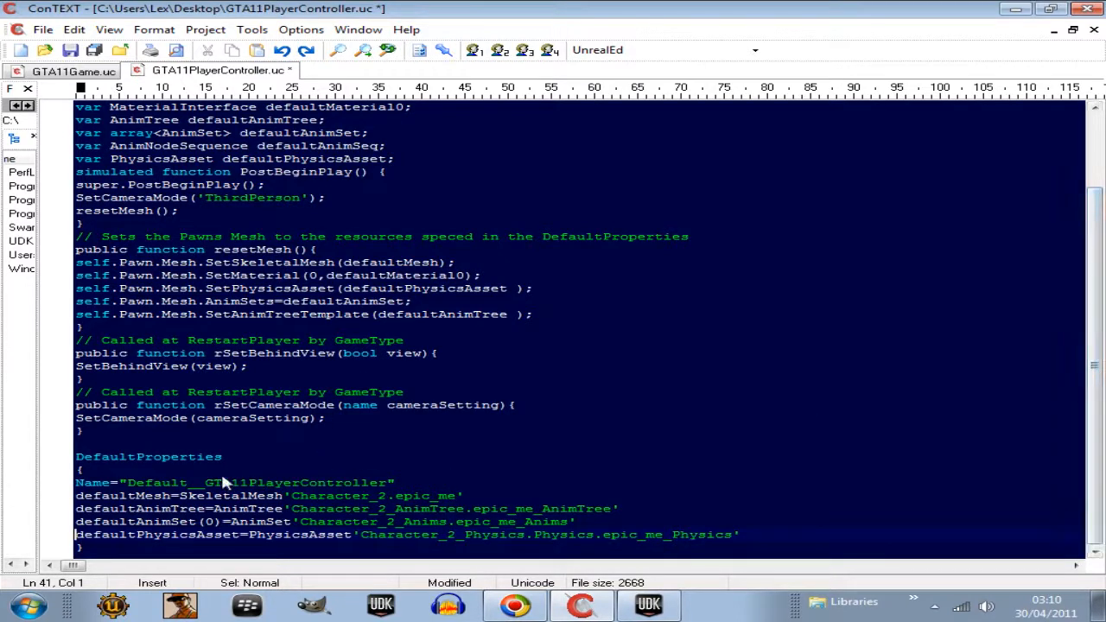
mouse_move(120, 493)
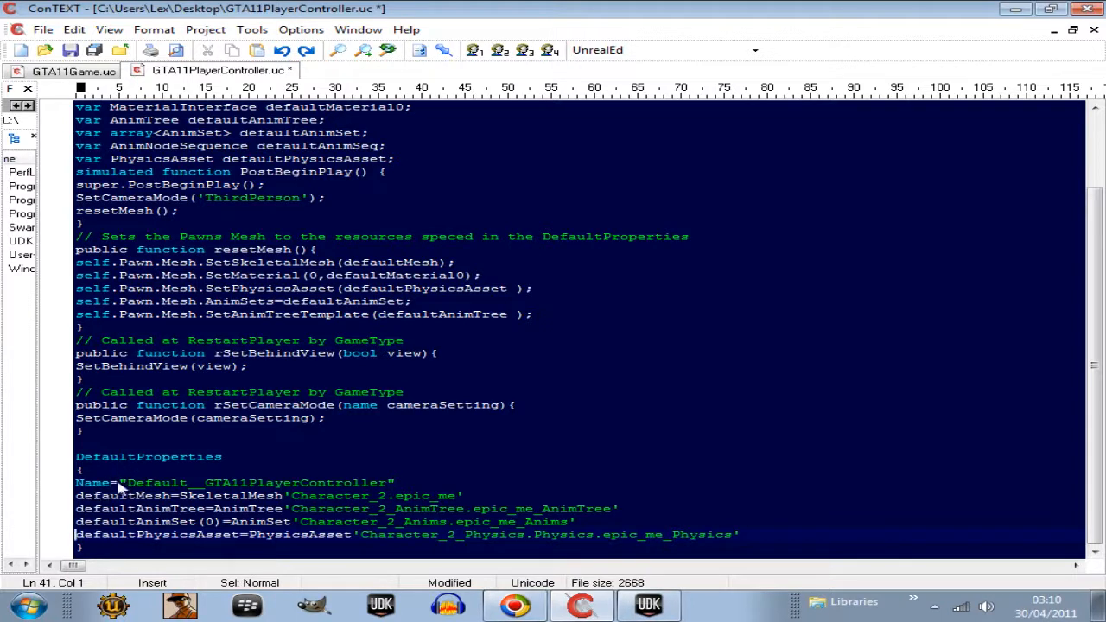
mouse_move(290, 534)
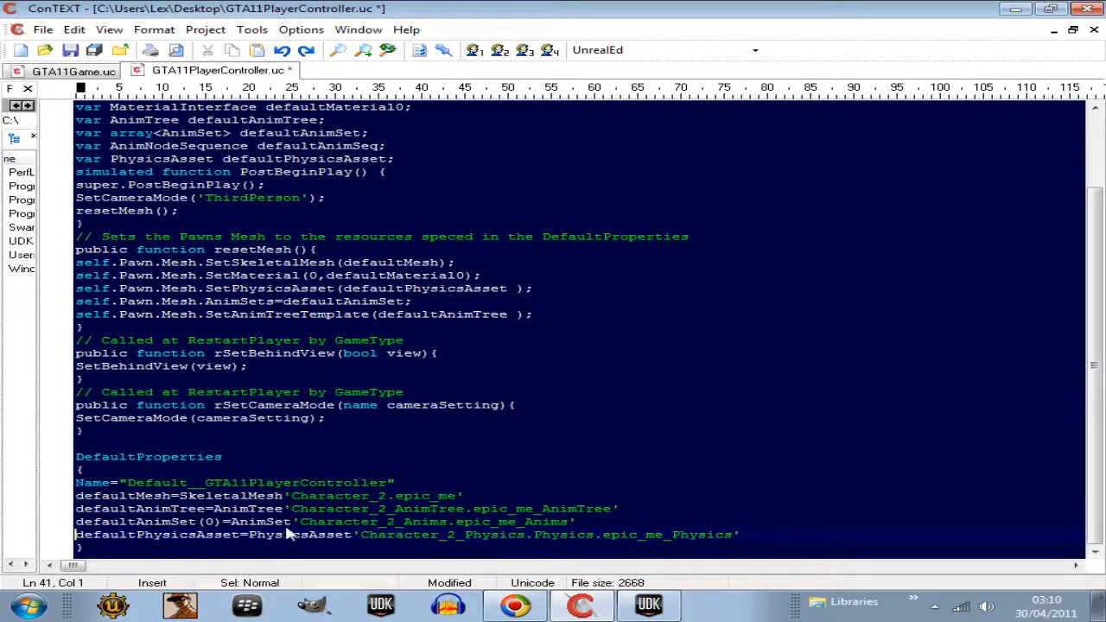
mouse_move(130, 491)
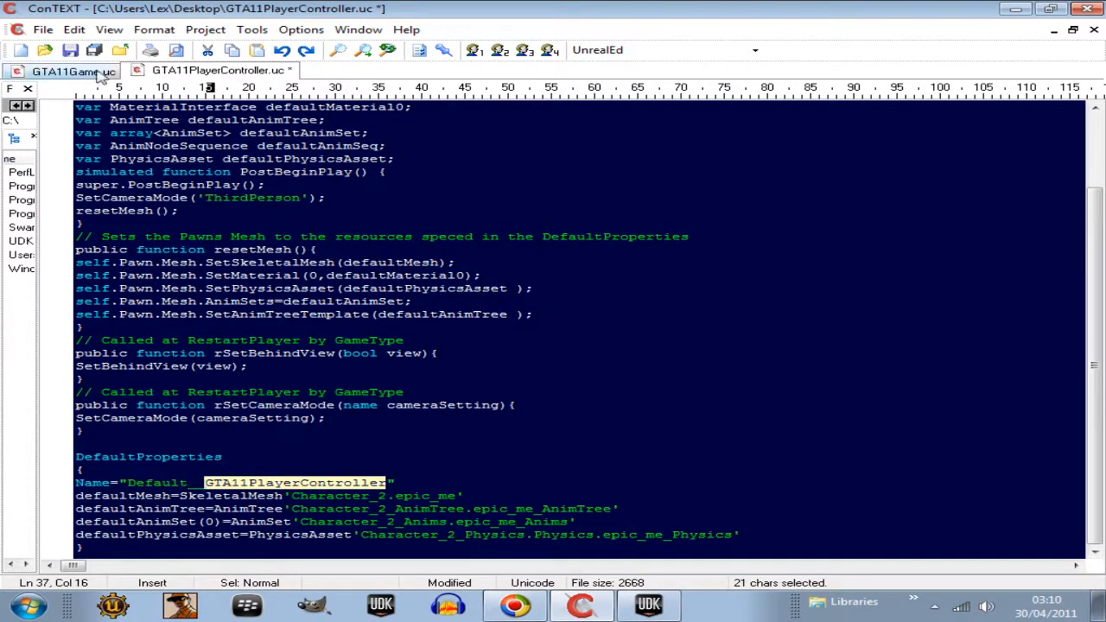
Step: Copy GTA11.GTA11PlayerController from GTA11Game.uc, keep Name as Default__GTA11PlayerController, and save
left_click(74, 71)
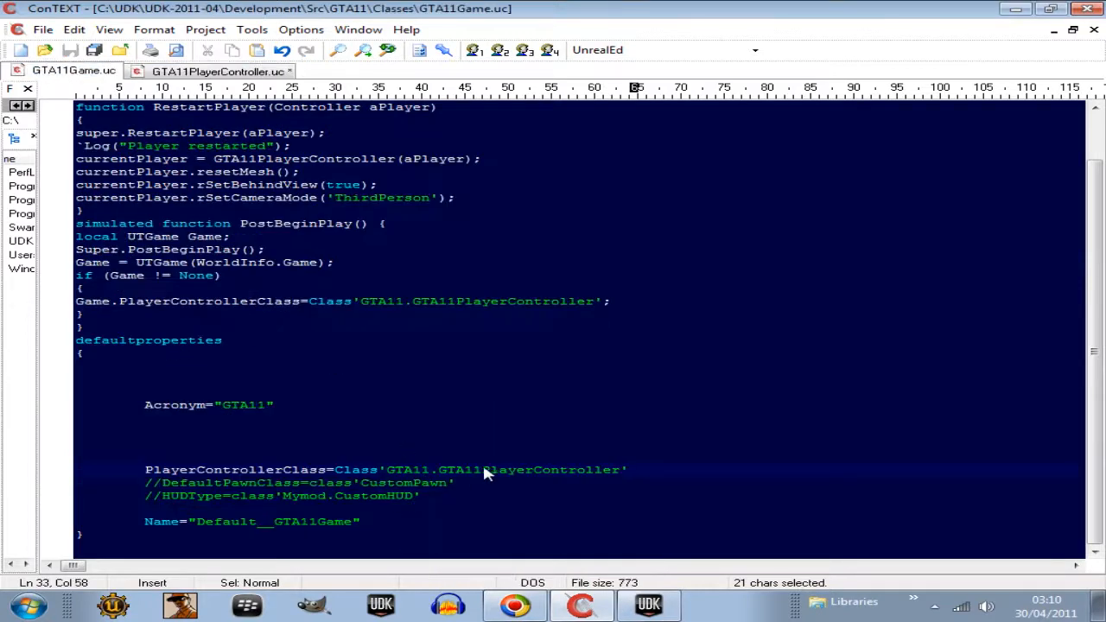
mouse_move(268, 391)
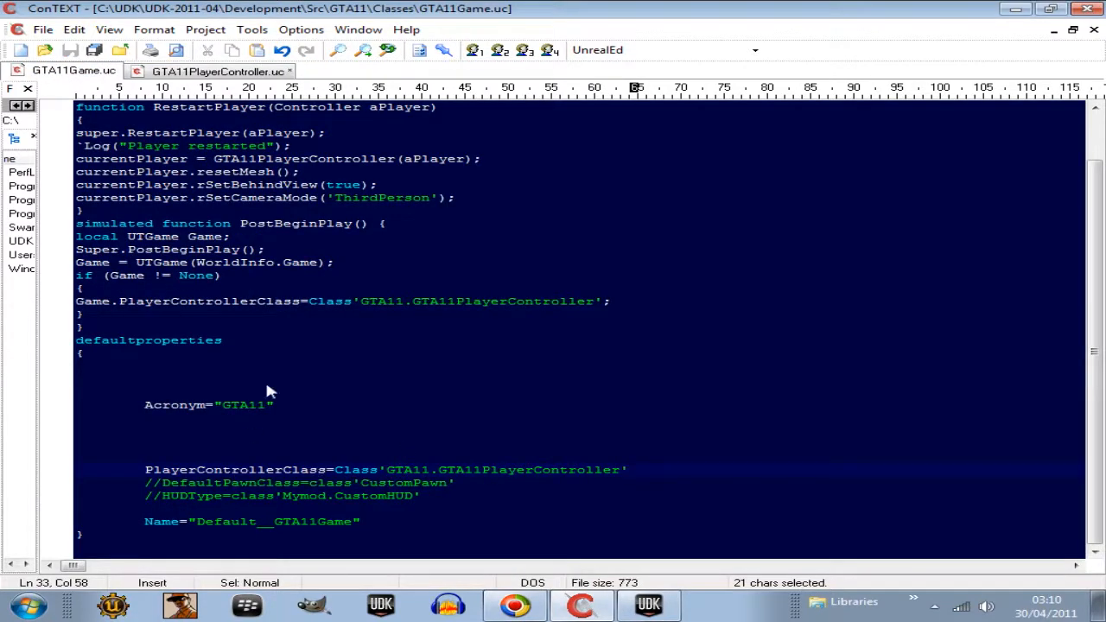
double_click(376, 300)
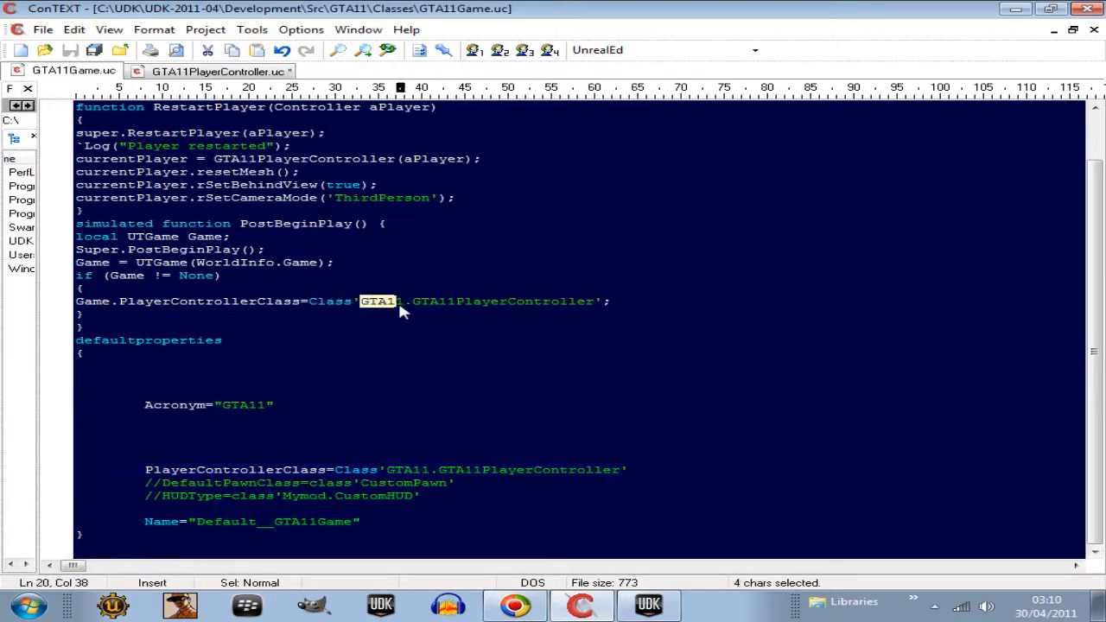
left_click_drag(395, 300, 594, 300)
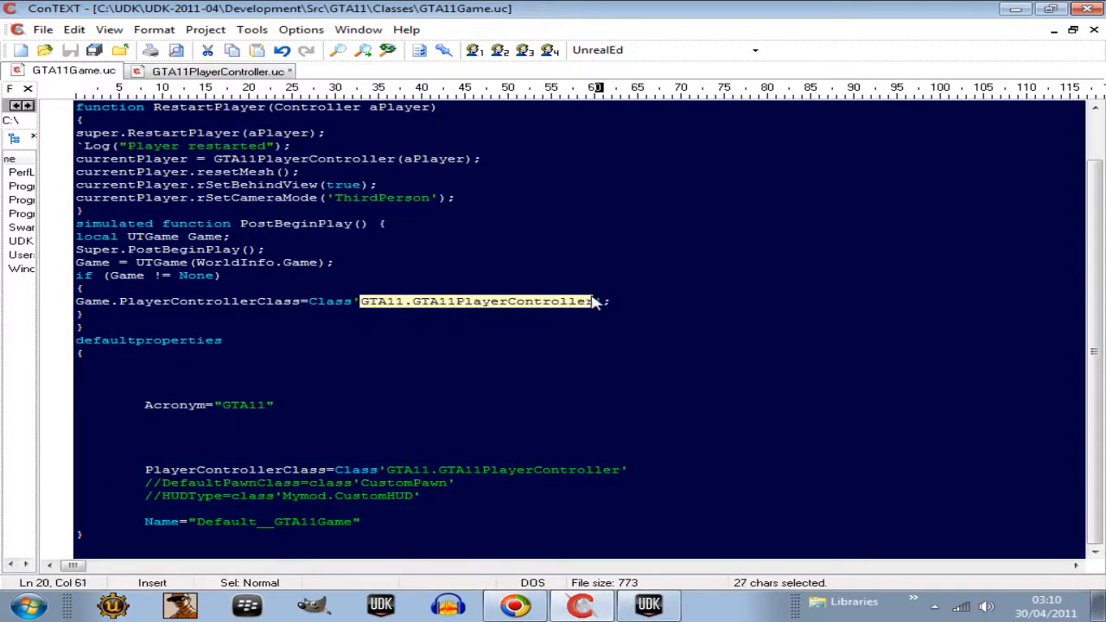
mouse_move(505, 222)
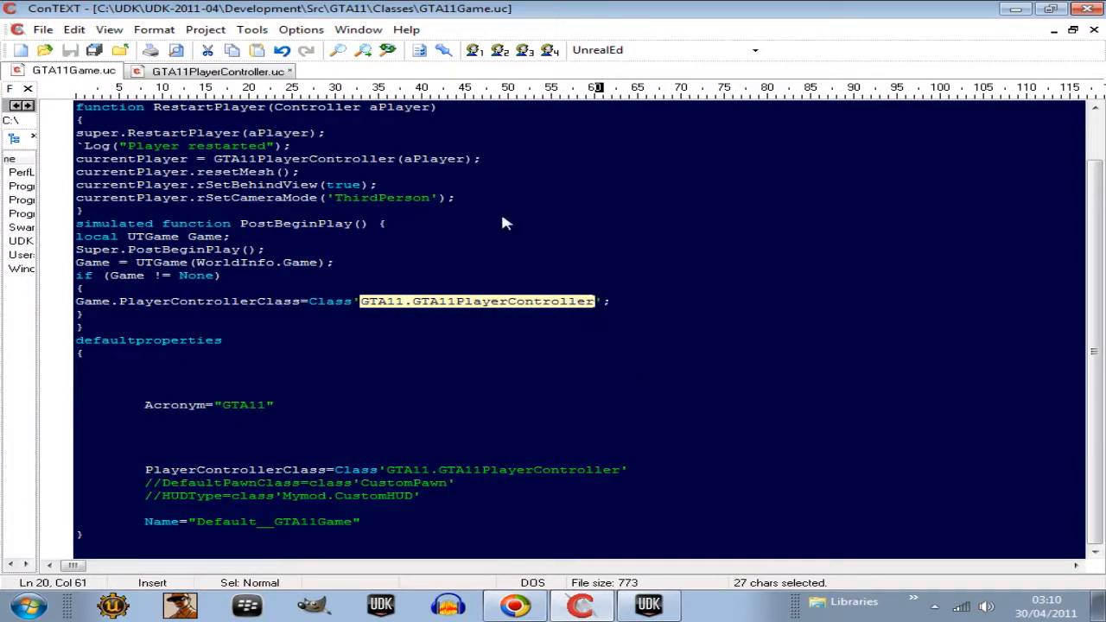
left_click(218, 71)
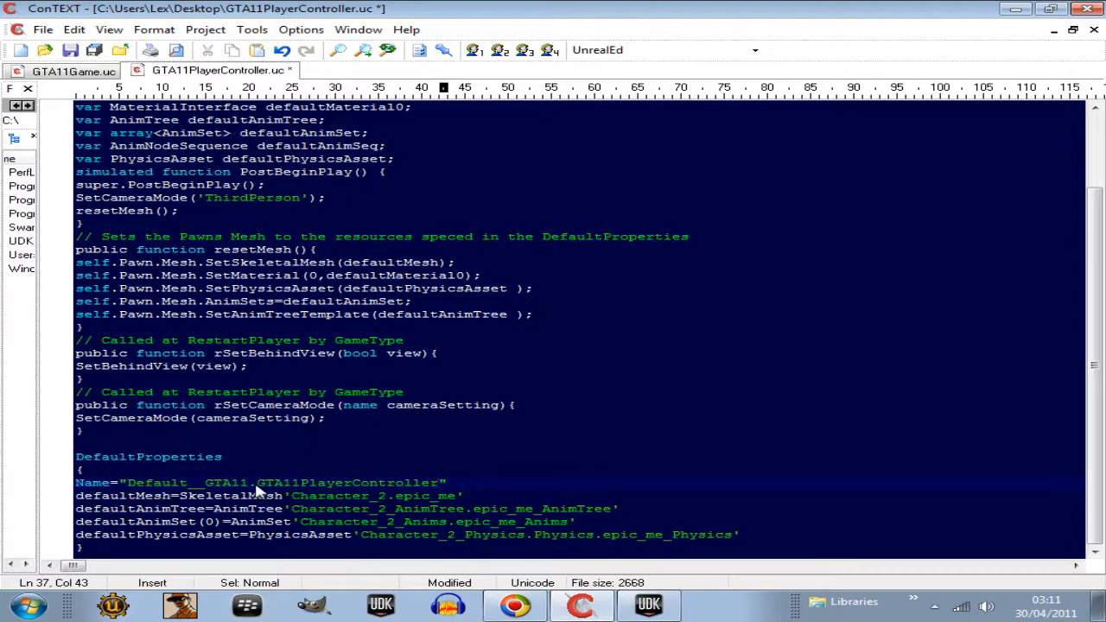
double_click(233, 482)
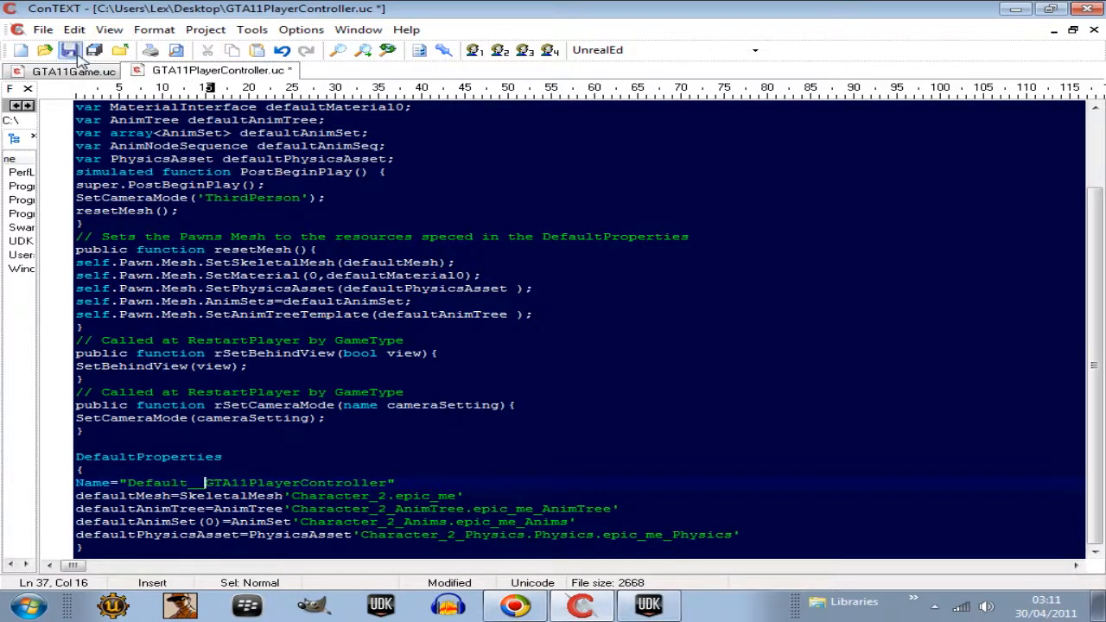
left_click(70, 49)
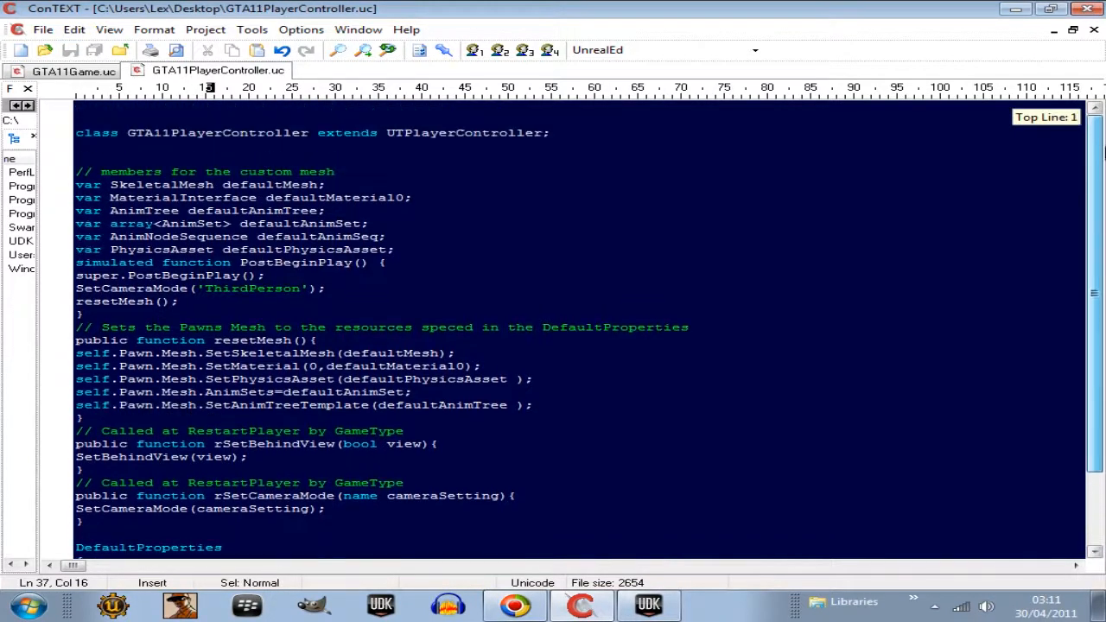
Step: Scroll through the saved GTA11PlayerController.uc script, then open the Windows Start menu
scroll("down", 3)
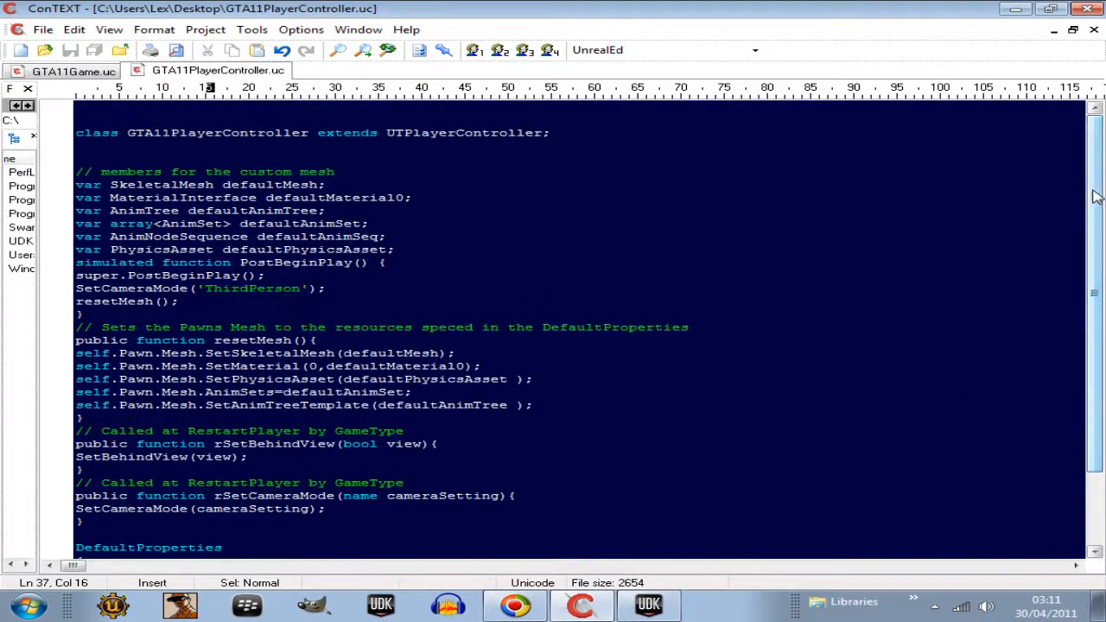
mouse_move(74, 164)
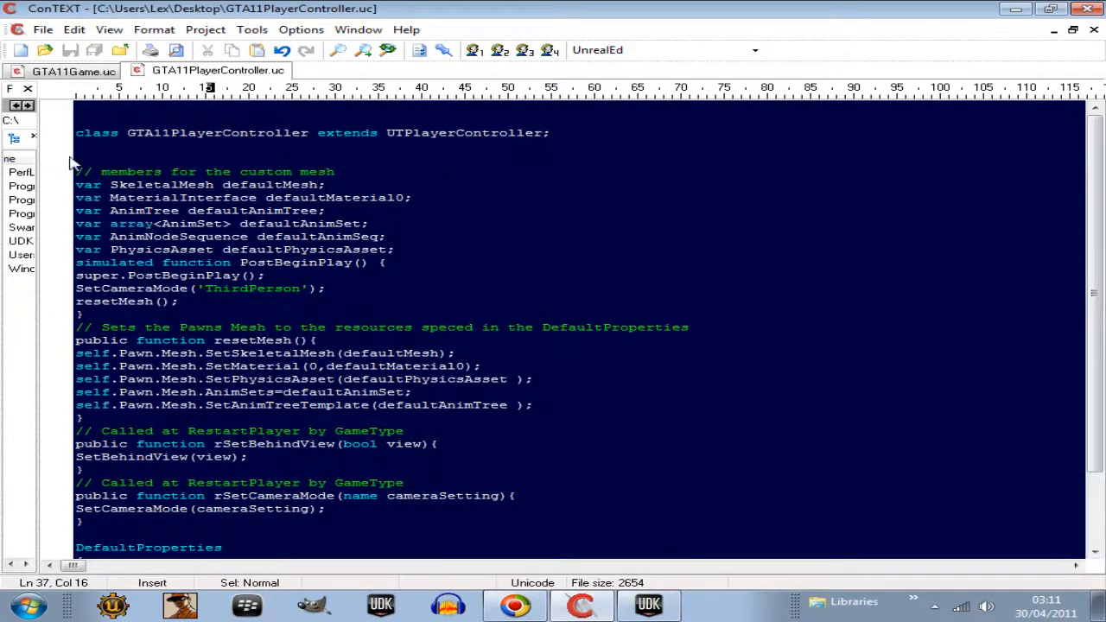
mouse_move(90, 181)
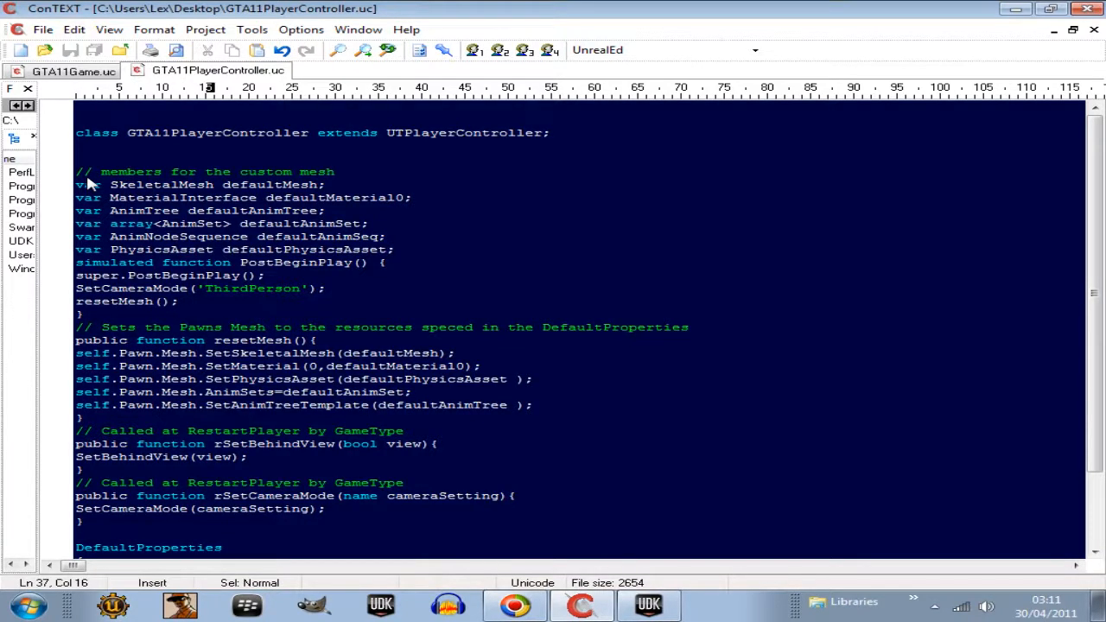
mouse_move(424, 451)
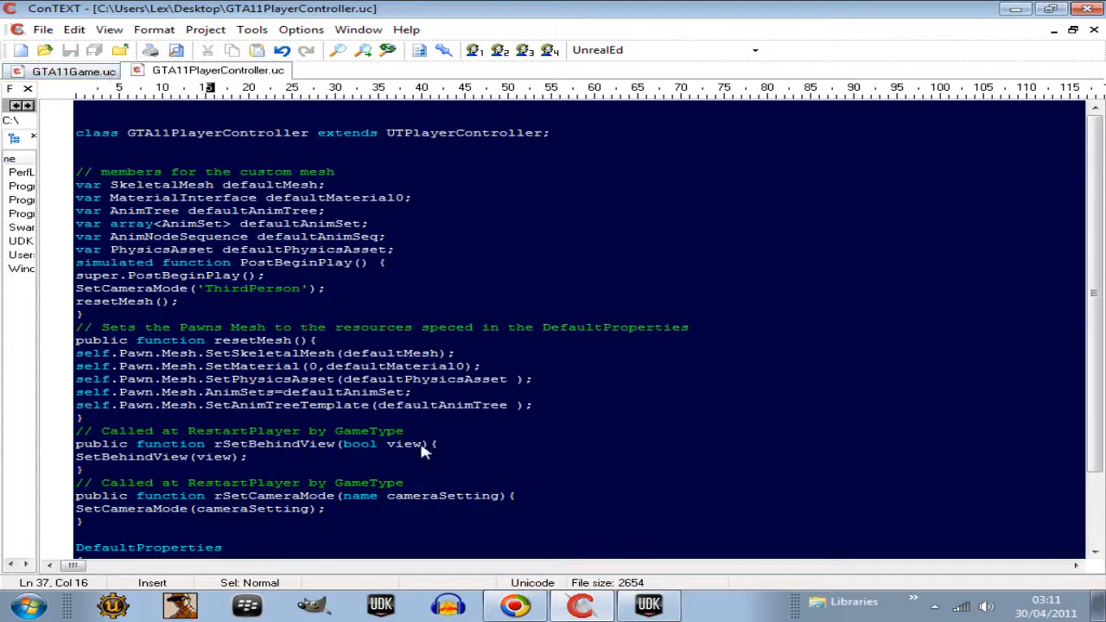
left_click(27, 604)
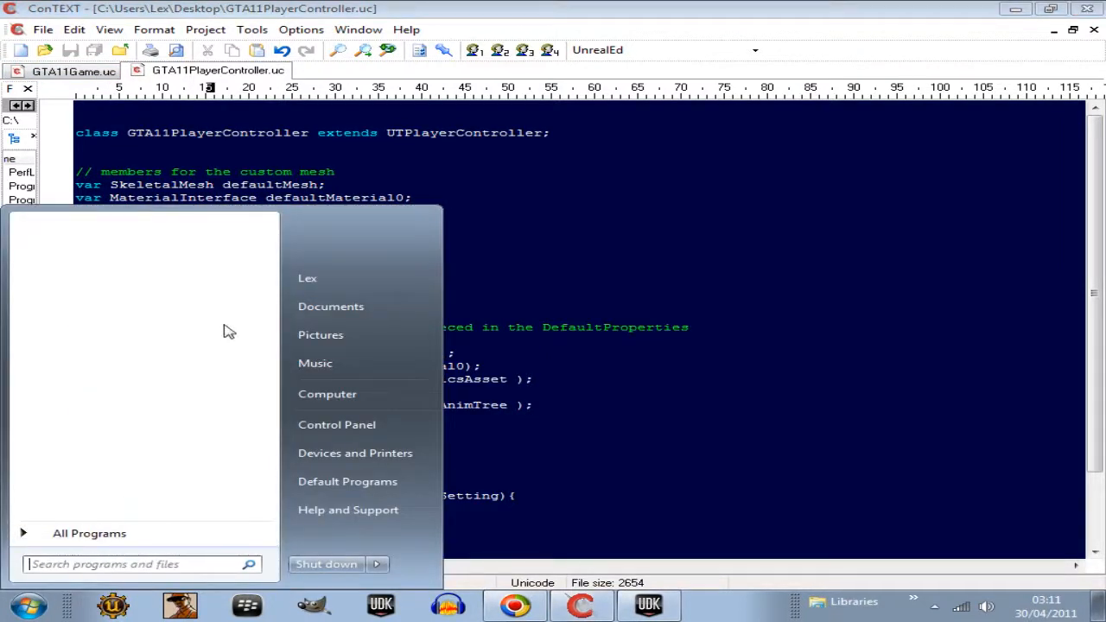
mouse_move(327, 394)
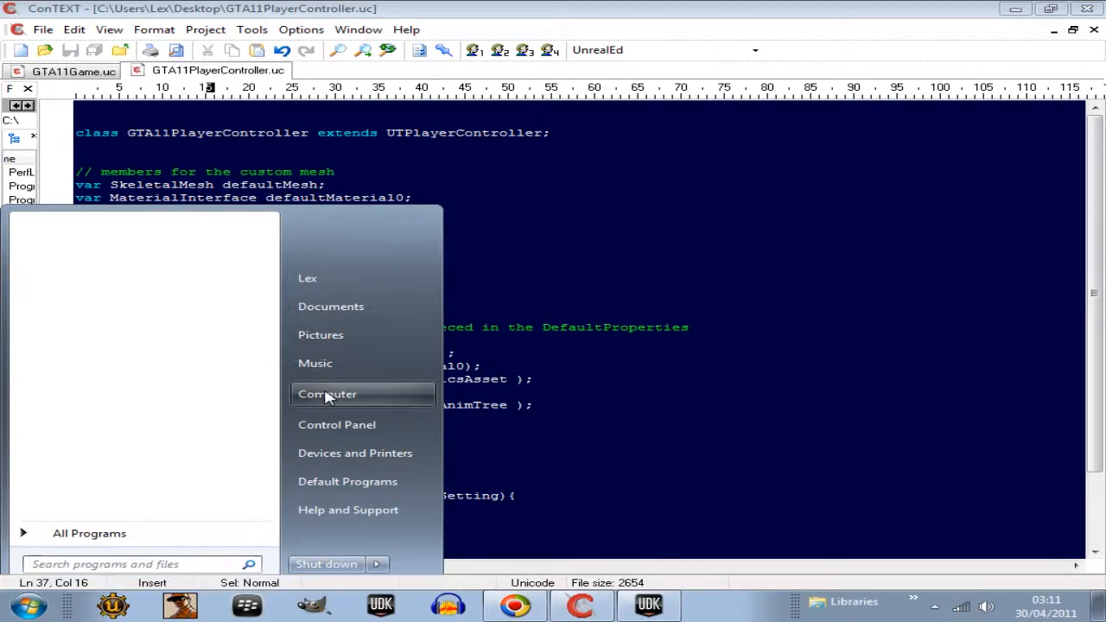
Step: Open Computer and browse into the UDK folder on Local Disk C:
left_click(327, 394)
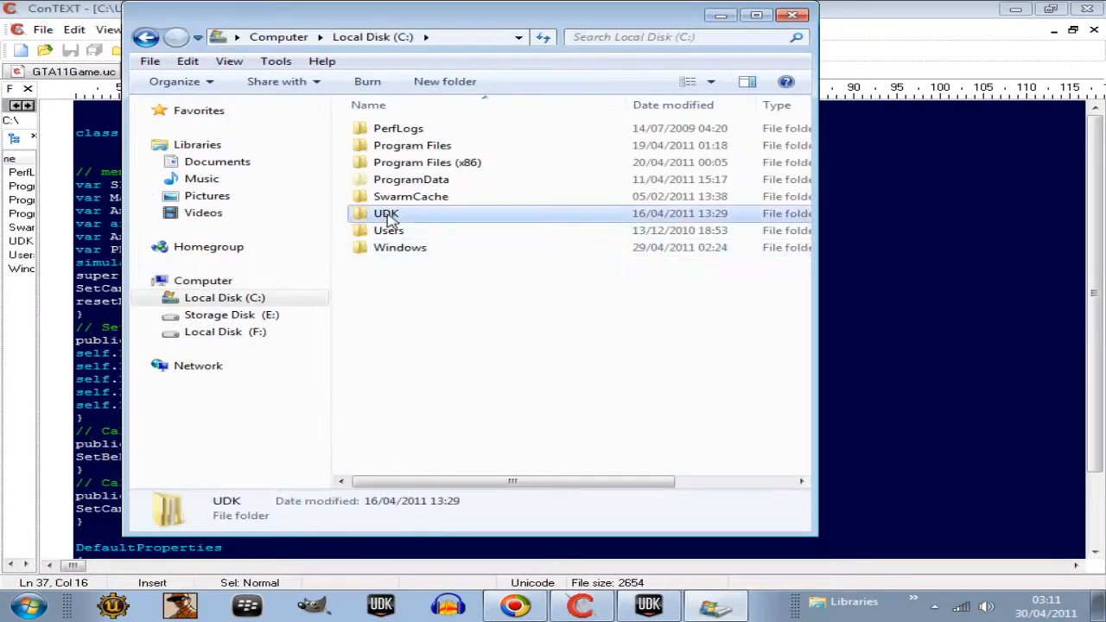
double_click(386, 213)
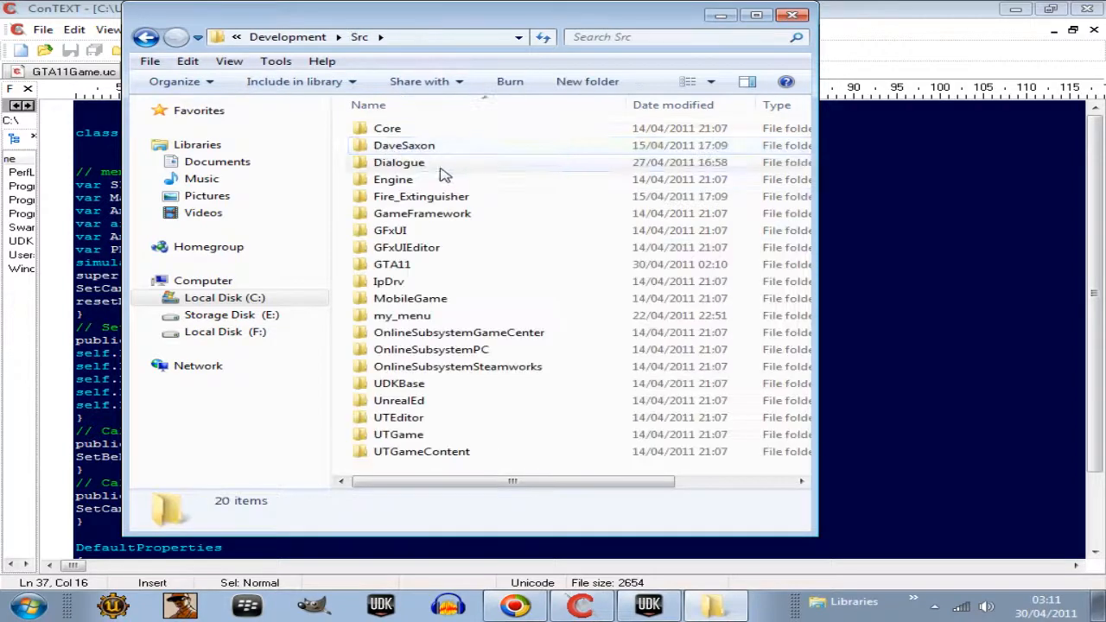
double_click(404, 145)
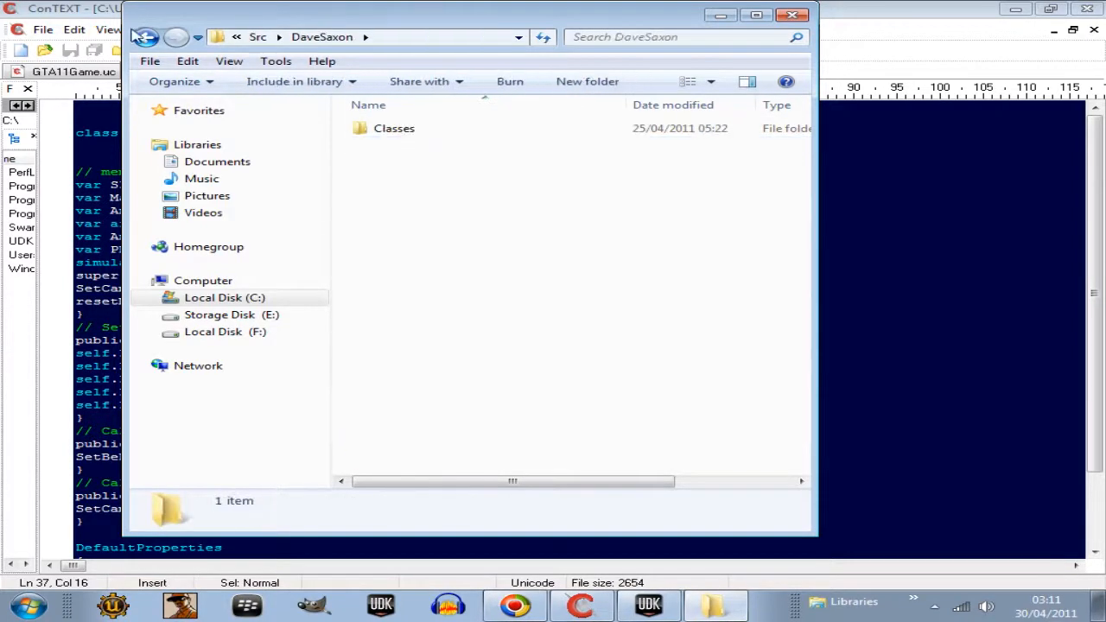
left_click(145, 36)
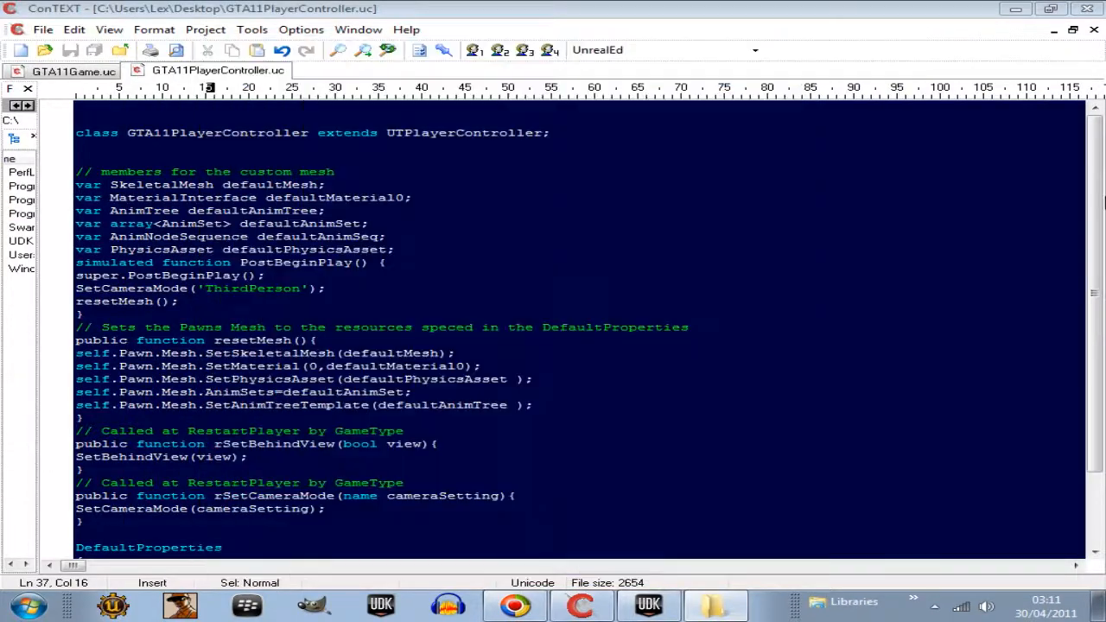
scroll("down", 3)
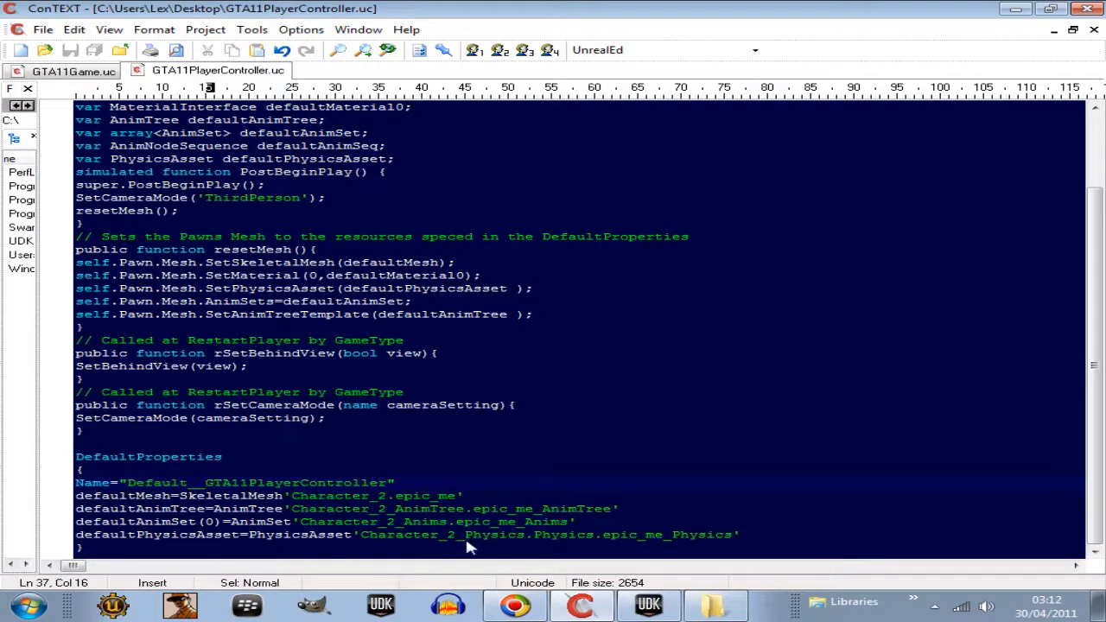
mouse_move(1003, 346)
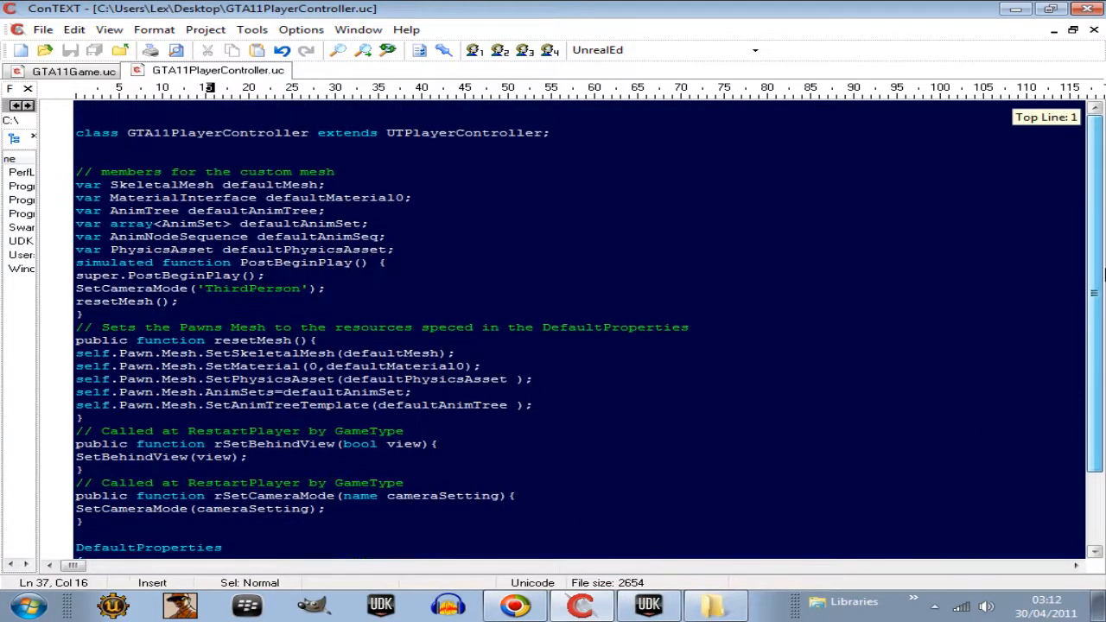
scroll("down", 3)
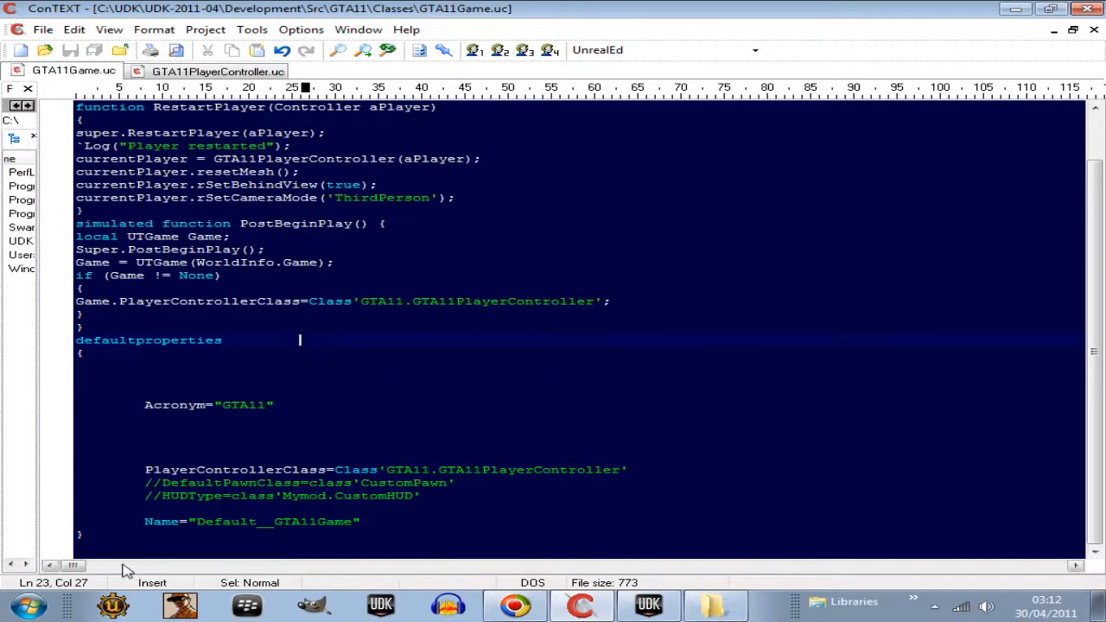
mouse_move(506, 314)
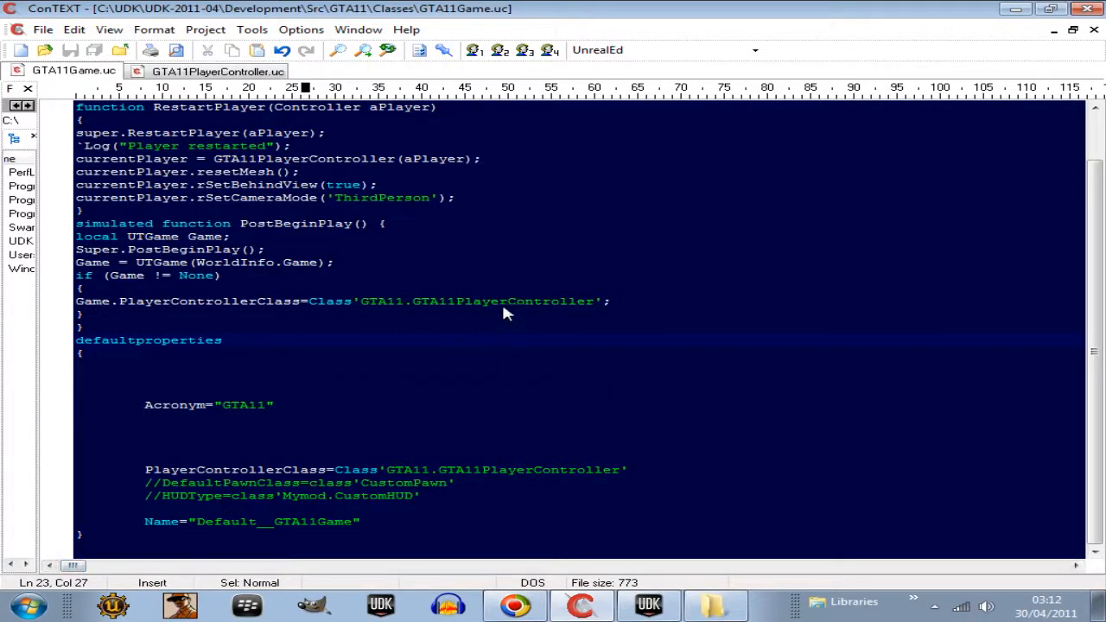
mouse_move(616, 498)
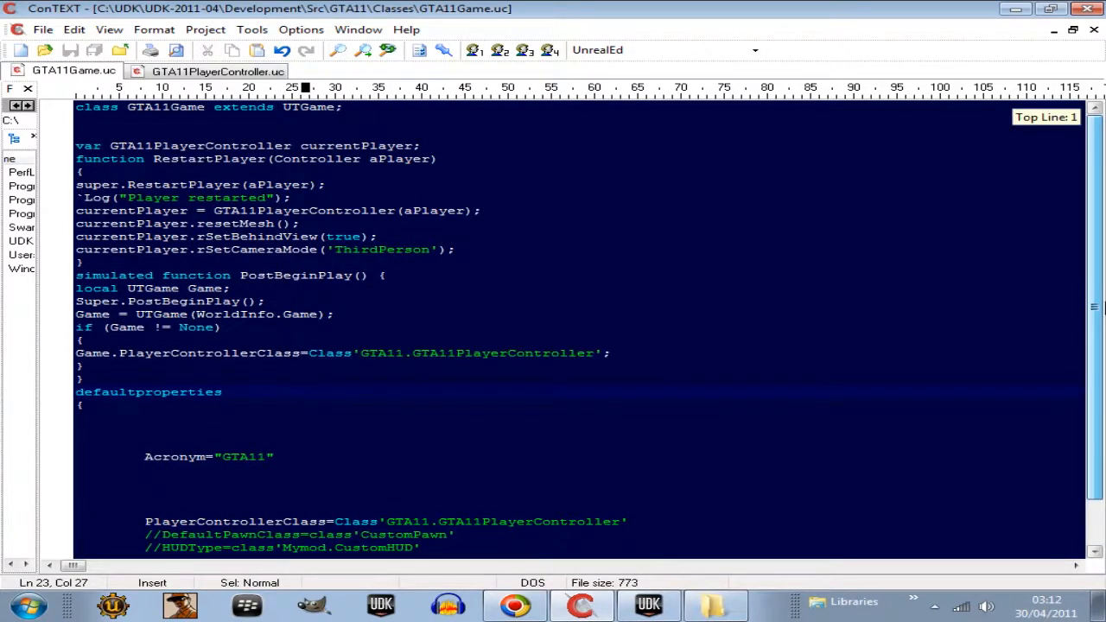
Step: Switch to GTA11Game.uc and select GTA11 in the PlayerControllerClass default property
left_click(299, 392)
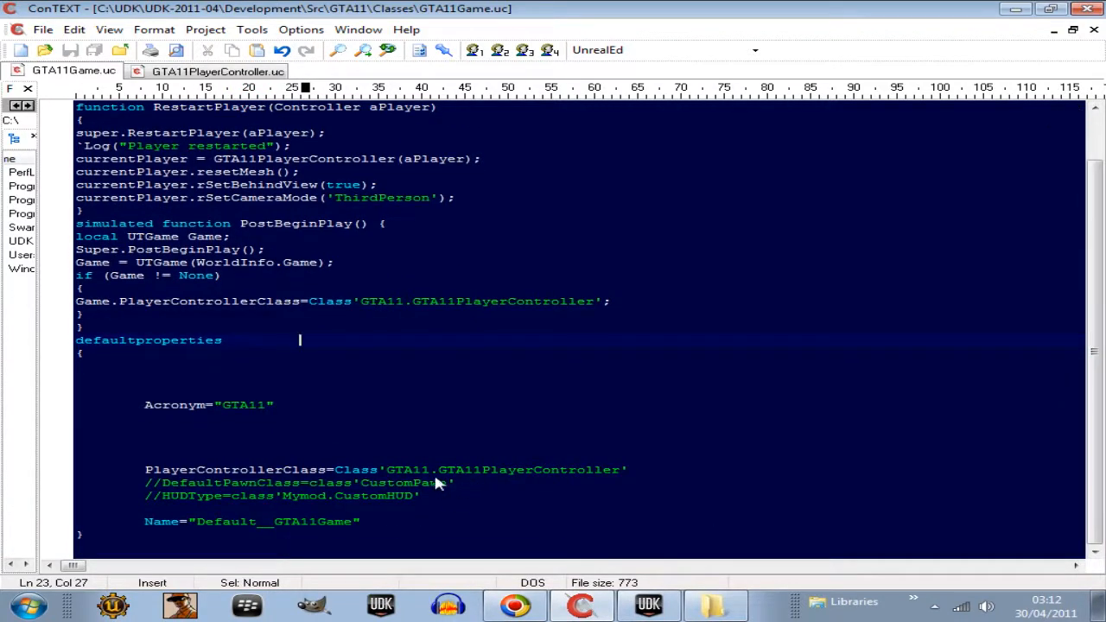
double_click(406, 469)
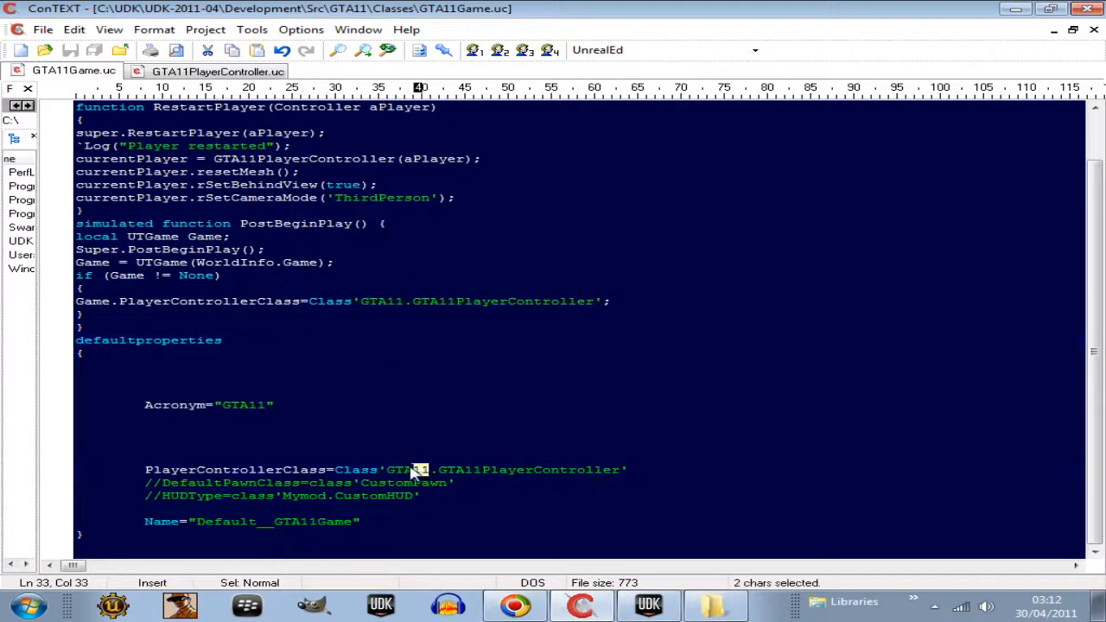
double_click(406, 469)
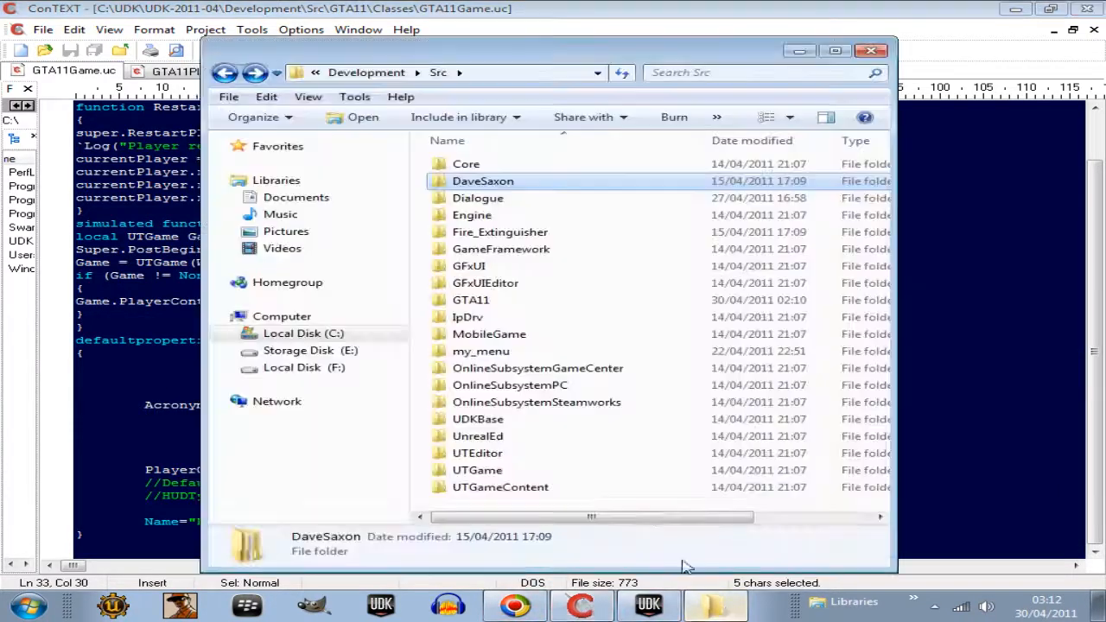
Step: Open DaveSaxon\Classes\CustomGame.uc and select DaveSaxon in both PlayerControllerClass lines
double_click(482, 180)
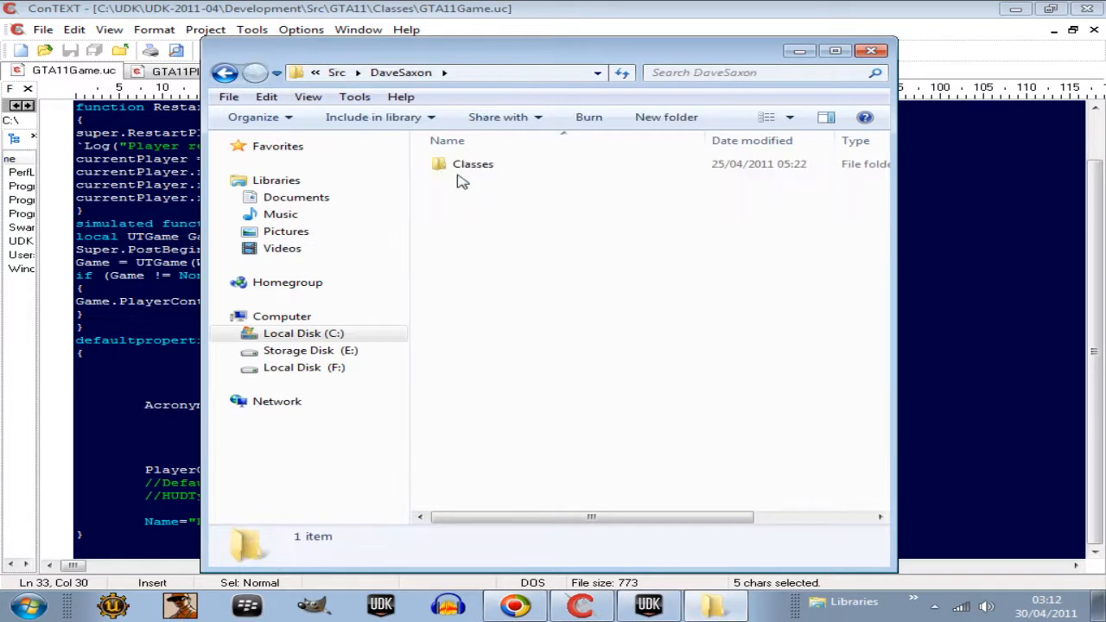
double_click(472, 163)
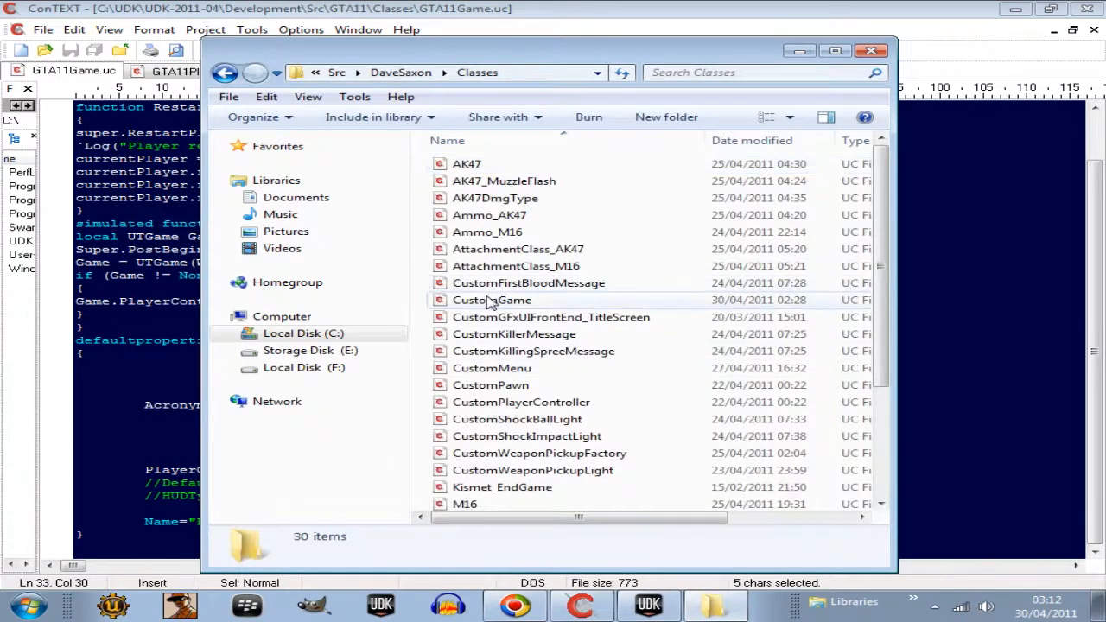
double_click(492, 299)
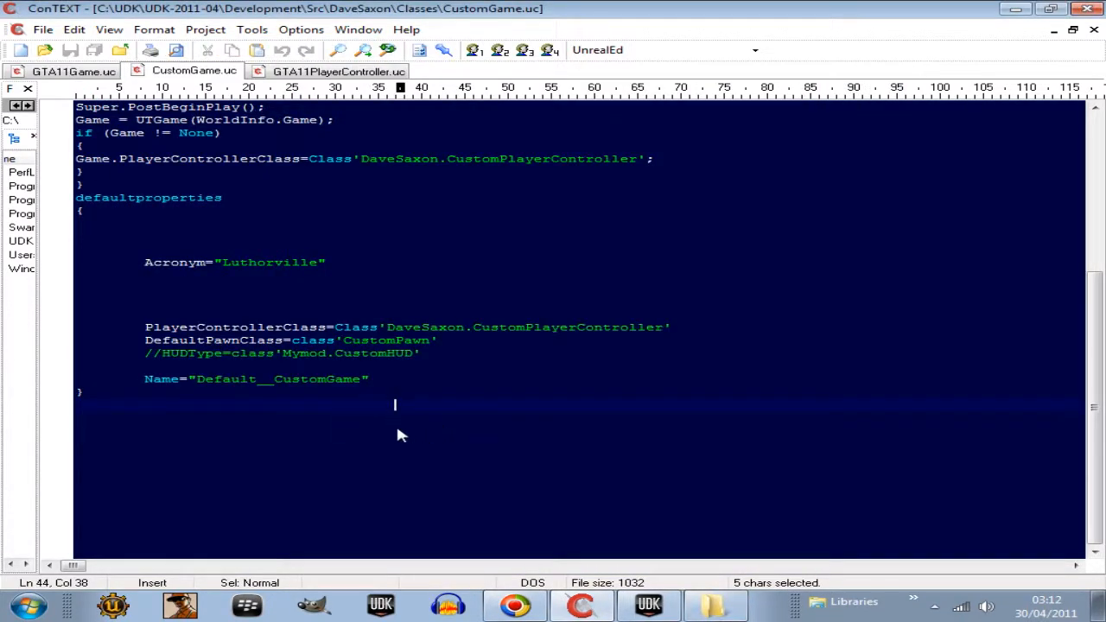
double_click(440, 326)
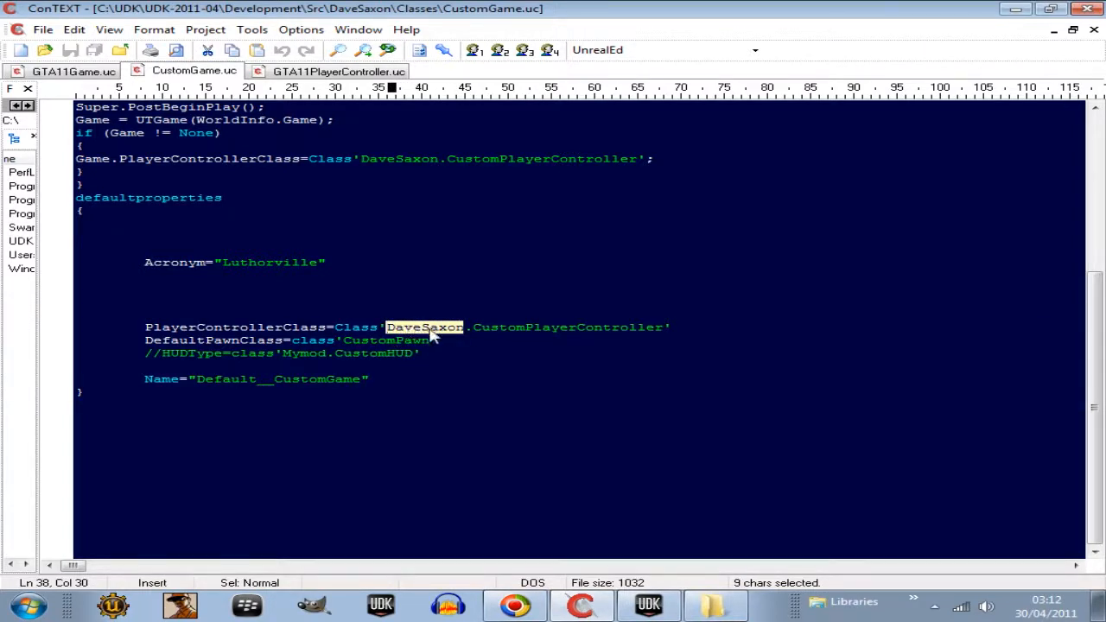
mouse_move(445, 170)
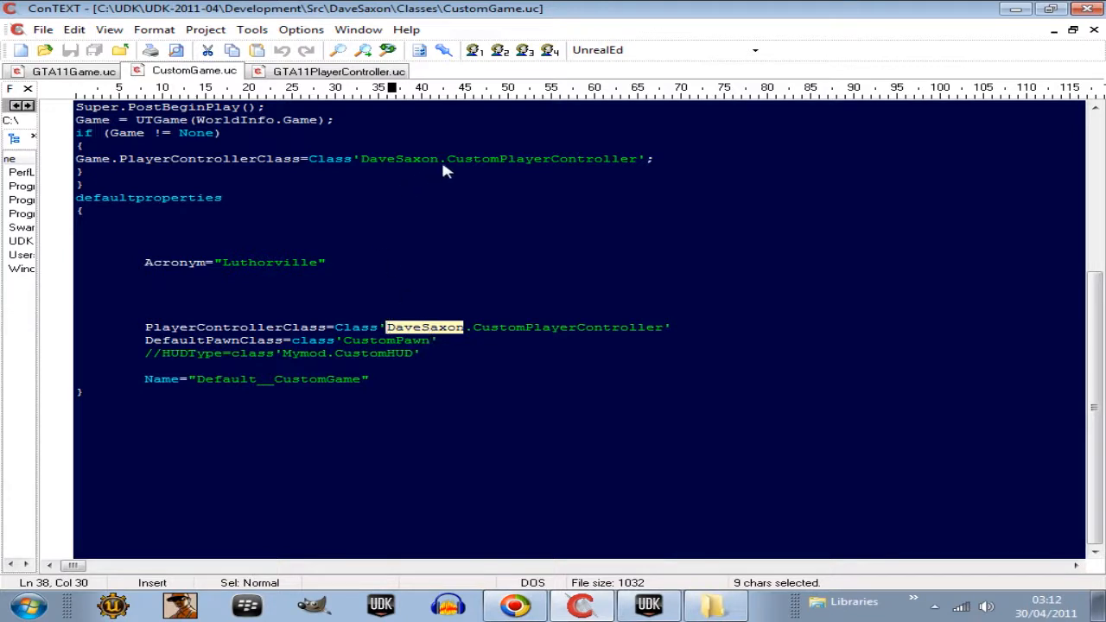
double_click(400, 158)
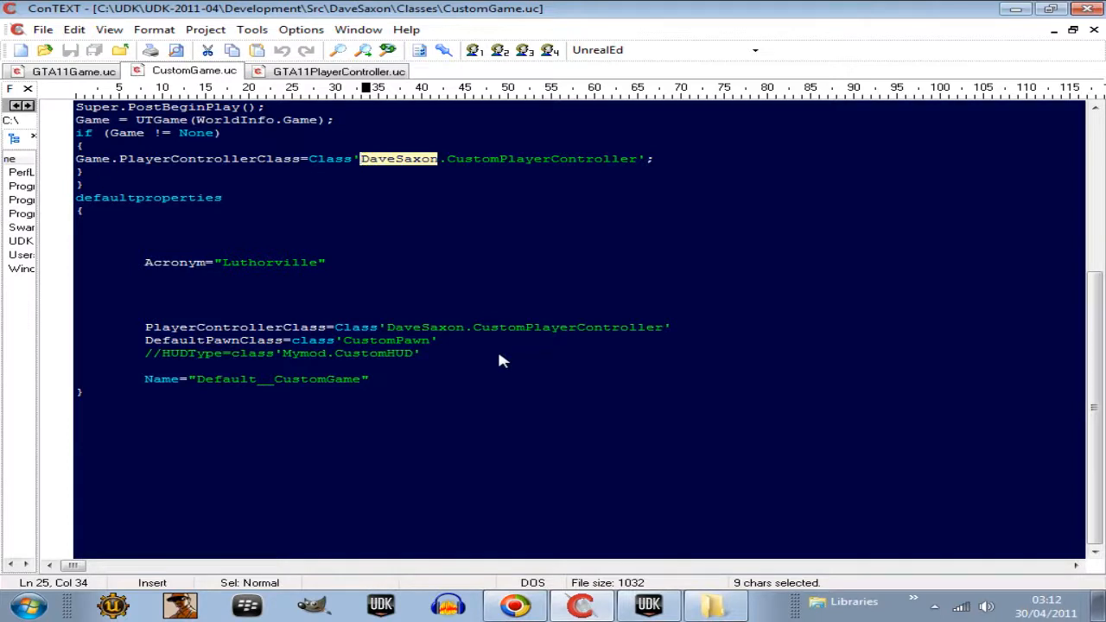
mouse_move(401, 175)
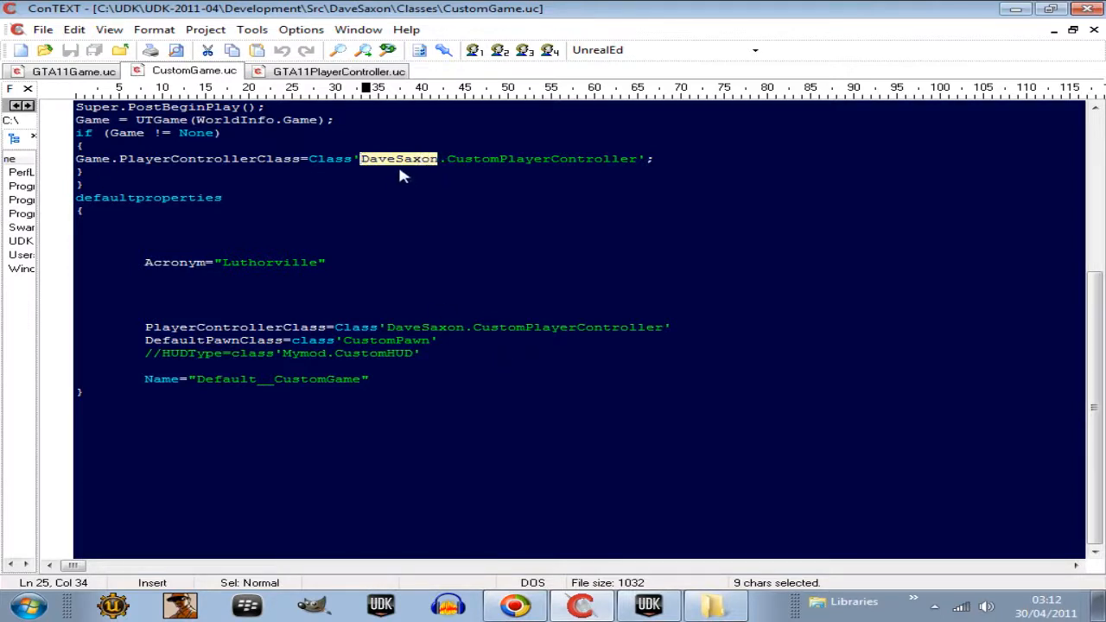
mouse_move(448, 275)
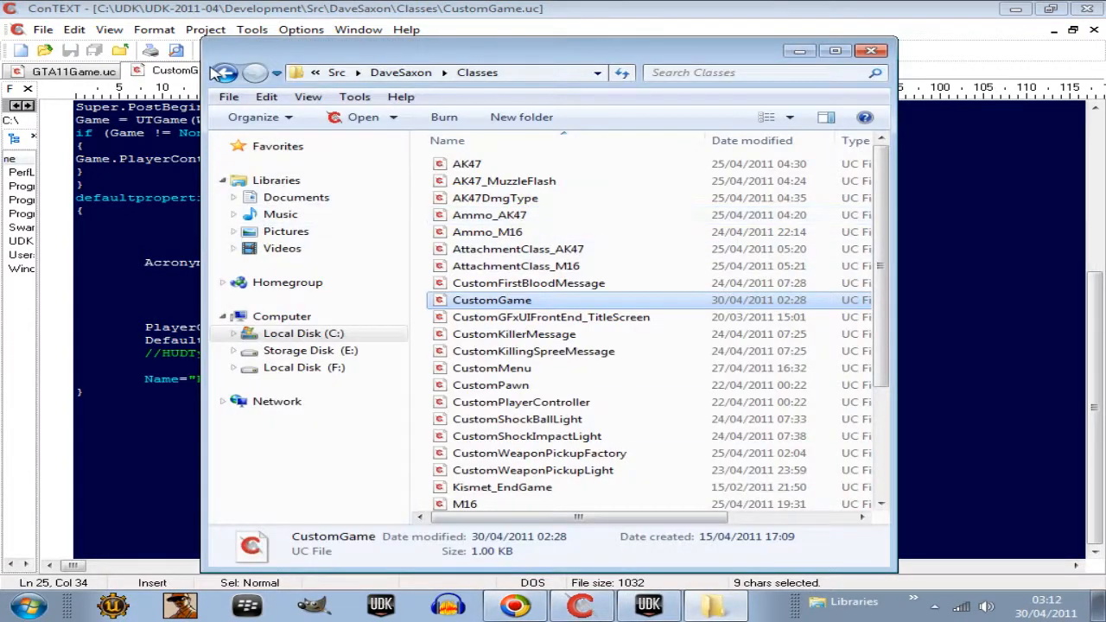
Step: Go from Src into DaveSaxon\Classes, back out and reopen Classes, then show the desktop
left_click(224, 73)
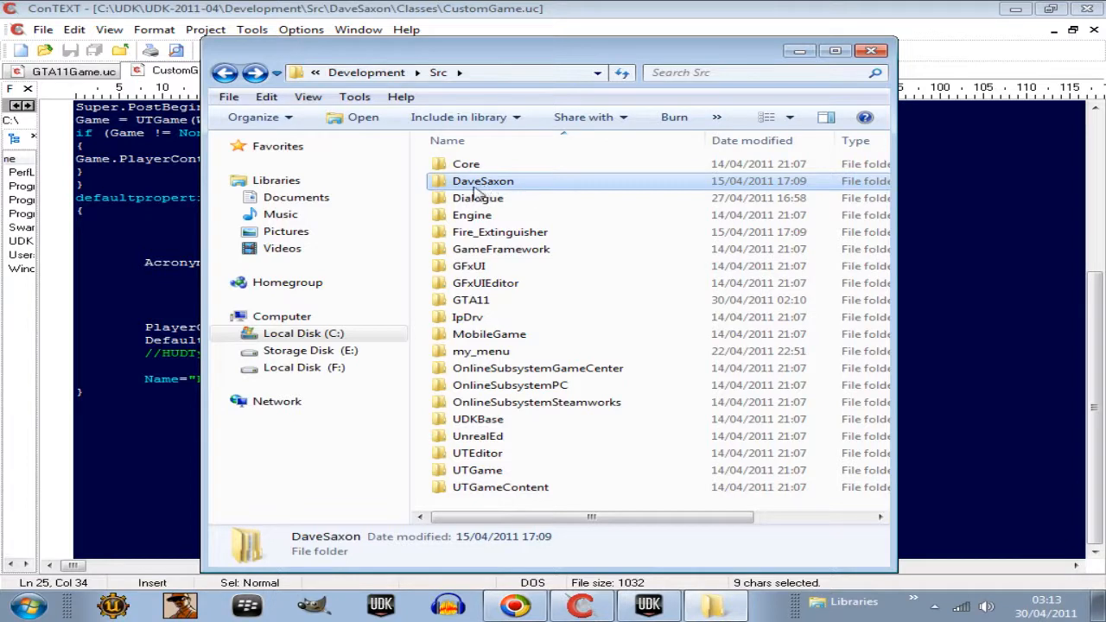
mouse_move(493, 191)
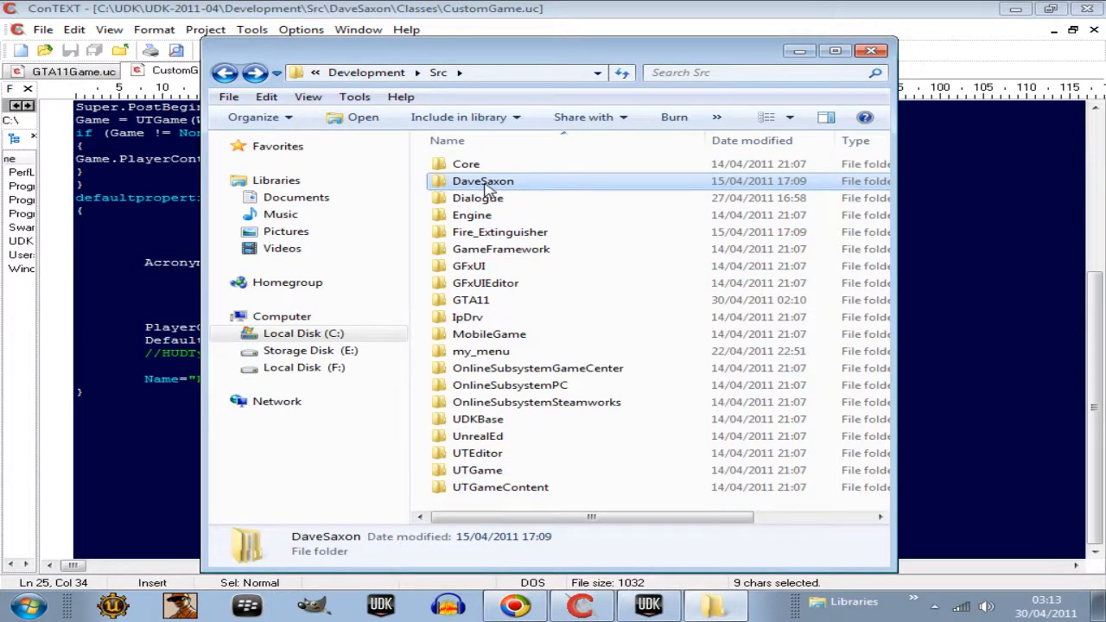
double_click(482, 180)
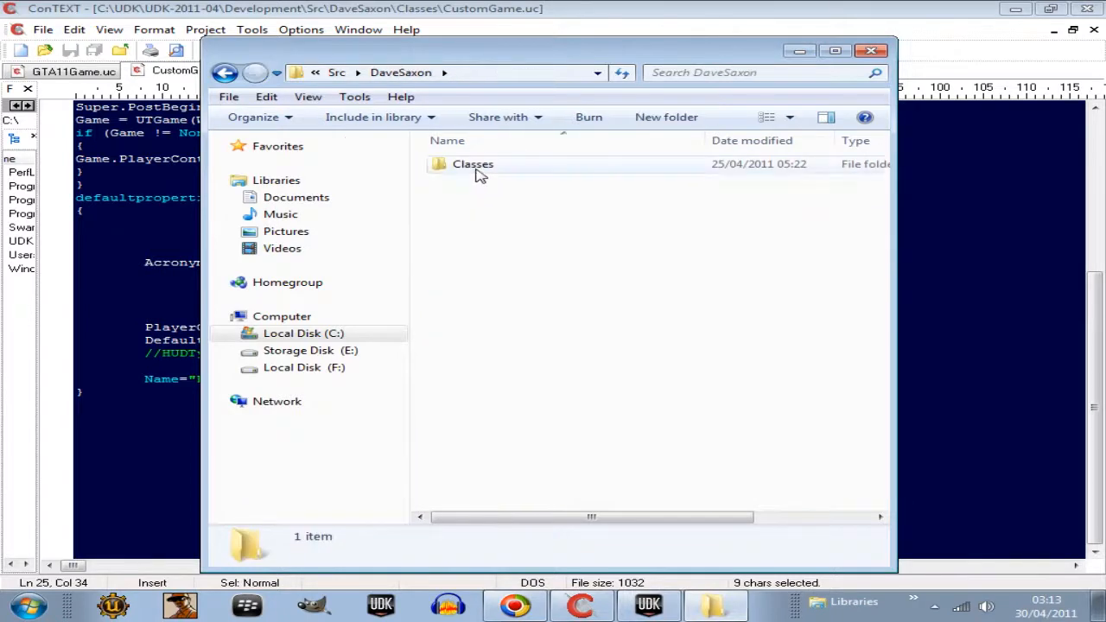
double_click(472, 164)
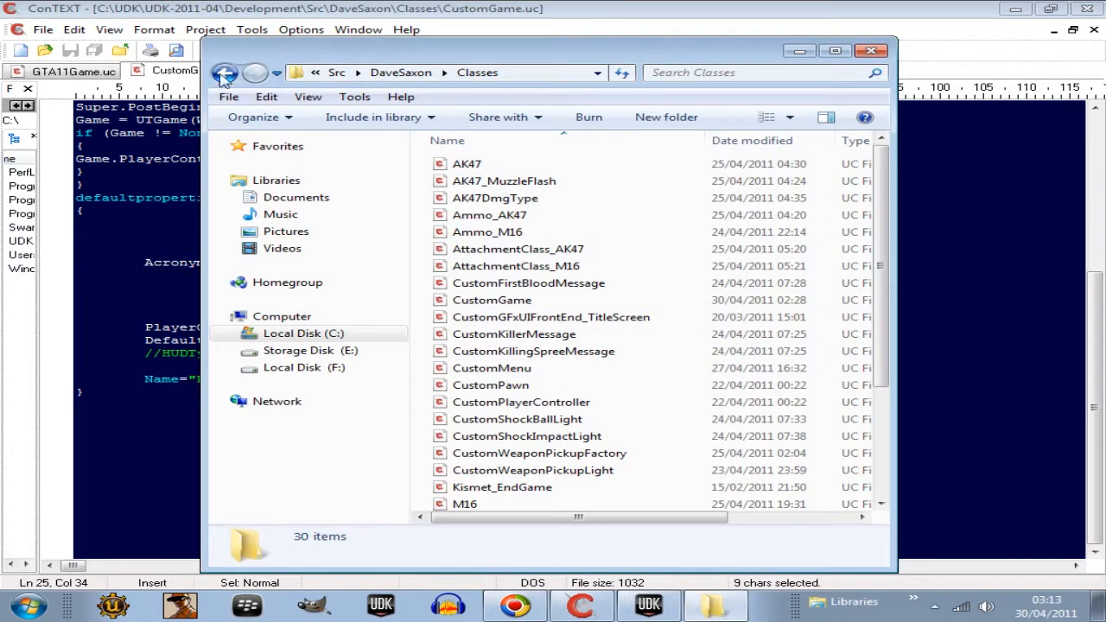
left_click(224, 72)
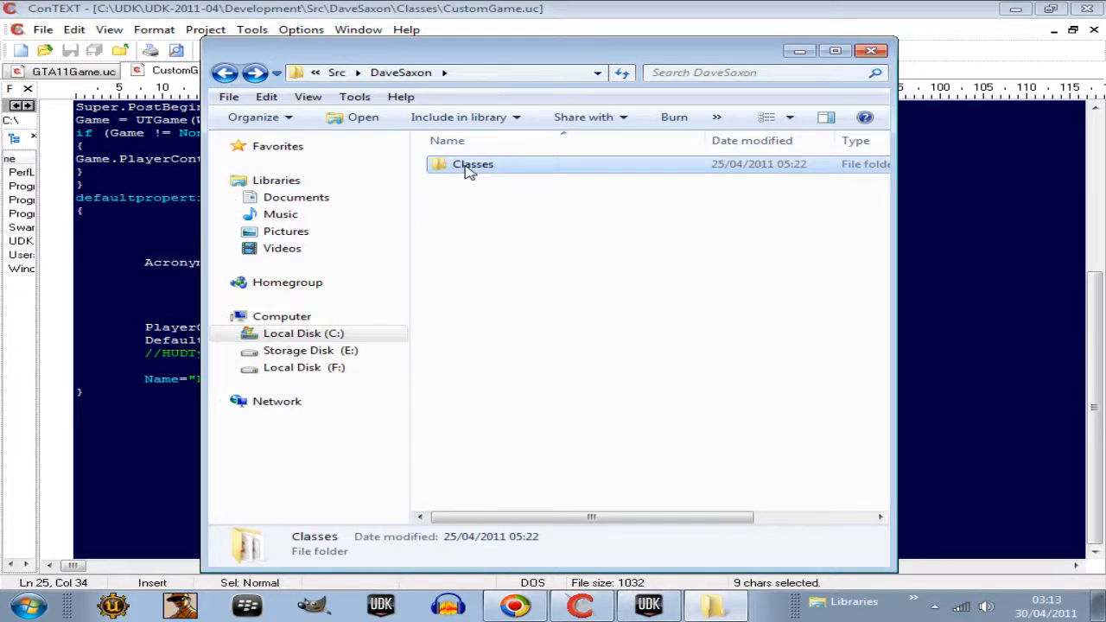
double_click(473, 165)
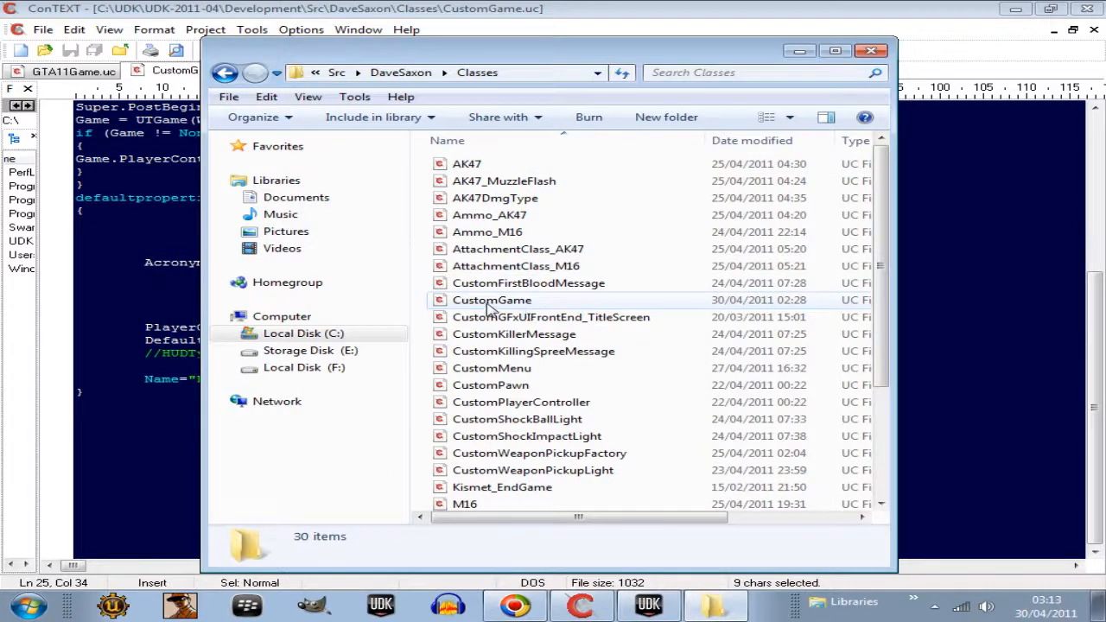
mouse_move(488, 304)
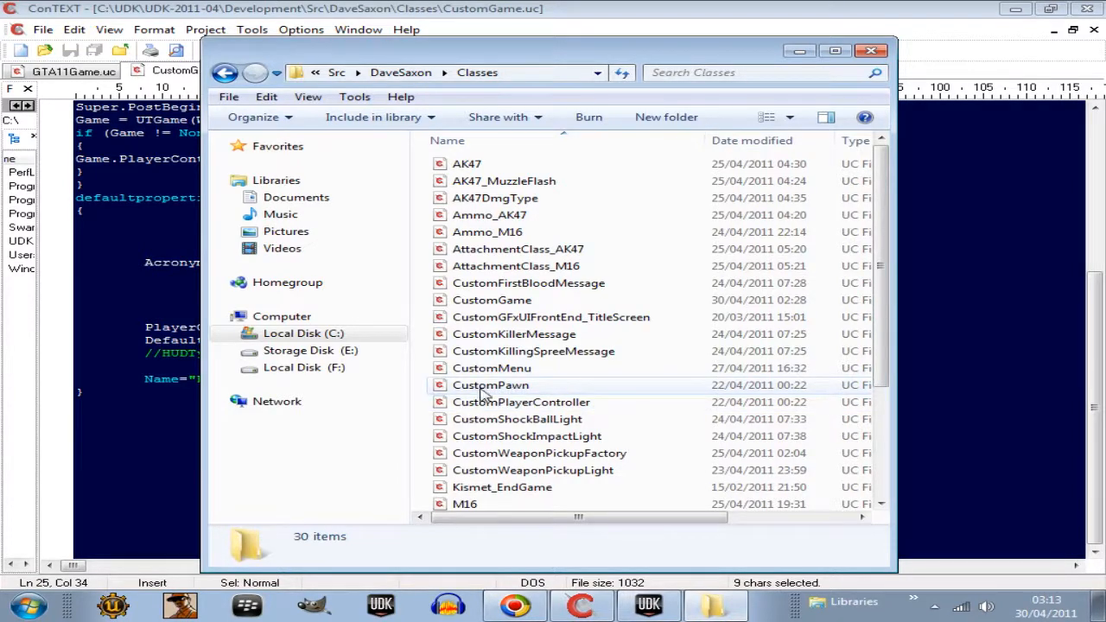
left_click(870, 50)
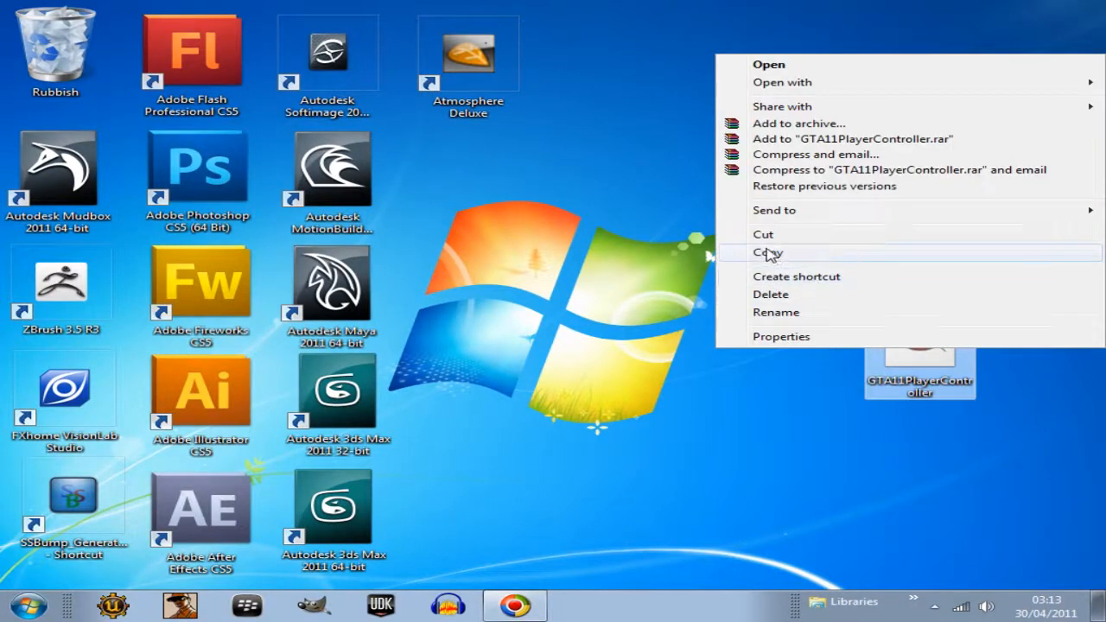
Step: Copy GTA11PlayerController from the desktop and browse to UDK-2011-04\Development\Src\GTA11\Classes
left_click(767, 252)
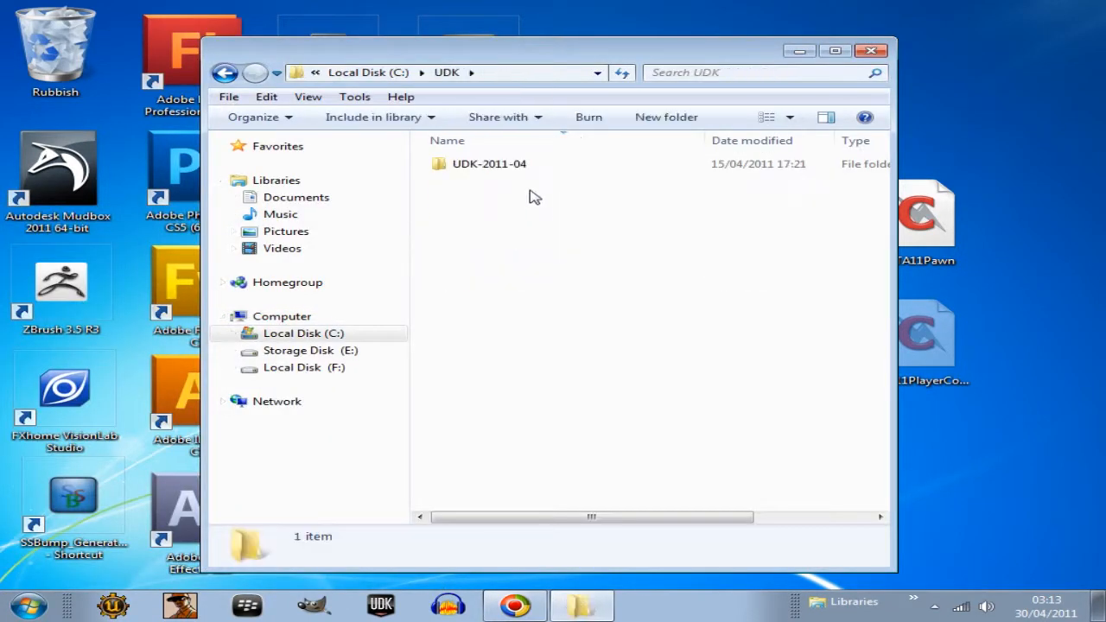
double_click(489, 163)
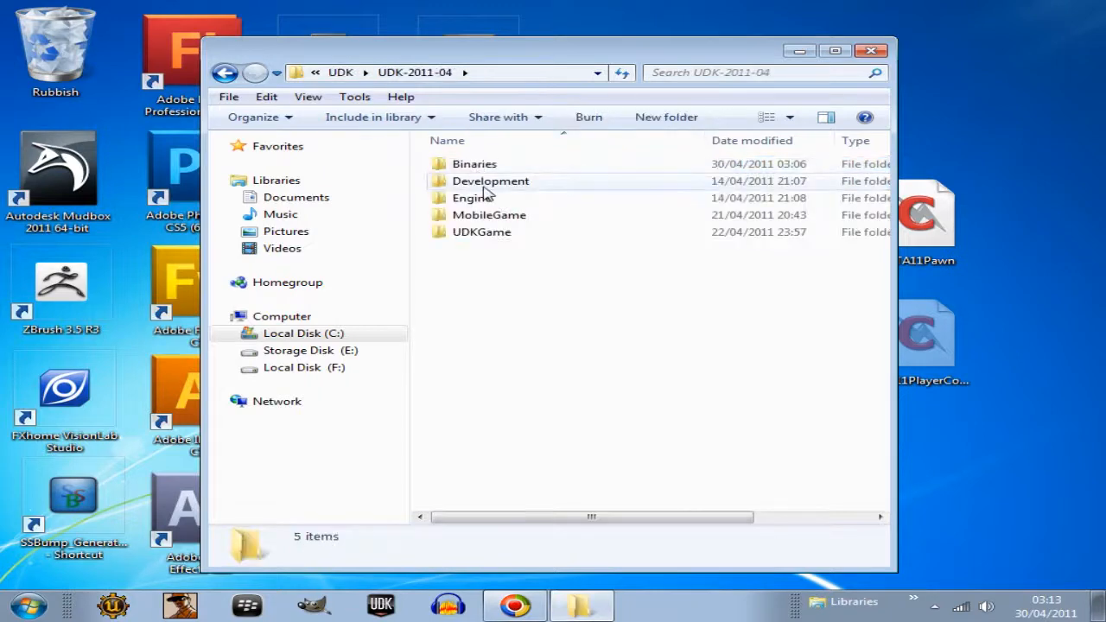
double_click(490, 181)
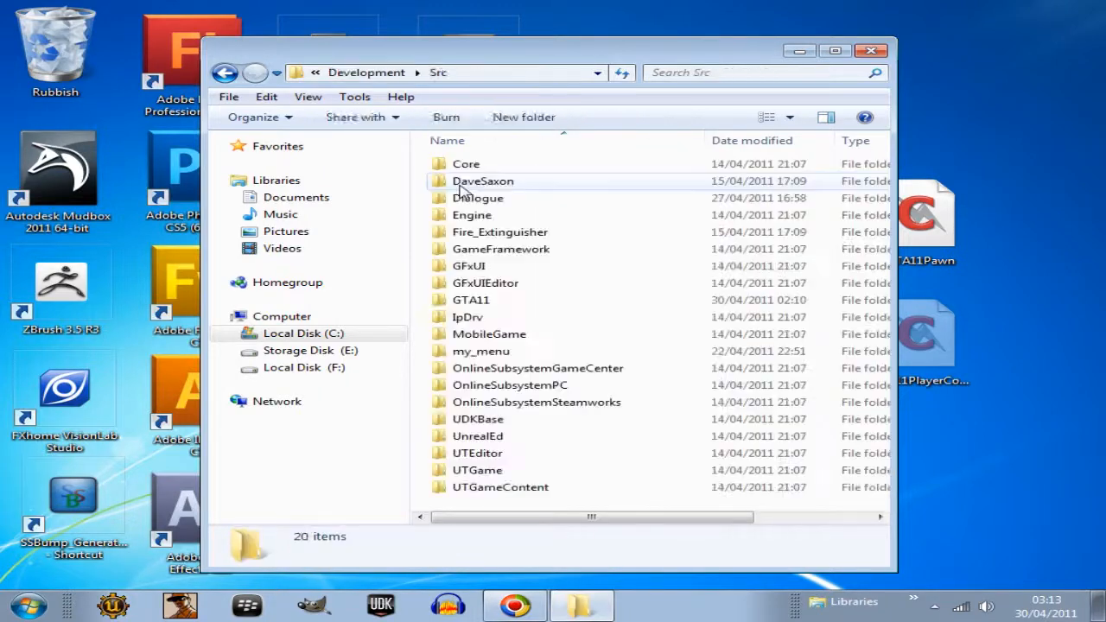
double_click(471, 300)
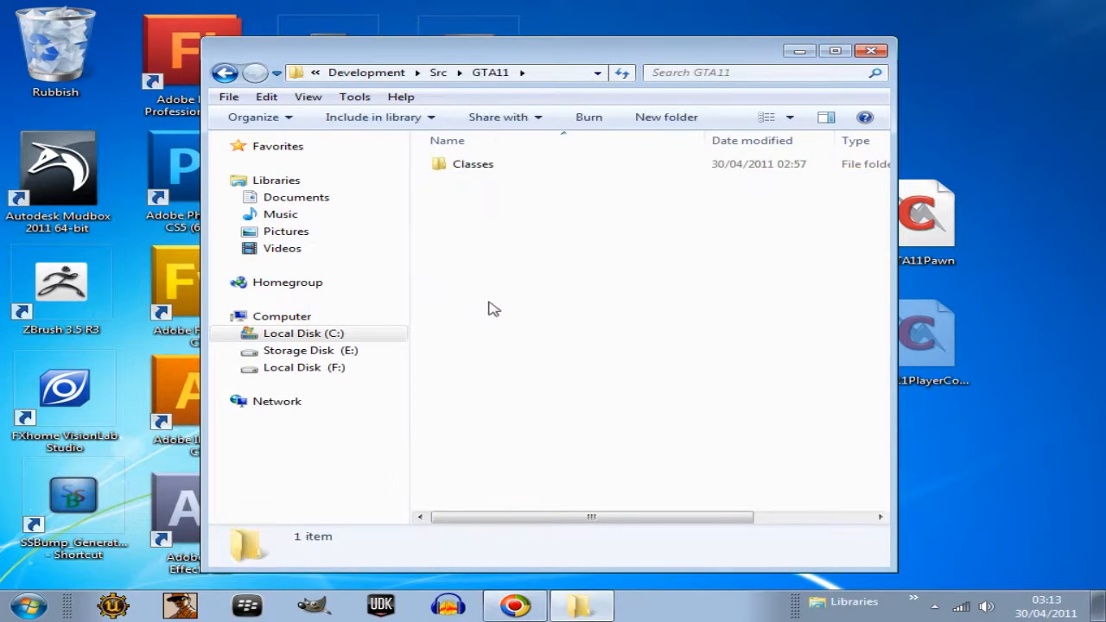
double_click(473, 164)
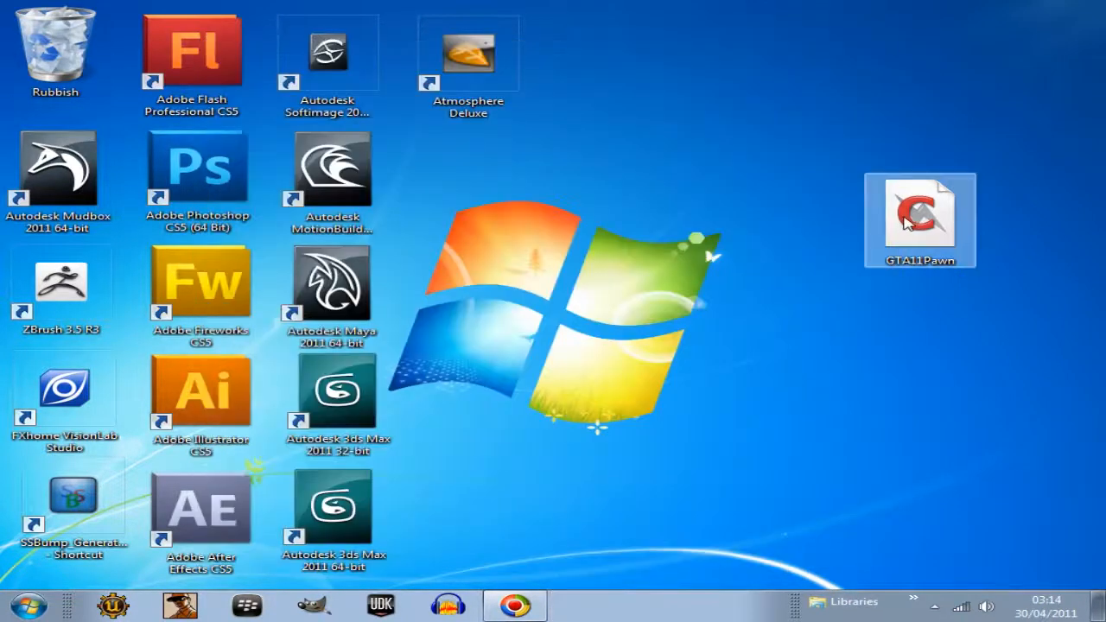
double_click(919, 220)
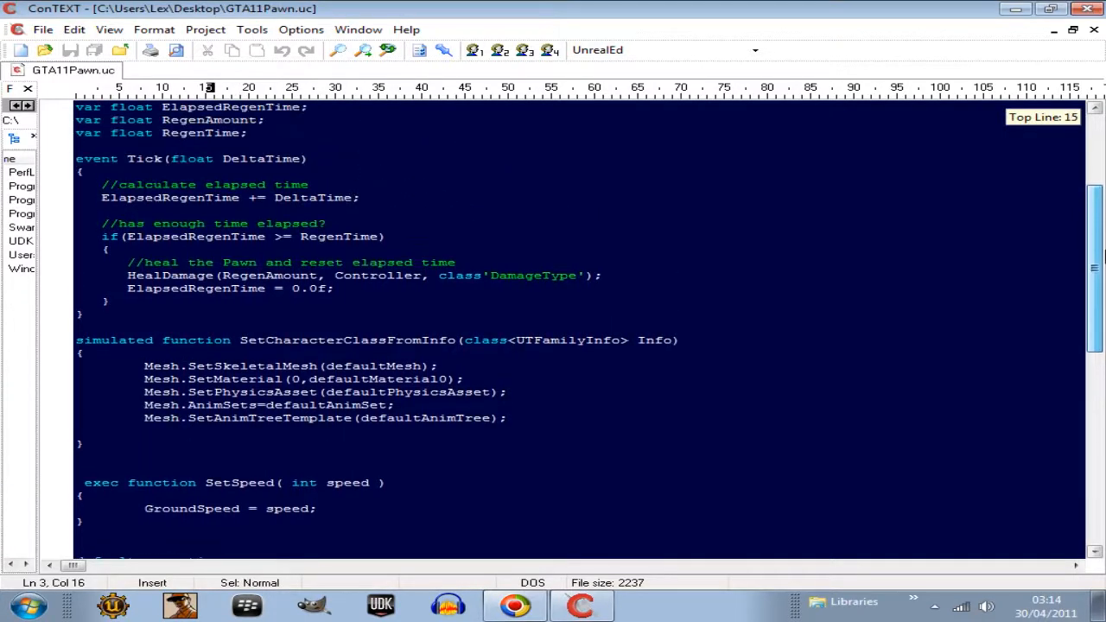
scroll("down", 3)
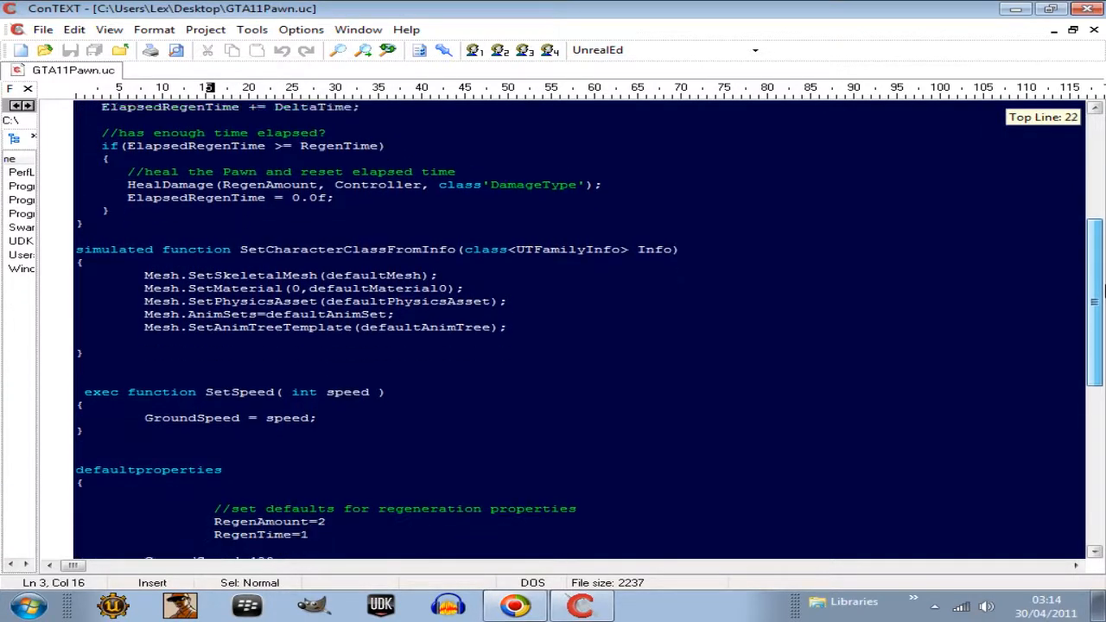
scroll("down", 3)
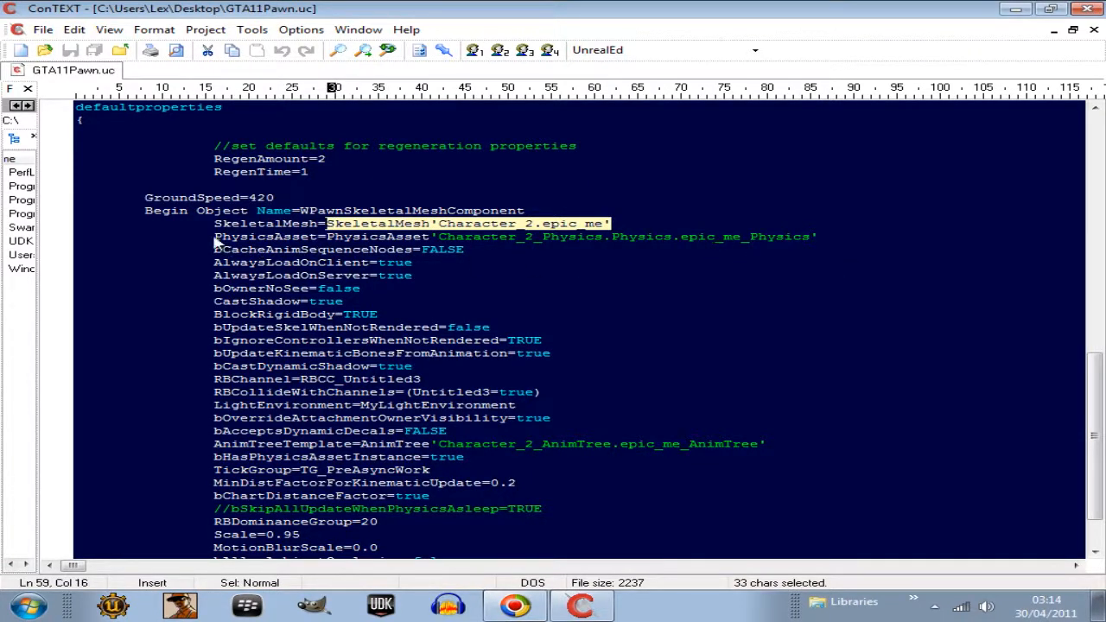
Step: Comment out GTA11Pawn's PhysicsAsset line with //, then undo it via Edit > Undo
left_click(214, 237)
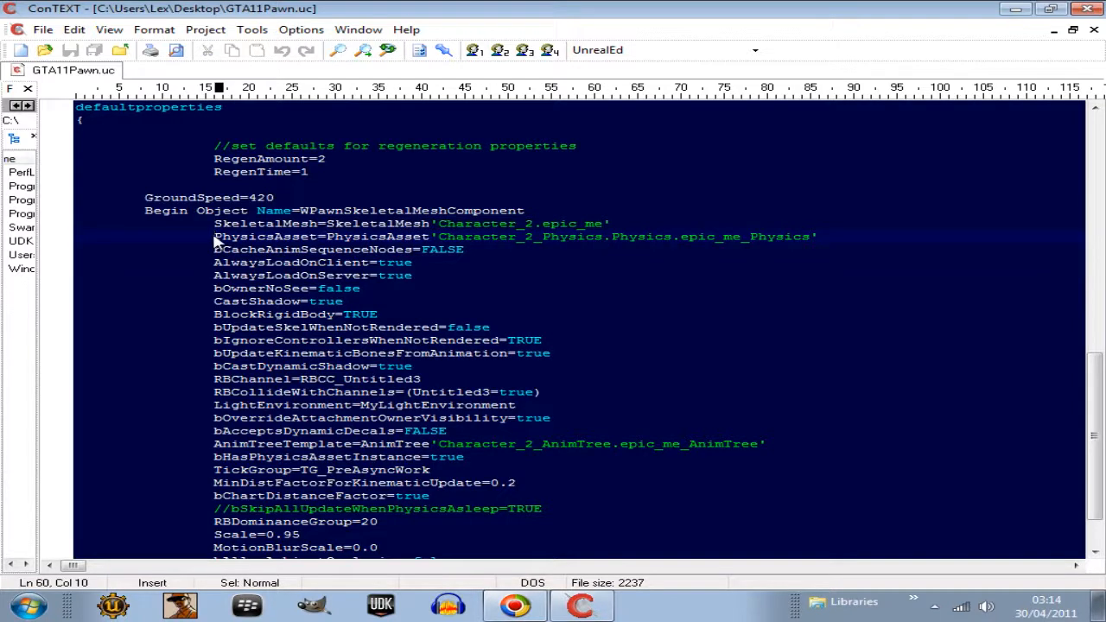
type("//")
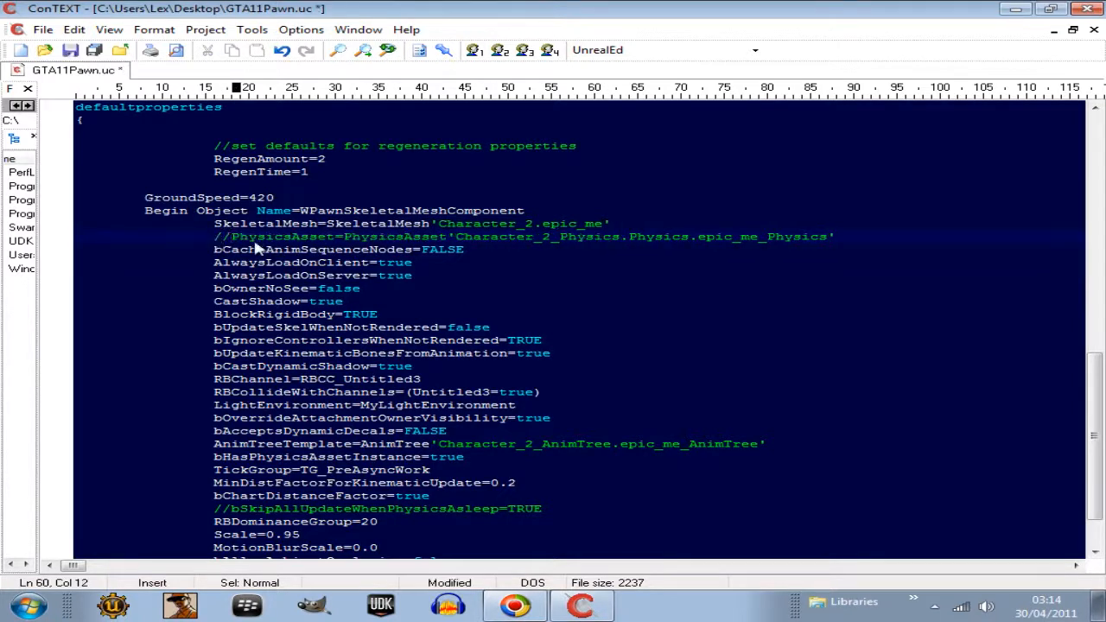
mouse_move(399, 209)
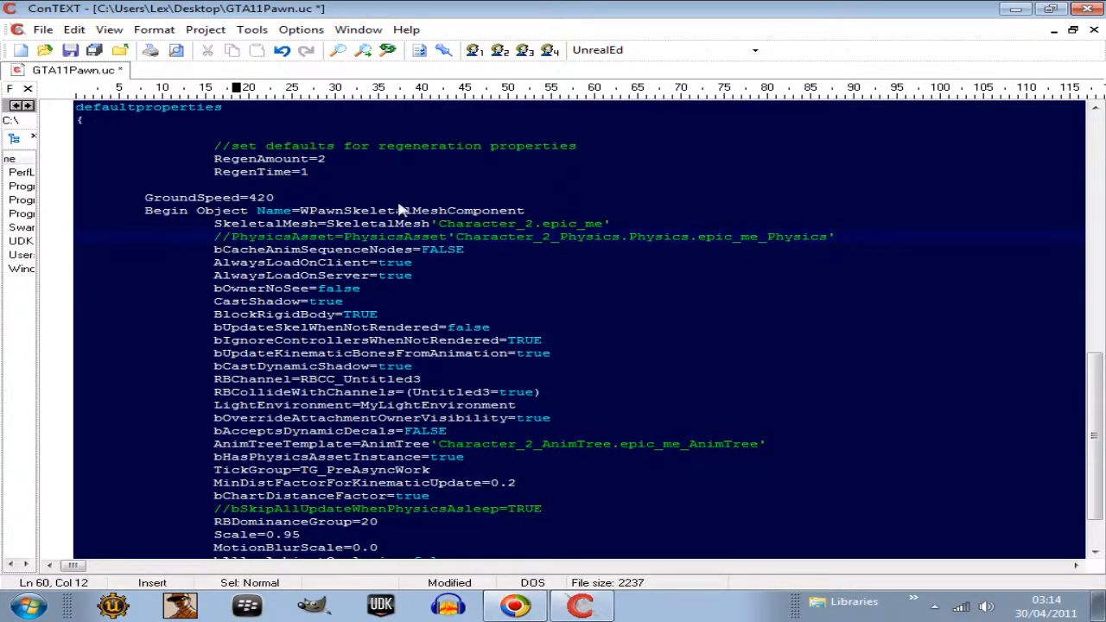
left_click(74, 29)
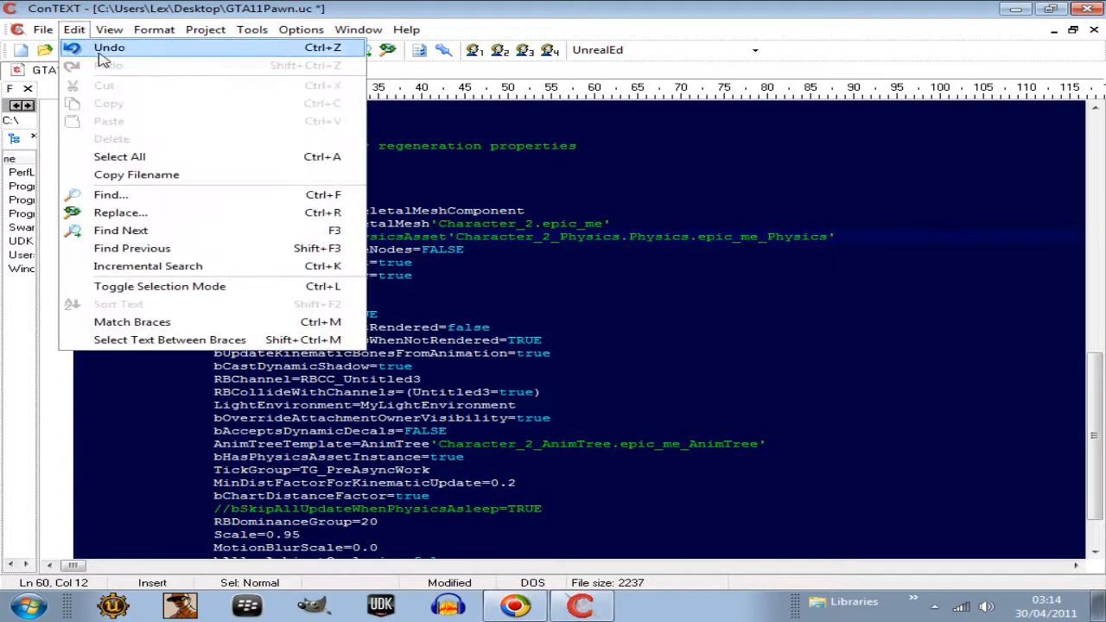
left_click(110, 48)
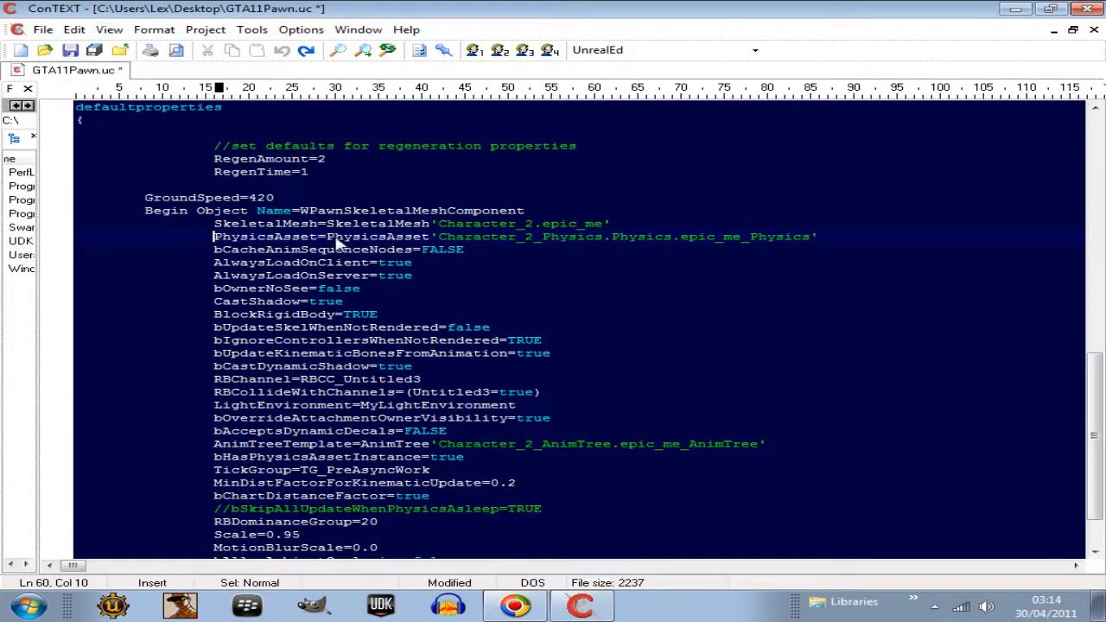
Step: Select the full AnimTreeTemplate reference in GTA11Pawn.uc
left_click_drag(214, 236, 650, 235)
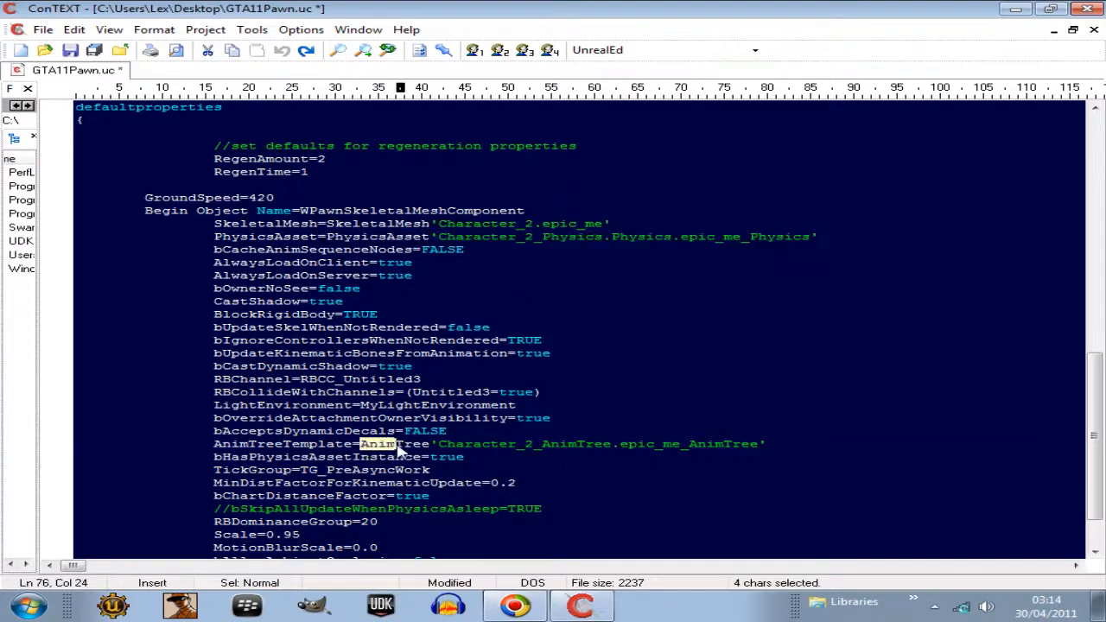
left_click_drag(398, 444, 764, 443)
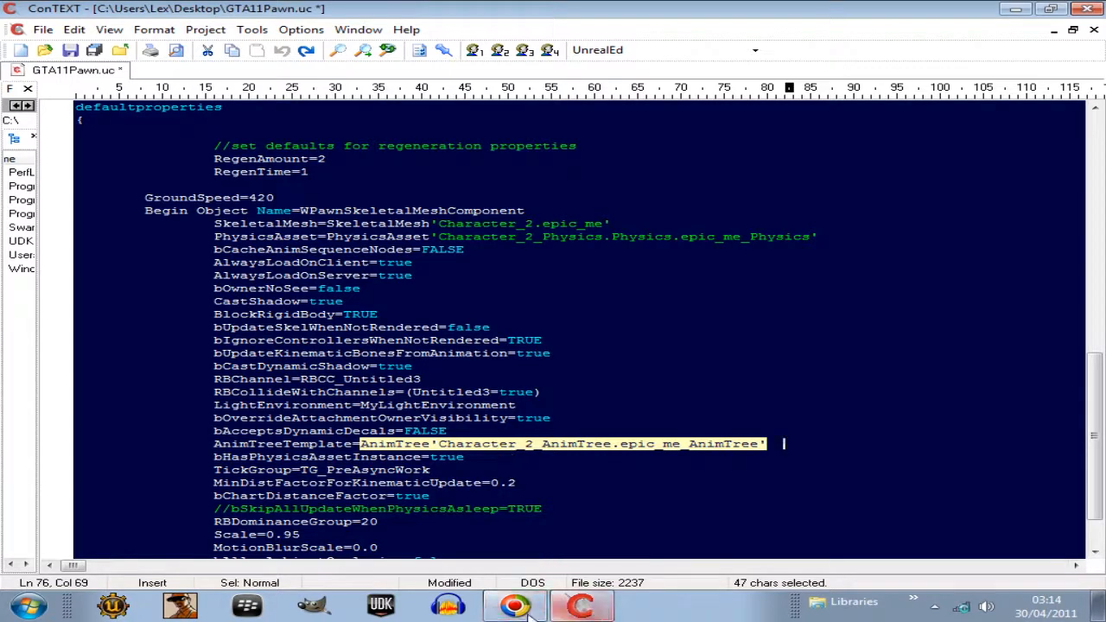
left_click(29, 605)
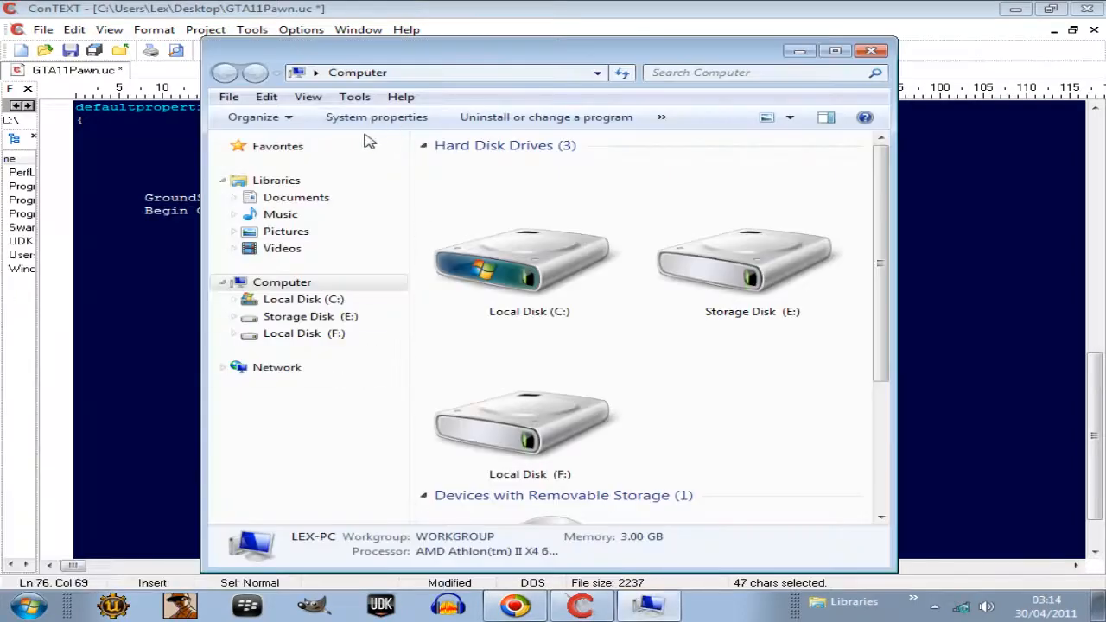
Step: Browse C:\UDK down to GTA11\Classes and open GTA11PlayerController.uc
double_click(529, 267)
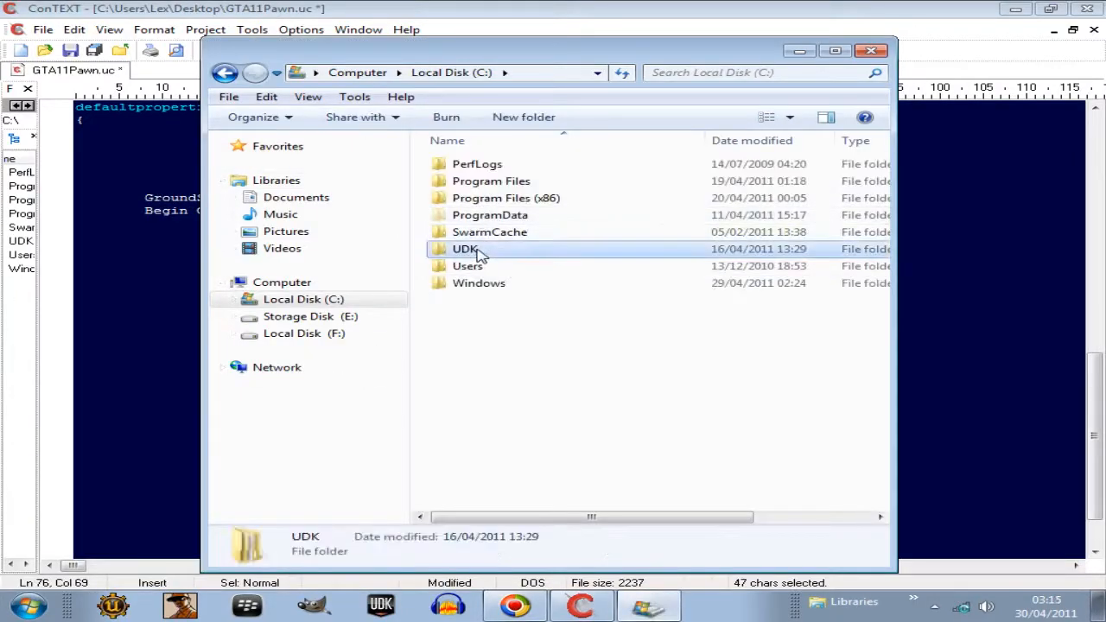
double_click(466, 249)
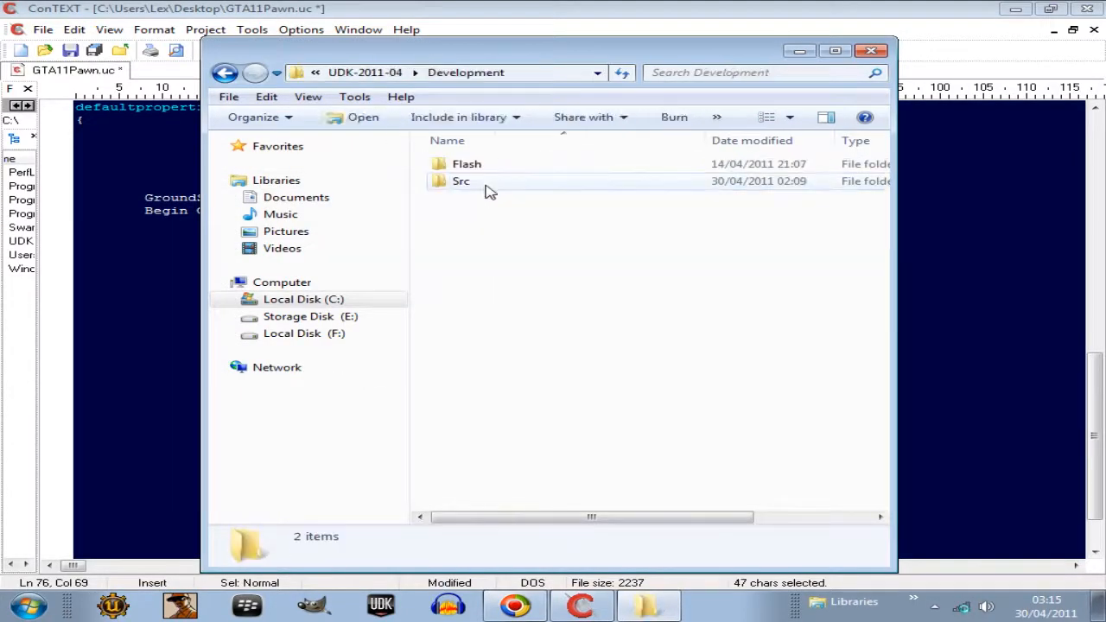
double_click(461, 181)
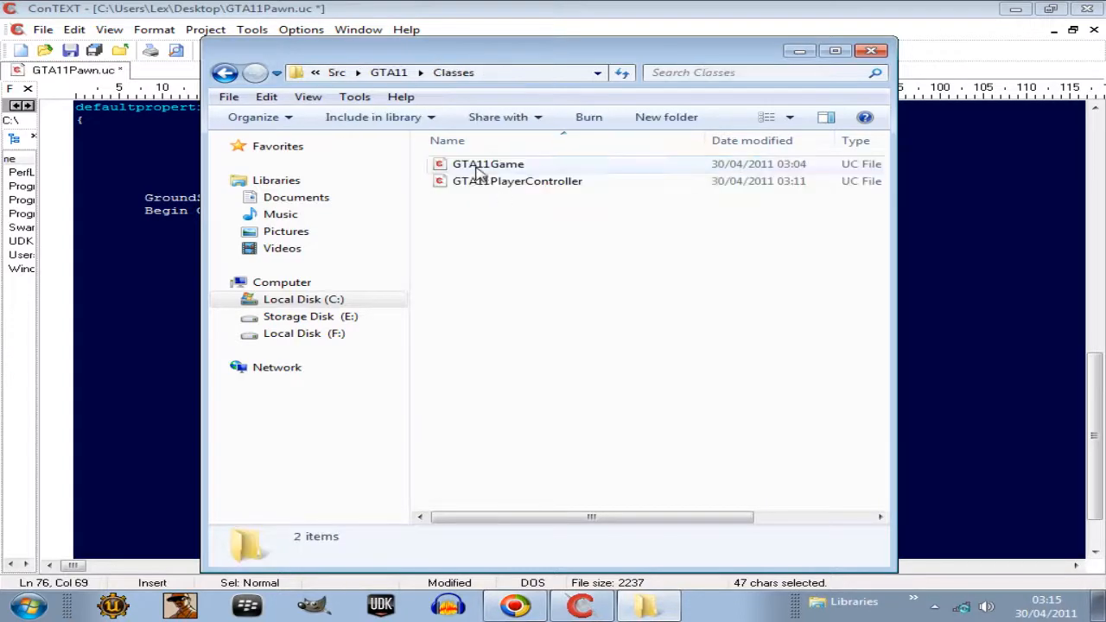
double_click(516, 180)
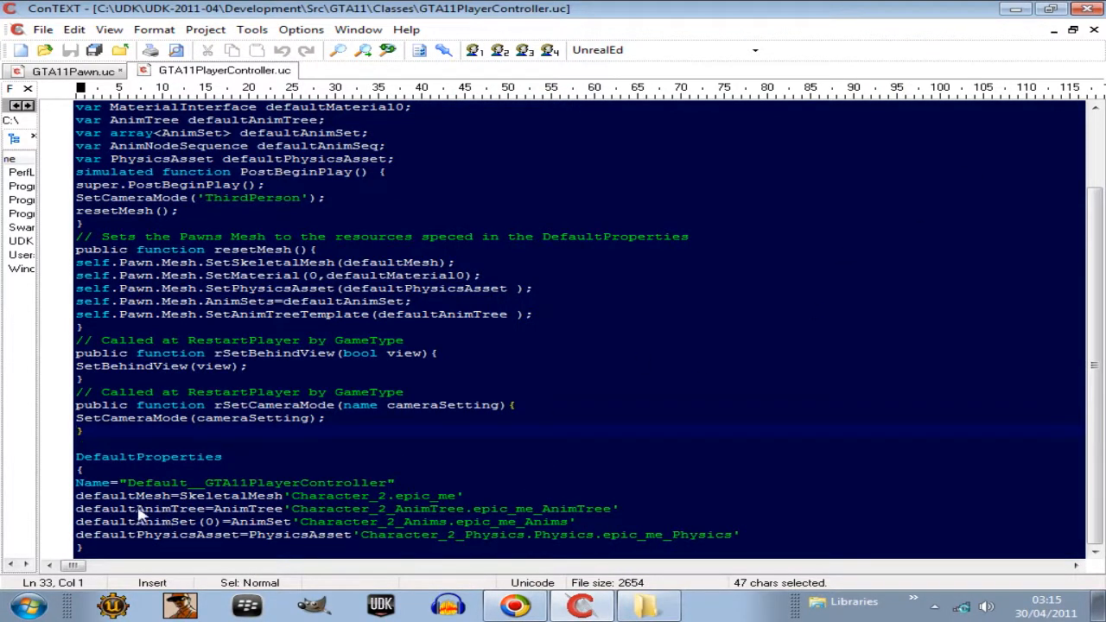
Step: Select the controller's defaultAnimTree value and compare it against GTA11Pawn's Character_2 AnimTreeTemplate
left_click_drag(140, 508, 354, 508)
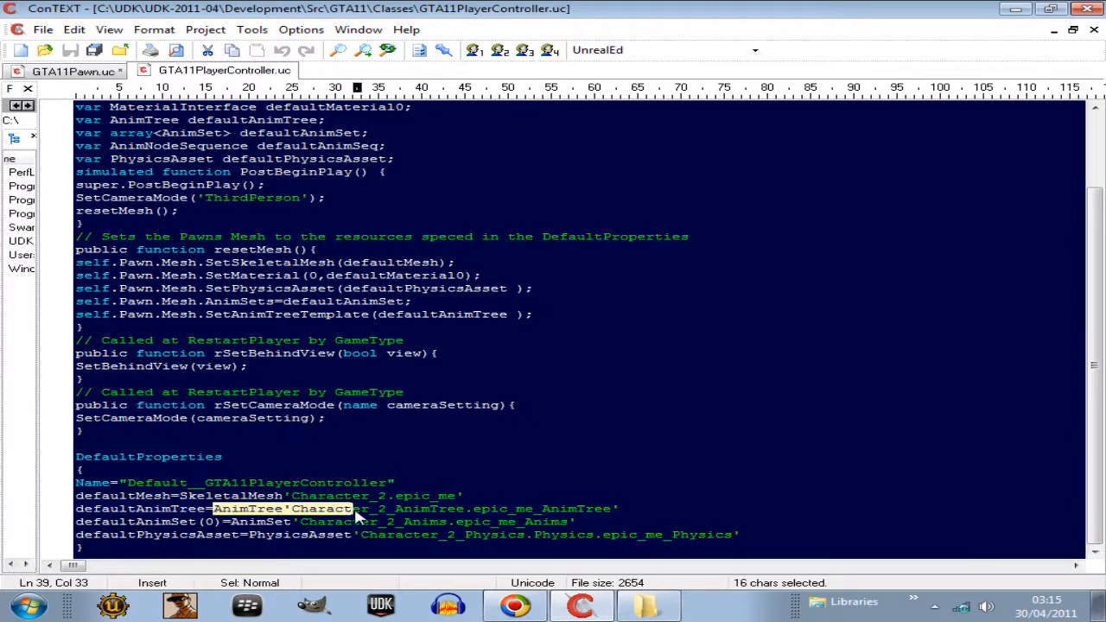
left_click_drag(355, 508, 615, 509)
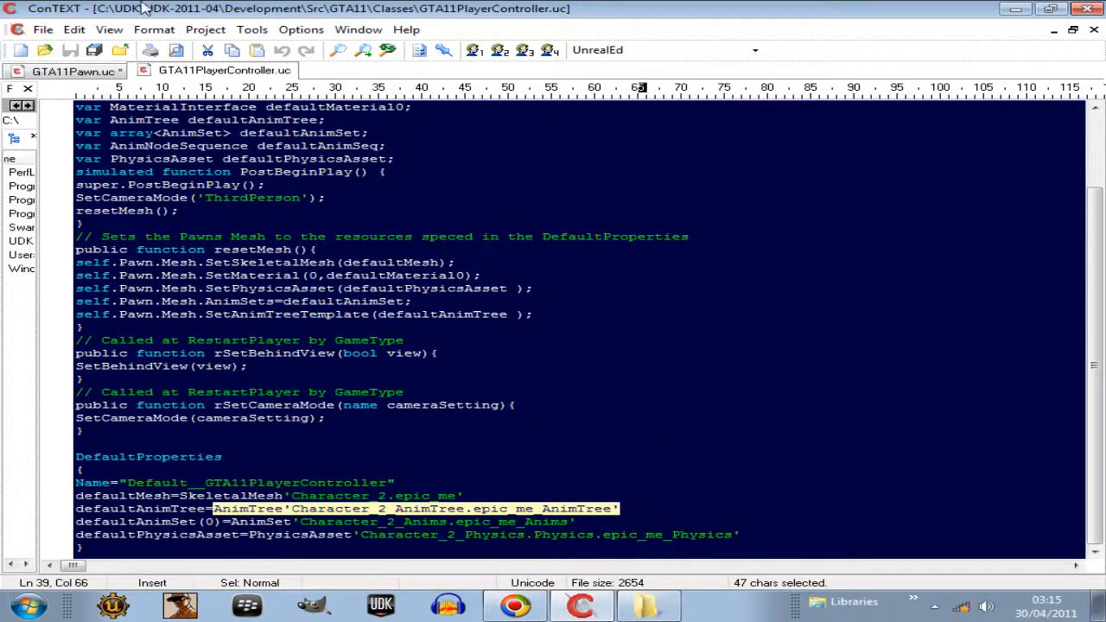
left_click(65, 71)
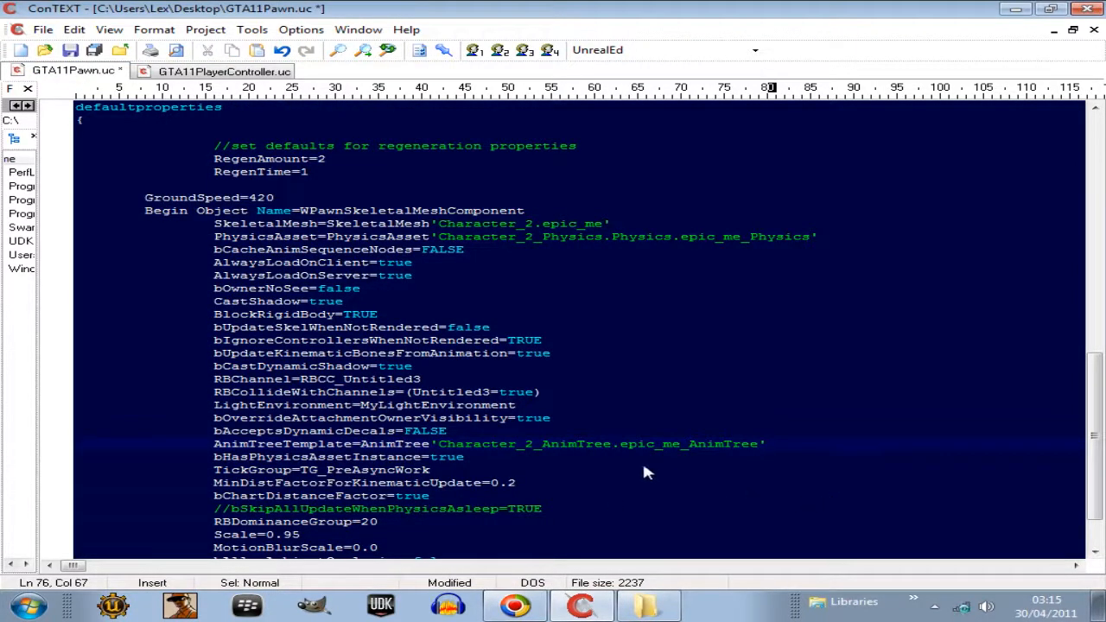
mouse_move(586, 482)
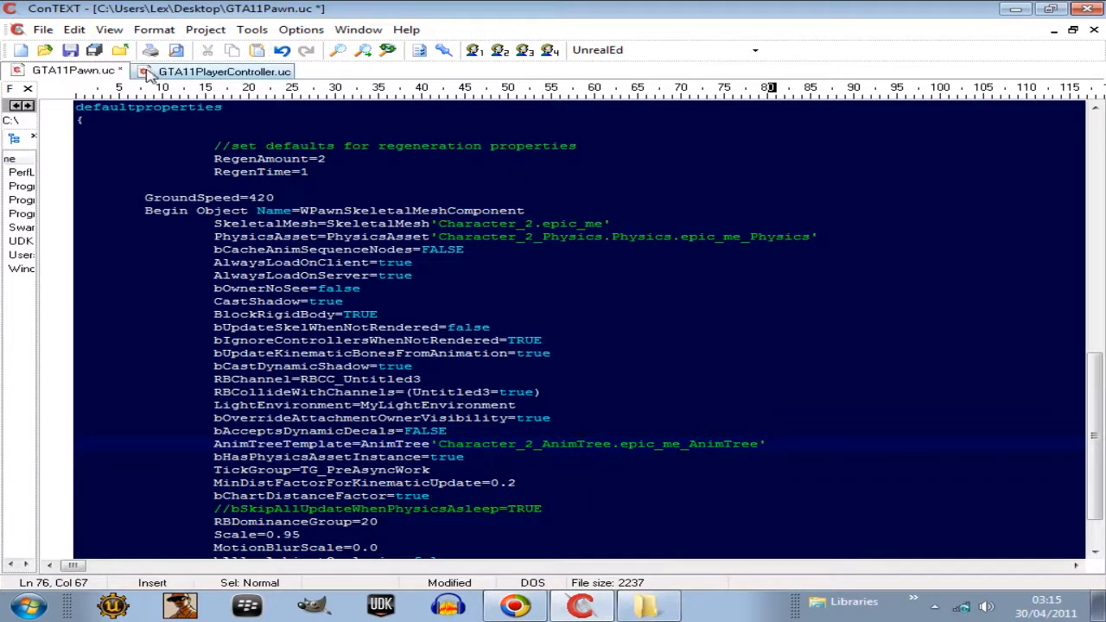
left_click(224, 71)
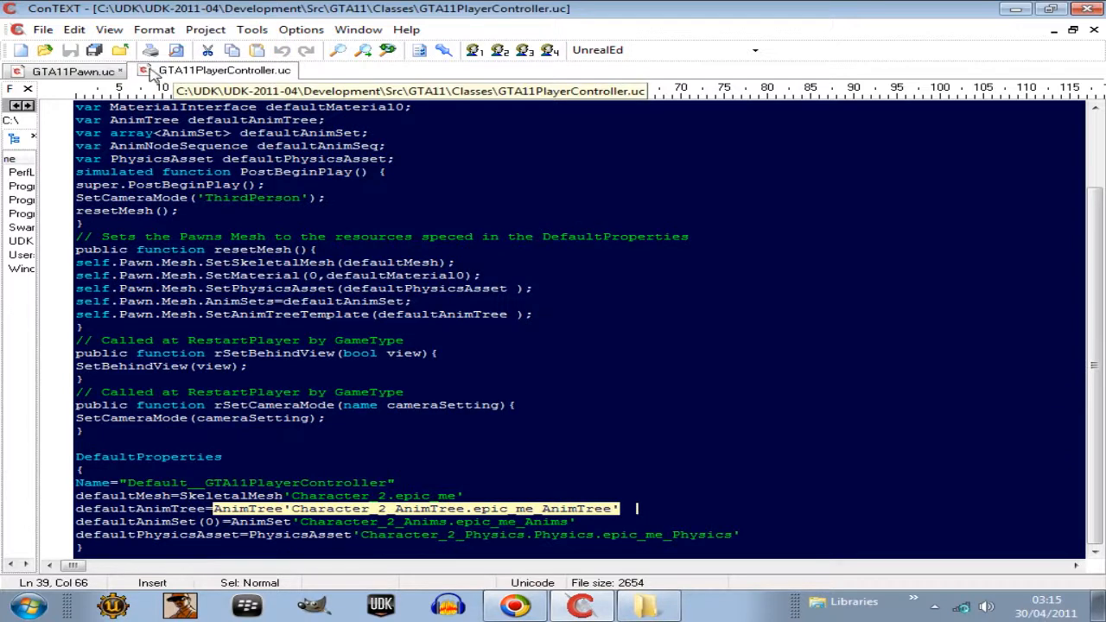
left_click(69, 71)
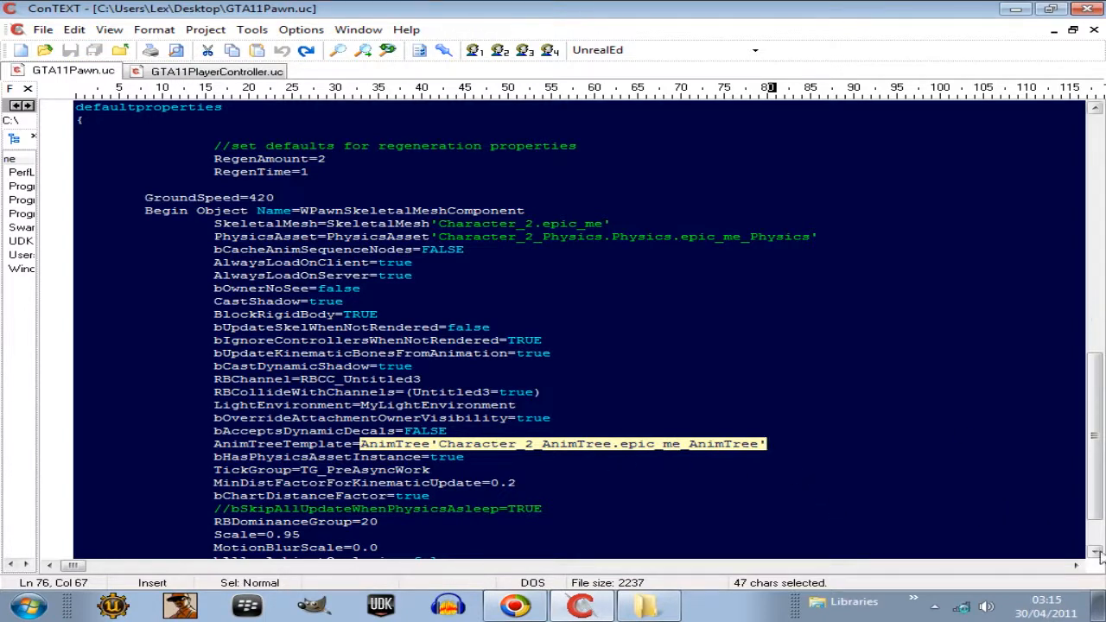
scroll("down", 3)
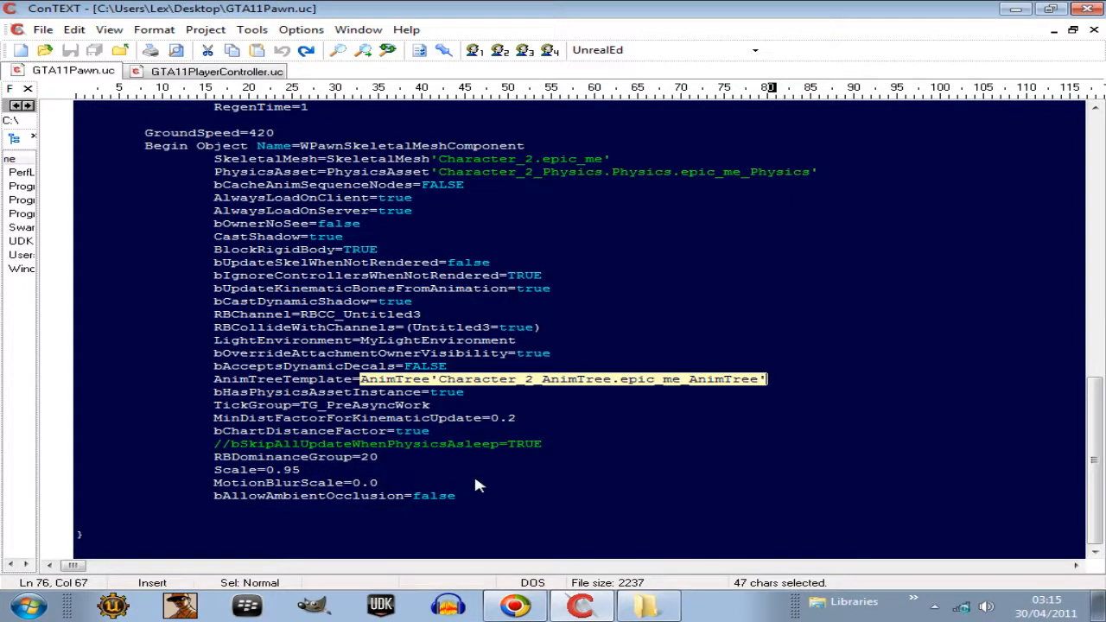
mouse_move(219, 453)
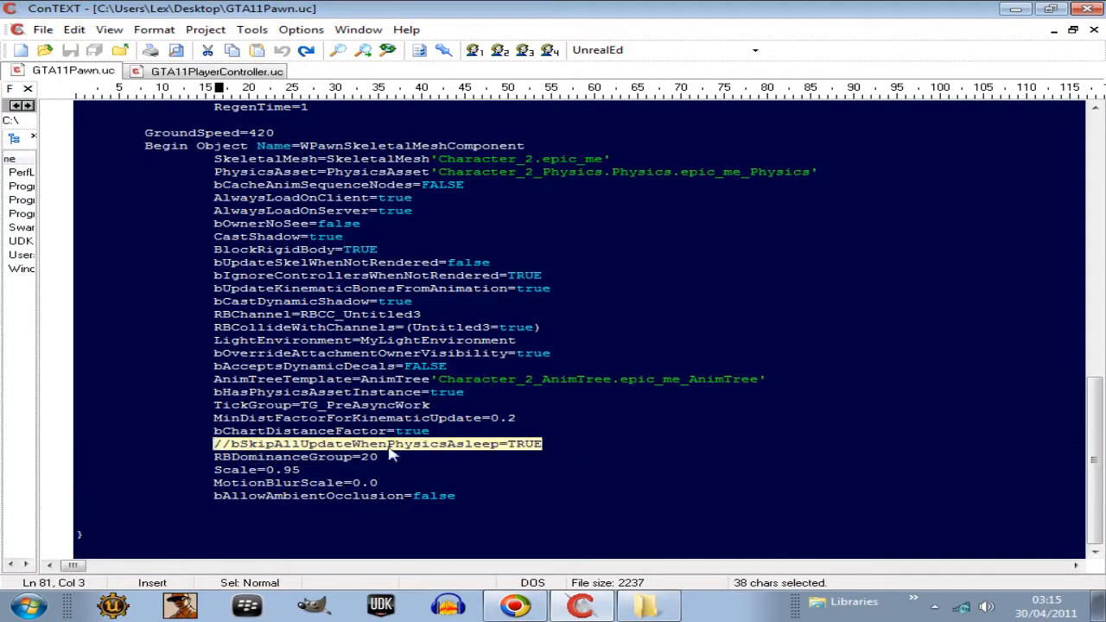
mouse_move(467, 455)
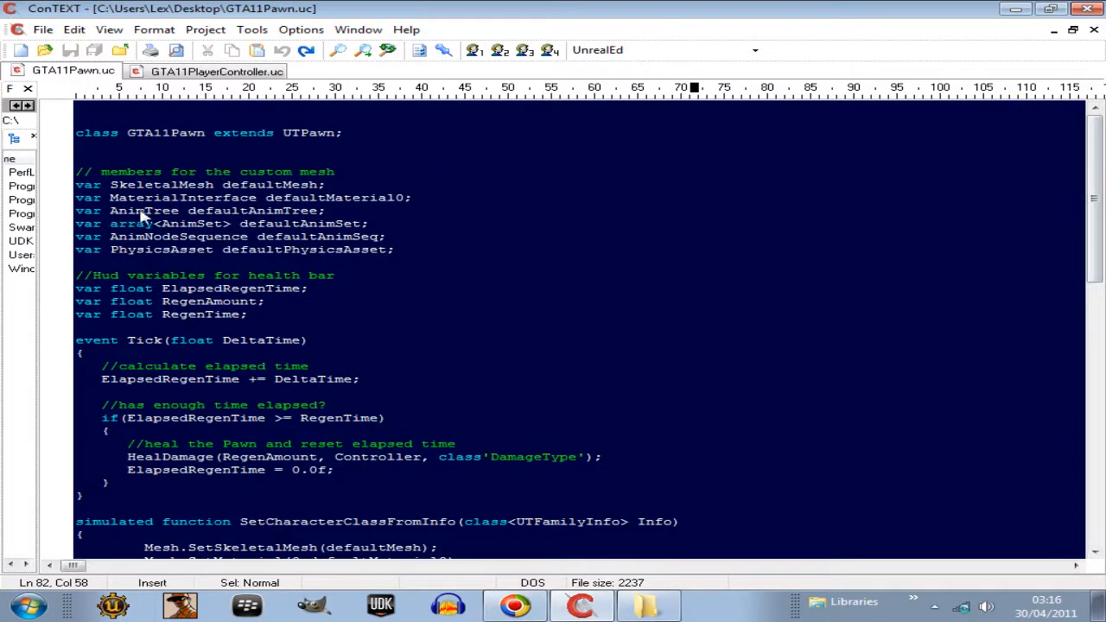
mouse_move(430, 502)
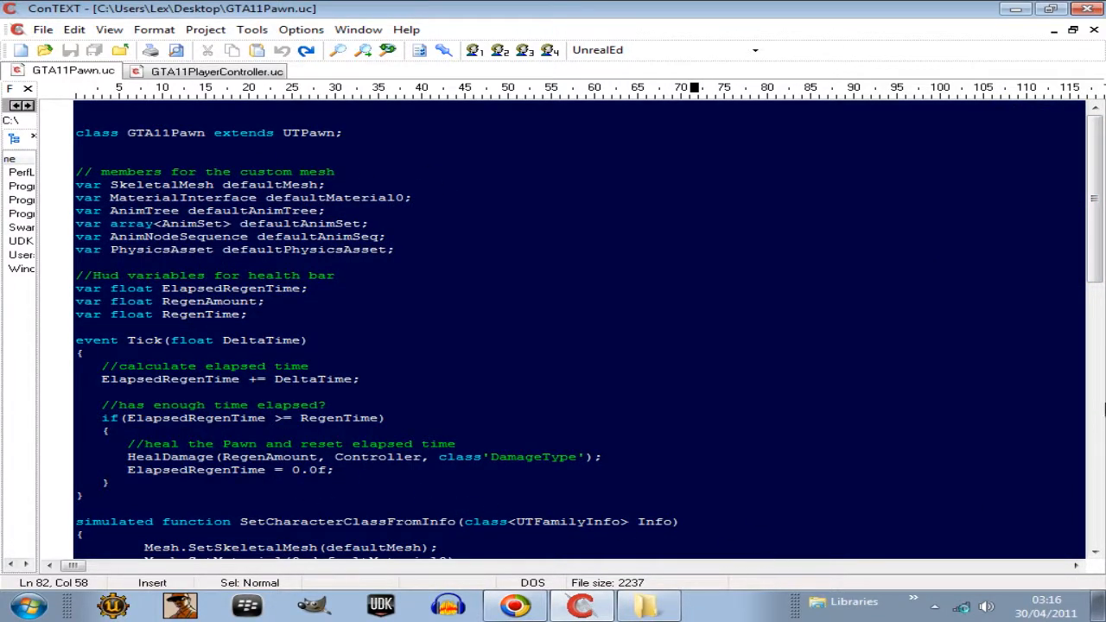
mouse_move(653, 471)
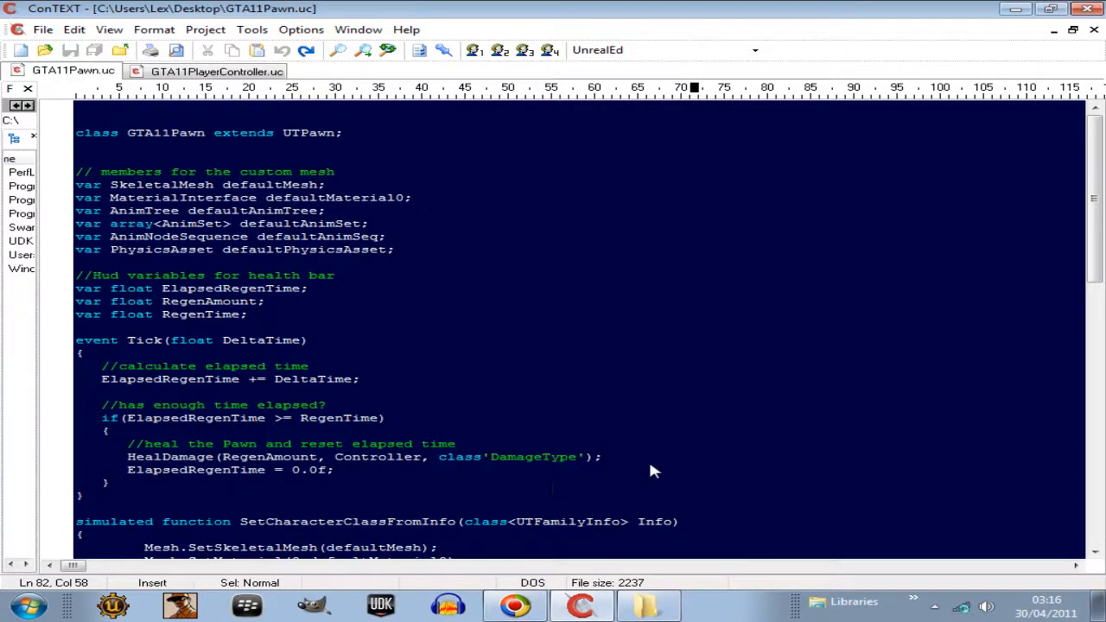
scroll("down", 3)
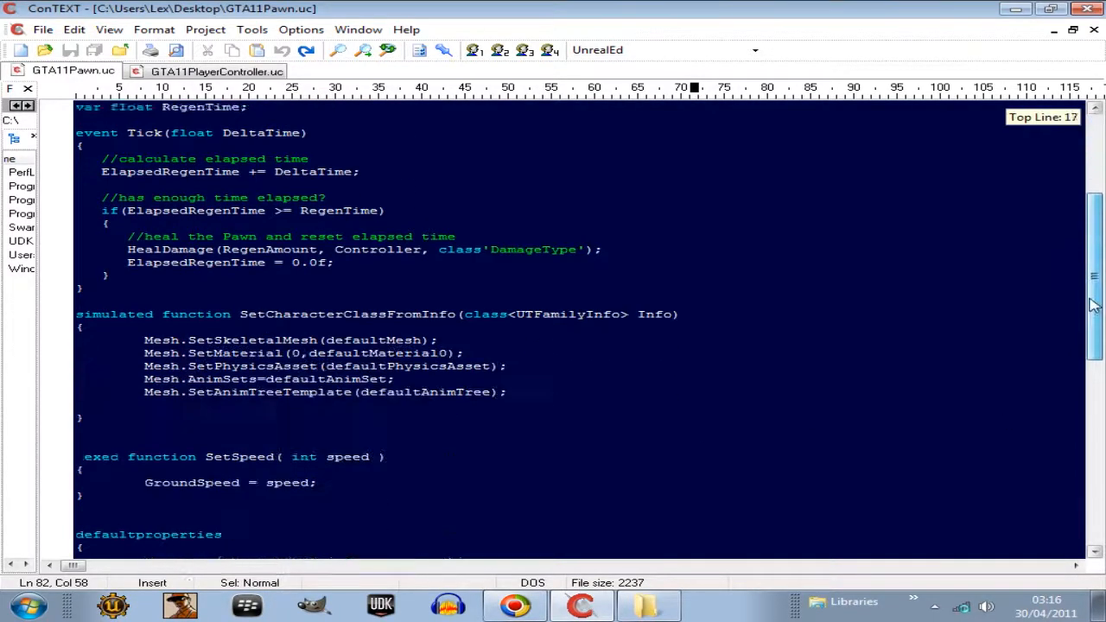
scroll("down", 3)
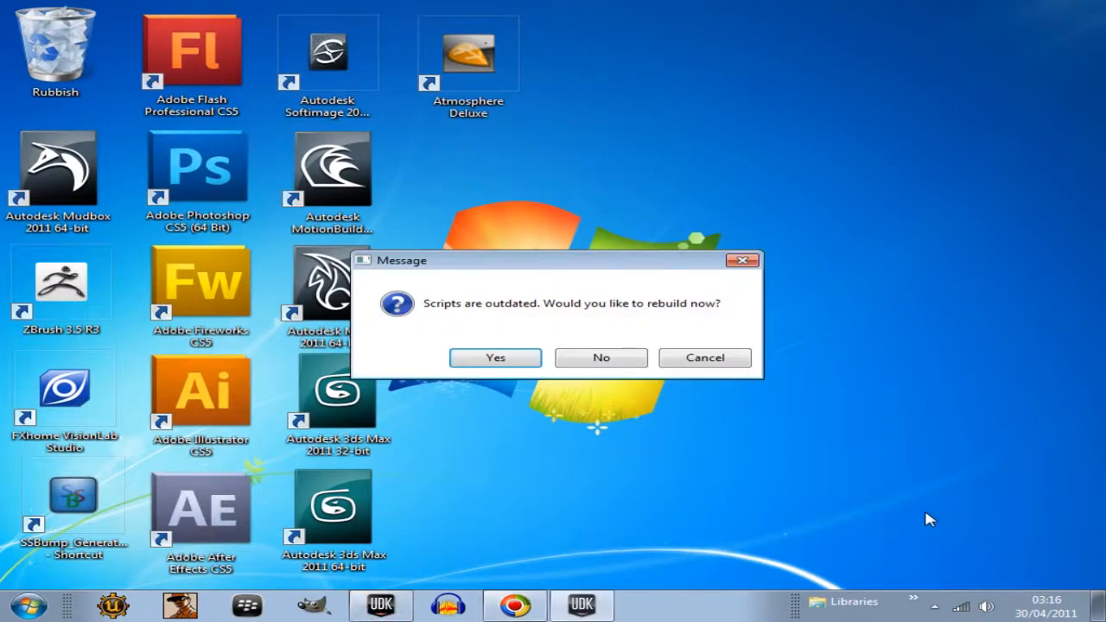
Step: Confirm rebuilding the outdated scripts so GTA11 compiles with 0 errors and 0 warnings
left_click(494, 357)
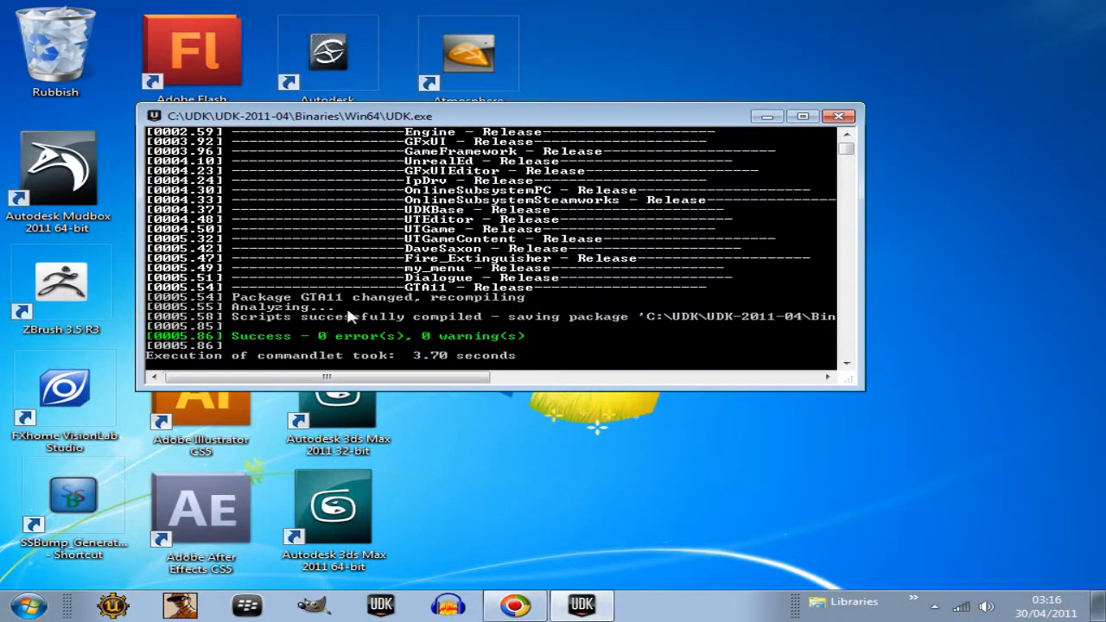
mouse_move(380, 318)
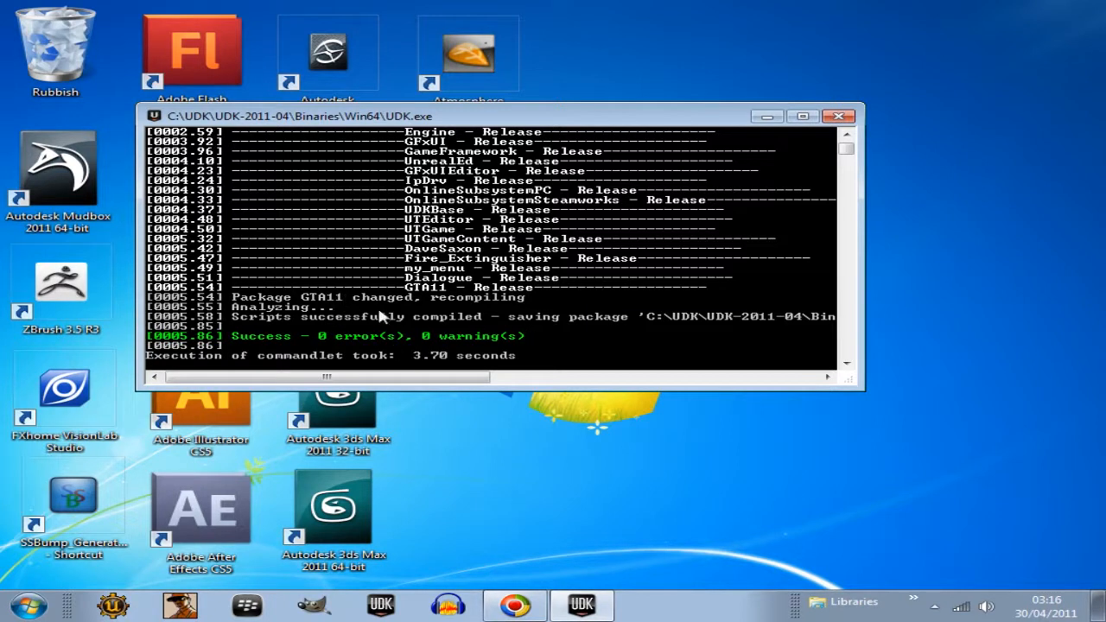
mouse_move(425, 330)
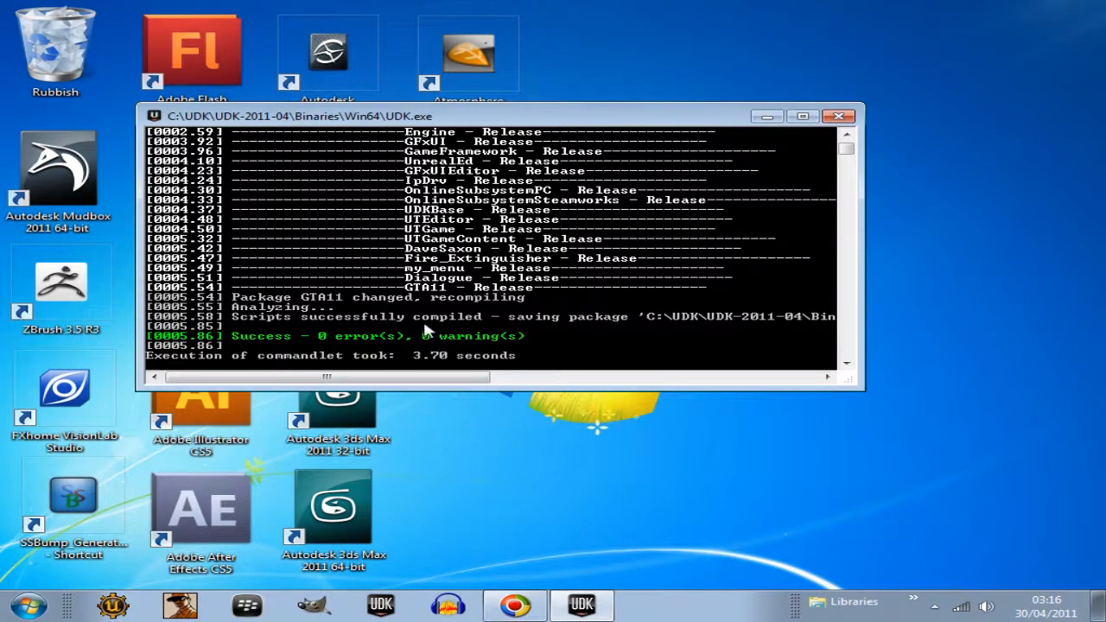
mouse_move(523, 329)
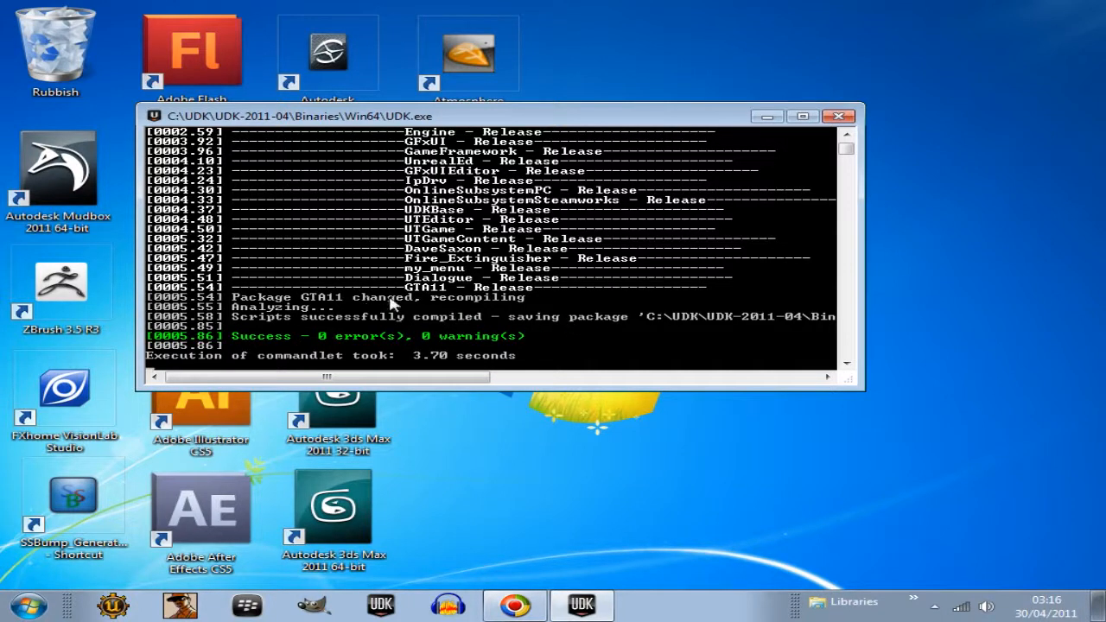
mouse_move(423, 315)
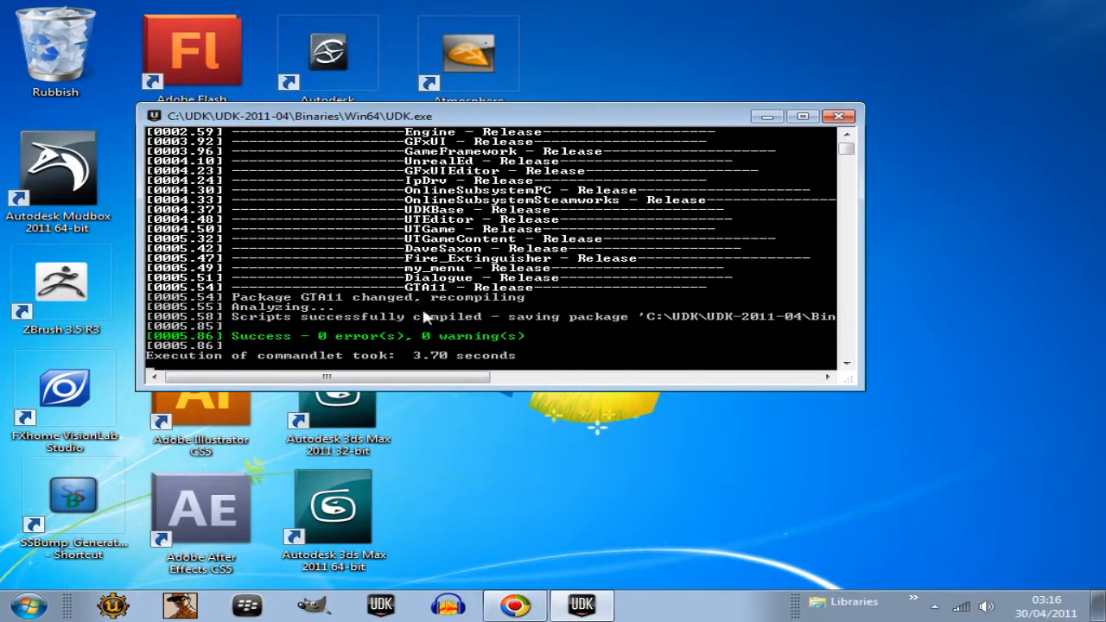
mouse_move(393, 344)
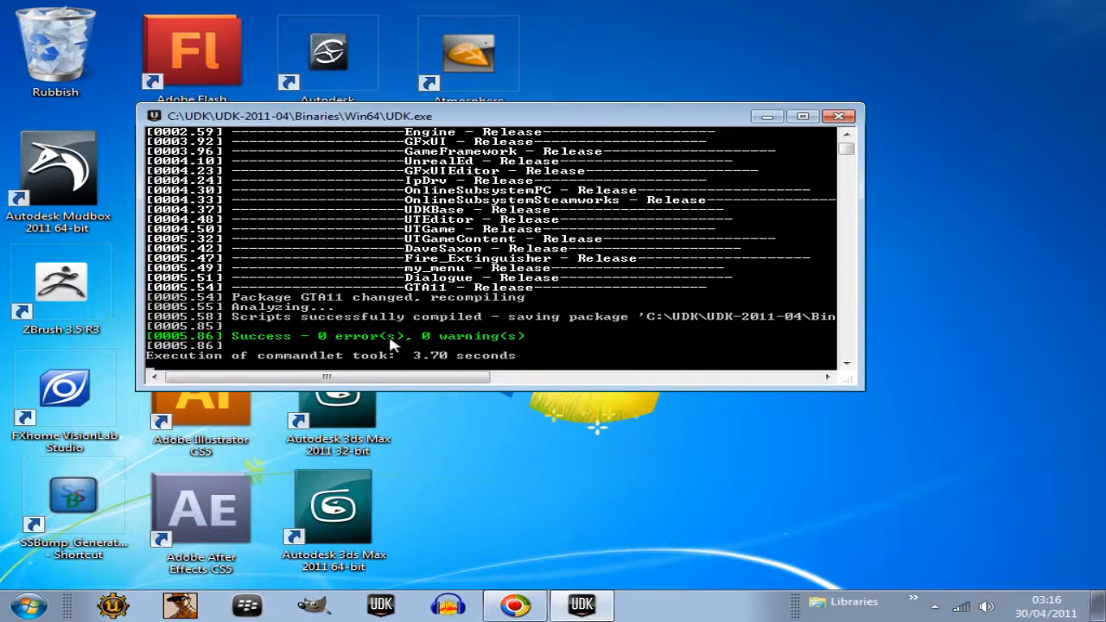
mouse_move(390, 363)
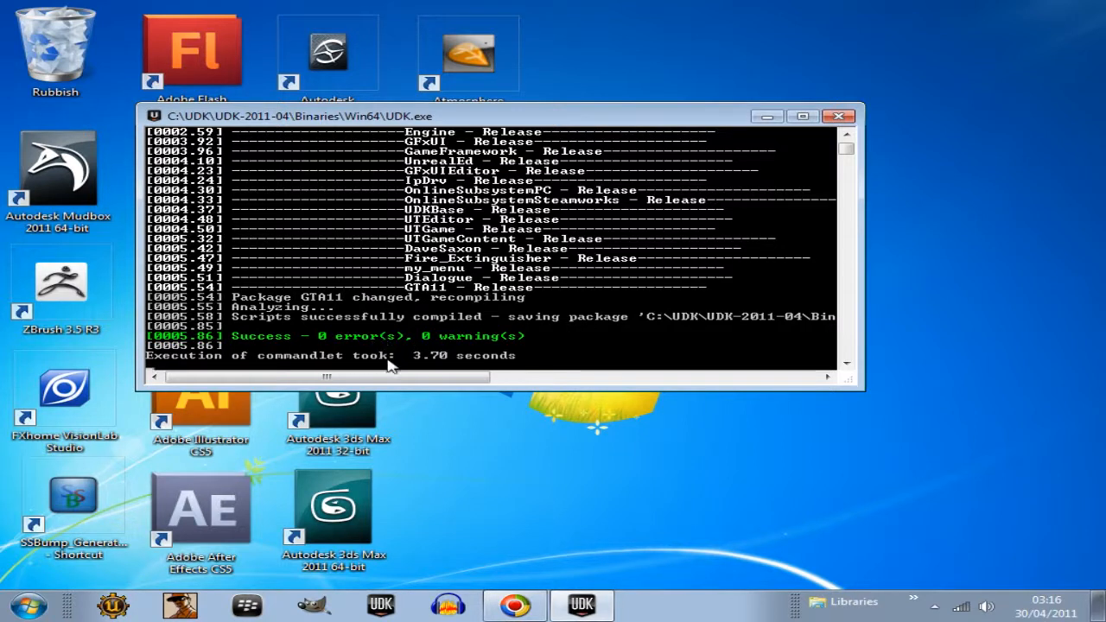
mouse_move(337, 352)
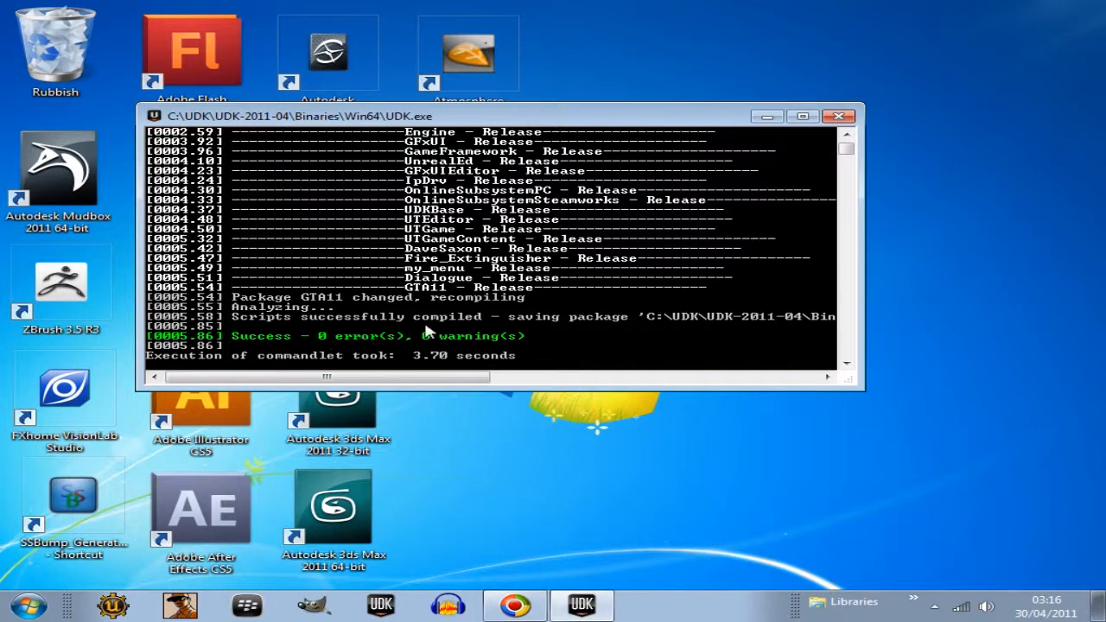
mouse_move(490, 318)
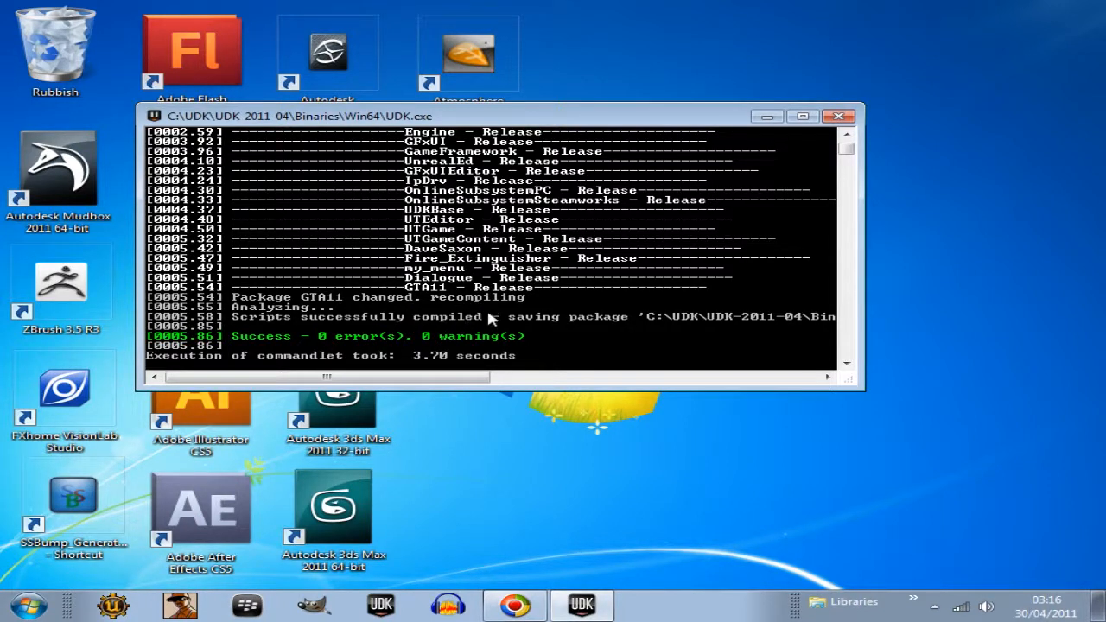
mouse_move(579, 329)
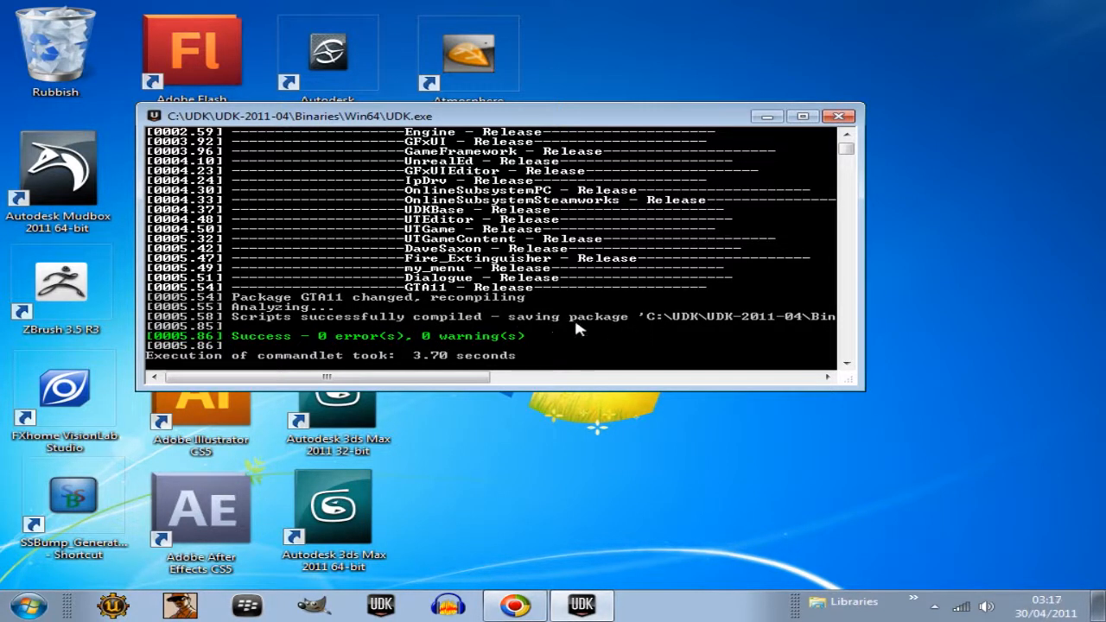
mouse_move(730, 321)
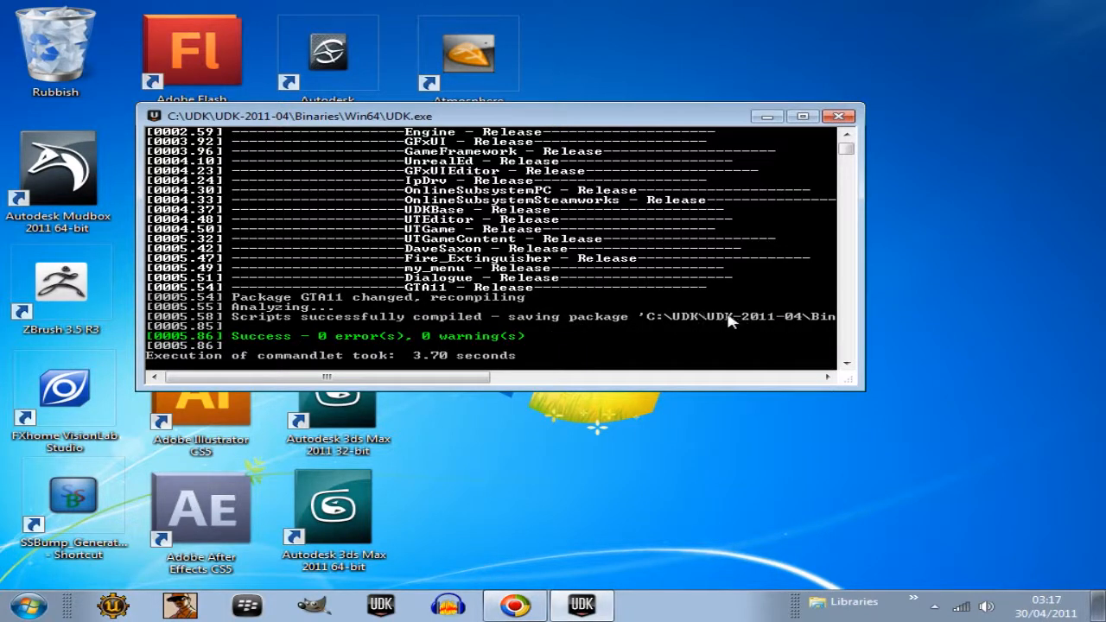
mouse_move(583, 321)
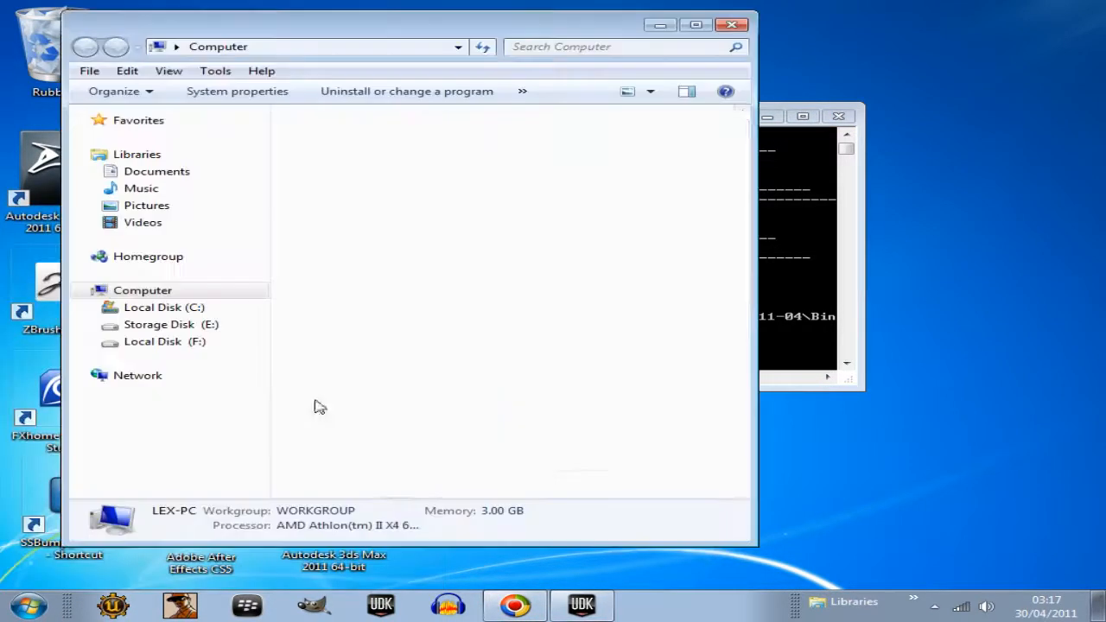
Step: Browse C:\UDK\UDK-2011-04\Development\Src\GTA11\Classes and open GTA11Game.uc in ConTEXT
double_click(164, 307)
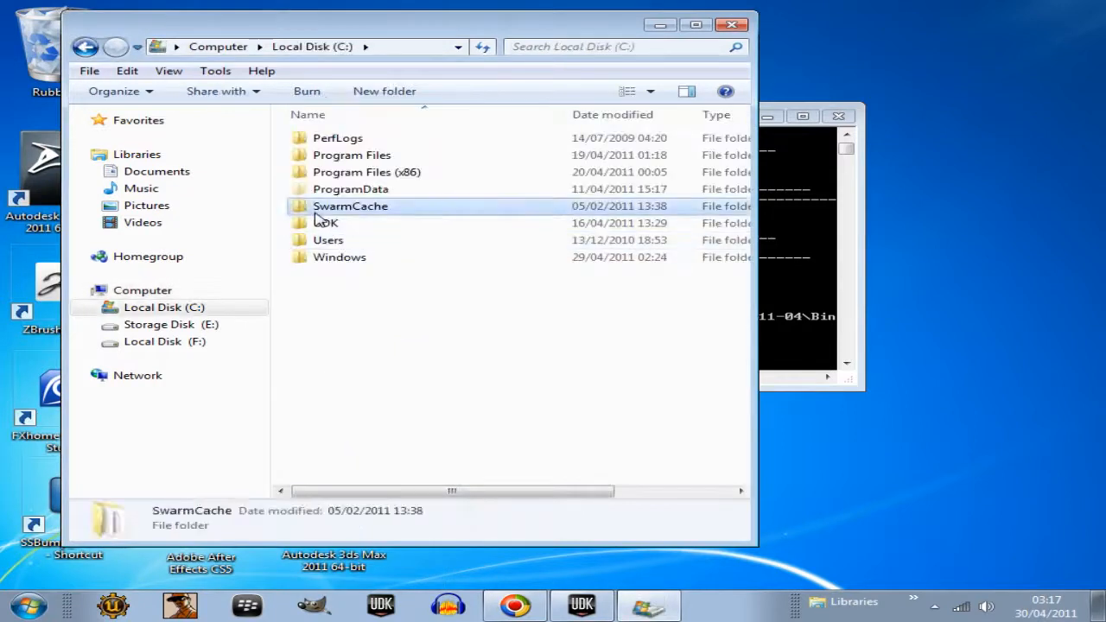
double_click(325, 223)
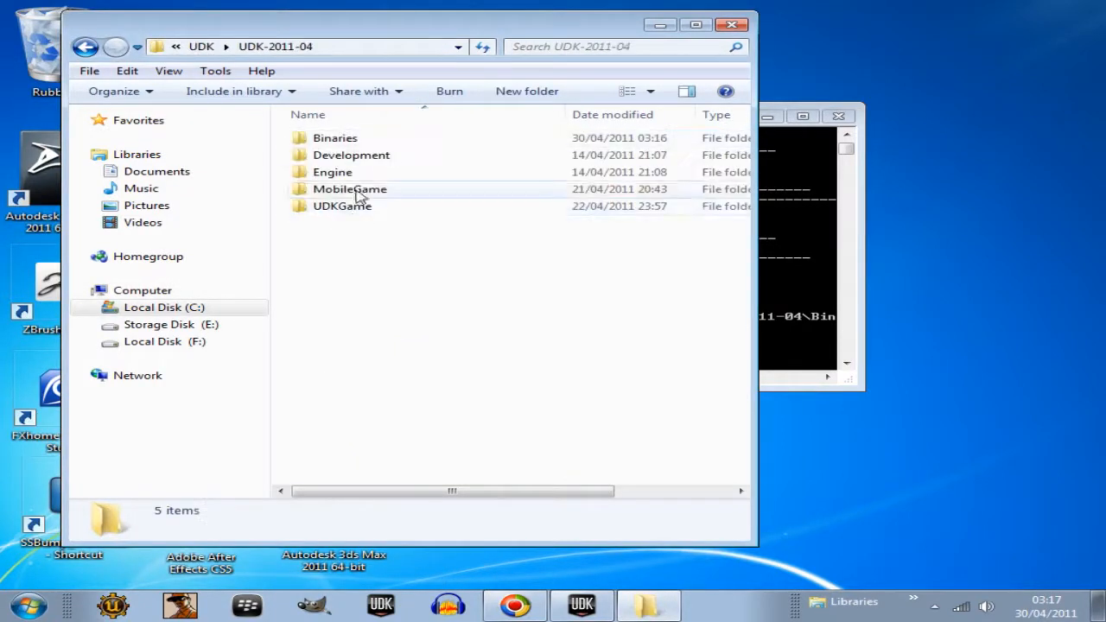
double_click(351, 155)
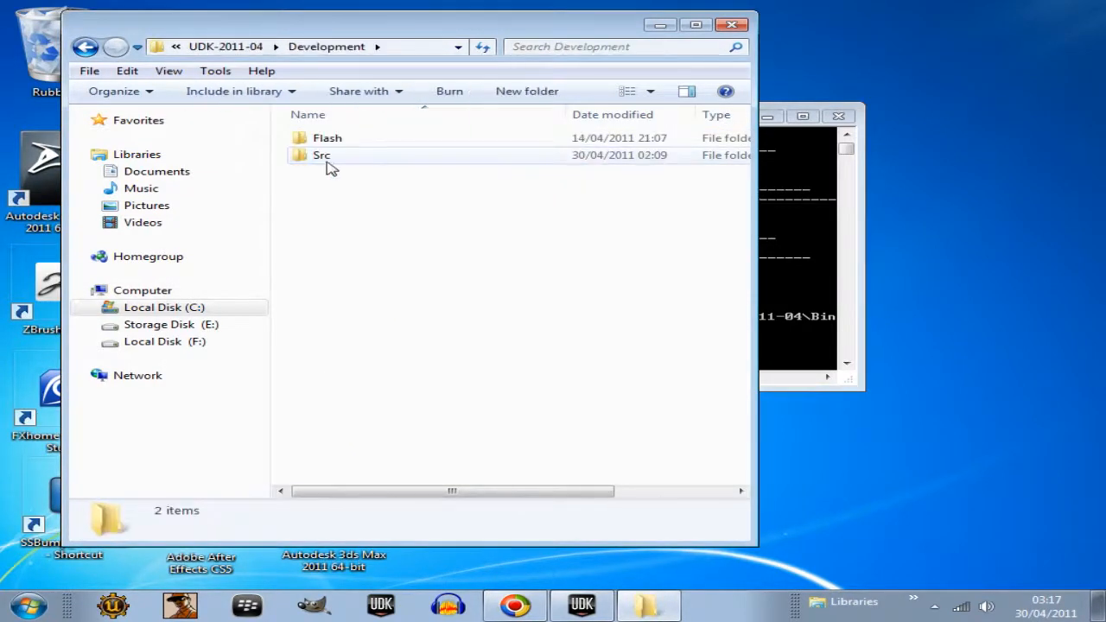
double_click(321, 155)
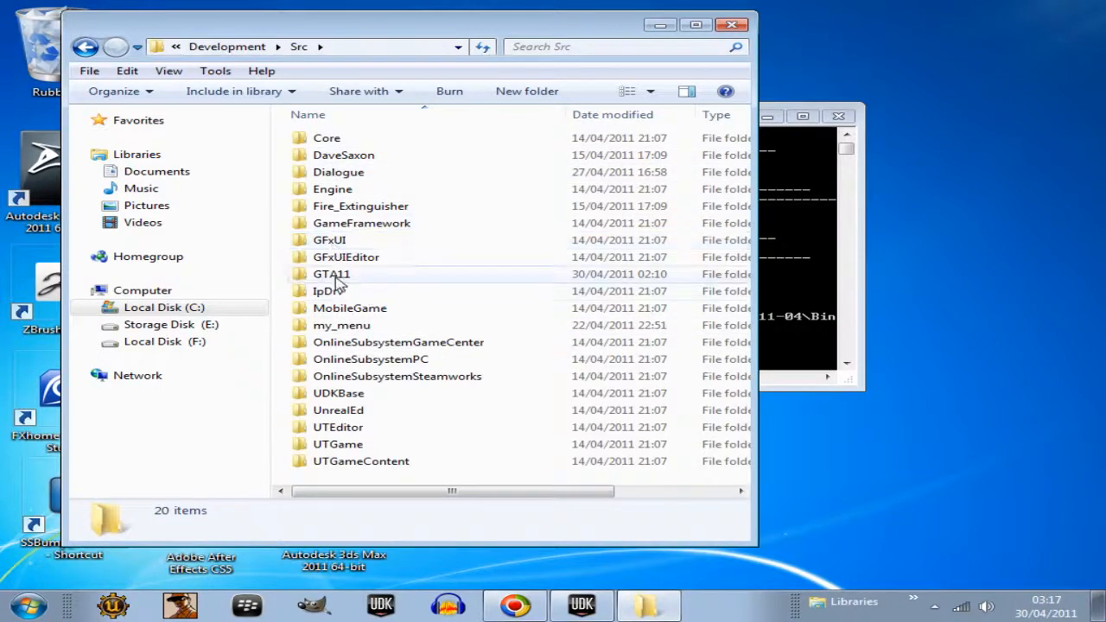
double_click(331, 274)
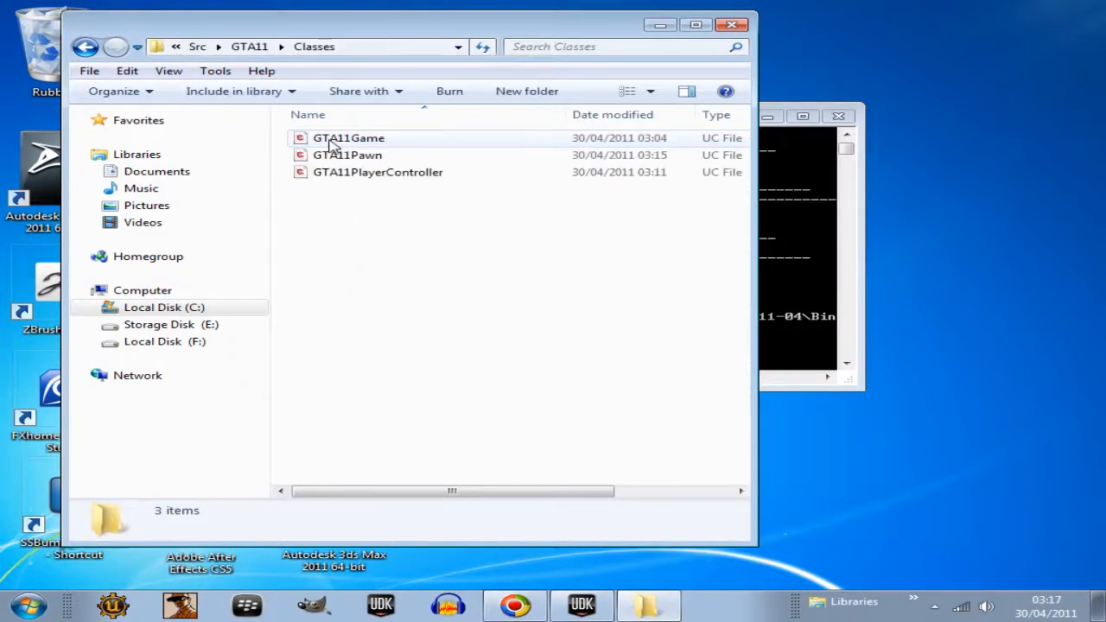
double_click(349, 137)
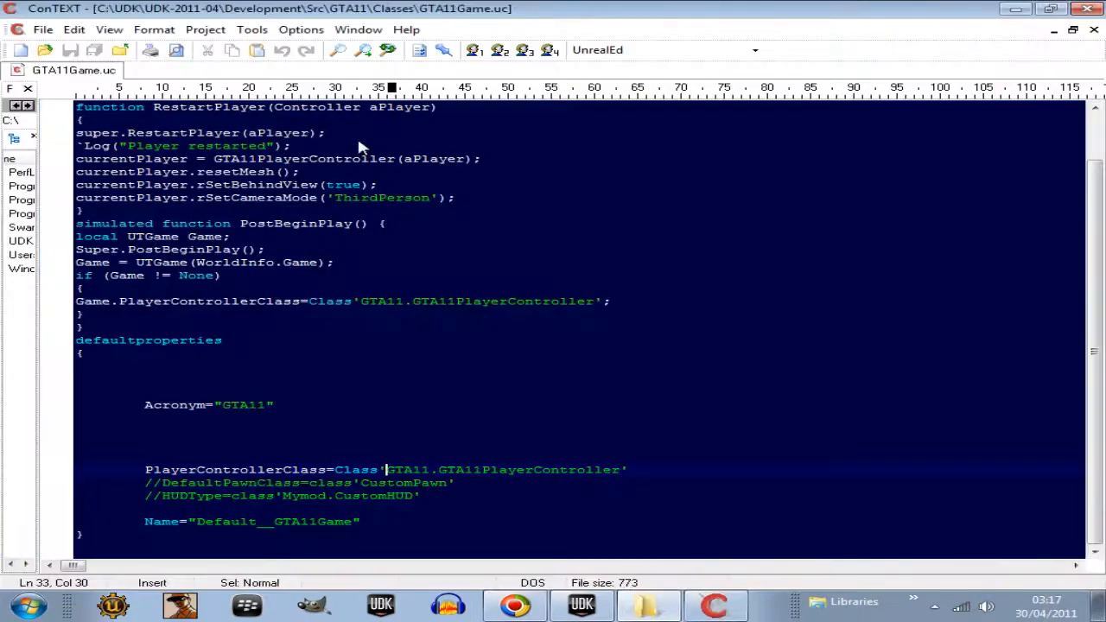
mouse_move(303, 229)
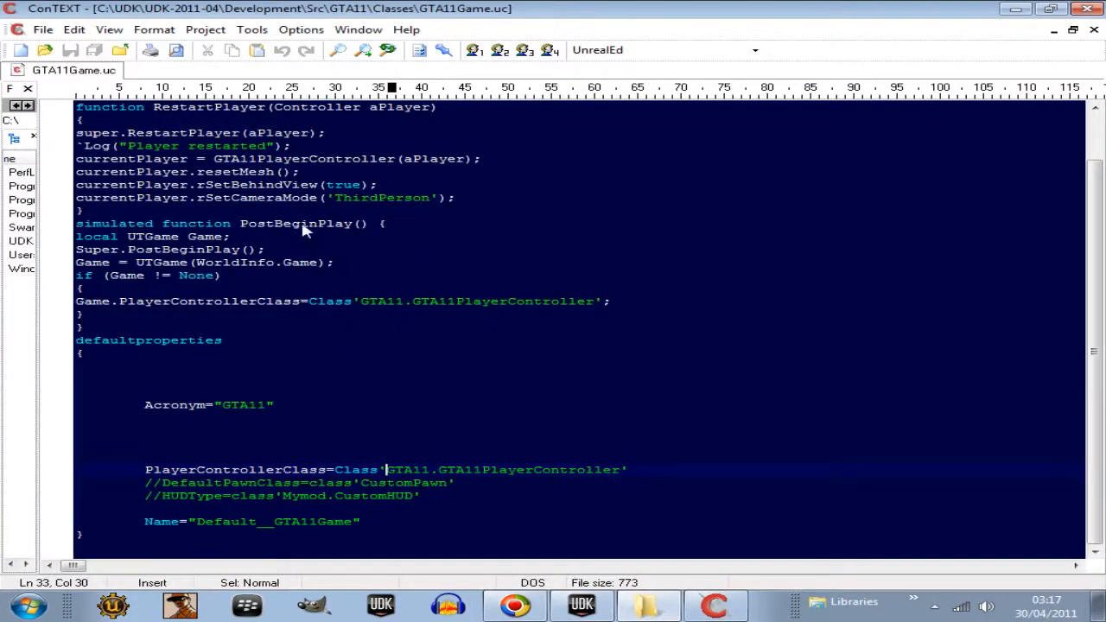
mouse_move(245, 415)
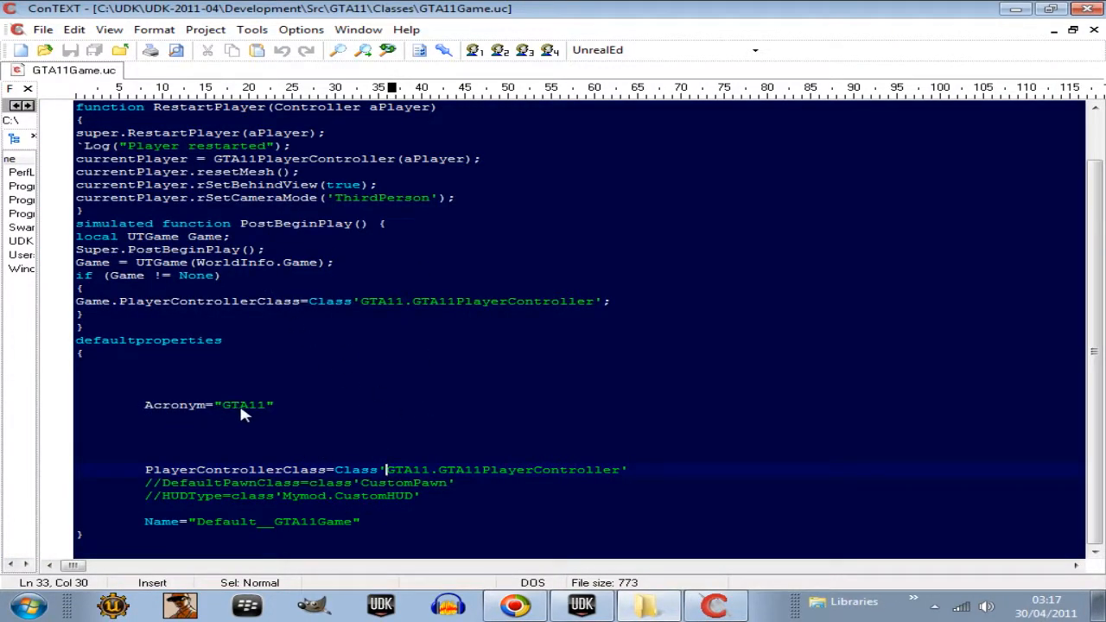
mouse_move(154, 309)
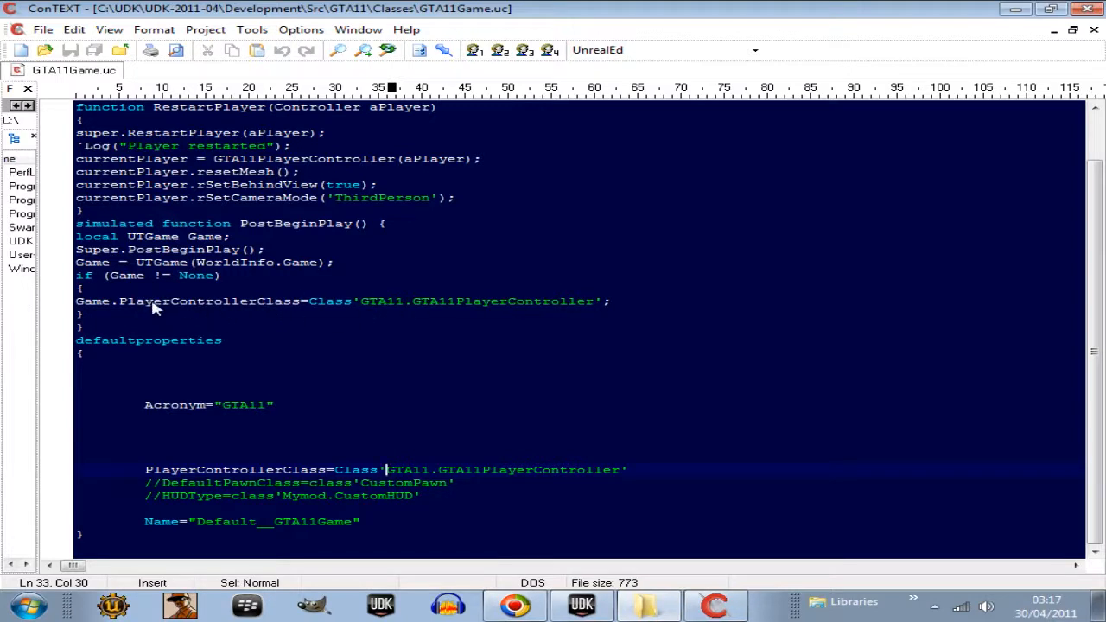
mouse_move(121, 305)
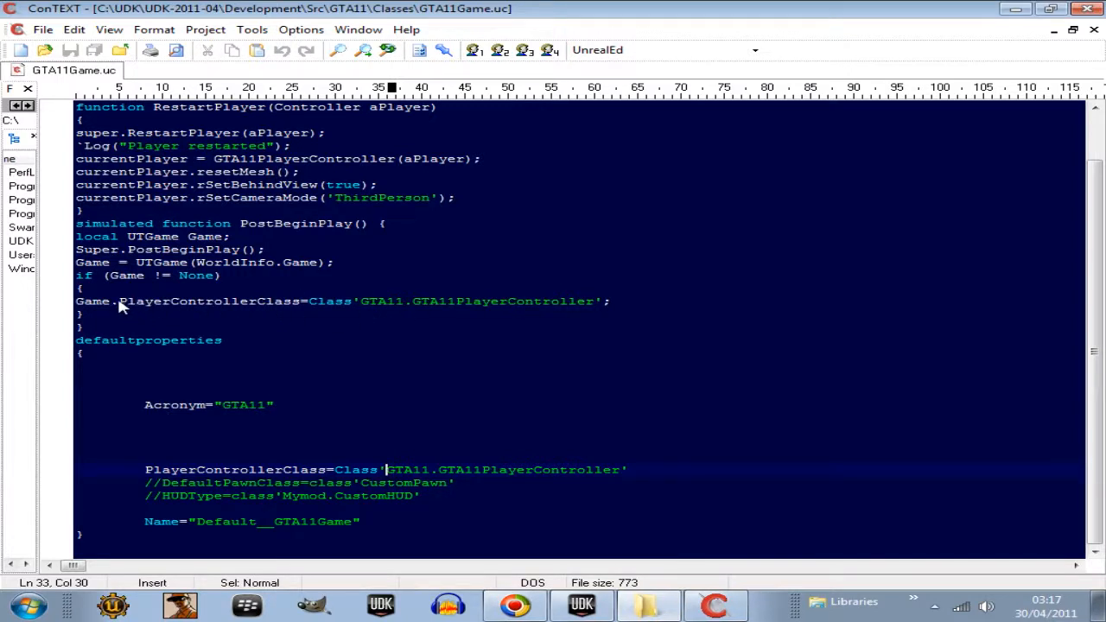
mouse_move(82, 337)
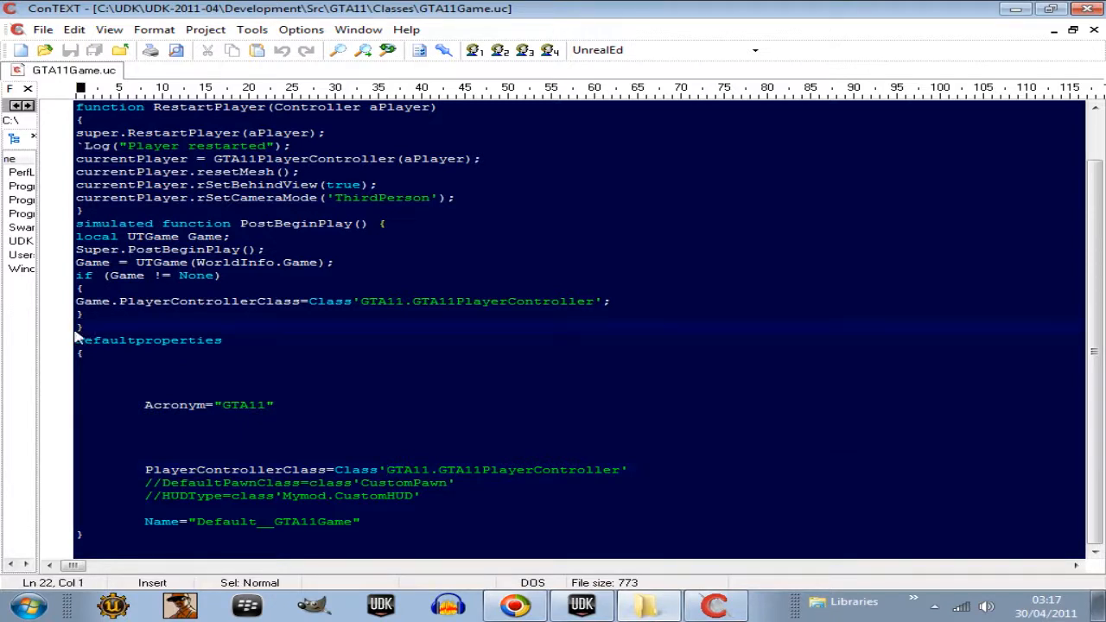
Step: Comment out the closing brace on line 22 with //
type("//")
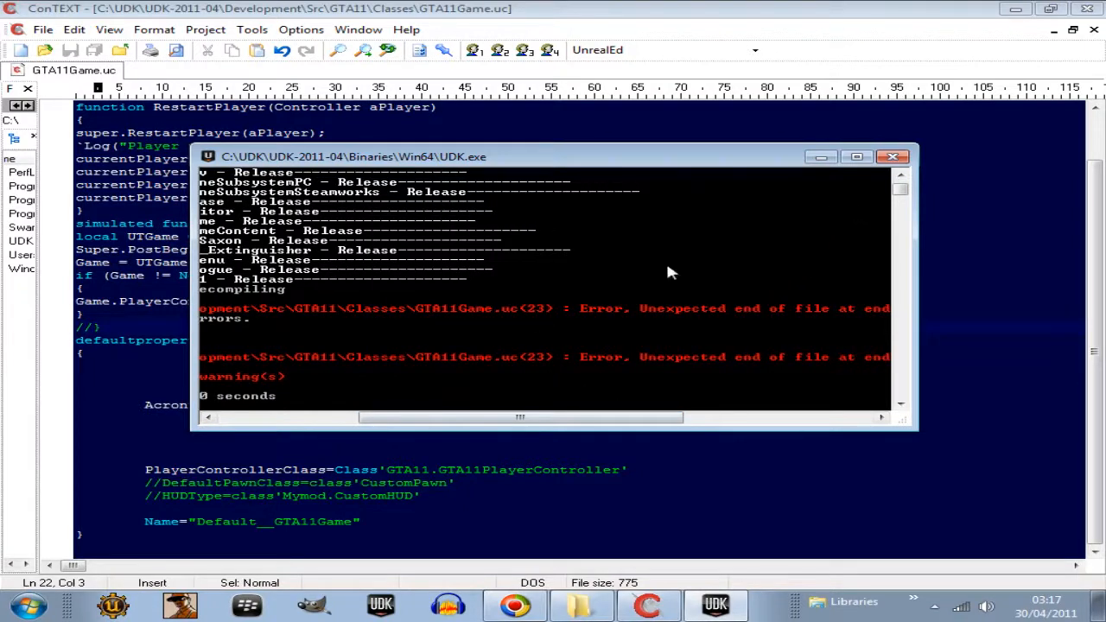
mouse_move(337, 384)
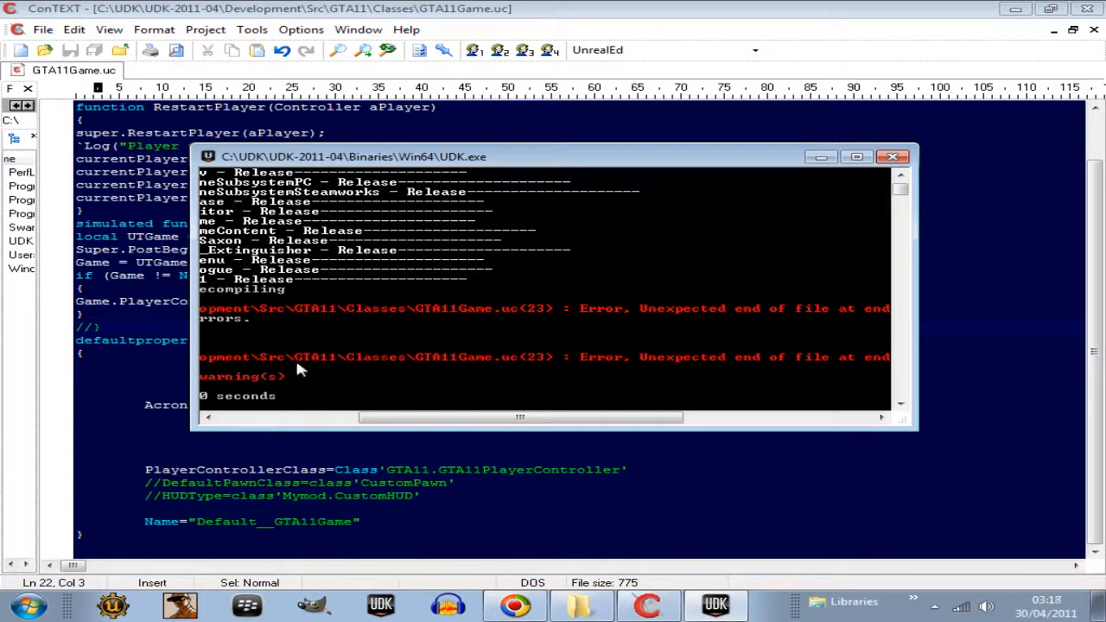
mouse_move(385, 370)
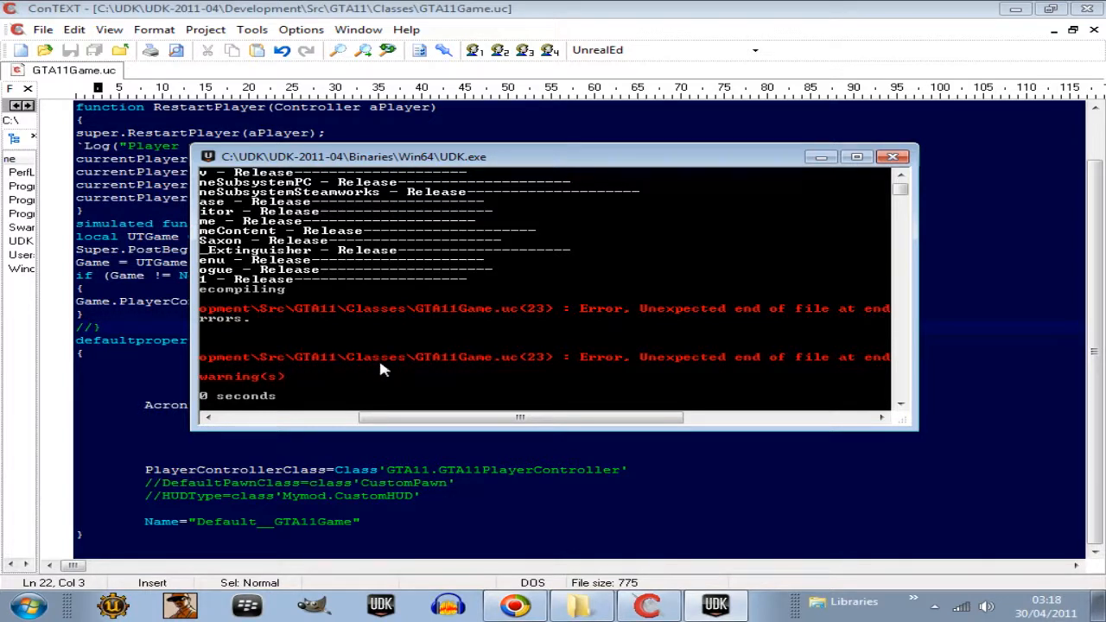
mouse_move(496, 369)
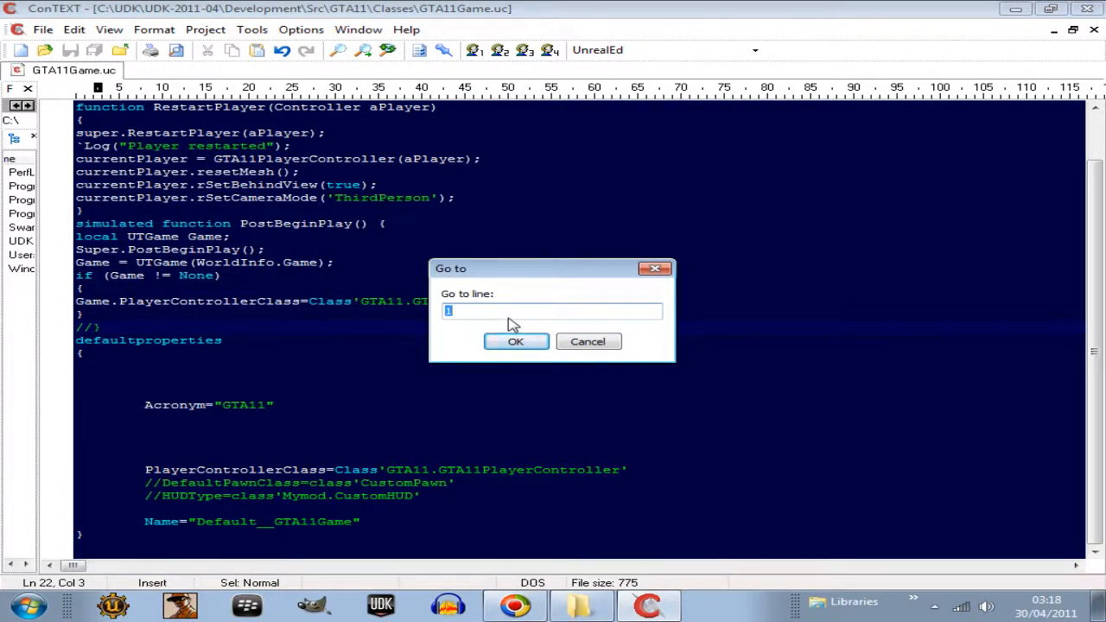
Step: Jump to line 23 of GTA11Game.uc with Go to line
type("23")
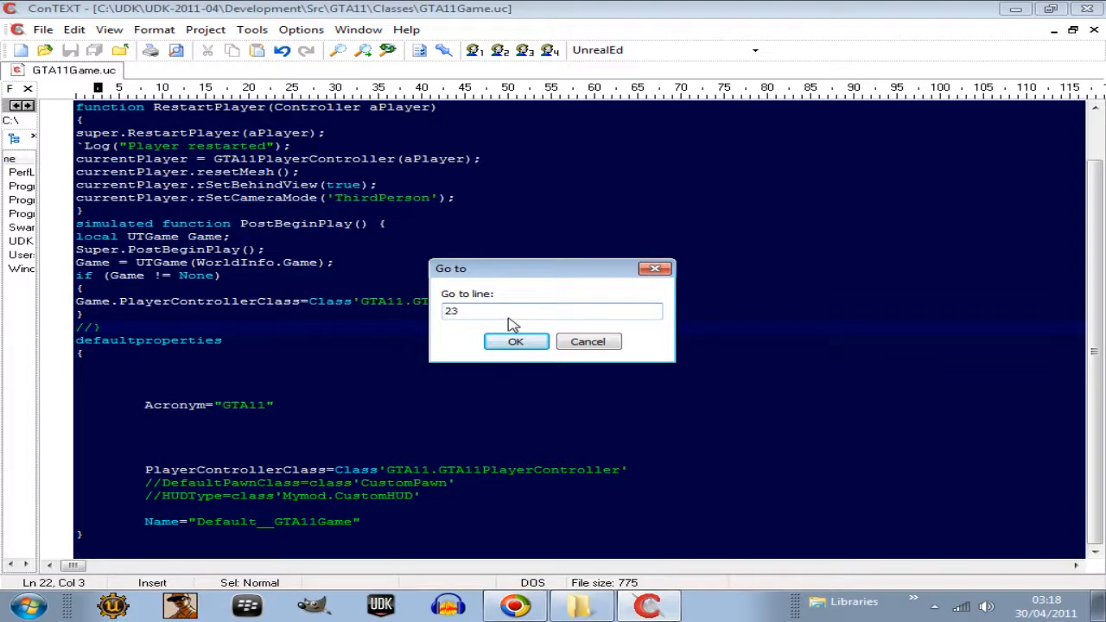
left_click(515, 341)
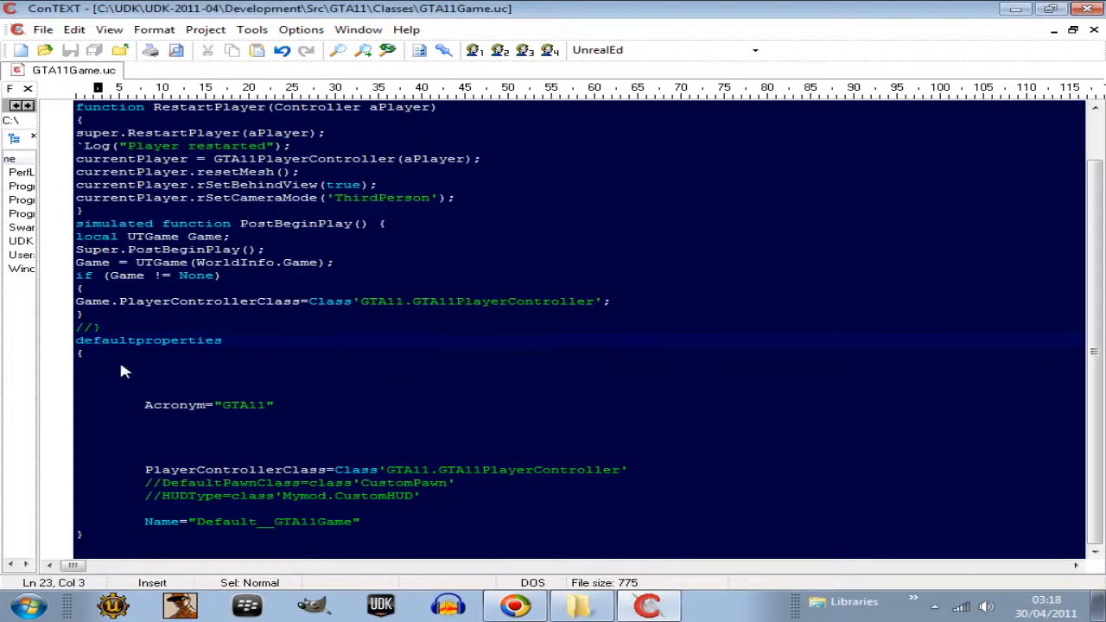
mouse_move(119, 354)
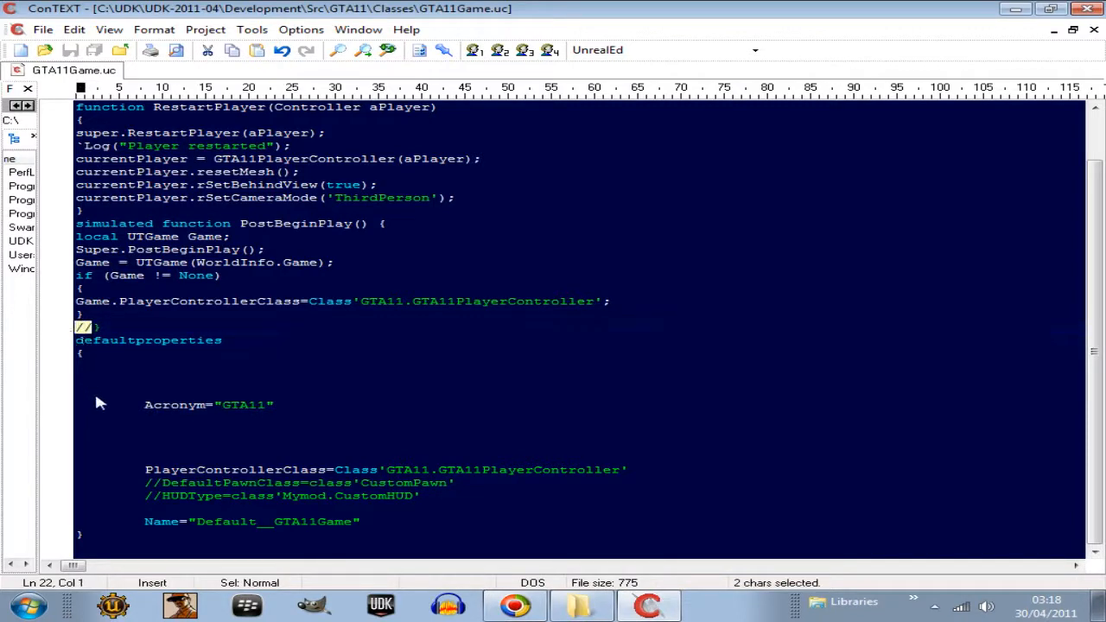
mouse_move(124, 412)
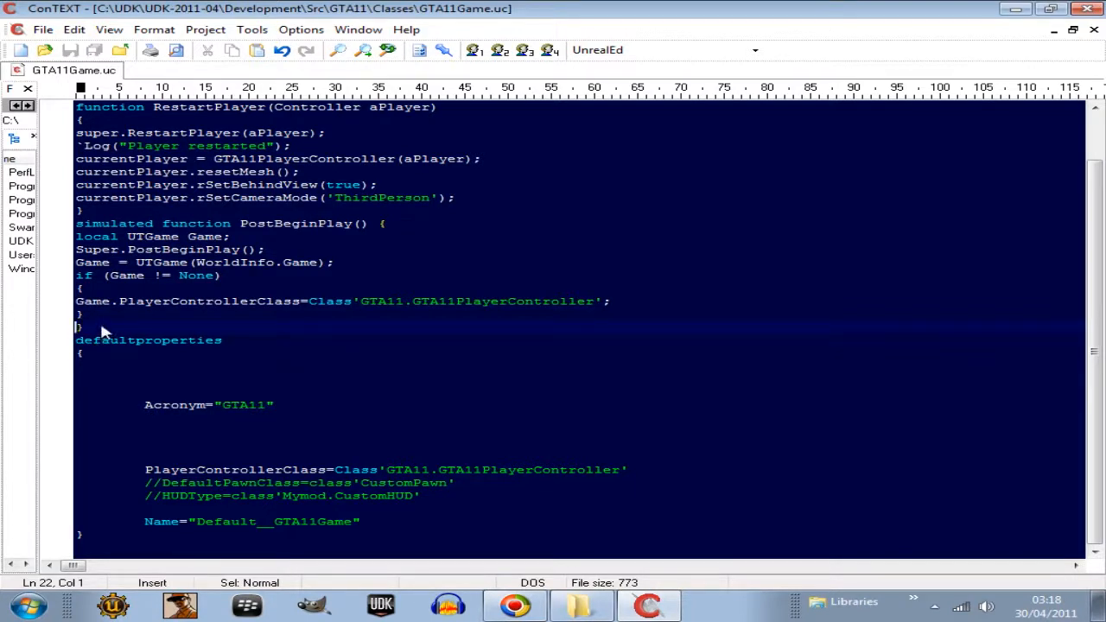
mouse_move(93, 368)
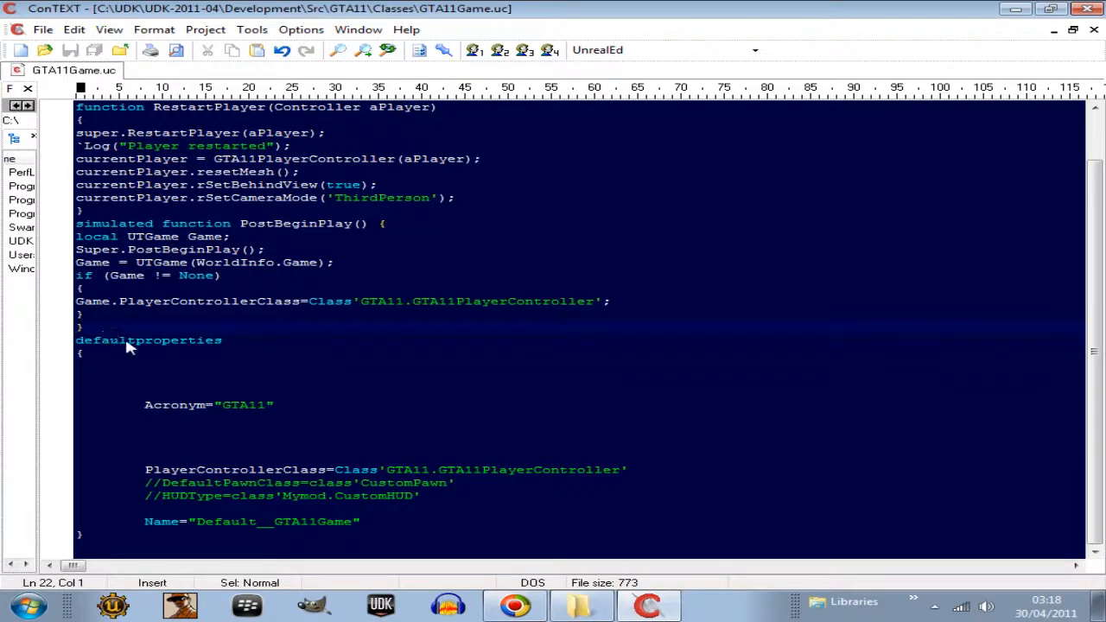
mouse_move(123, 365)
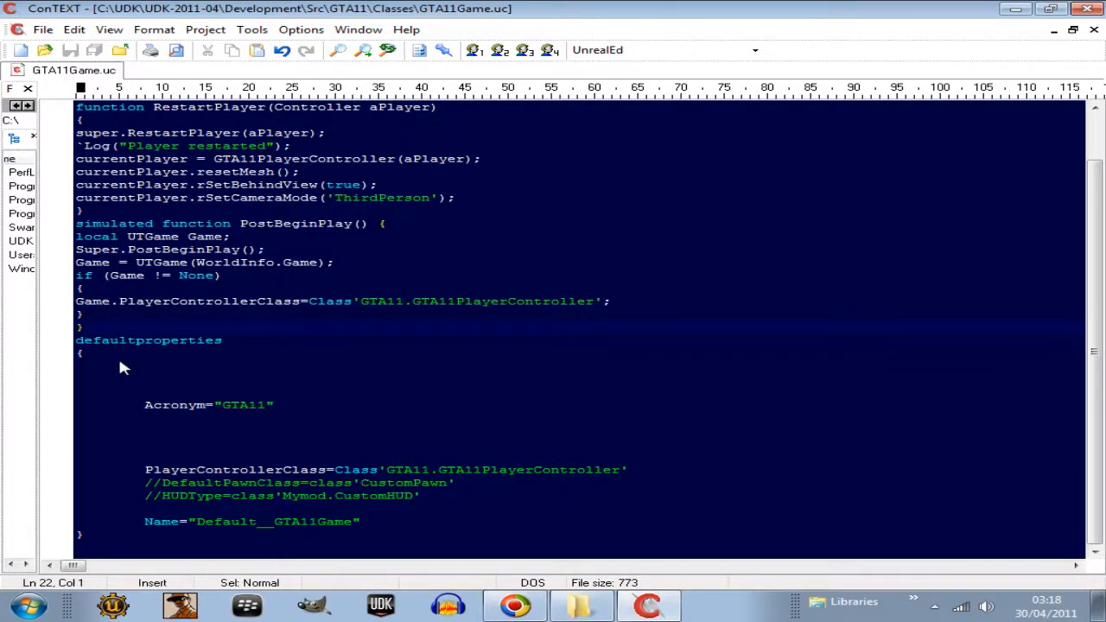
mouse_move(239, 343)
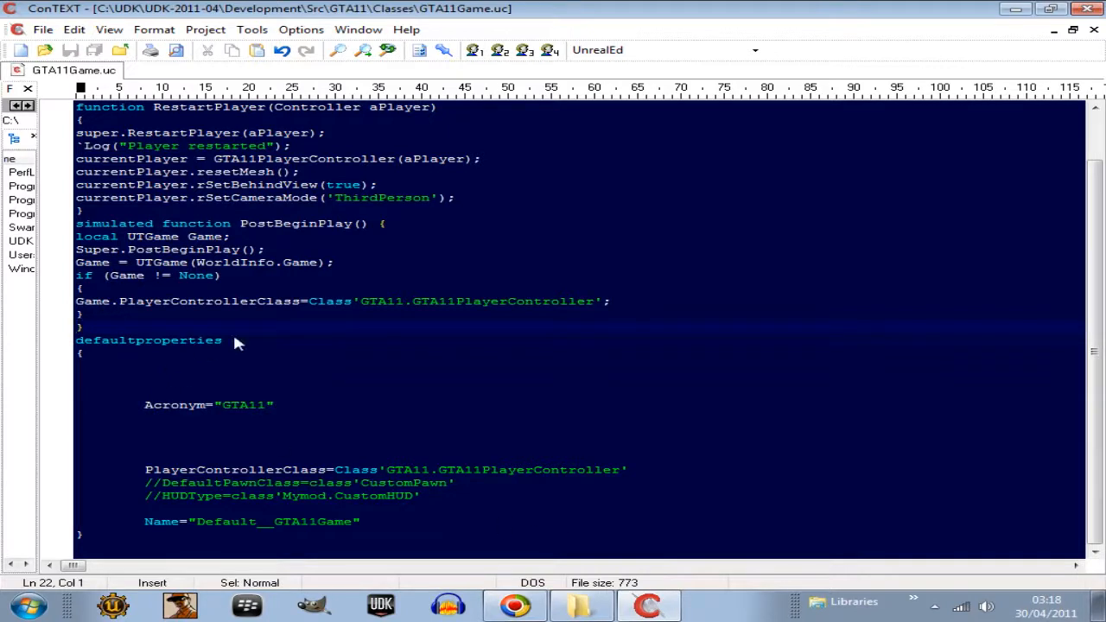
mouse_move(231, 351)
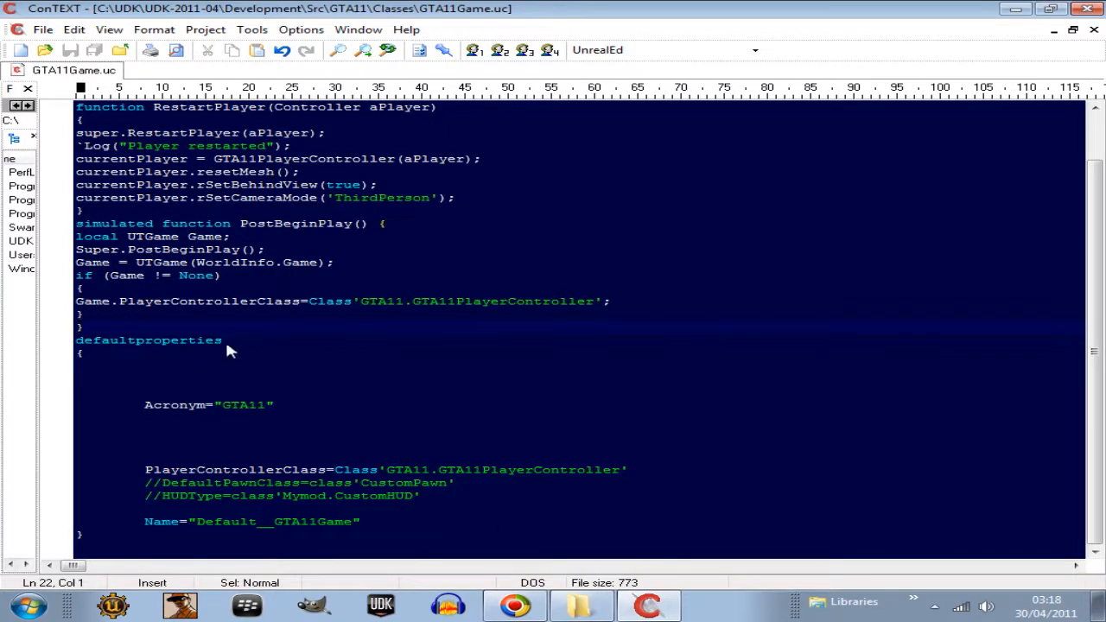
left_click(223, 339)
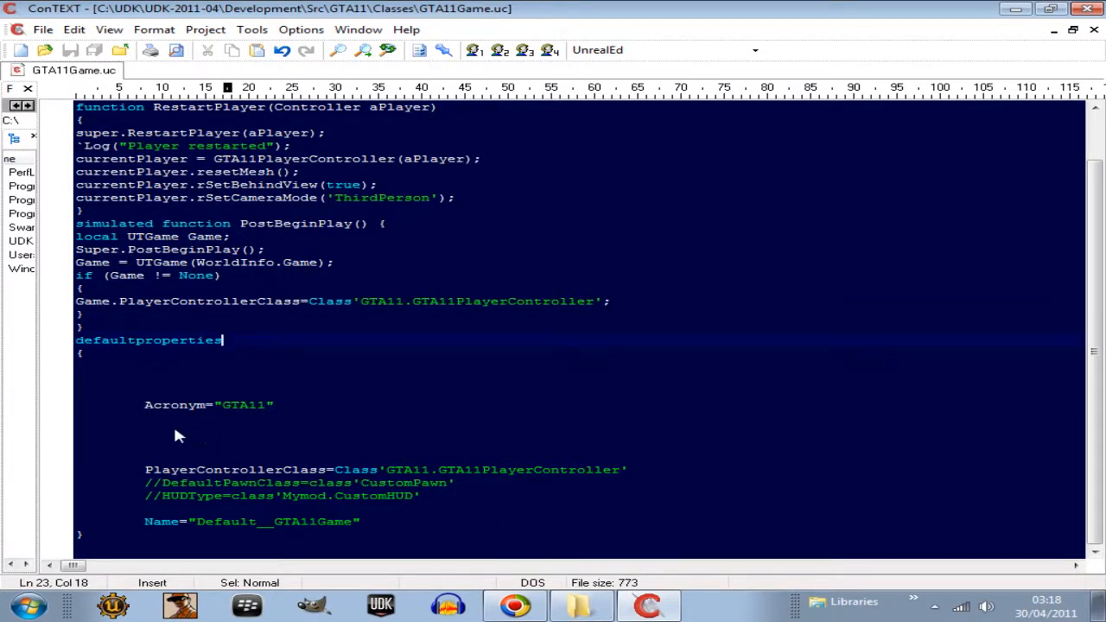
mouse_move(193, 429)
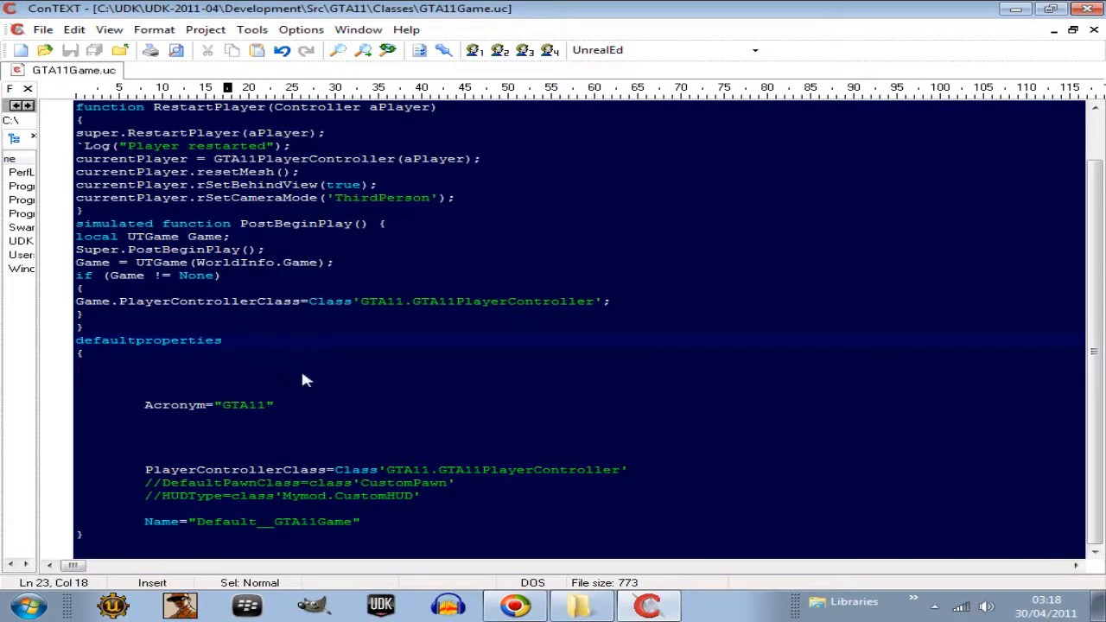
mouse_move(302, 380)
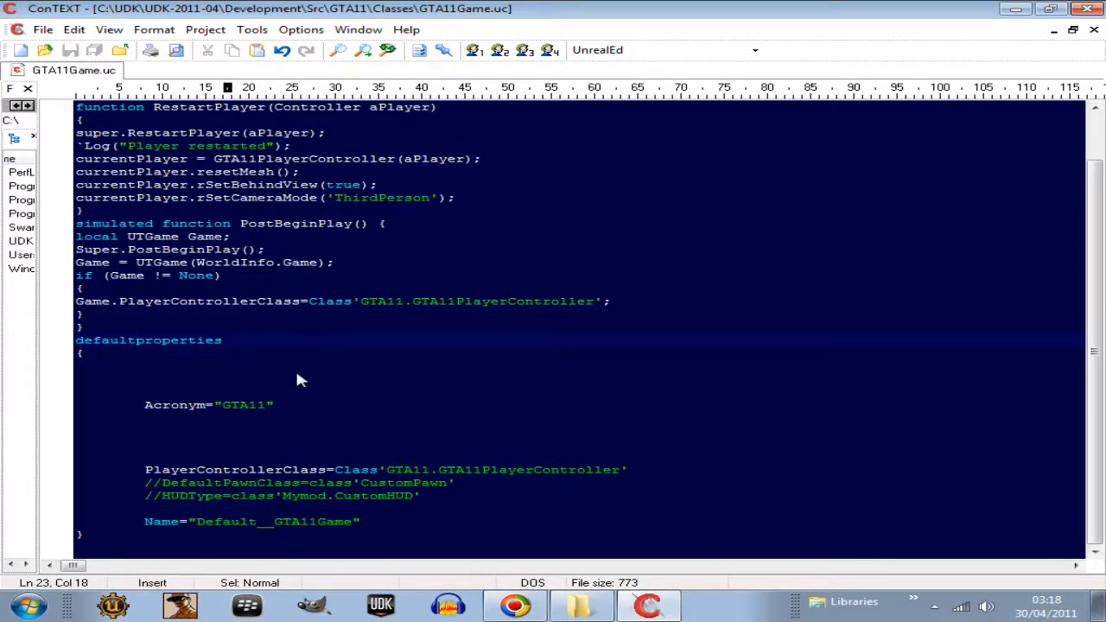
type("'")
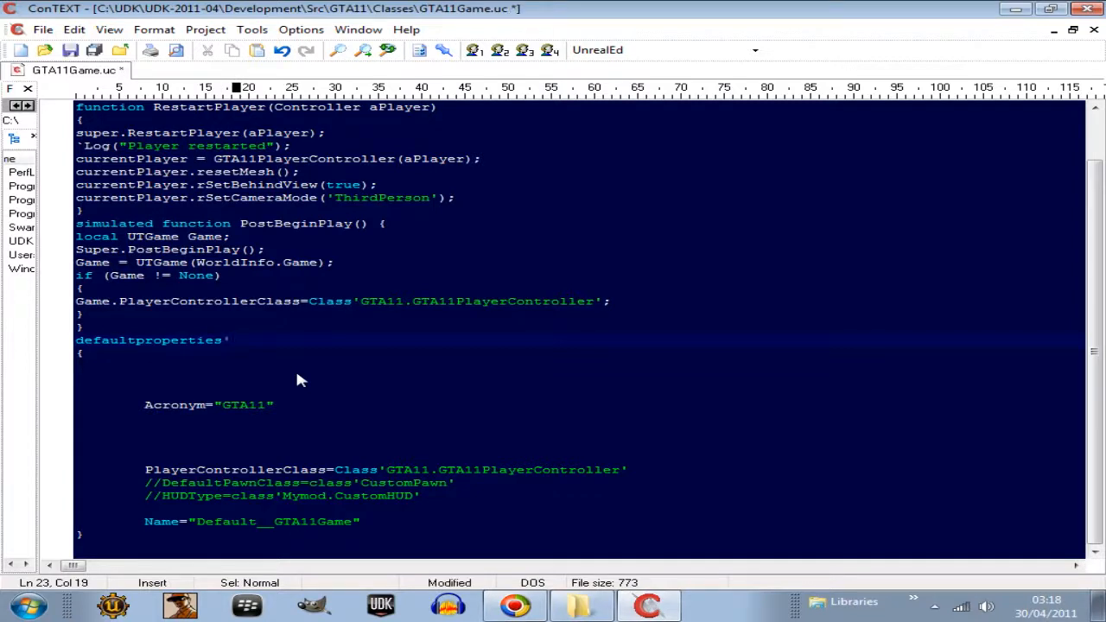
mouse_move(254, 8)
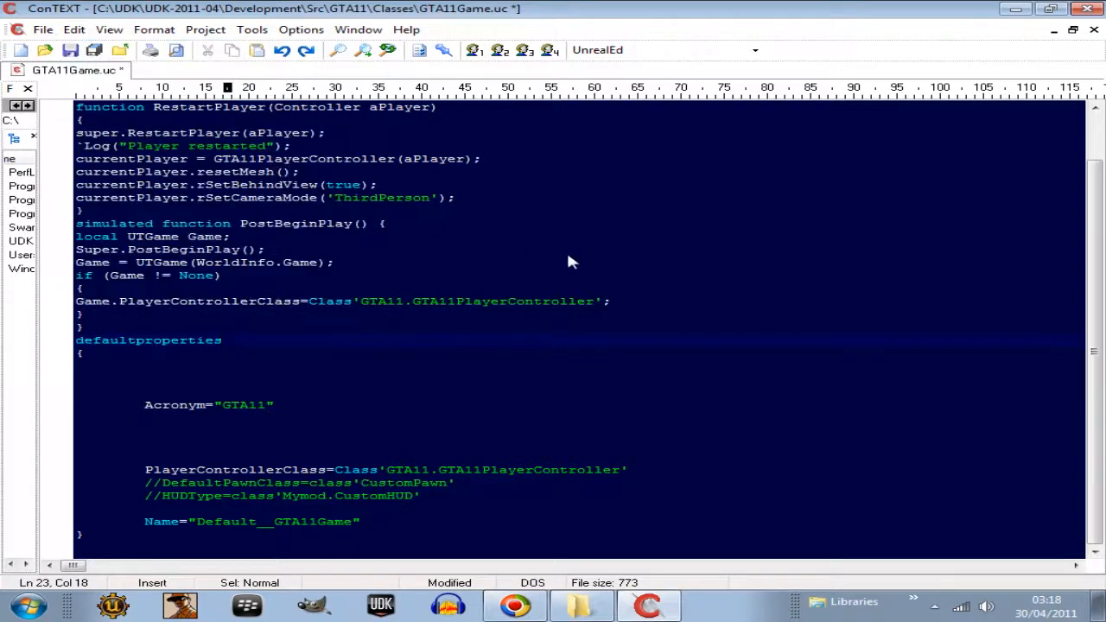
left_click(223, 340)
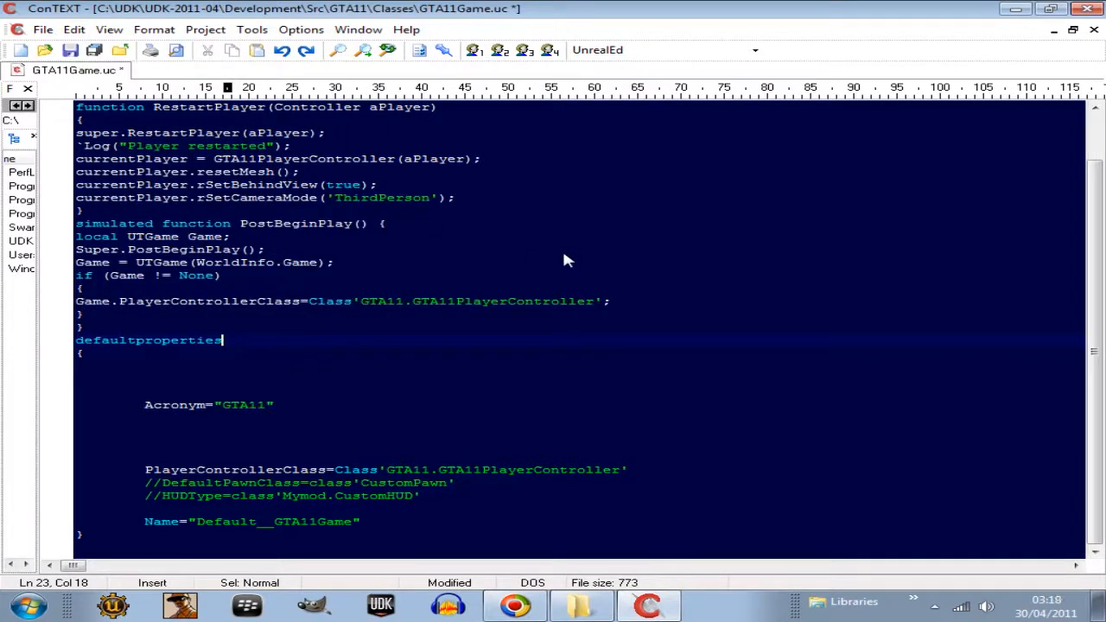
type(";")
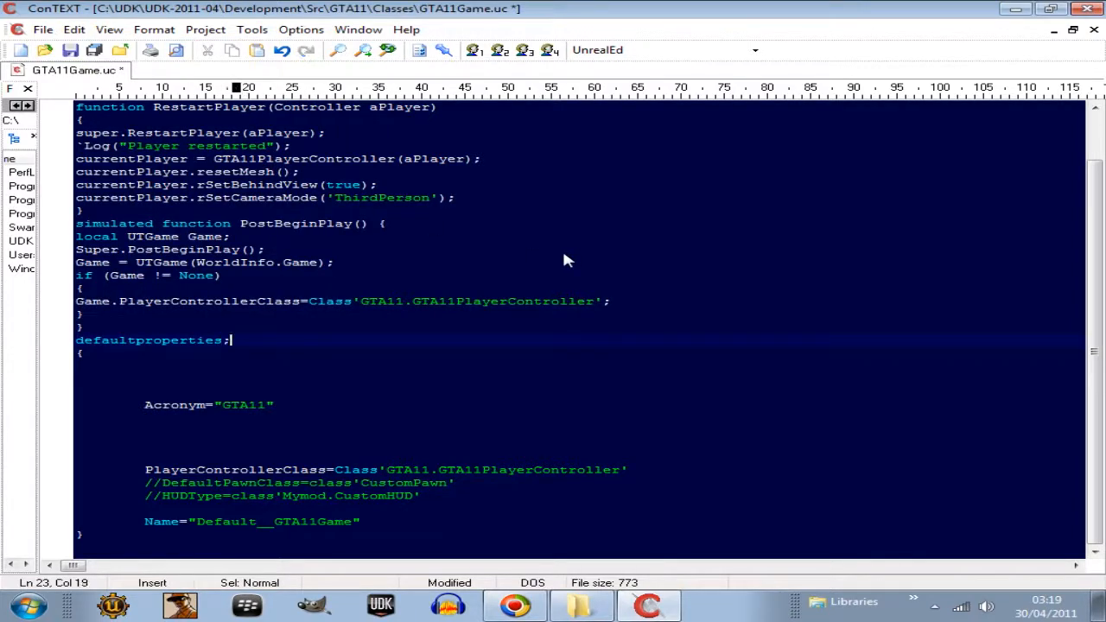
mouse_move(544, 260)
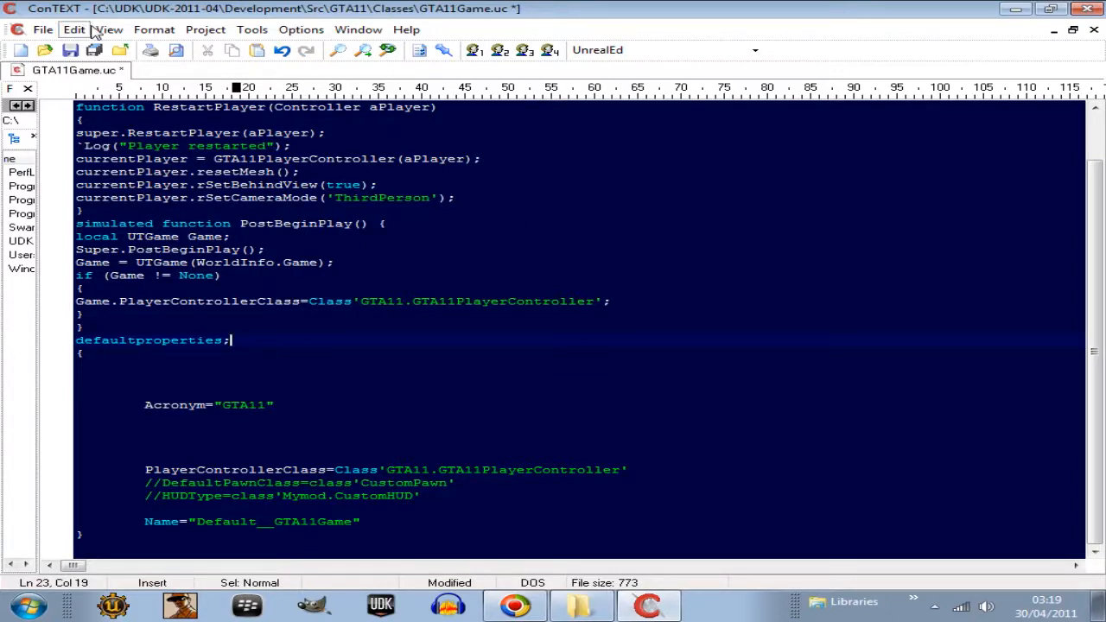
left_click(73, 29)
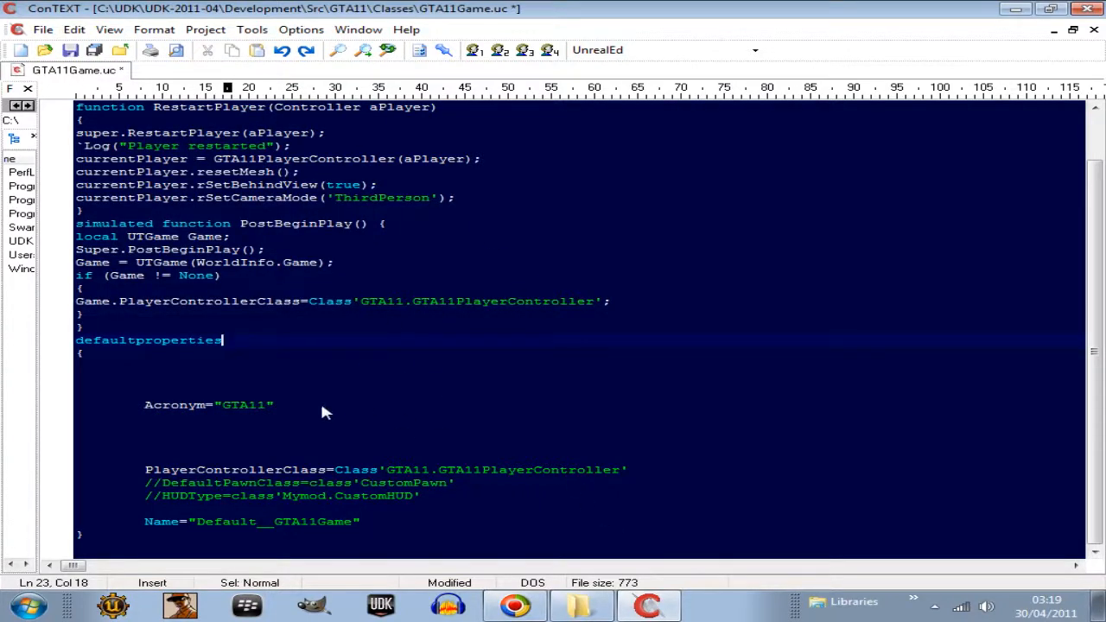
Step: Save GTA11Game.uc, accept the outdated-scripts rebuild, and close the compile console
left_click(44, 50)
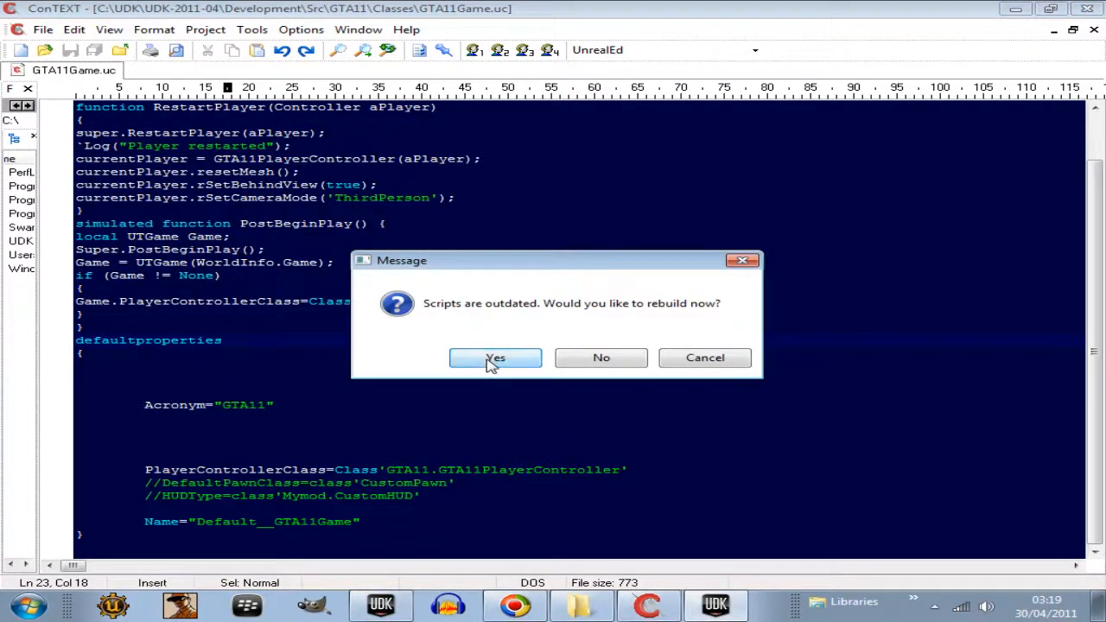
left_click(495, 357)
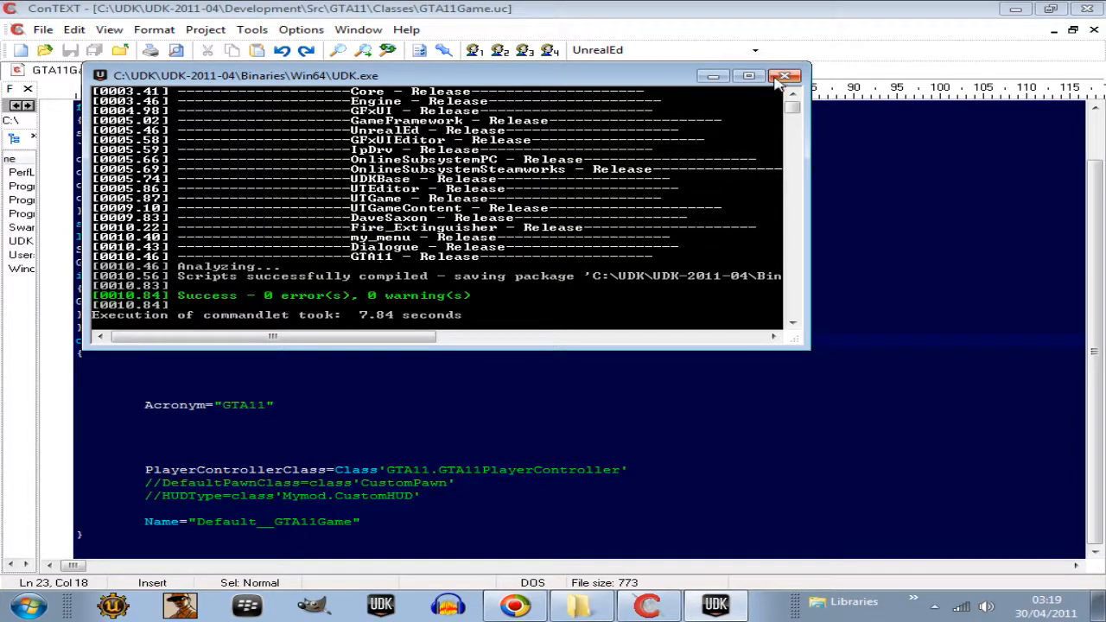
left_click(782, 76)
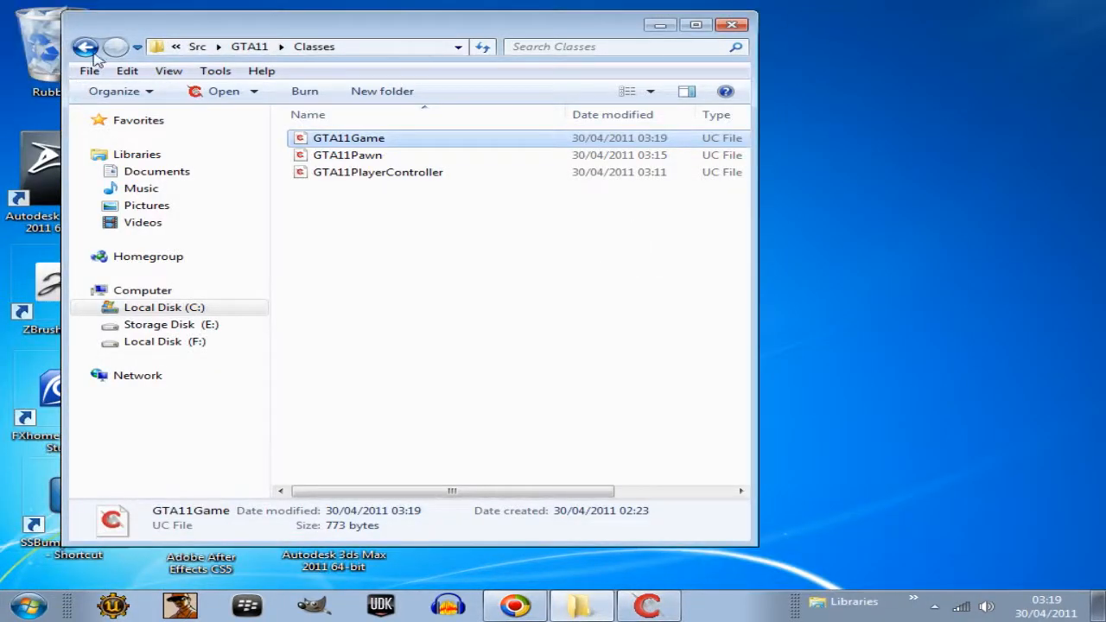
Step: Open the UDKGame\Script folder and maximize it to inspect GTA11.u
left_click(86, 47)
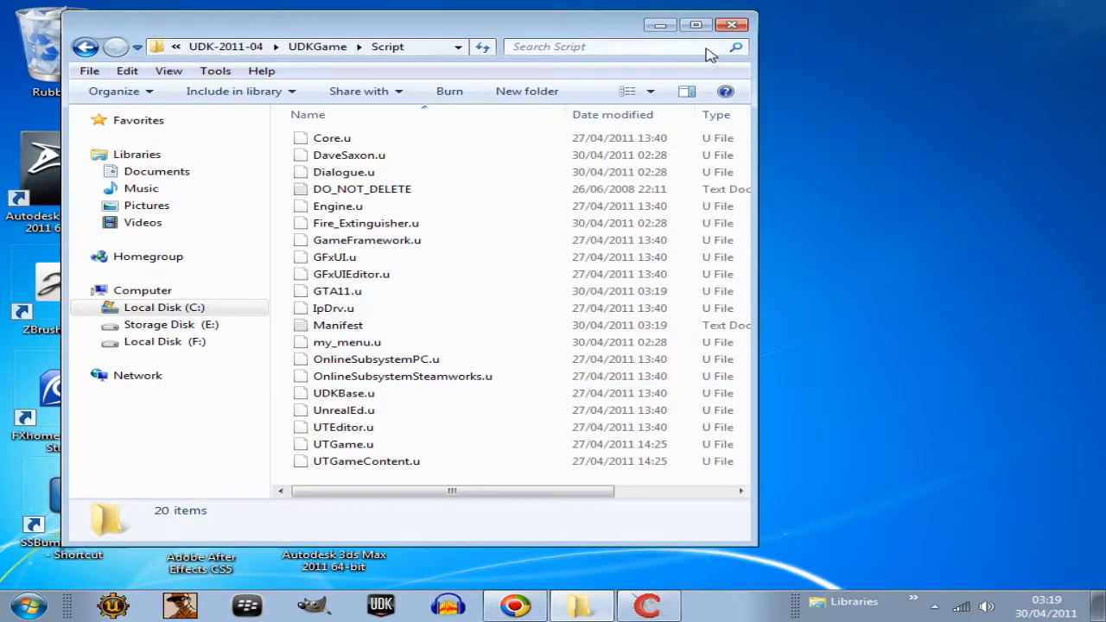
left_click(696, 25)
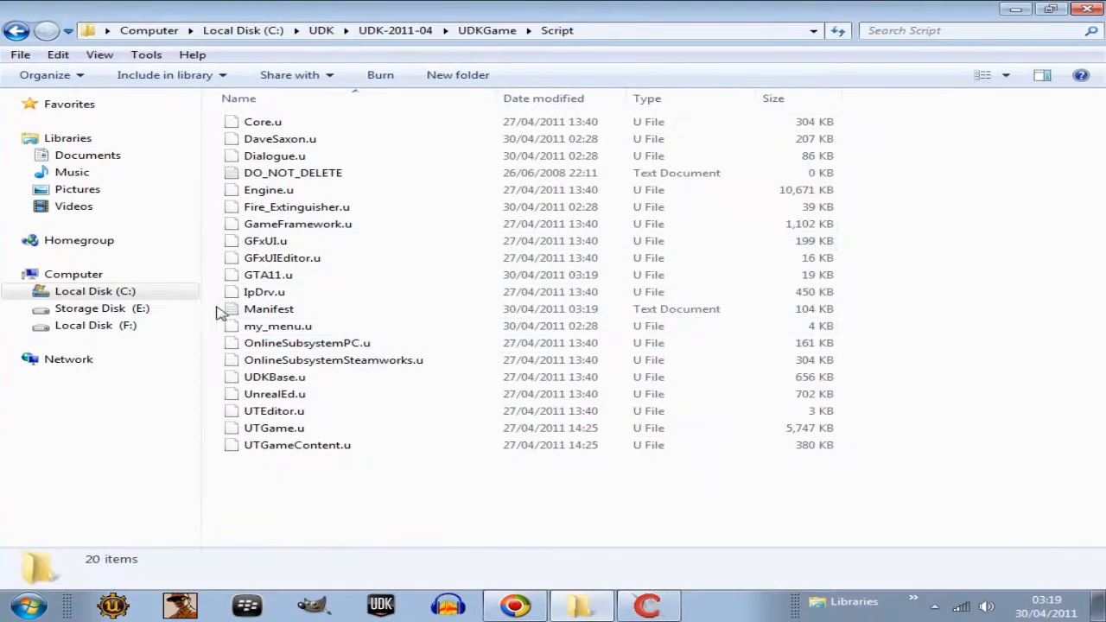
mouse_move(793, 286)
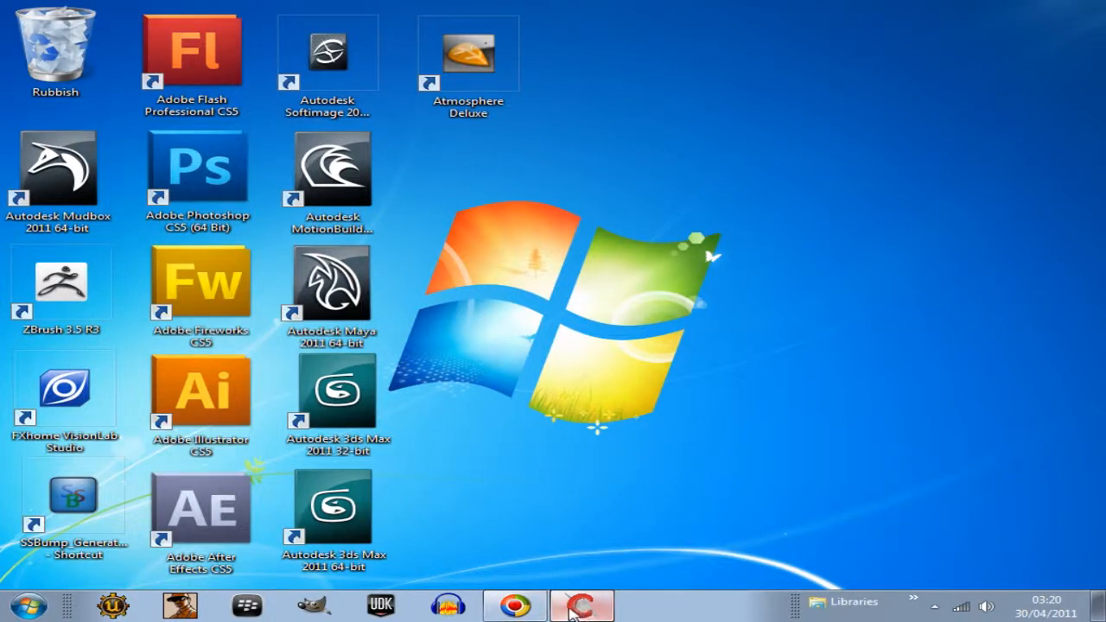
left_click(27, 605)
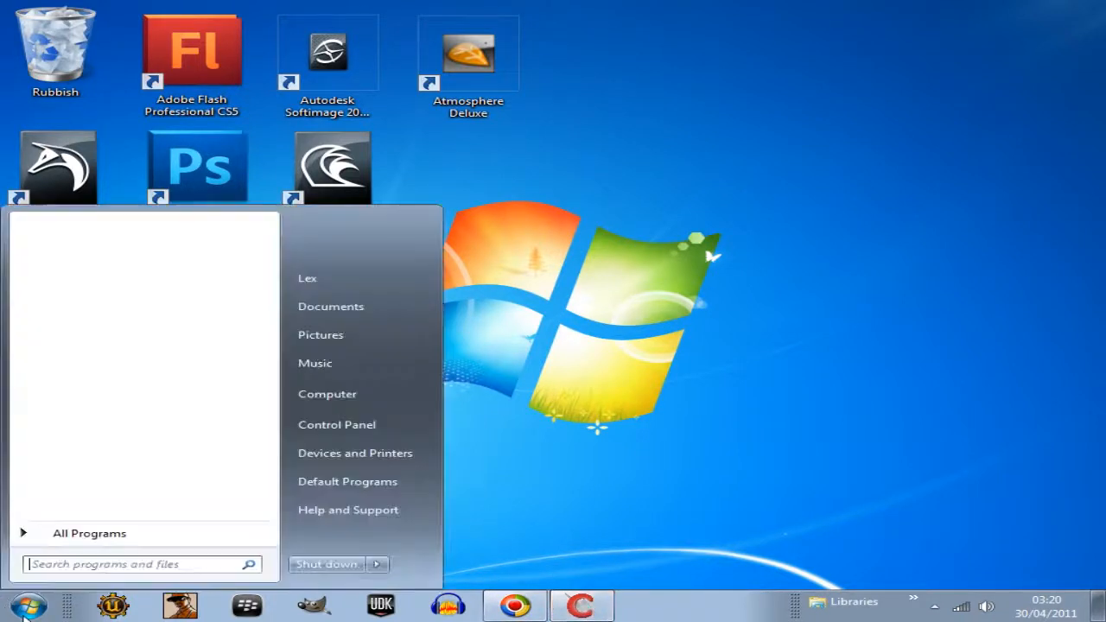
left_click(327, 393)
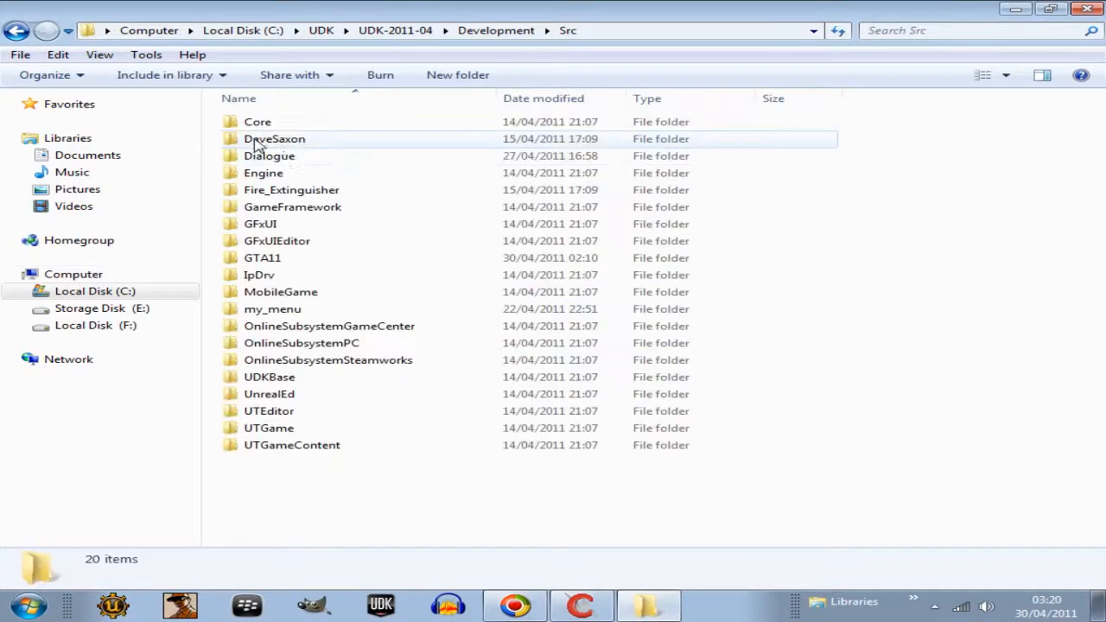
double_click(273, 138)
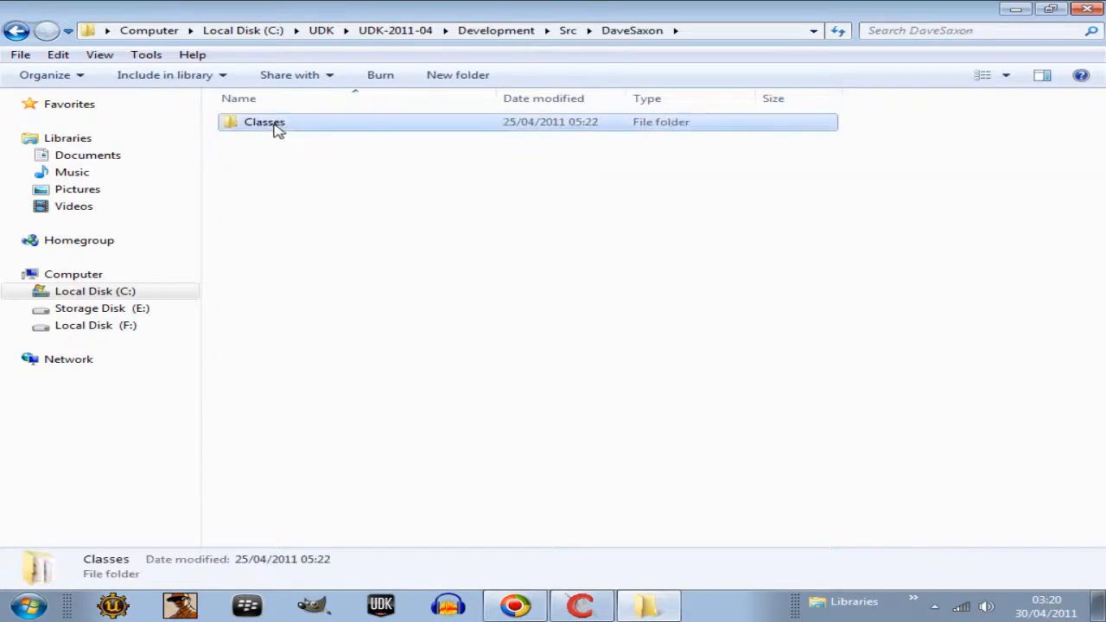
double_click(264, 122)
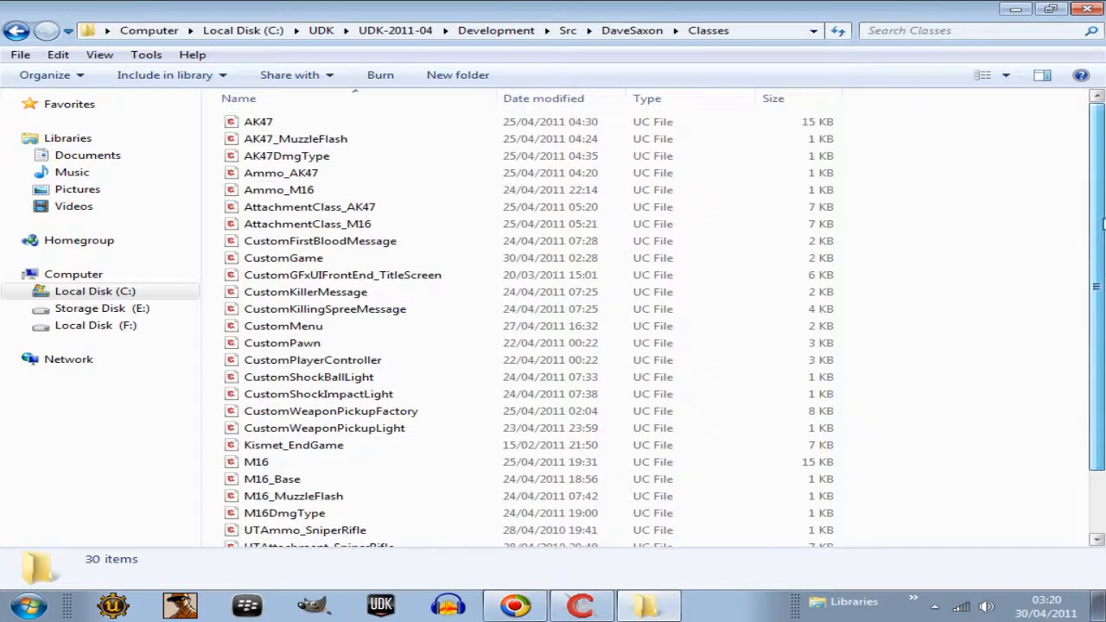
left_click(259, 121)
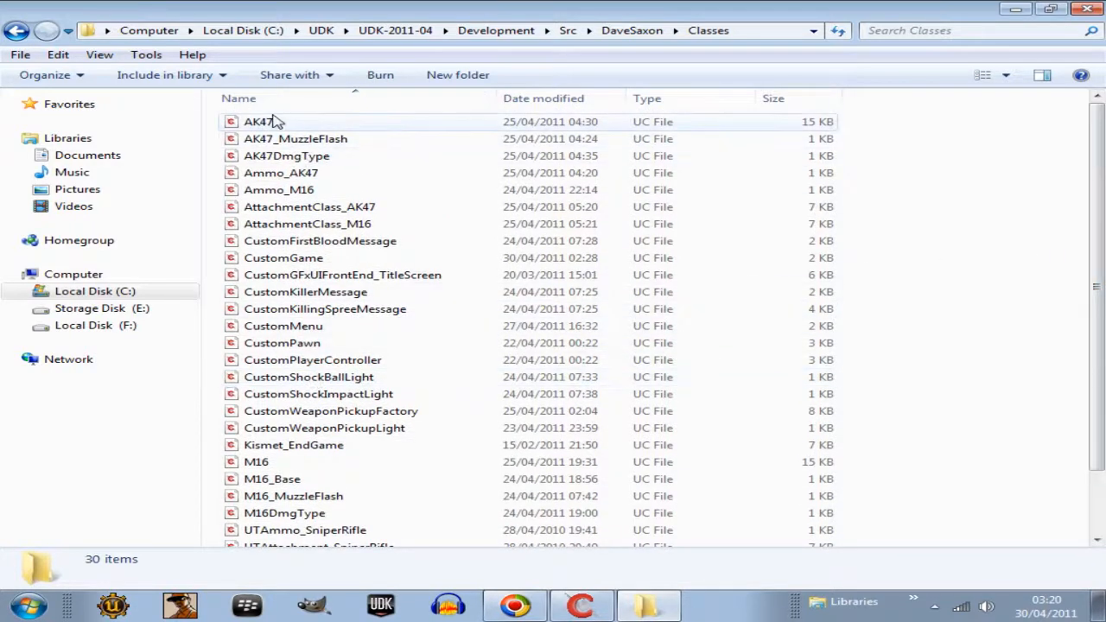
scroll("down", 3)
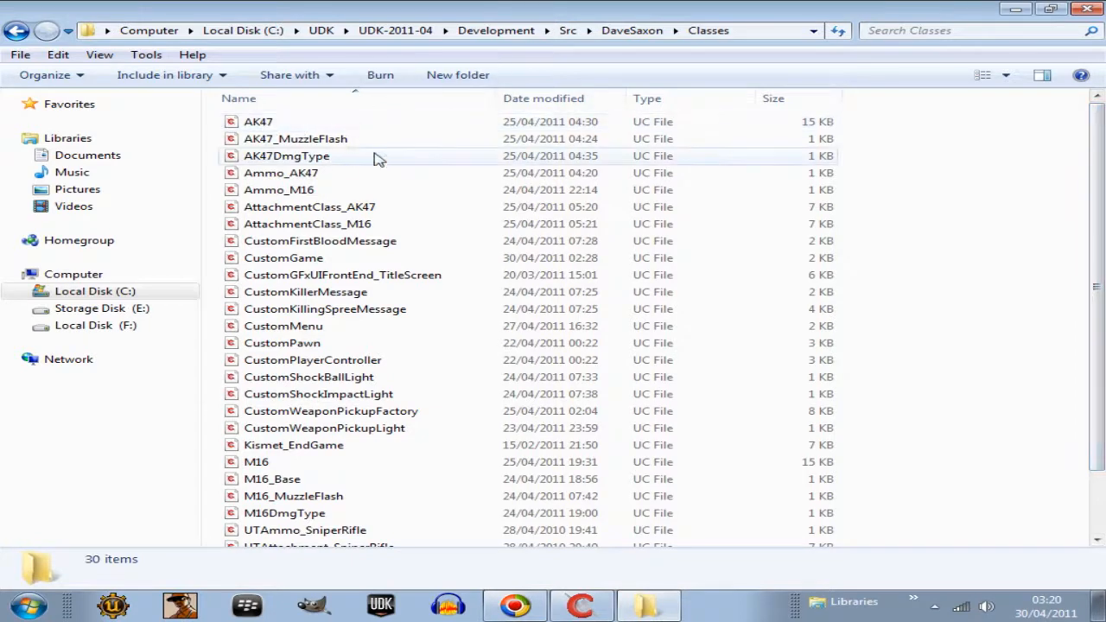
mouse_move(449, 308)
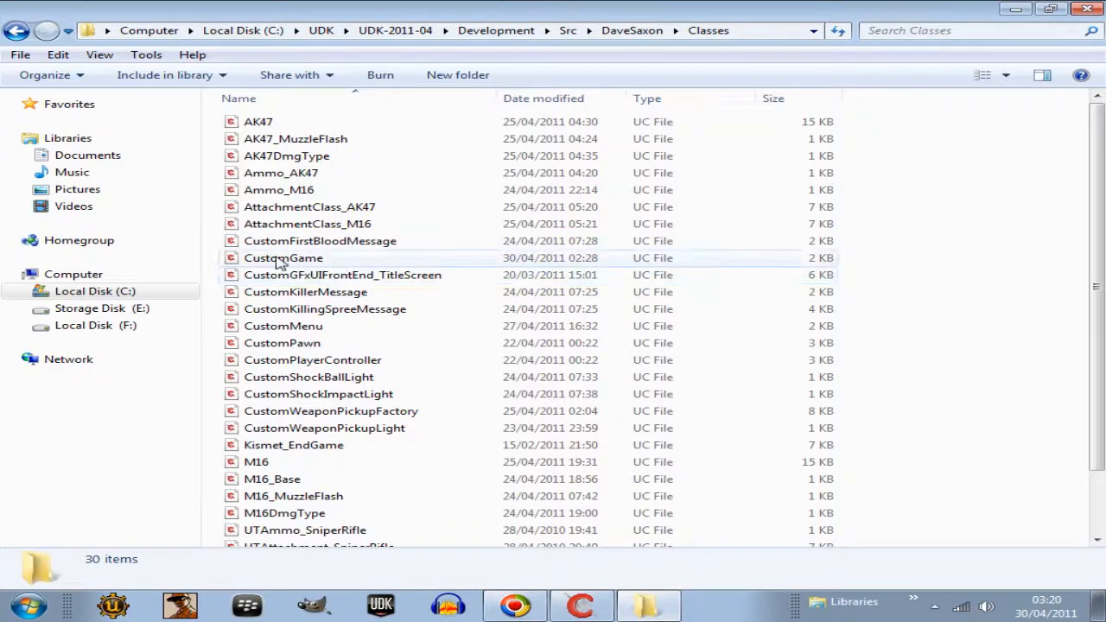
scroll("down", 3)
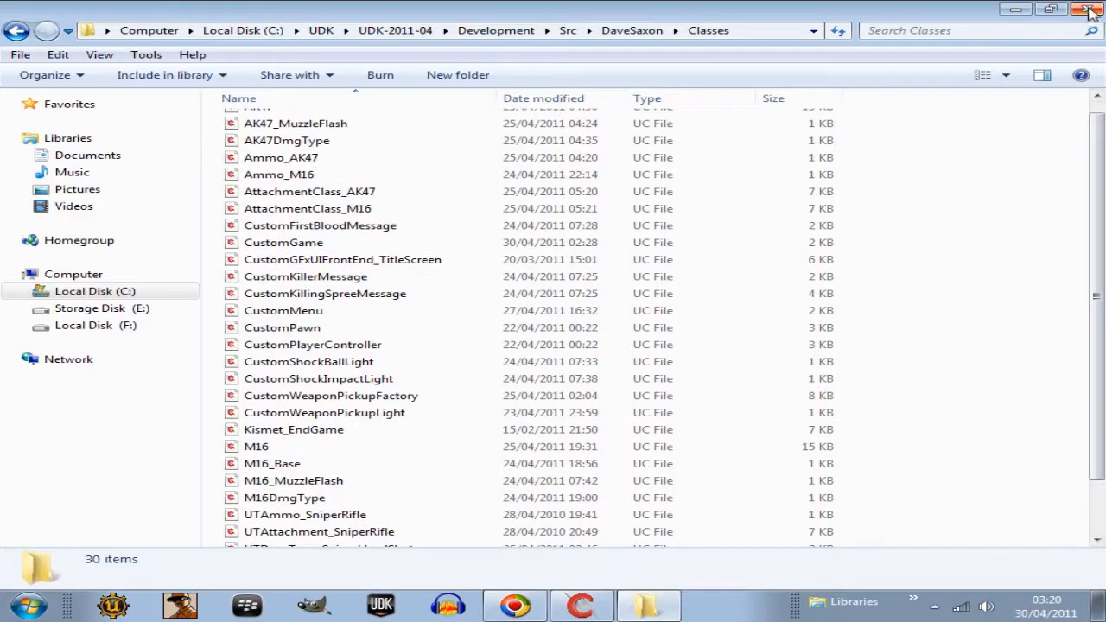
left_click(1092, 9)
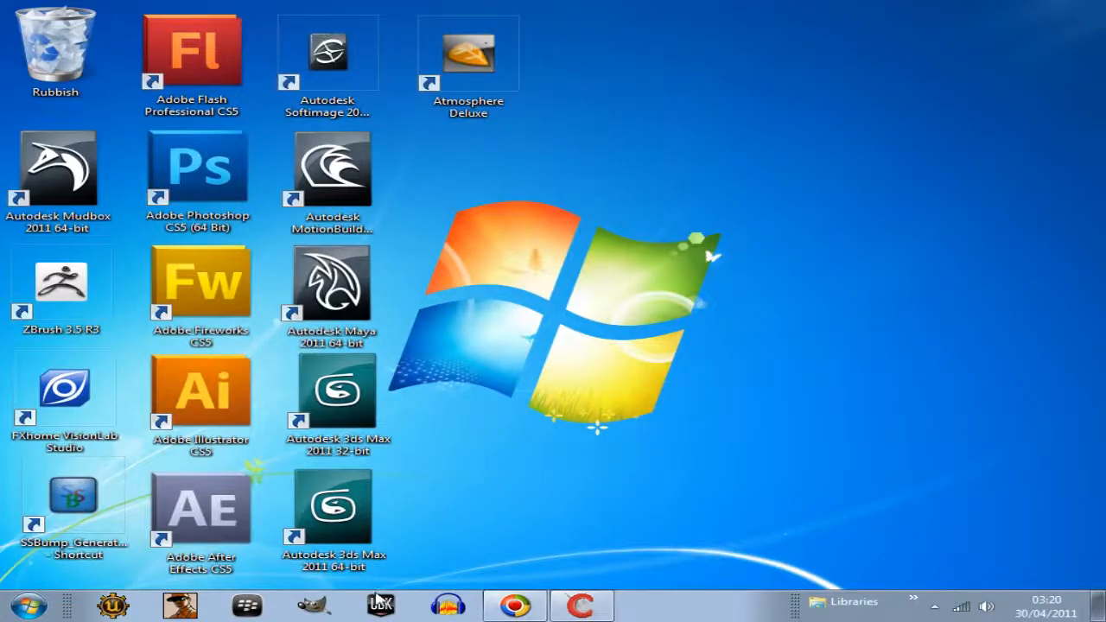
Step: Launch the UDK editor and browse the Content Browser's Packages tree
left_click(380, 605)
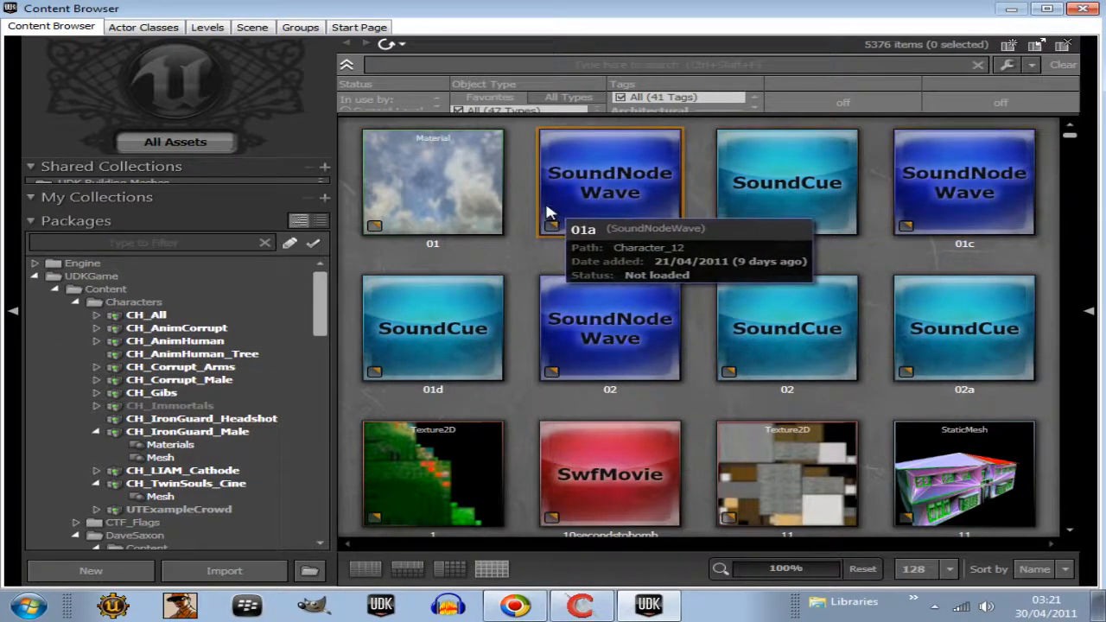
scroll("down", 3)
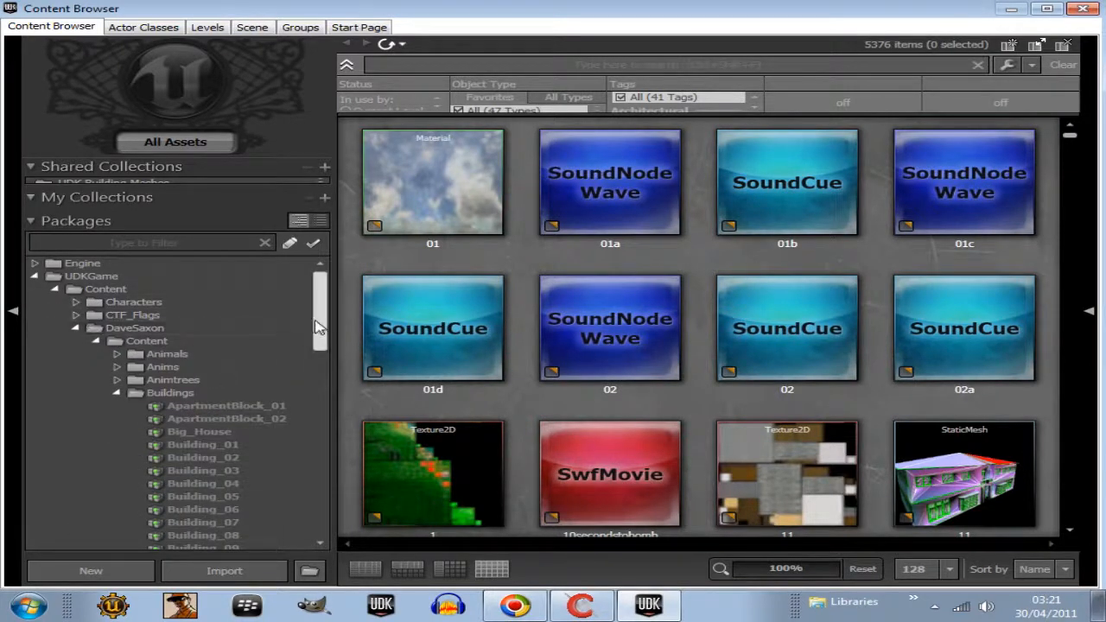
left_click(116, 392)
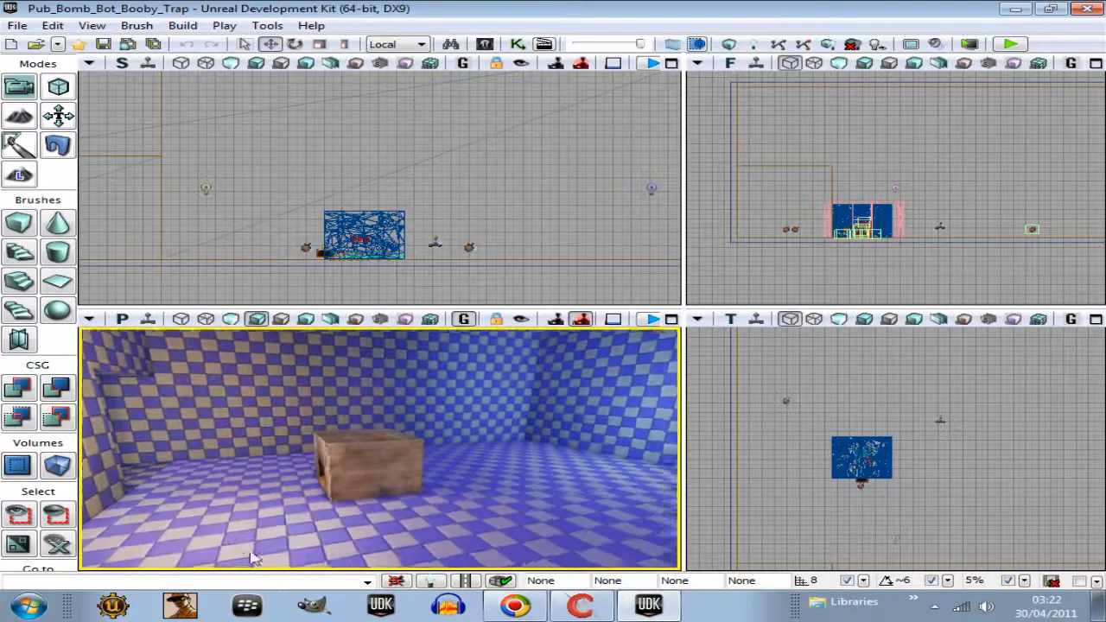
Step: Rotate the Perspective view across the Pub_Bomb_Bot_Booby_Trap room
left_click_drag(251, 557, 450, 517)
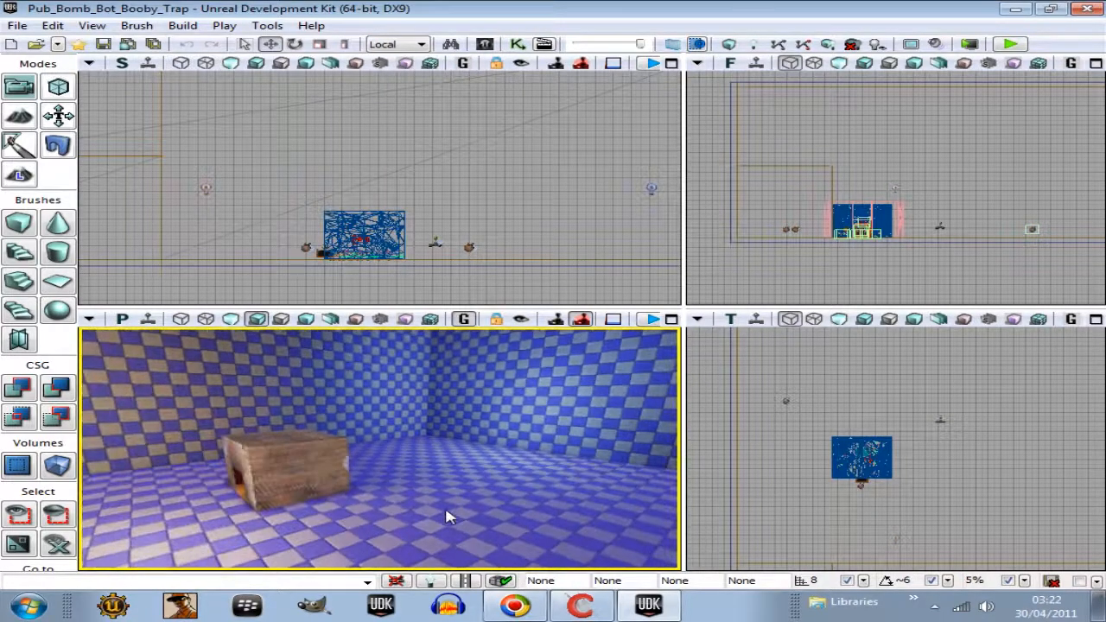